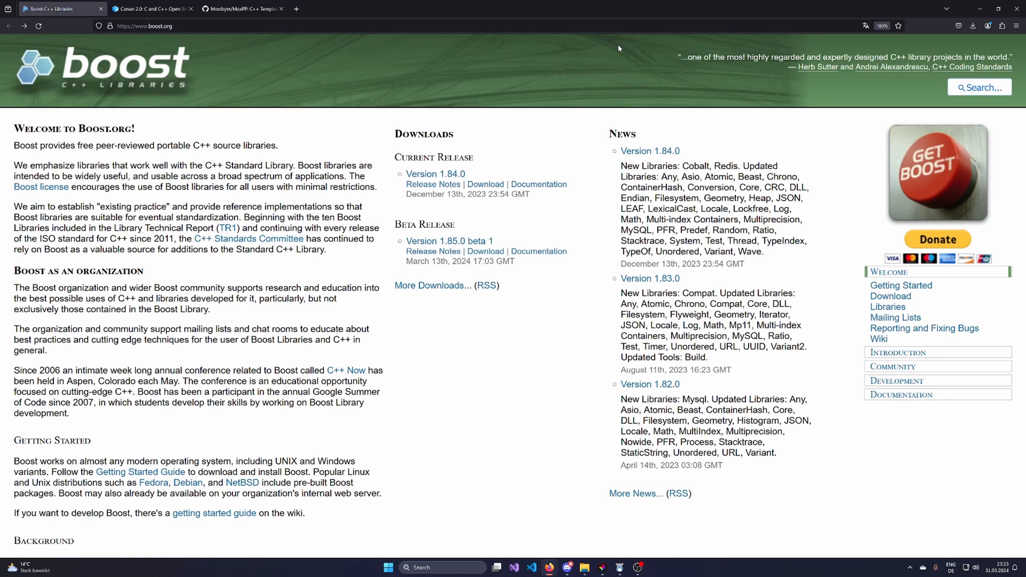
mouse_move(369, 305)
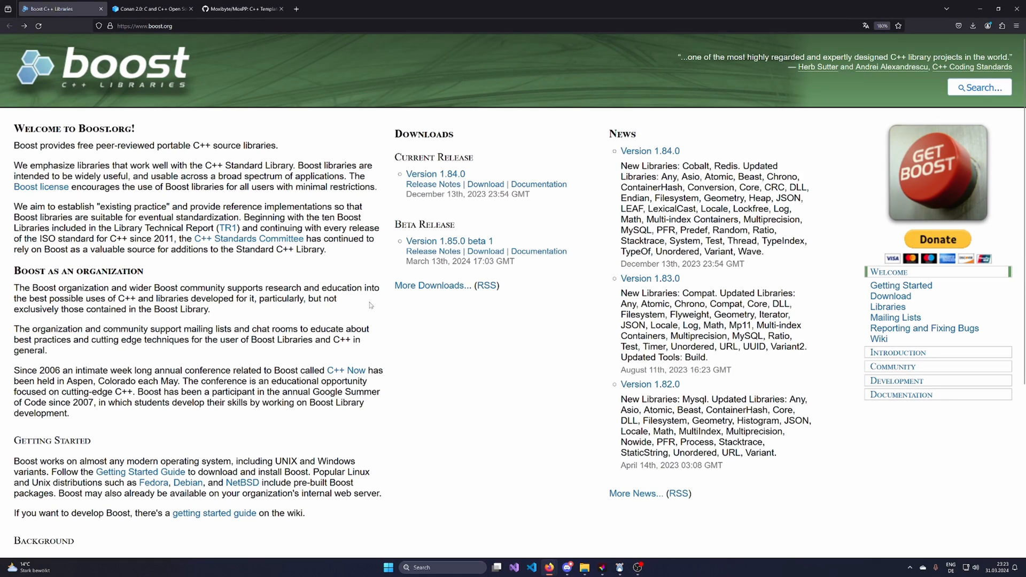
mouse_move(386, 296)
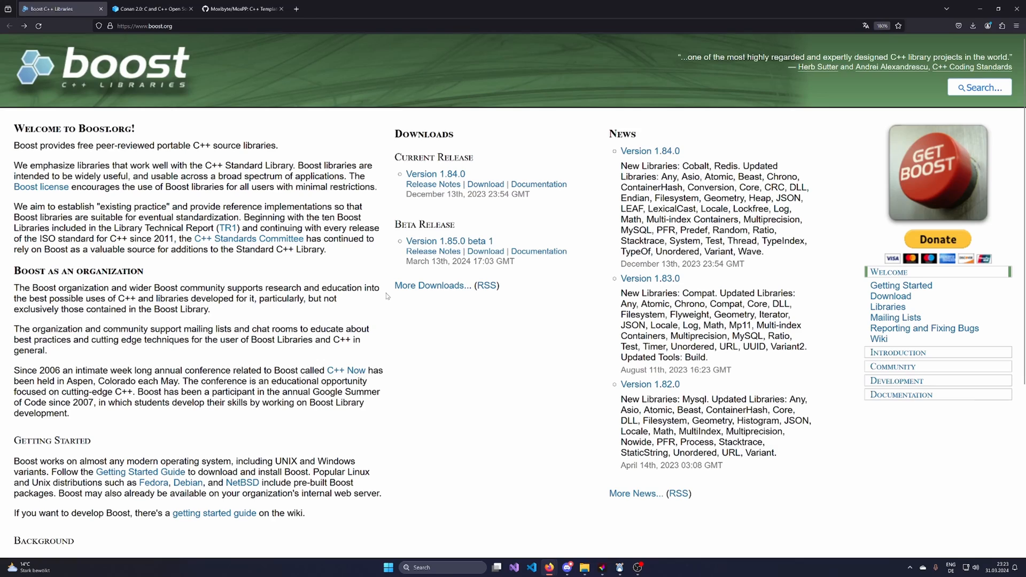
mouse_move(961, 220)
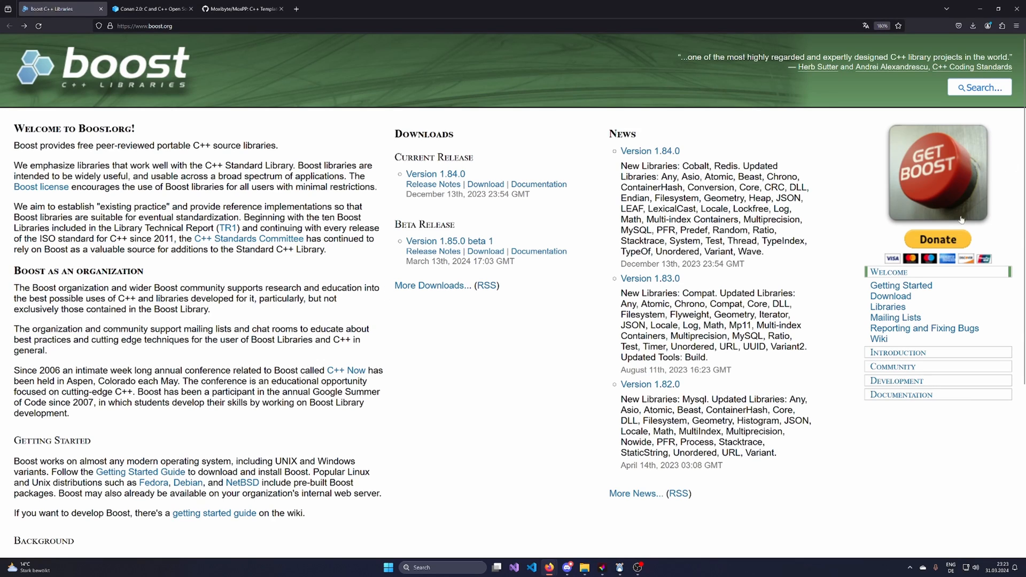
mouse_move(887, 307)
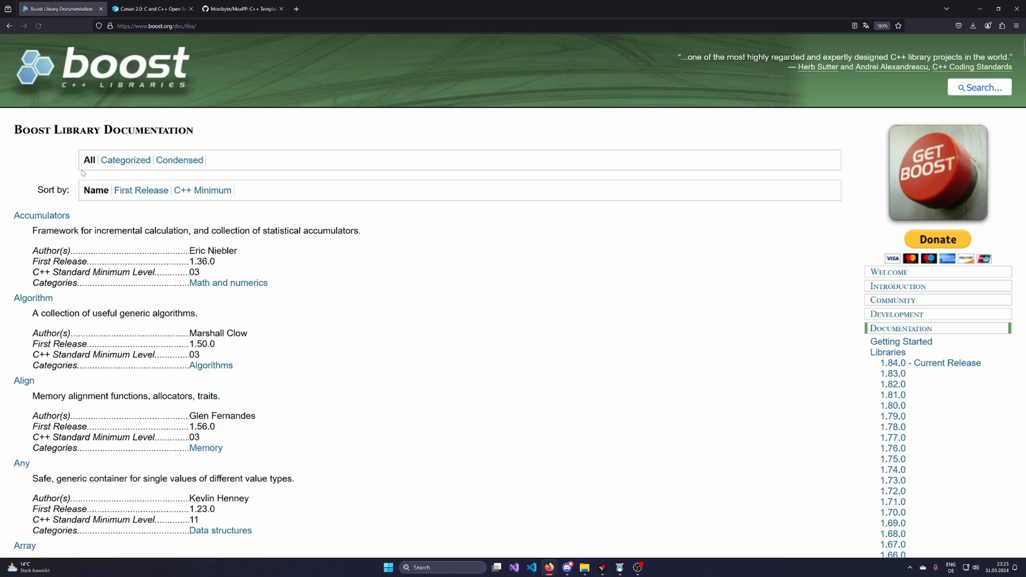
- Scroll the Boost library list down to the Local Function through Math Common Factor entries
scroll(down, 3)
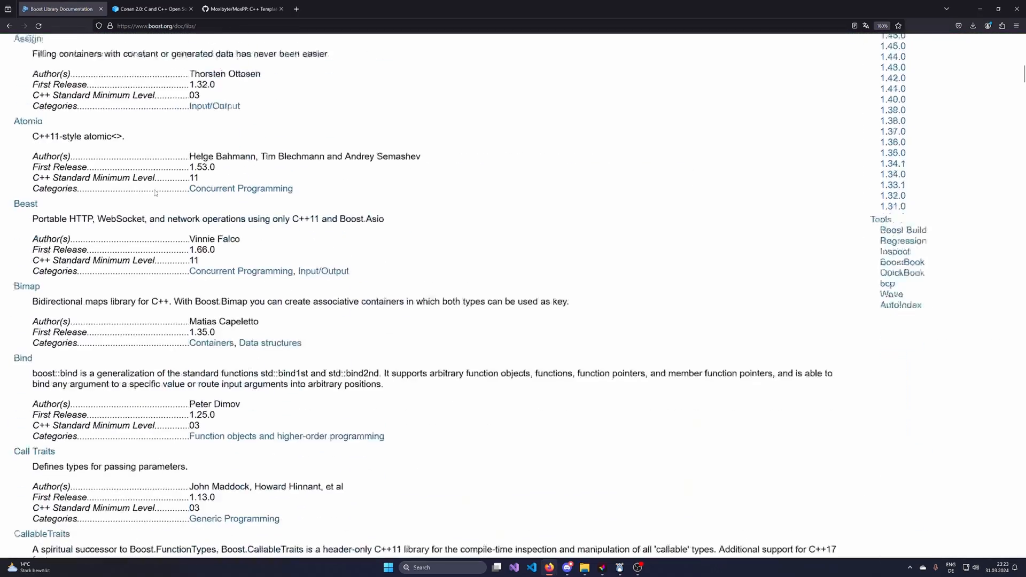
scroll(down, 3)
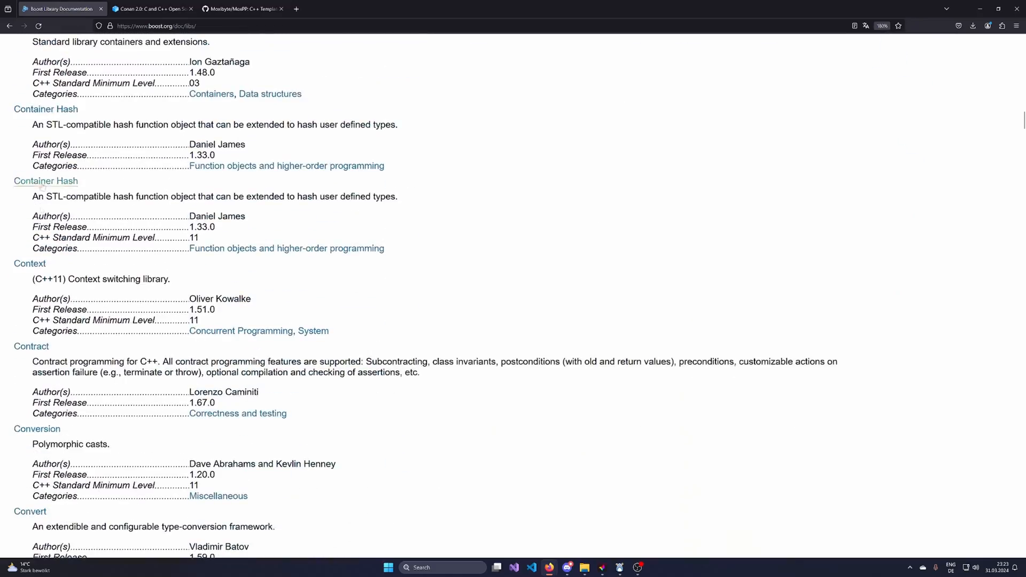
scroll(down, 3)
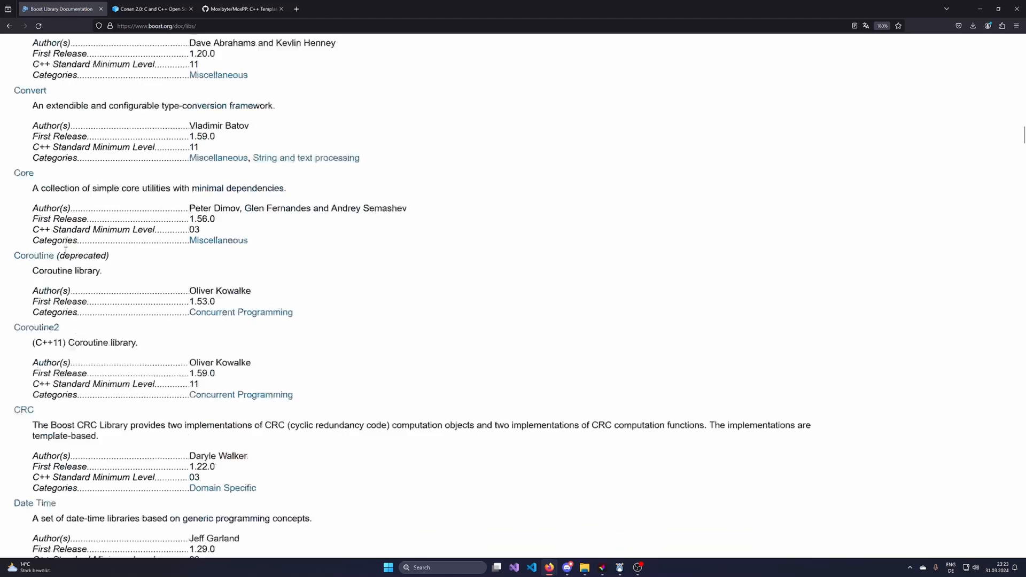
scroll(down, 3)
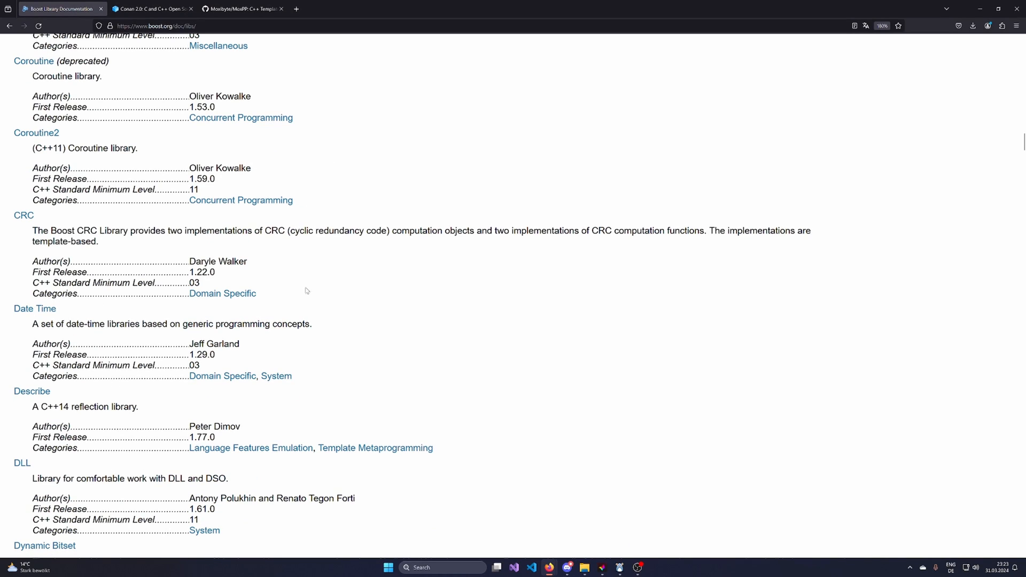
scroll(down, 3)
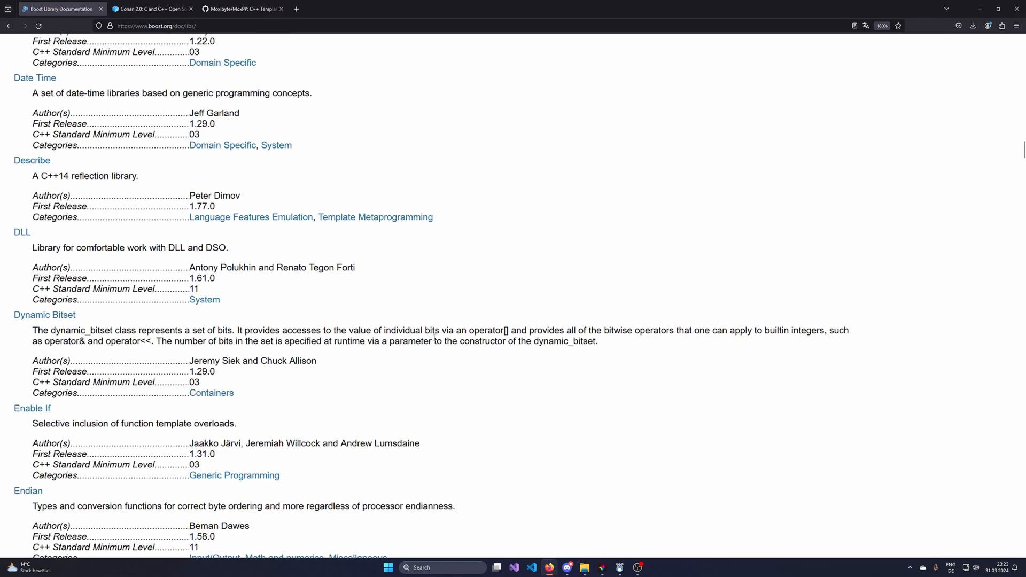
scroll(down, 3)
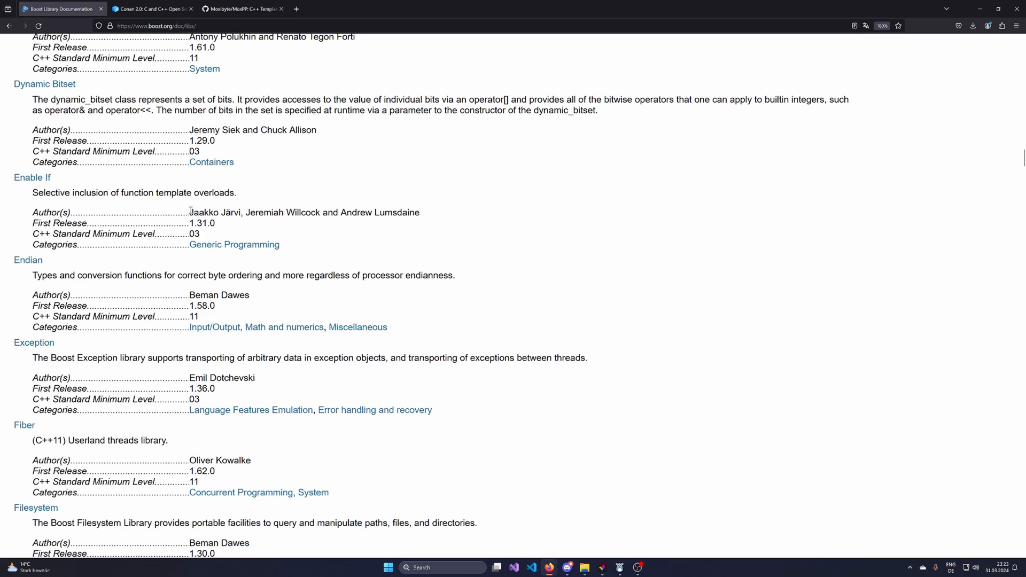
scroll(down, 3)
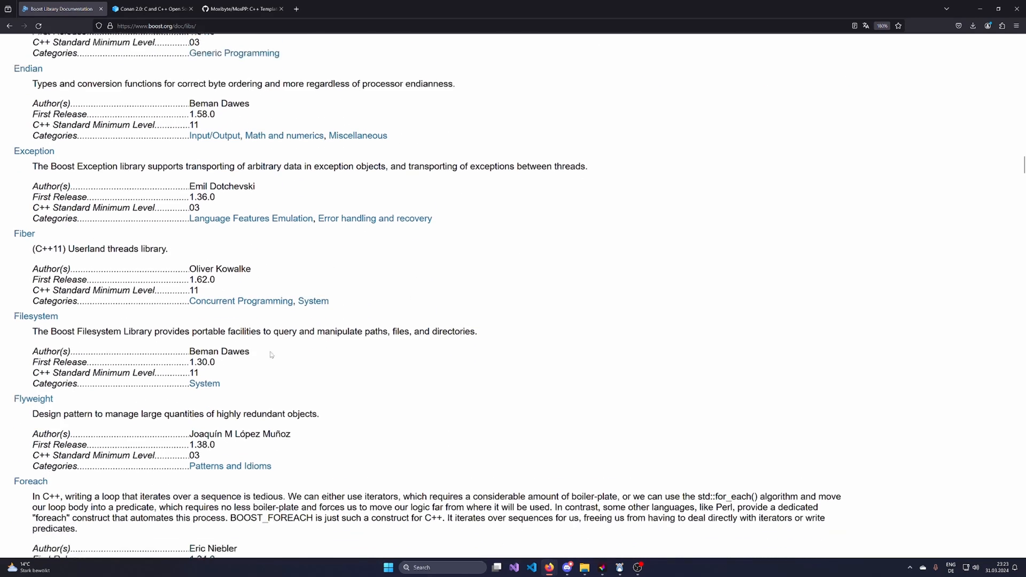
scroll(down, 3)
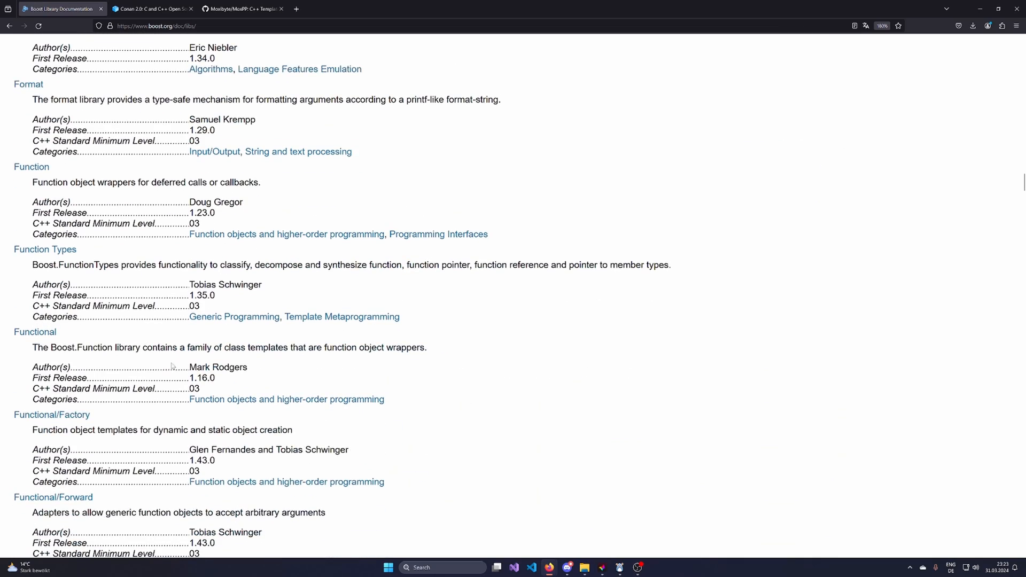
mouse_move(388, 397)
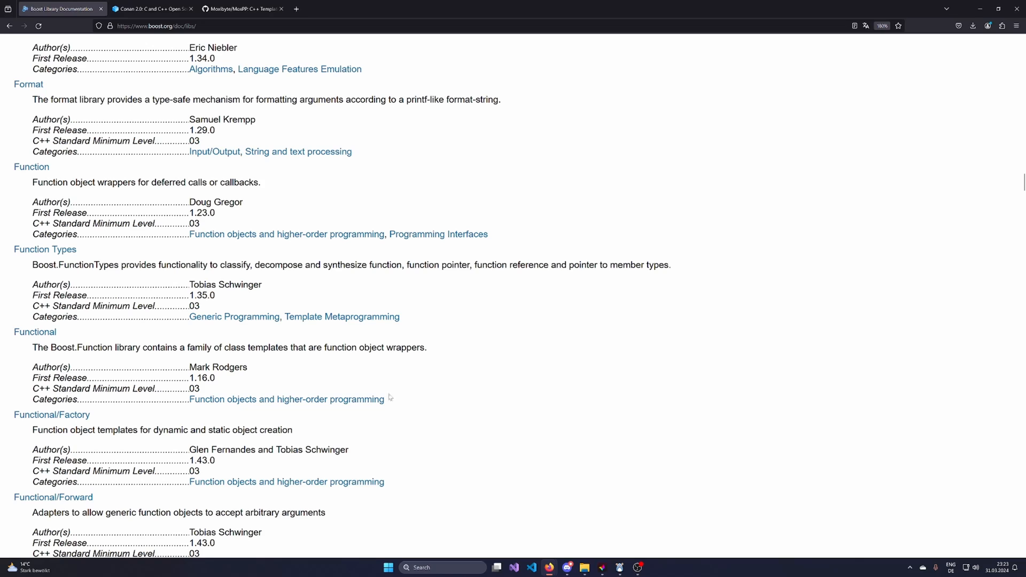
scroll(down, 3)
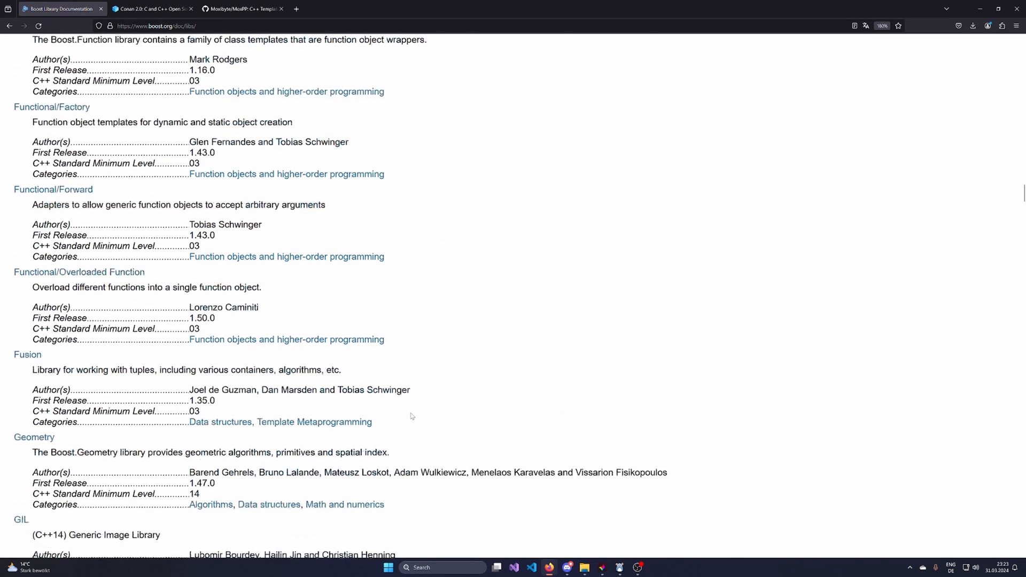
scroll(down, 3)
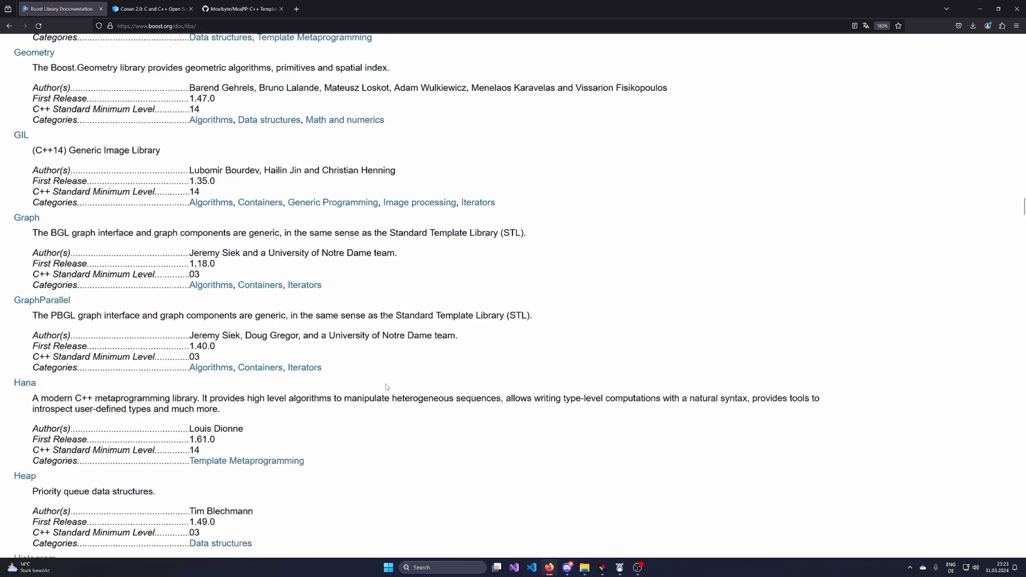
scroll(down, 3)
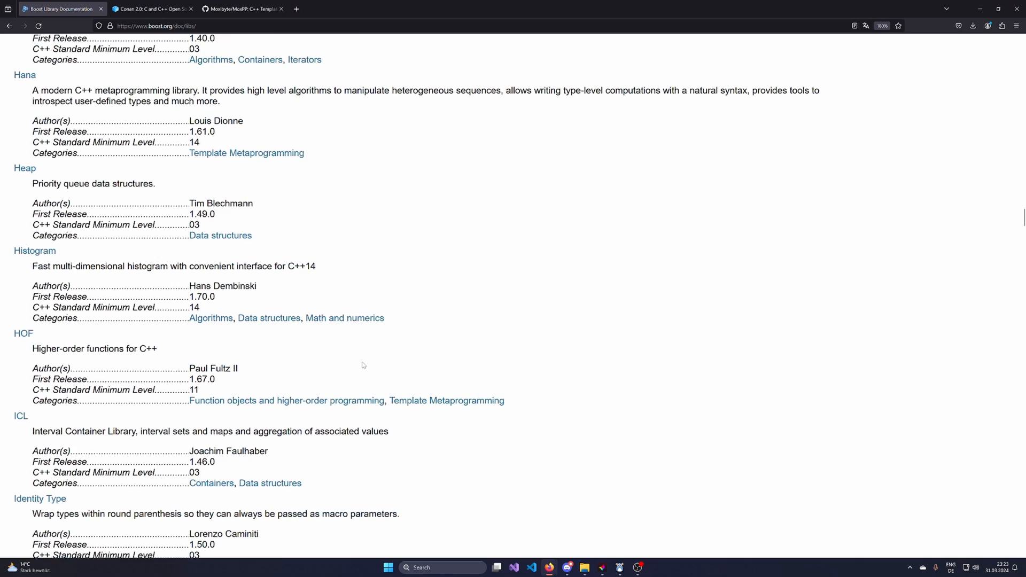
scroll(down, 3)
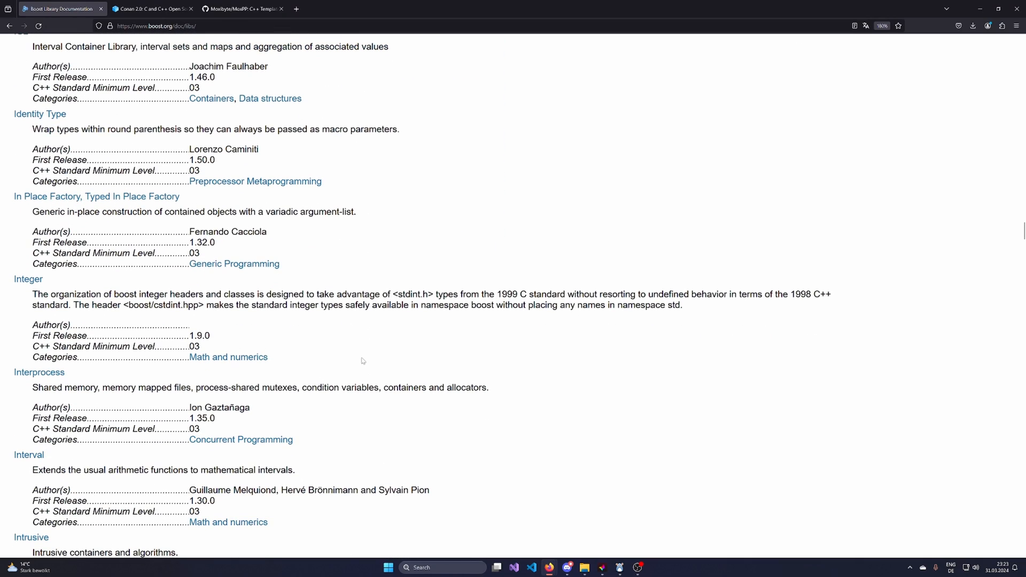
scroll(down, 3)
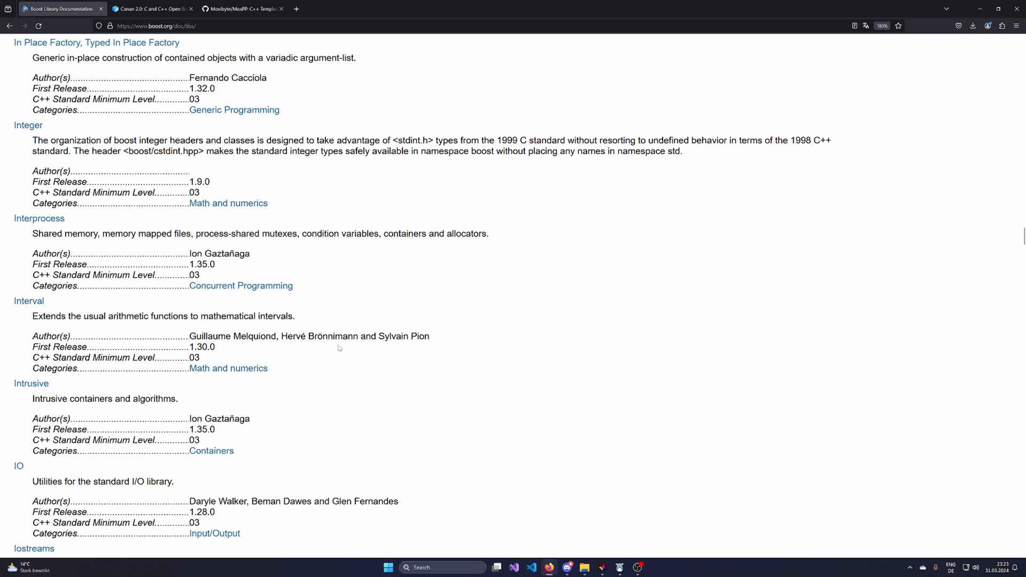
scroll(down, 3)
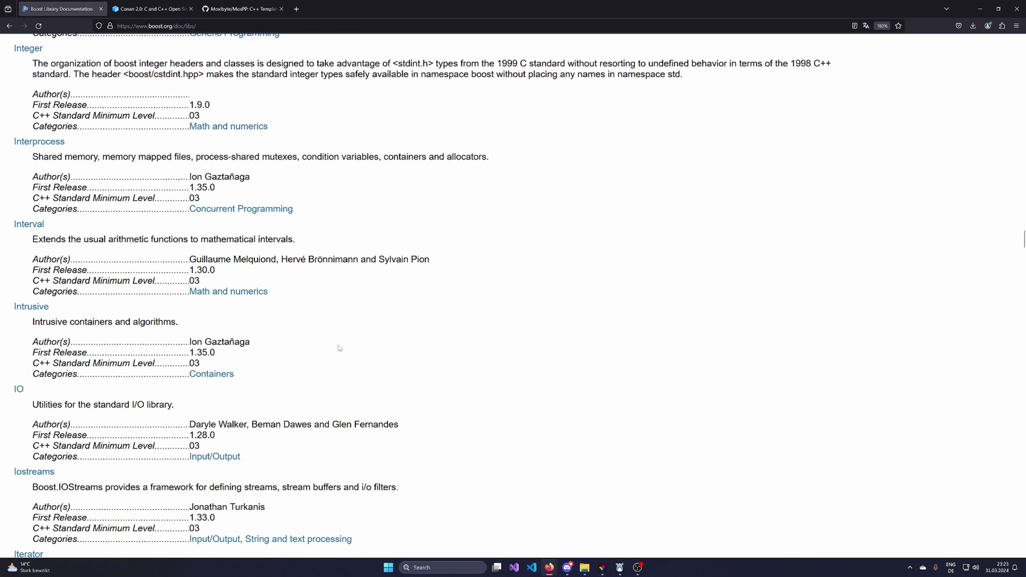
scroll(down, 3)
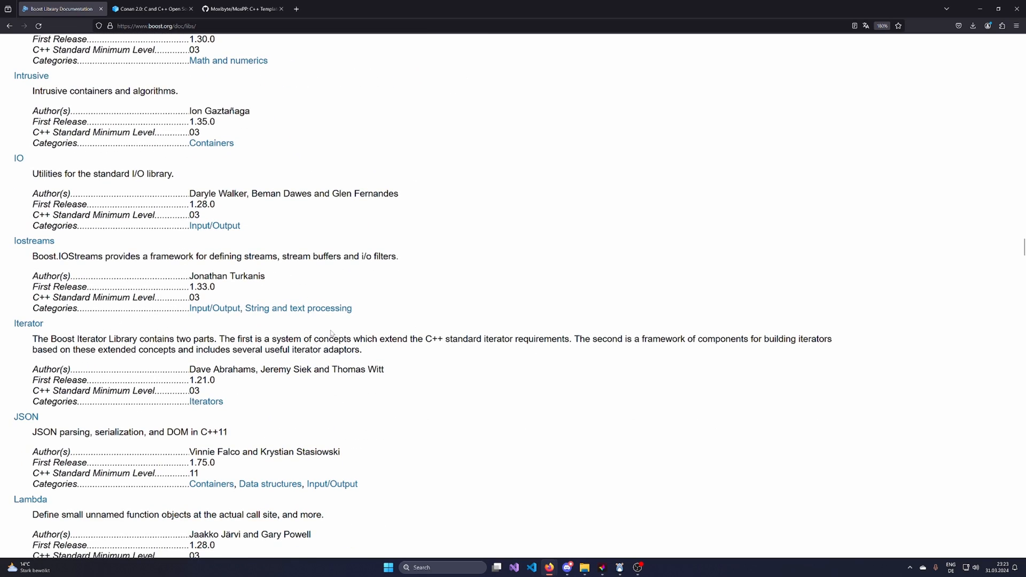
scroll(down, 3)
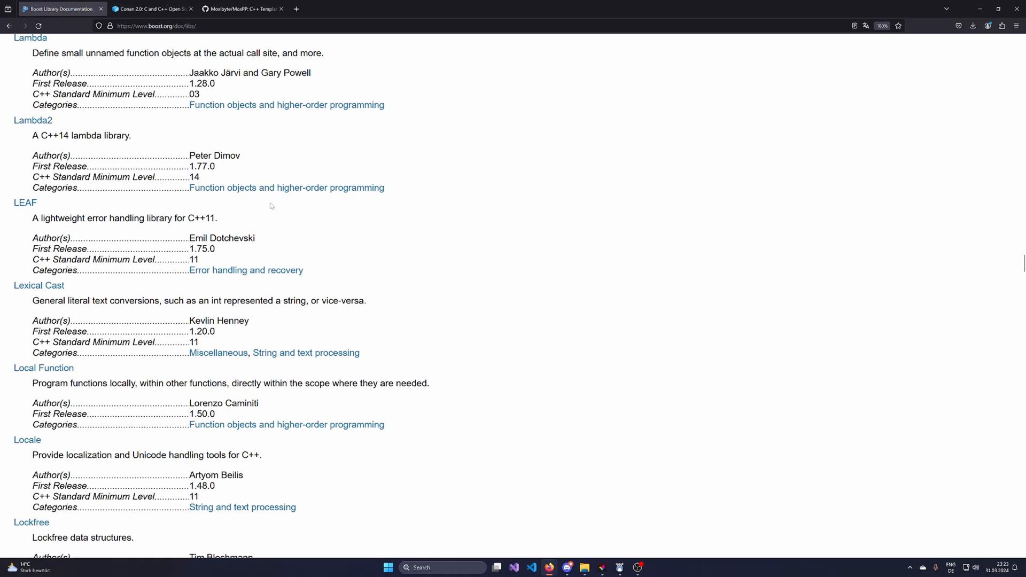
scroll(down, 3)
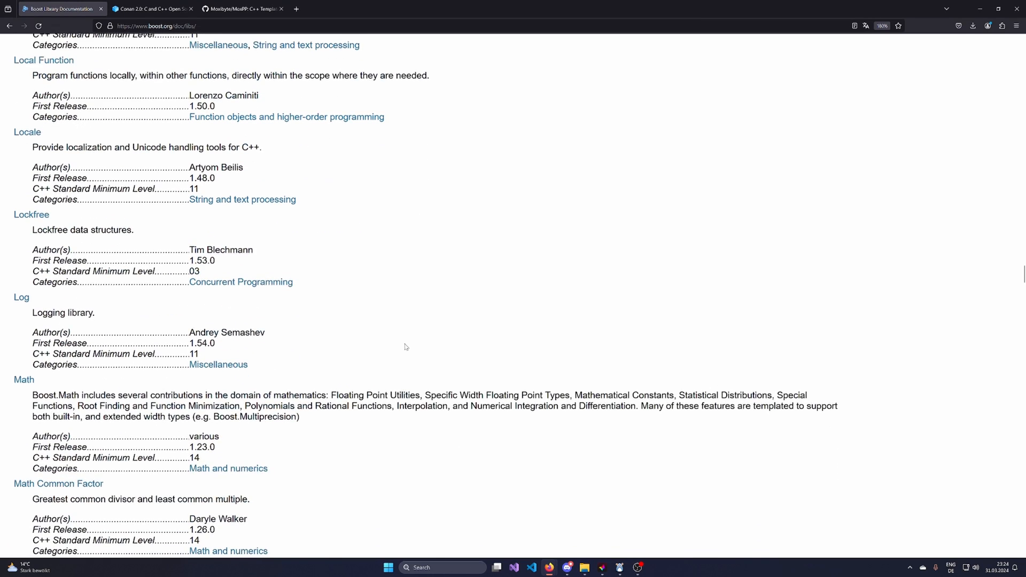
scroll(down, 3)
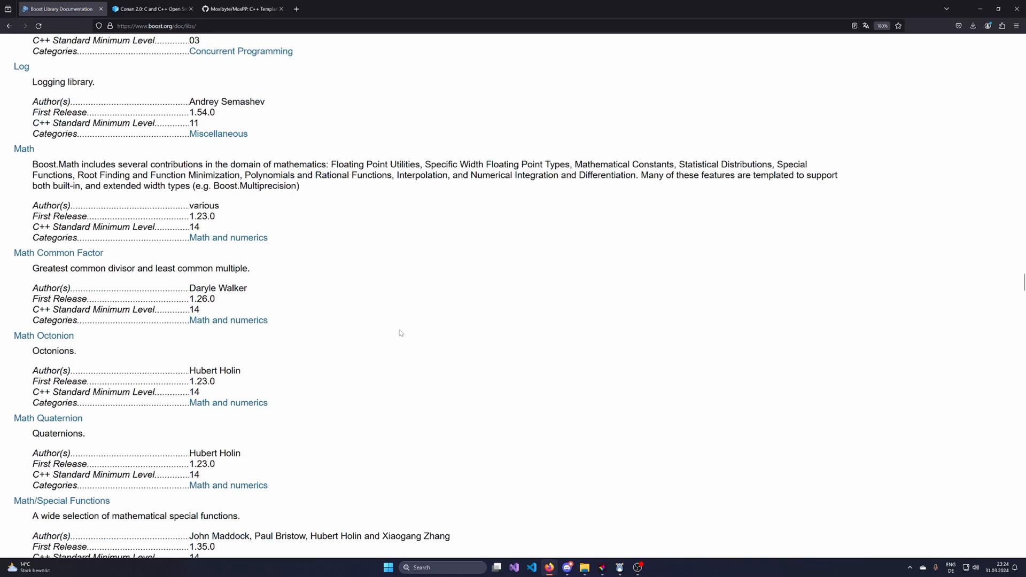
scroll(up, 3)
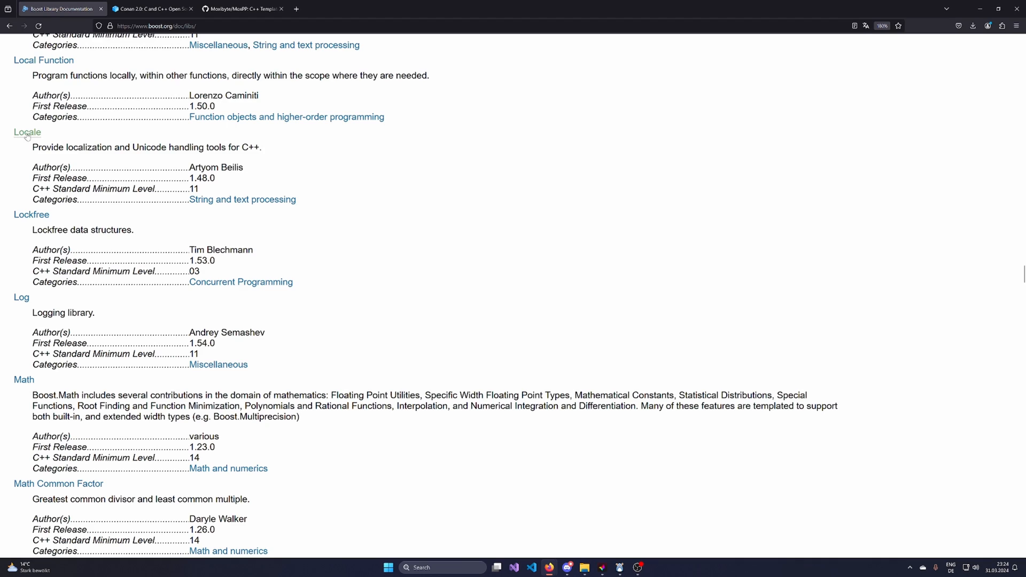
scroll(down, 3)
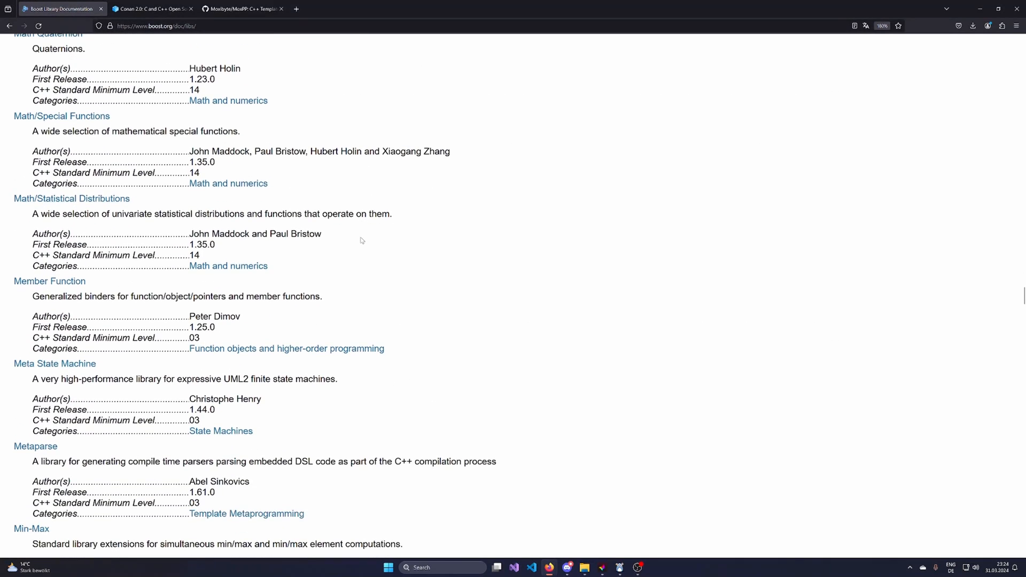
scroll(down, 3)
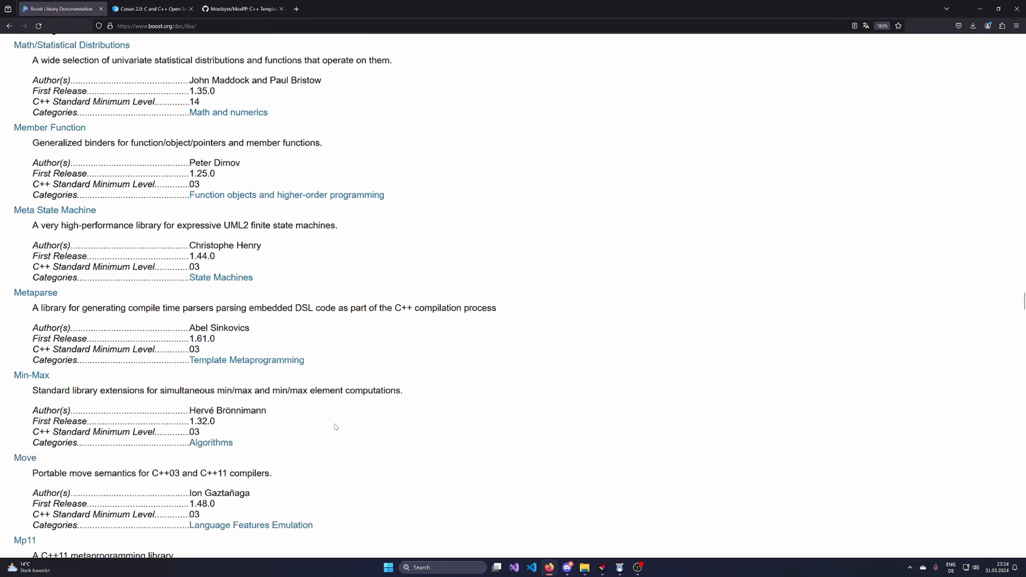
scroll(down, 3)
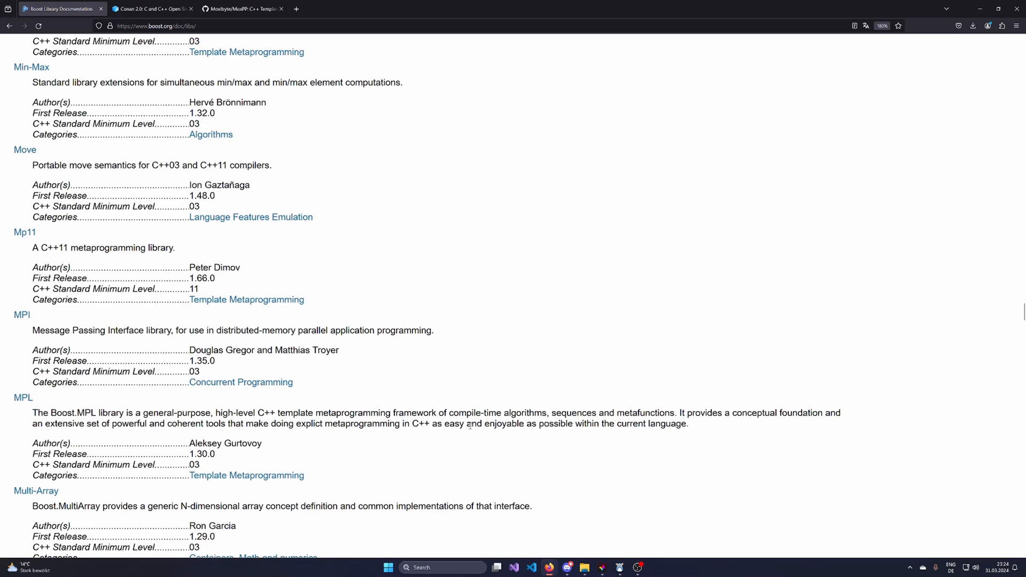
scroll(down, 3)
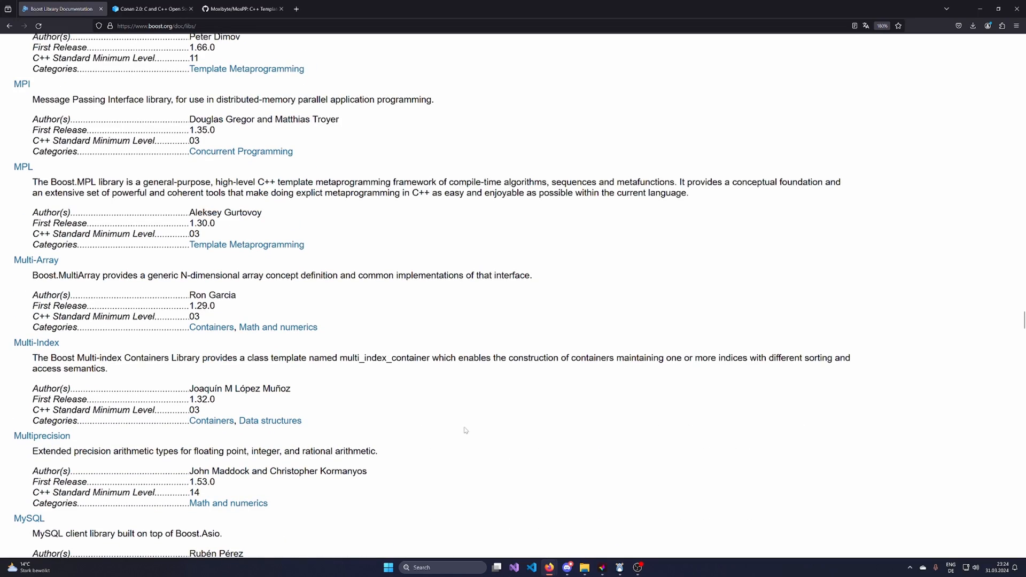
scroll(down, 3)
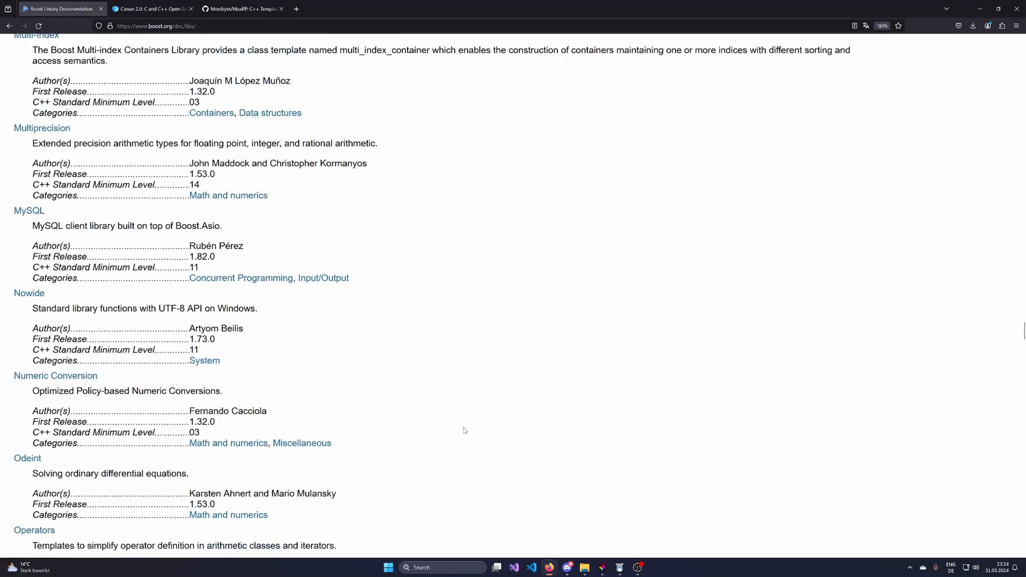
scroll(down, 3)
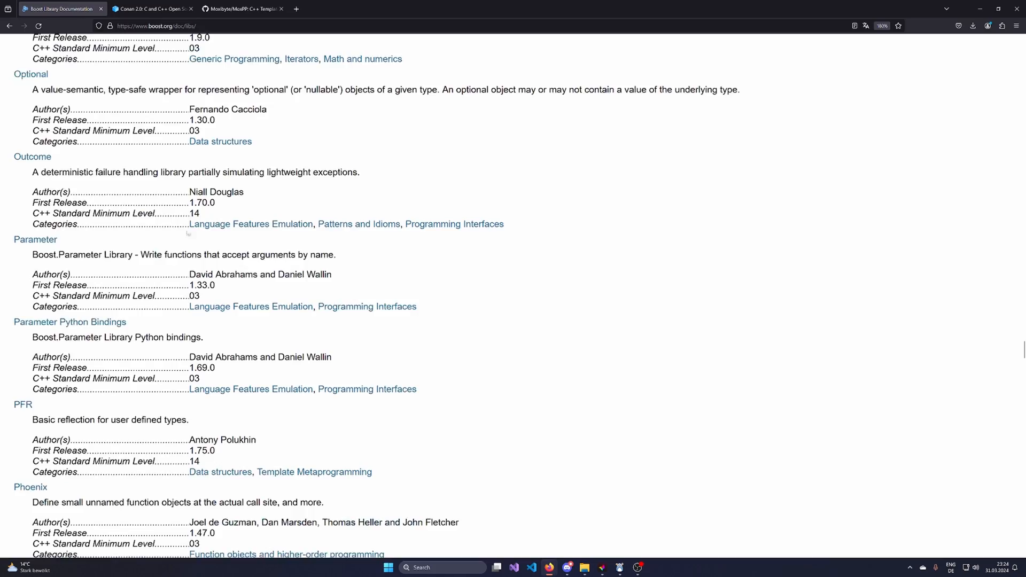
scroll(down, 3)
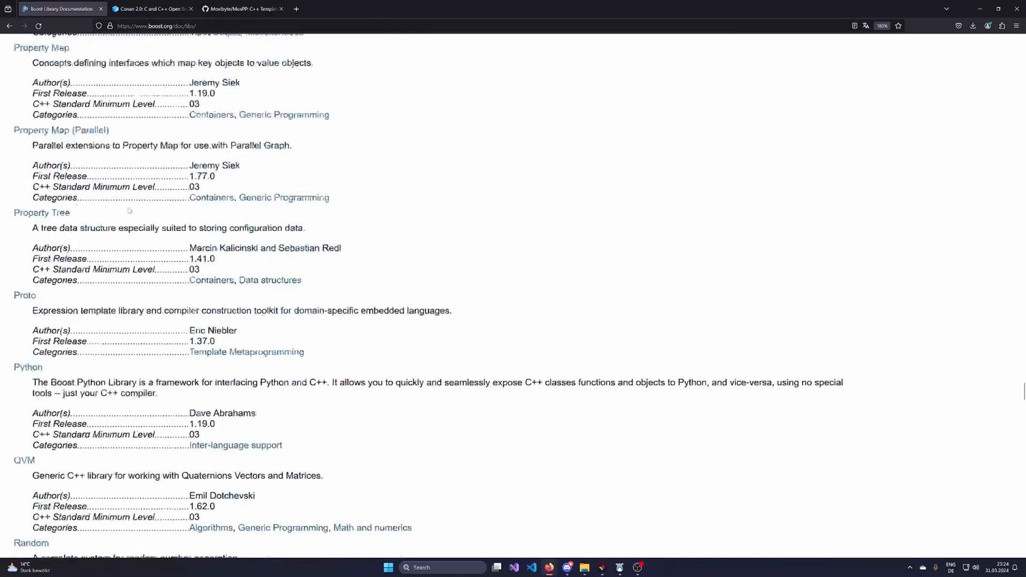
scroll(down, 3)
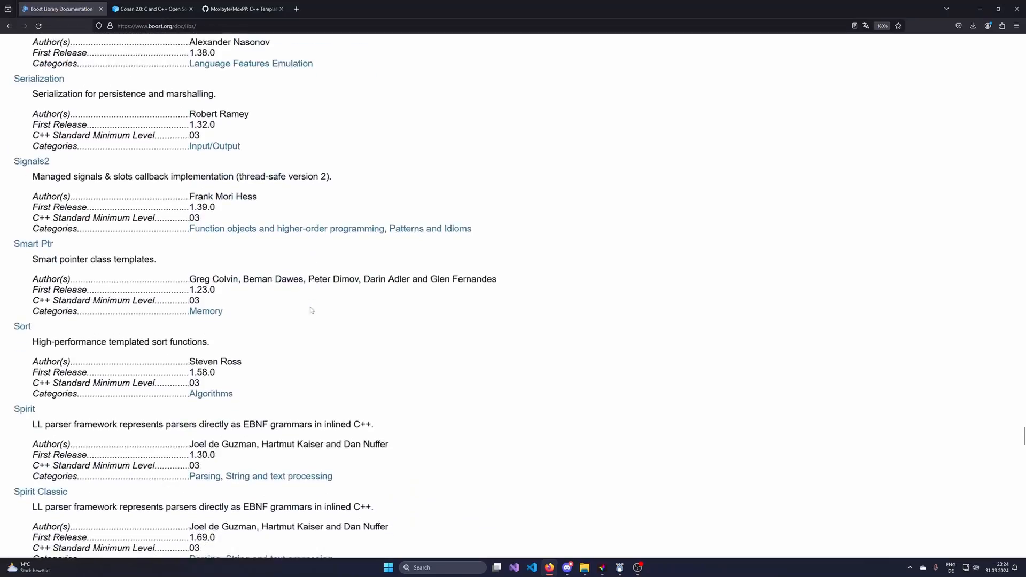
scroll(down, 3)
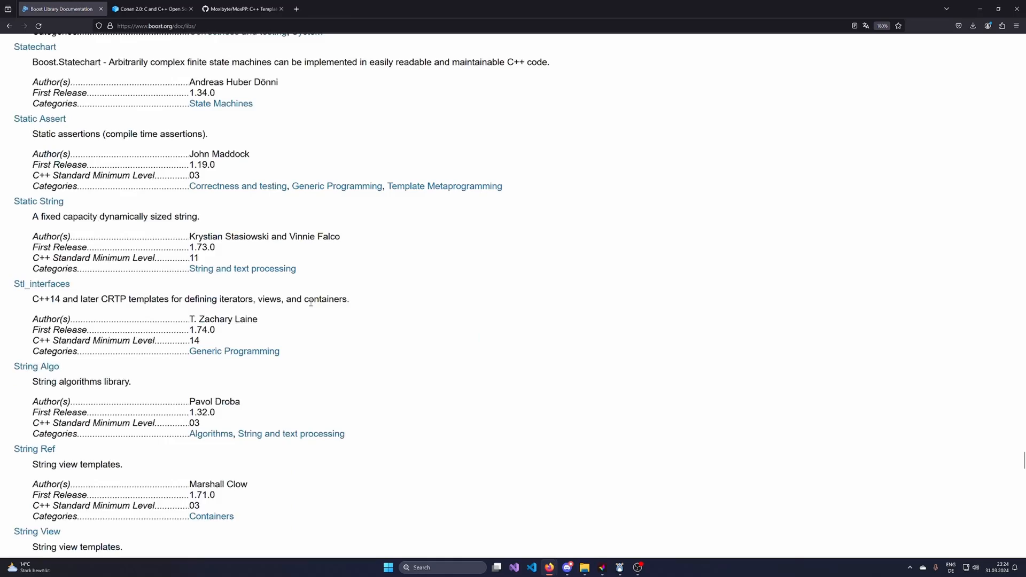
scroll(down, 3)
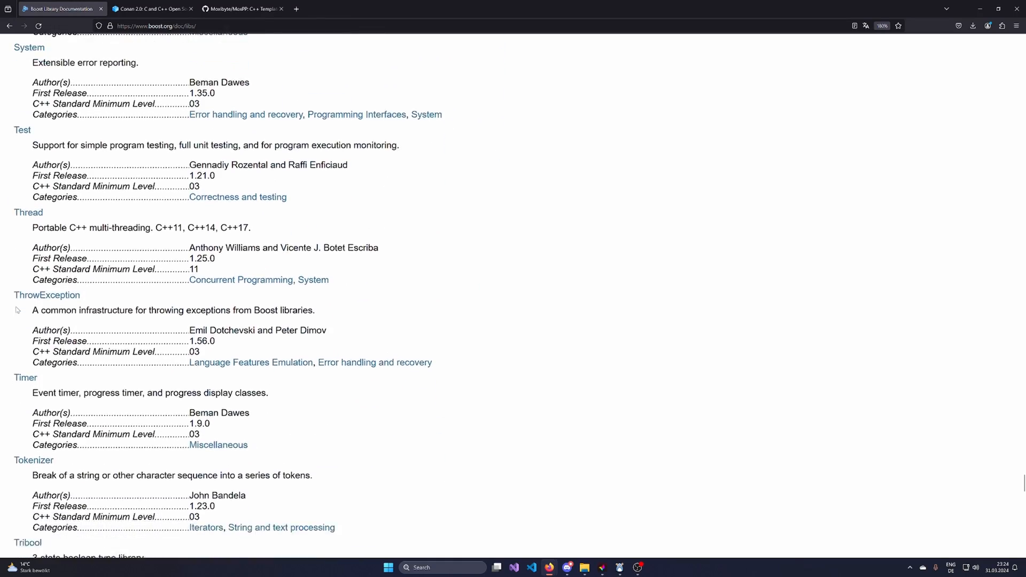
scroll(down, 3)
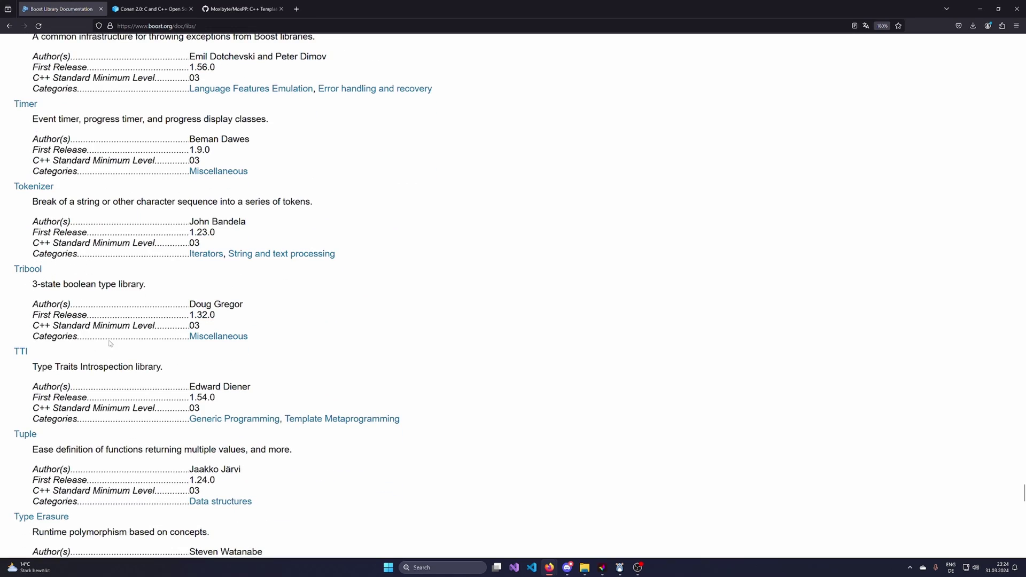
scroll(down, 3)
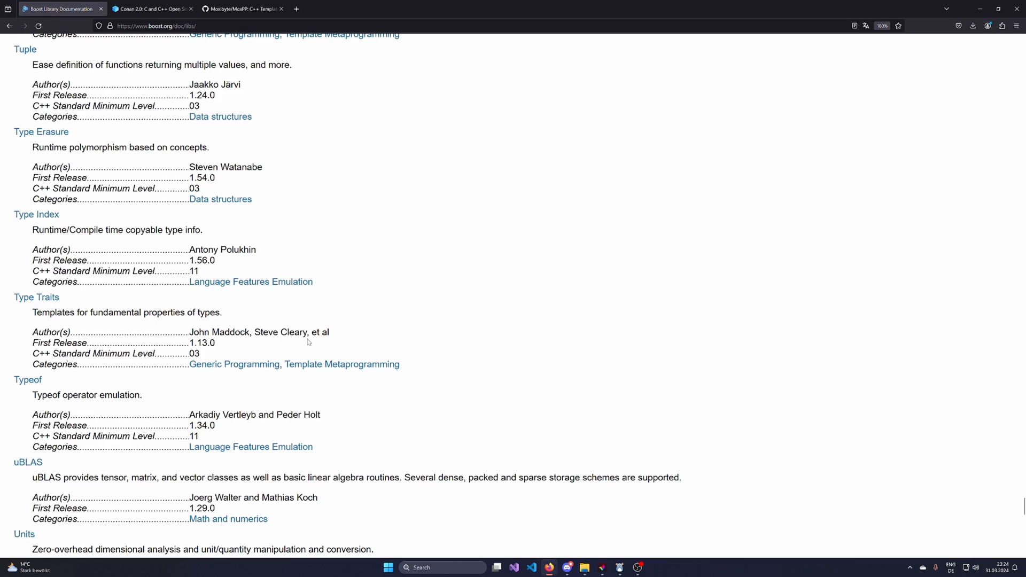
scroll(down, 3)
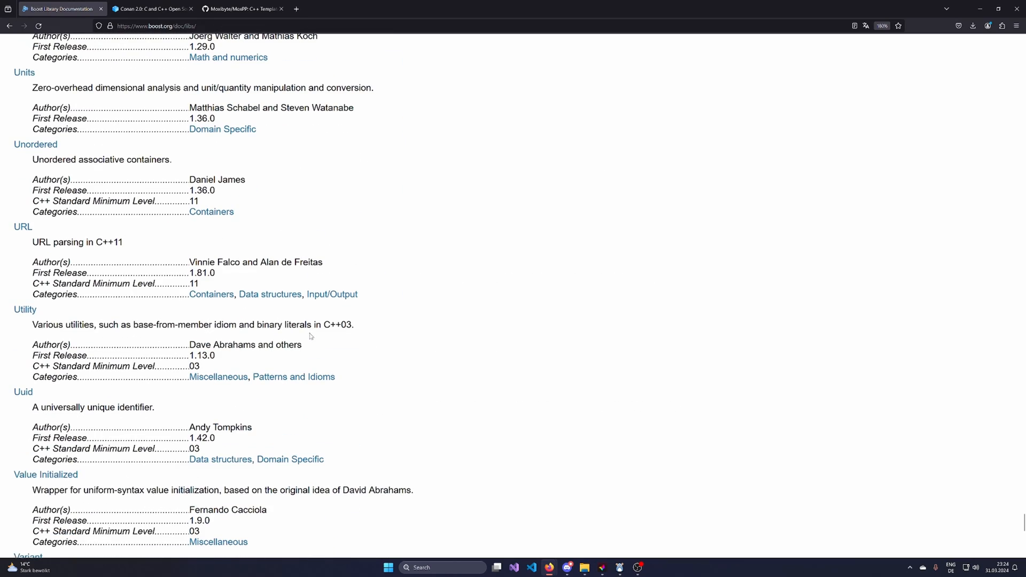
scroll(down, 3)
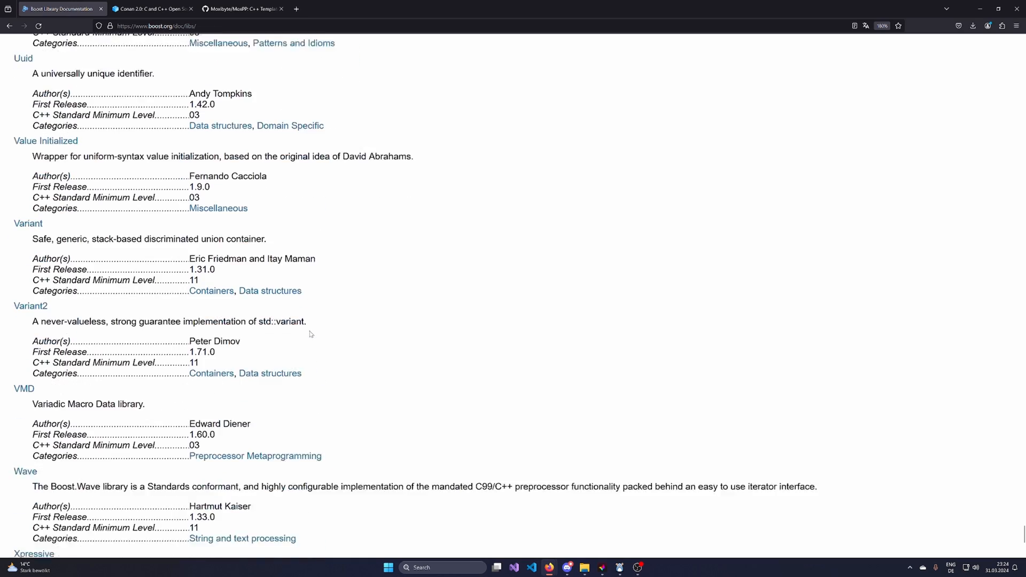
scroll(down, 3)
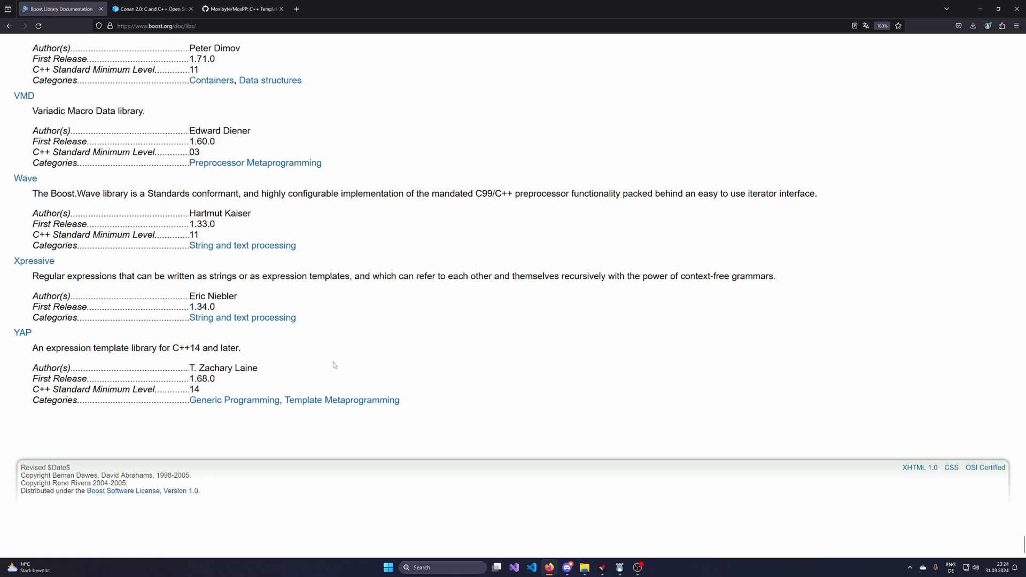
mouse_move(349, 246)
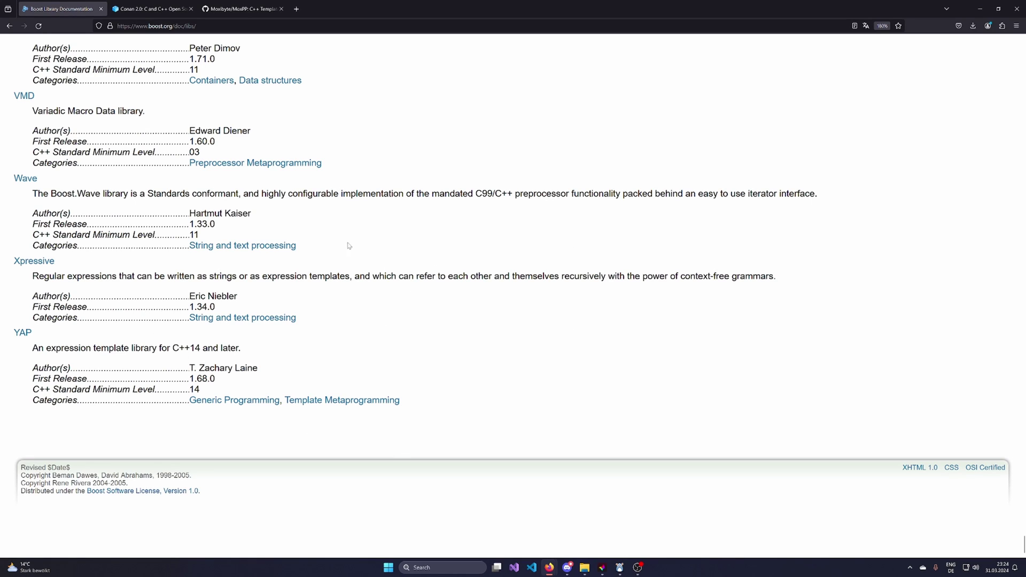
mouse_move(433, 188)
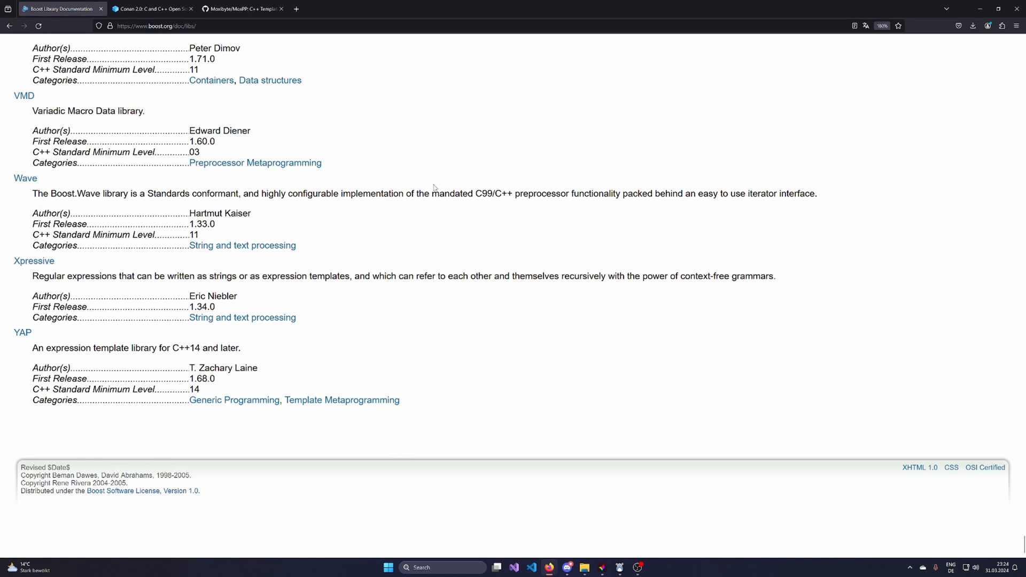
mouse_move(443, 172)
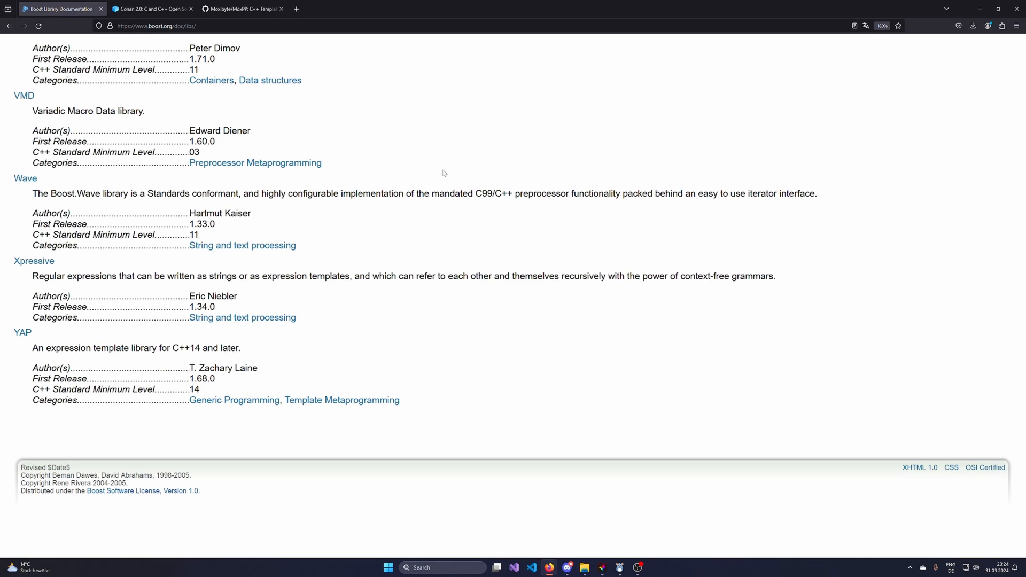
mouse_move(437, 177)
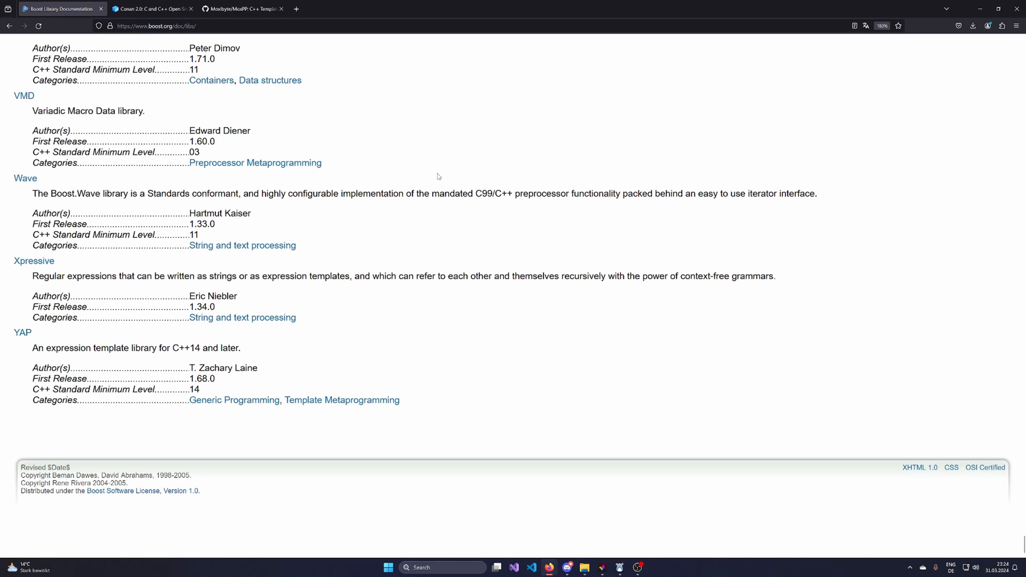
mouse_move(450, 343)
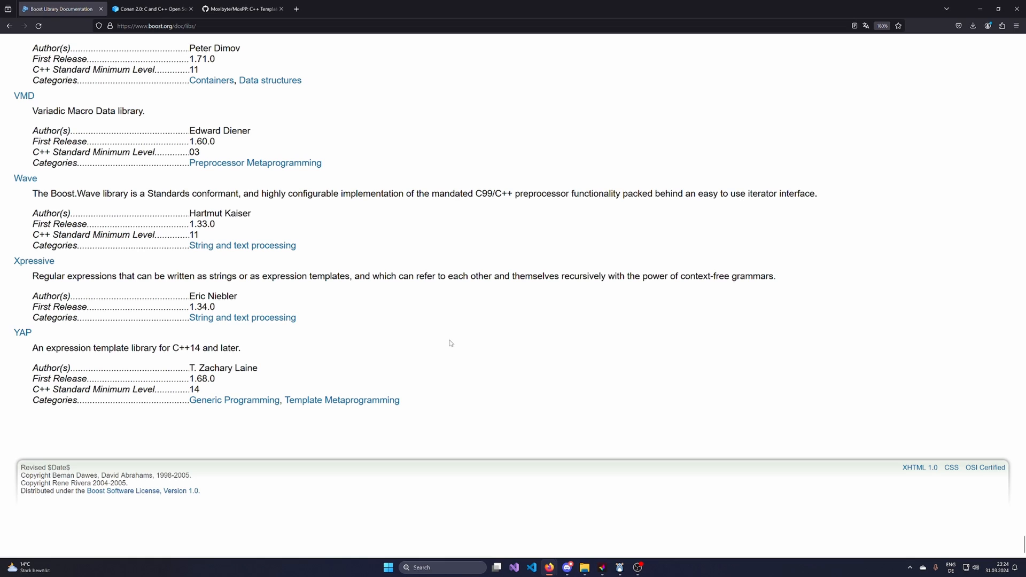
mouse_move(30, 271)
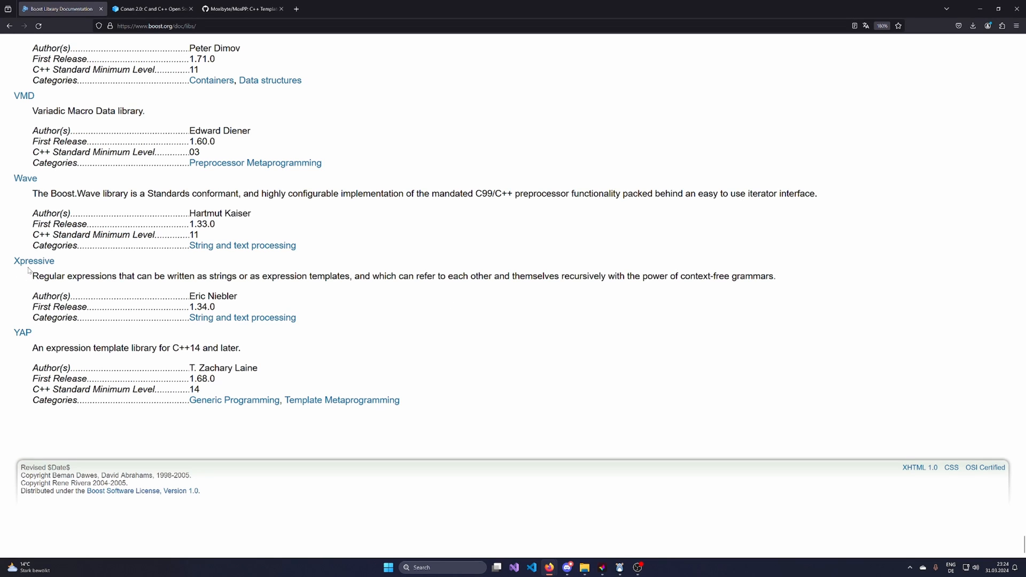
scroll(up, 3)
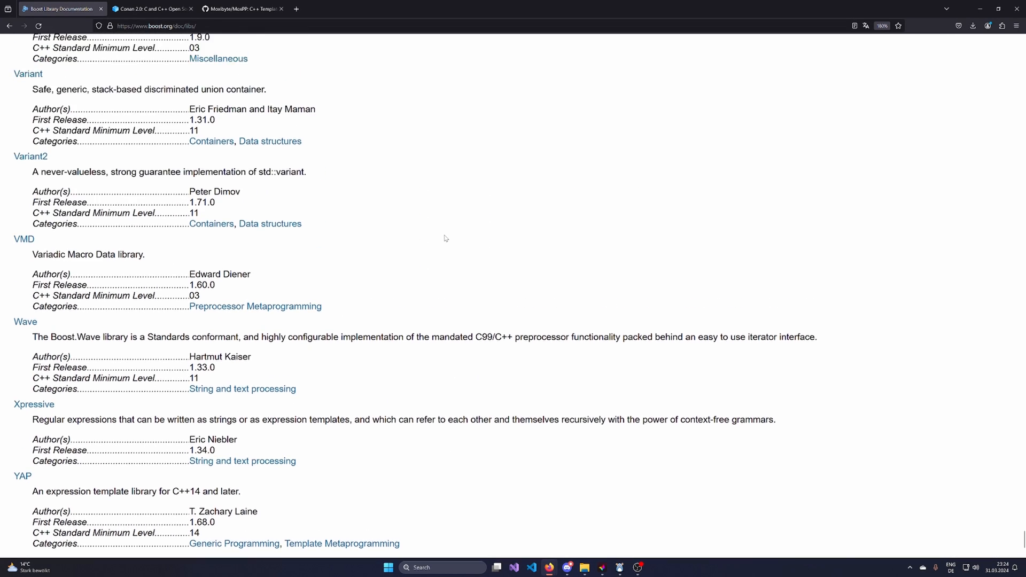
scroll(up, 3)
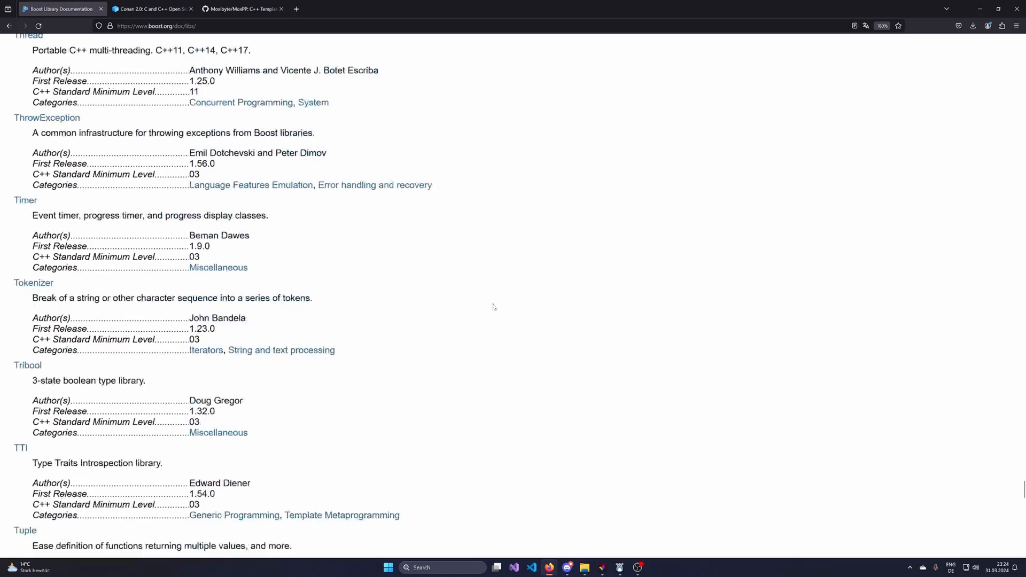
scroll(up, 3)
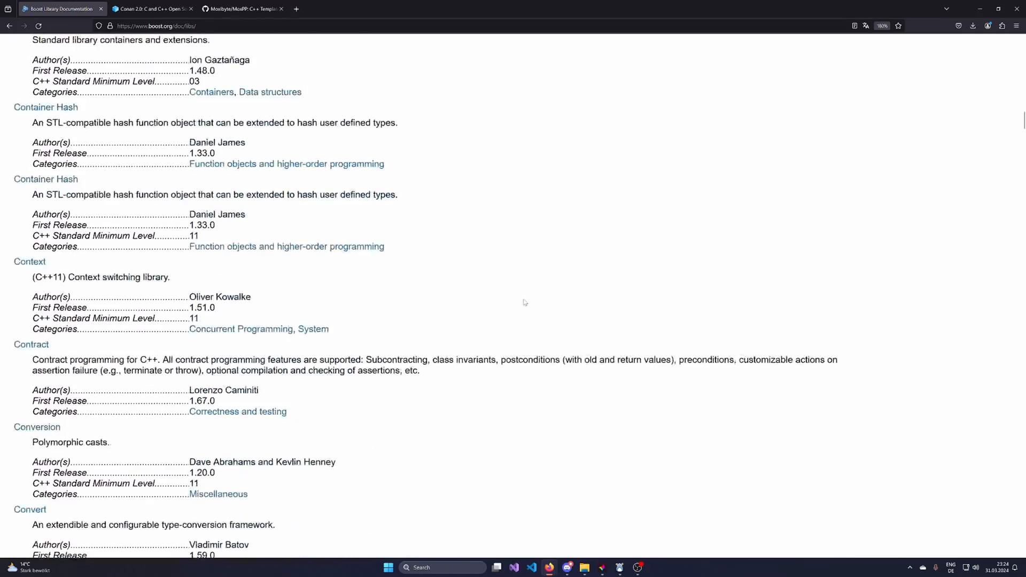
scroll(up, 3)
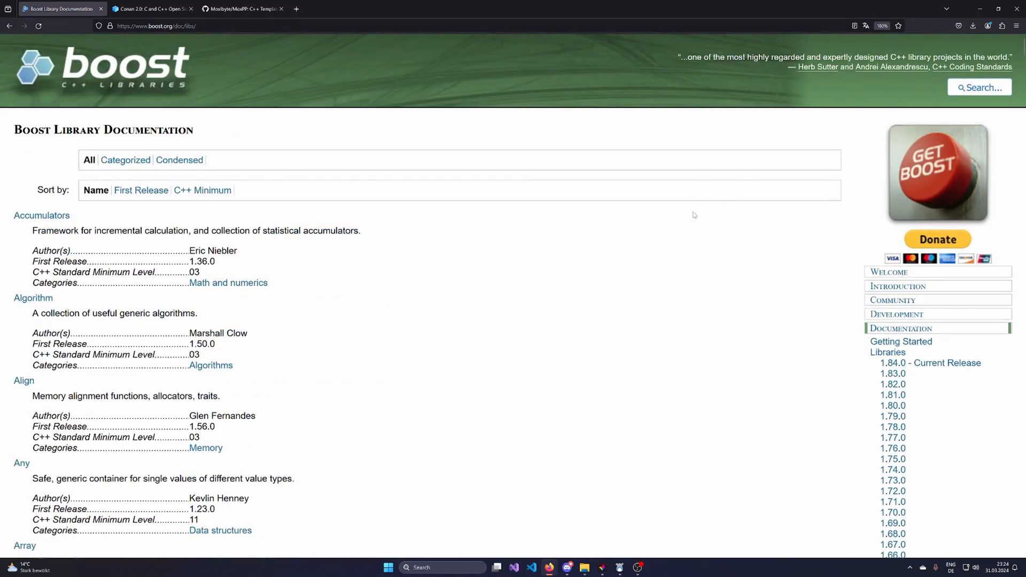
mouse_move(324, 243)
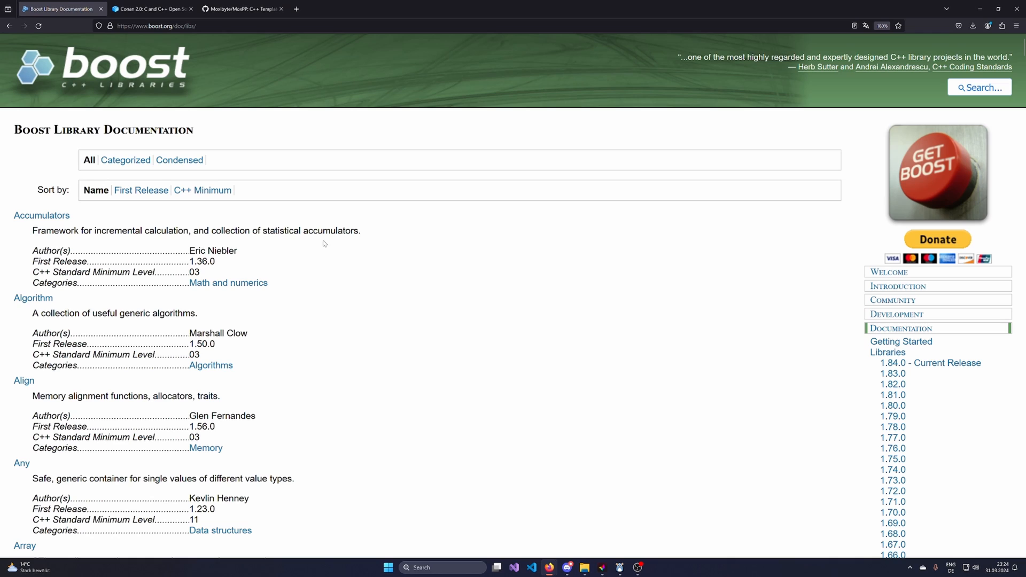
mouse_move(295, 296)
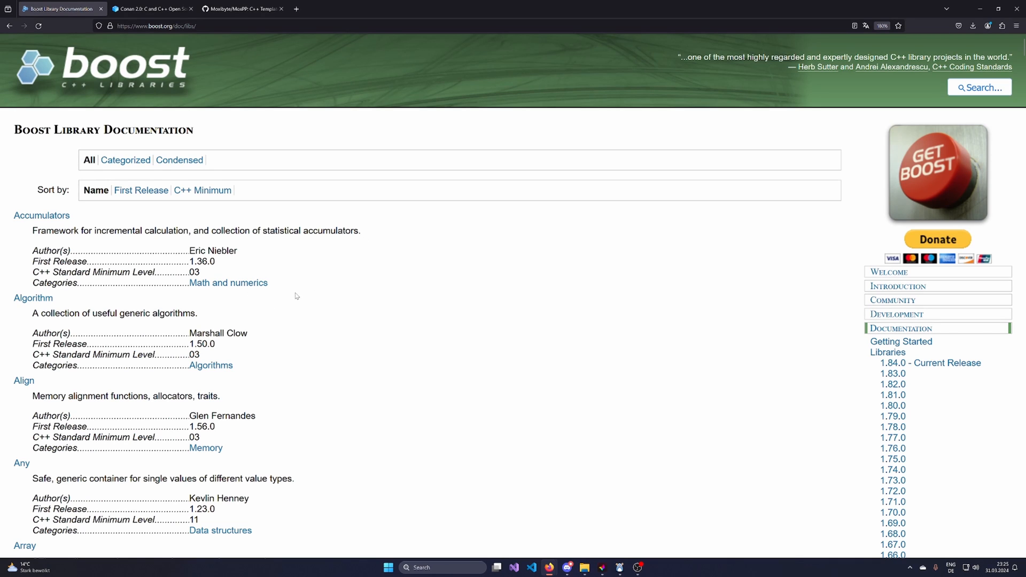
mouse_move(294, 279)
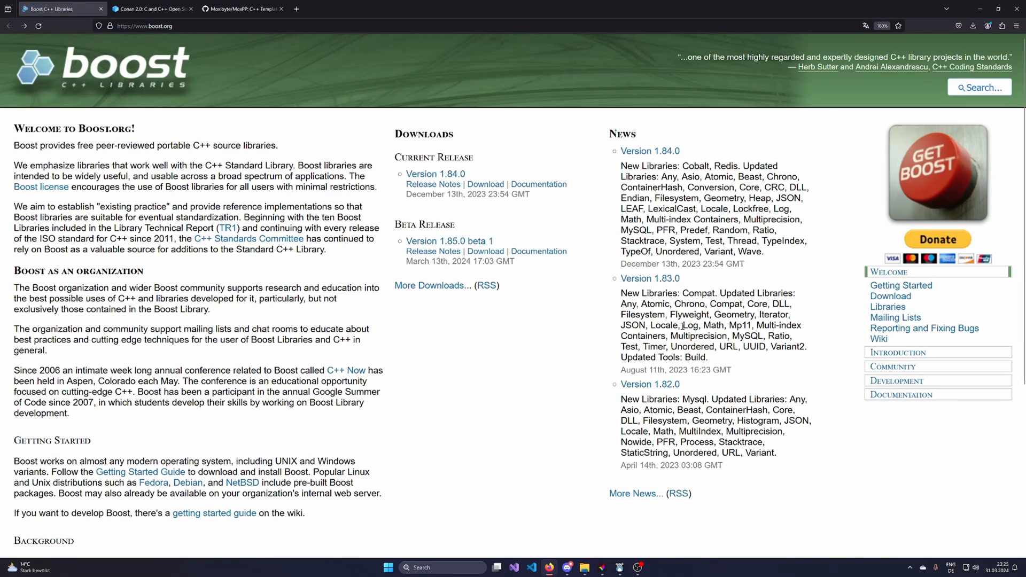
mouse_move(809, 343)
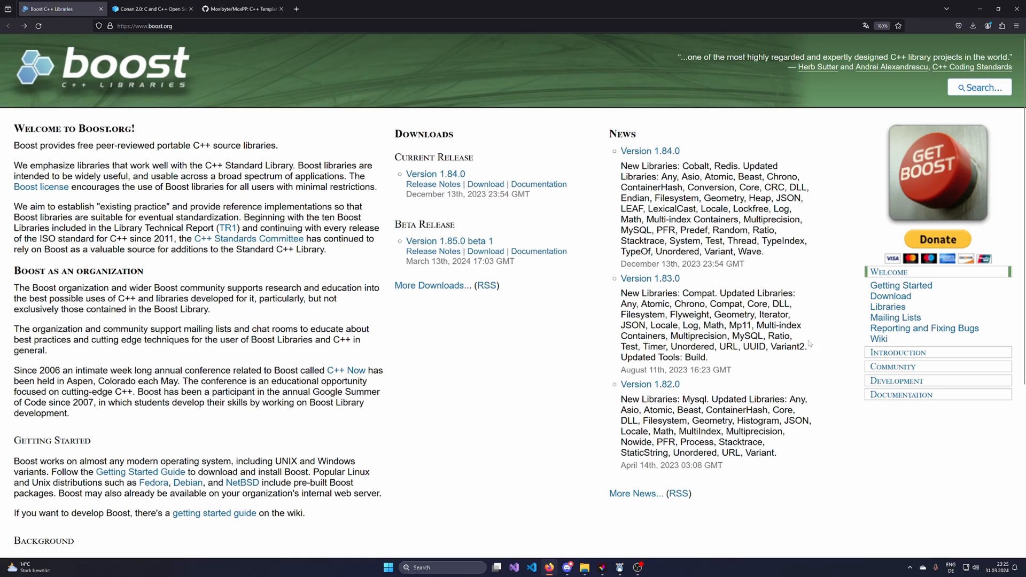
mouse_move(270, 203)
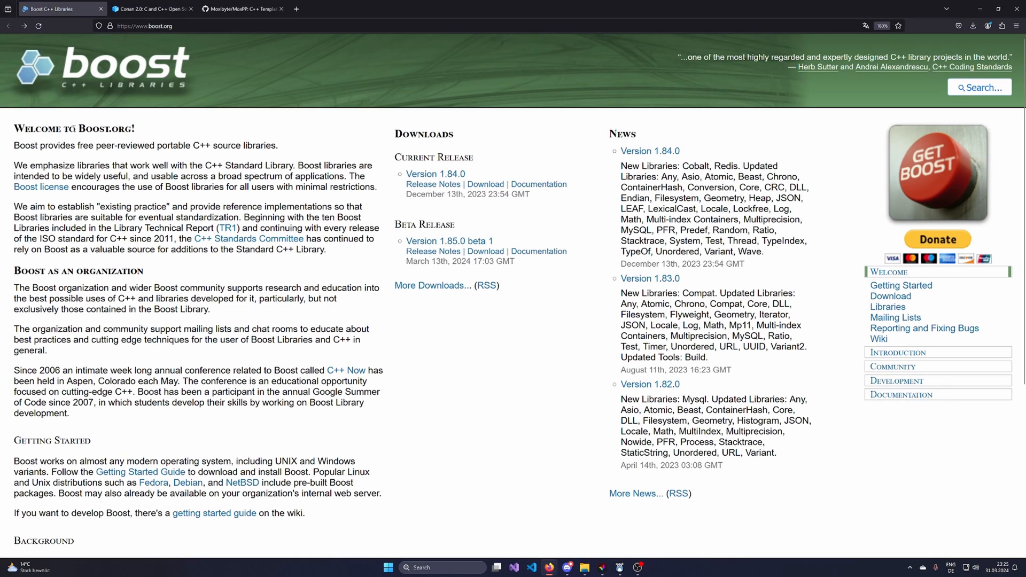
drag(15, 128, 224, 206)
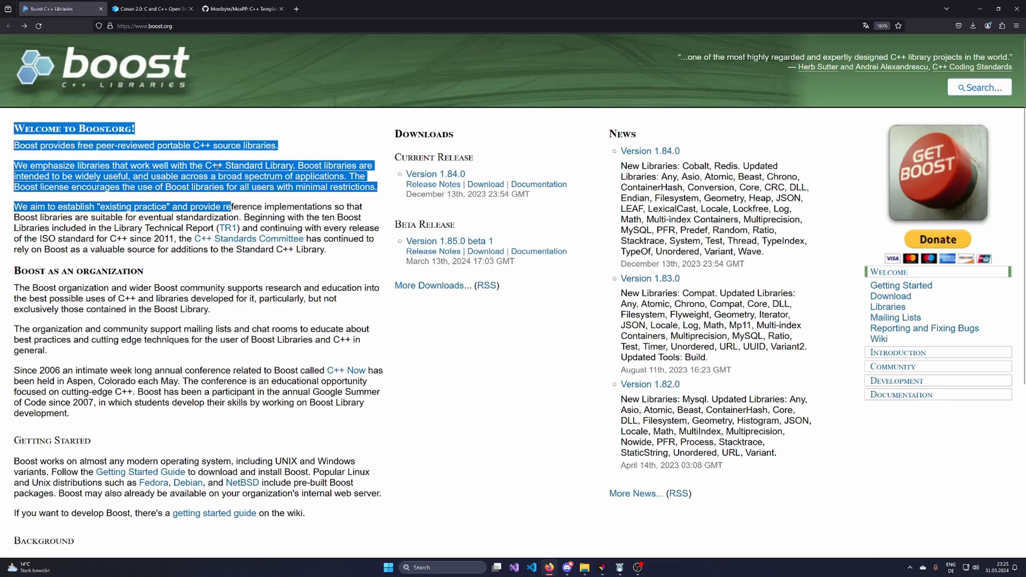
click(196, 164)
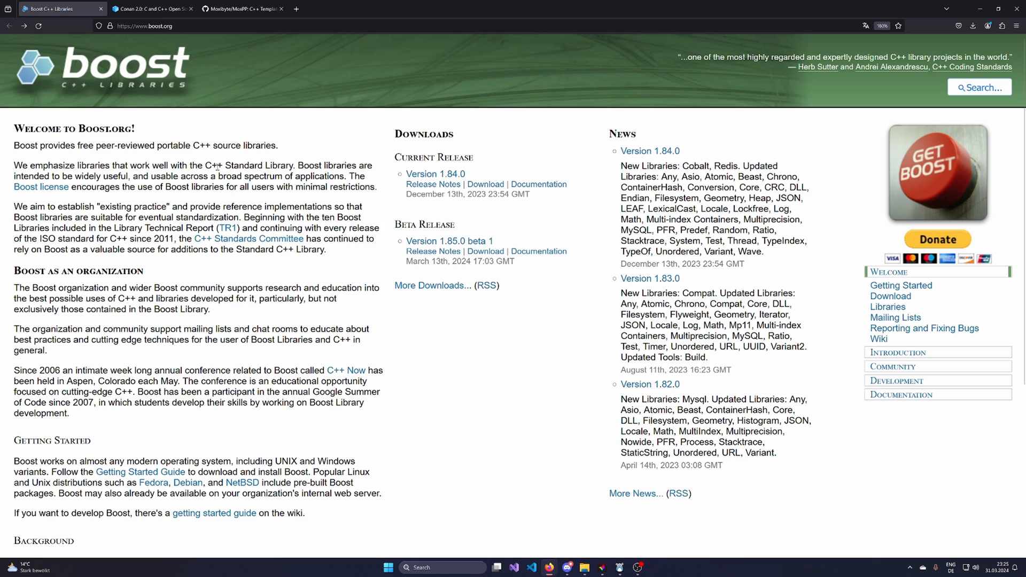
mouse_move(217, 166)
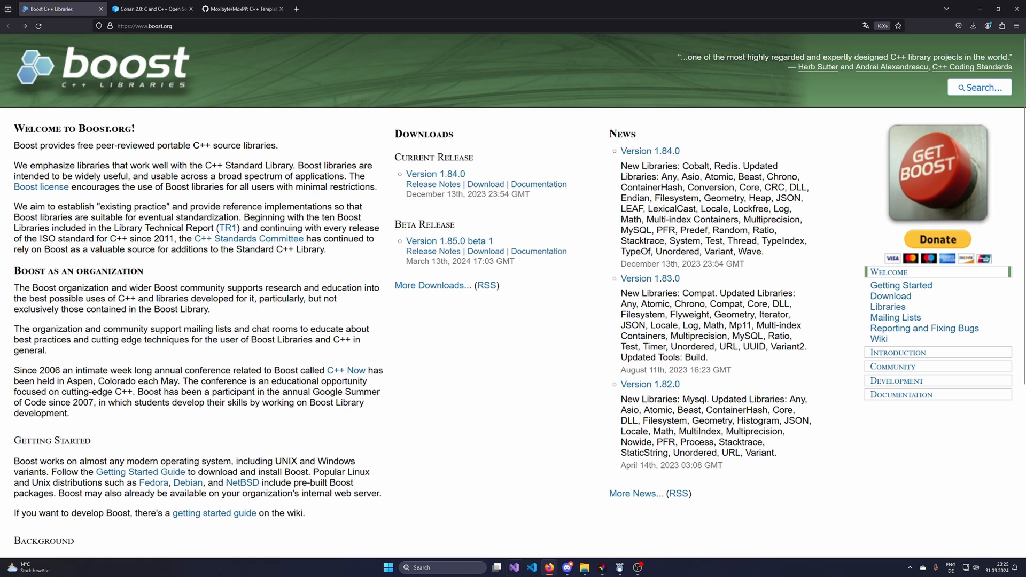
mouse_move(496, 312)
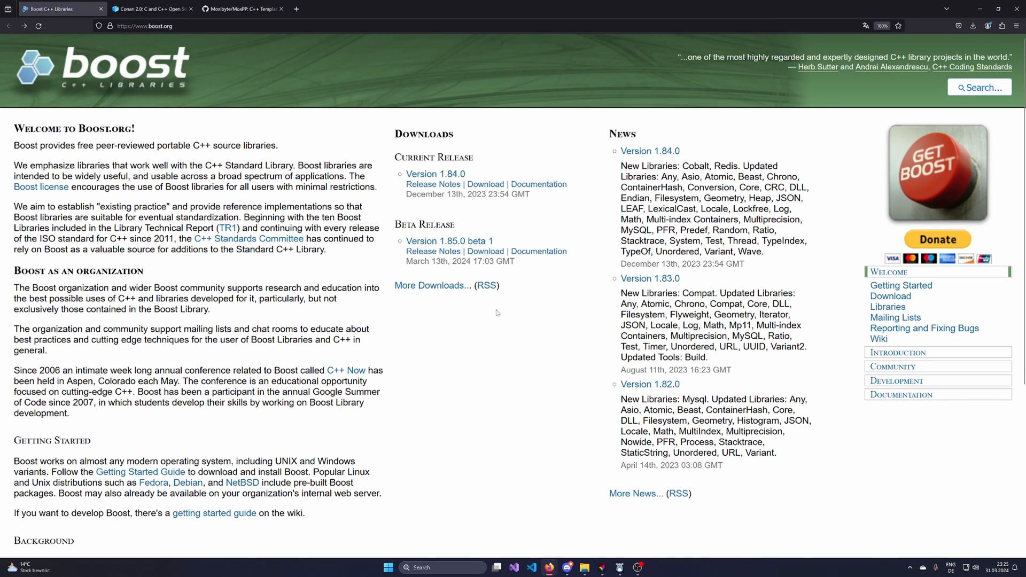
mouse_move(356, 406)
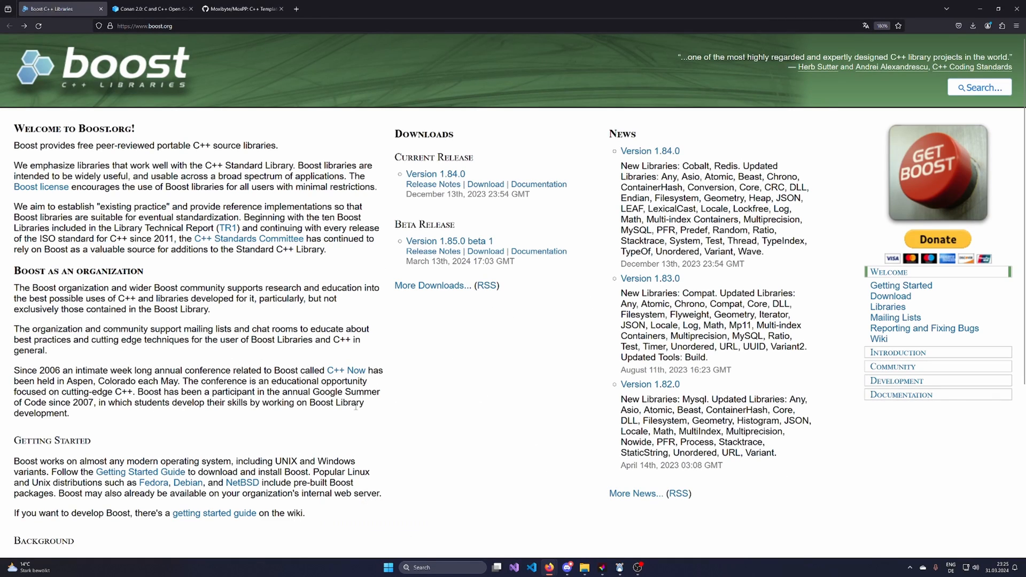
mouse_move(605, 201)
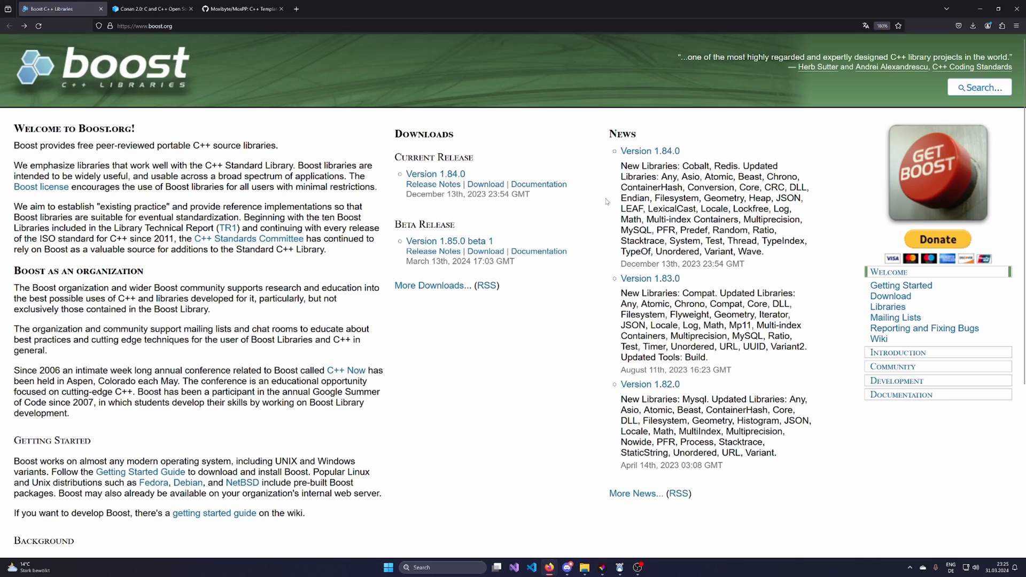
mouse_move(321, 429)
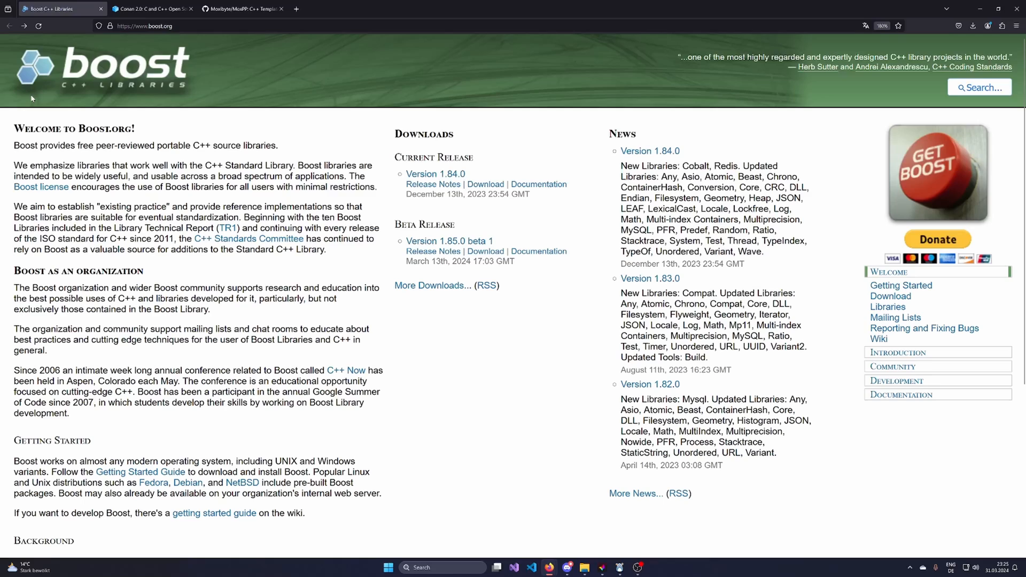
mouse_move(170, 149)
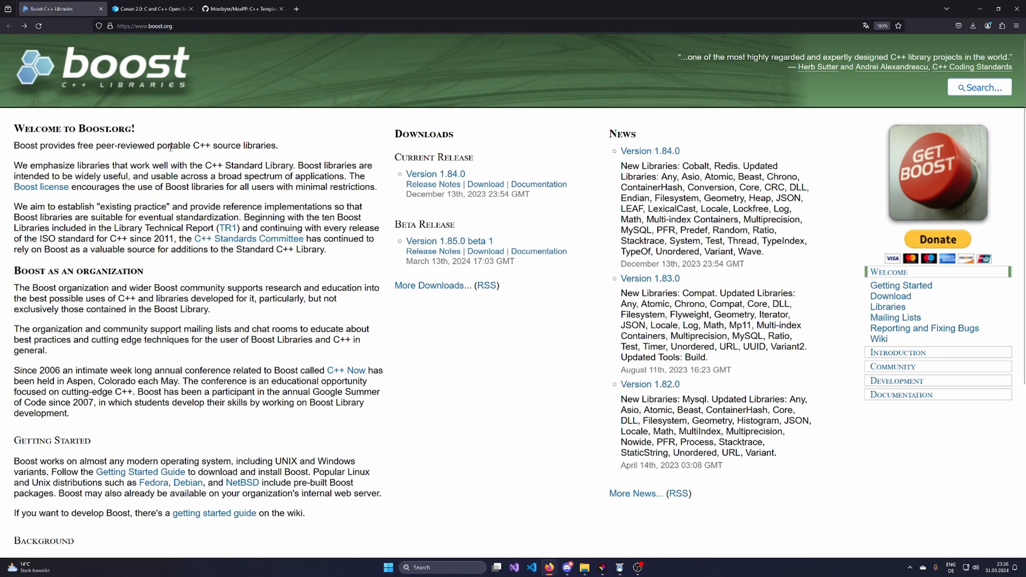
mouse_move(195, 204)
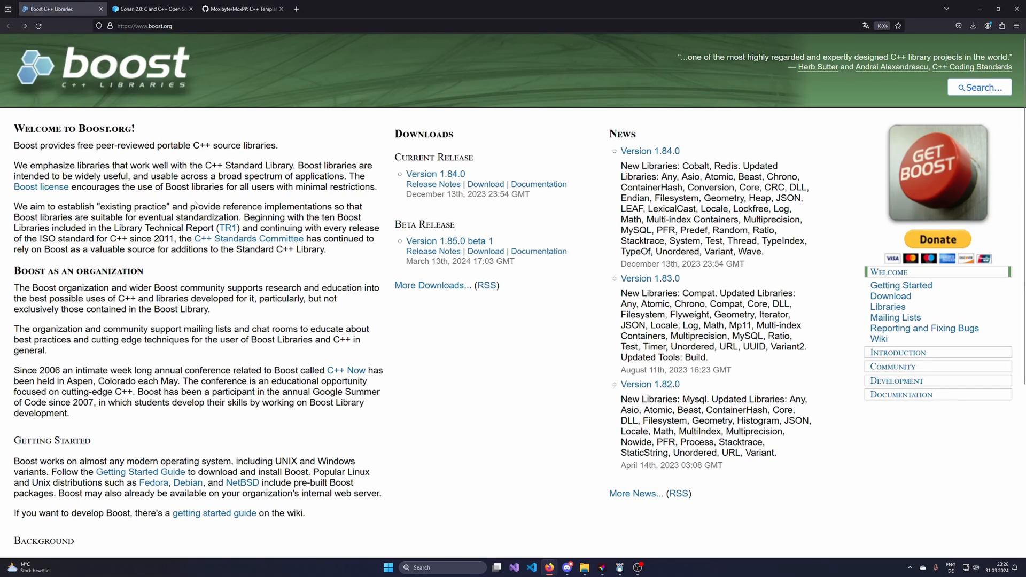
mouse_move(119, 39)
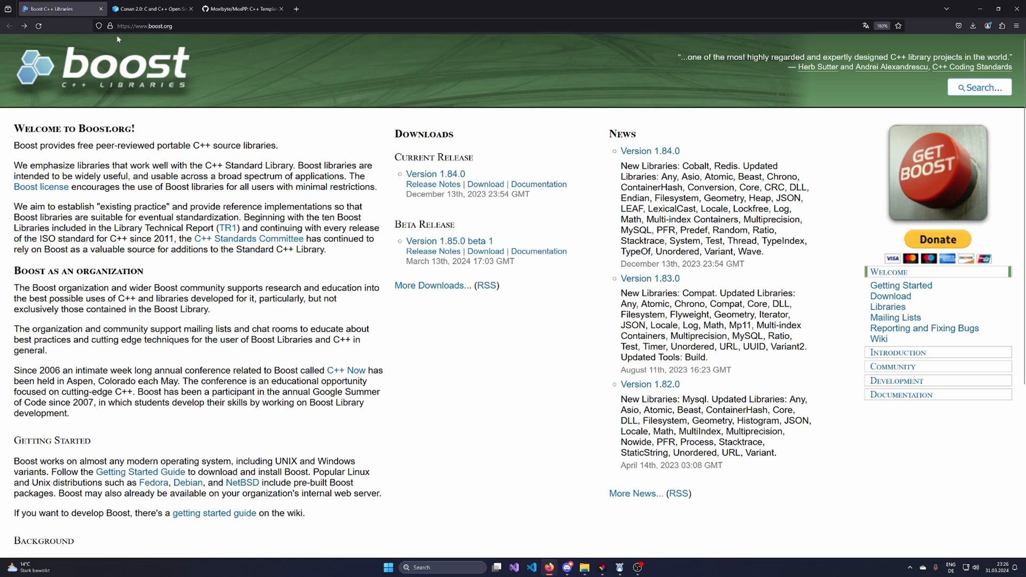
mouse_move(96, 51)
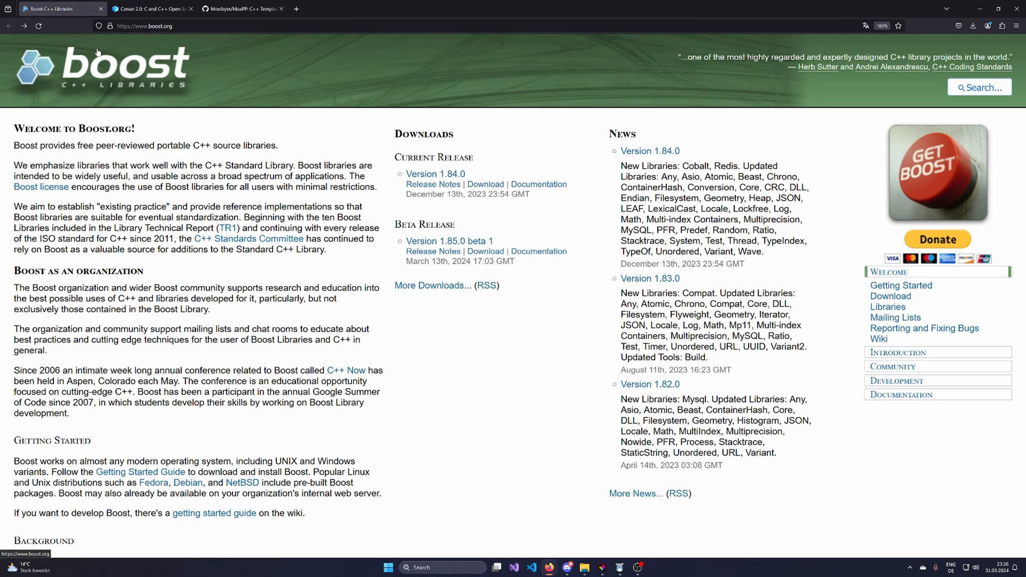
mouse_move(819, 193)
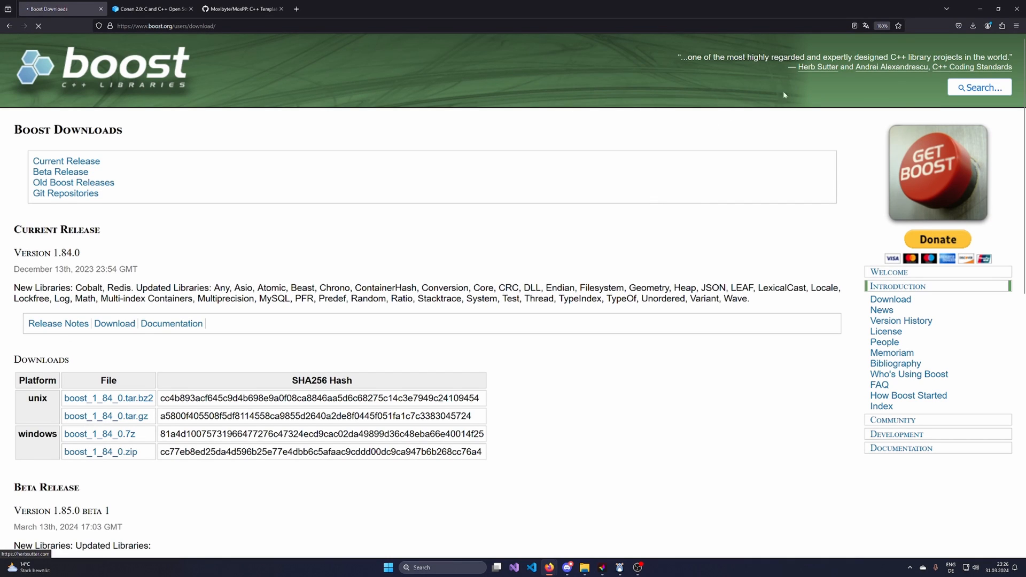
- Download boost_1_84_0.zip for Windows and dismiss the downloads panel
click(973, 26)
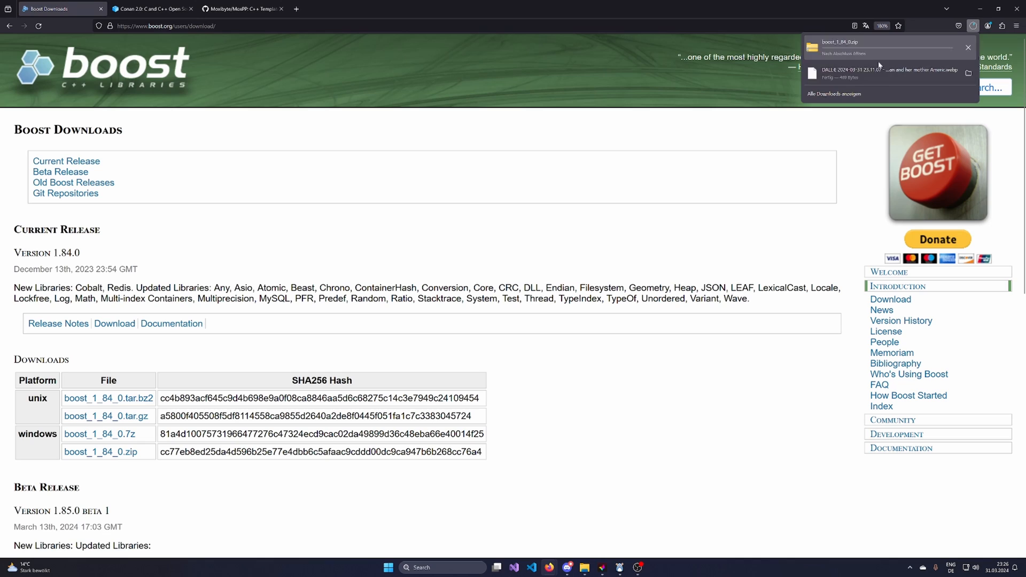
mouse_move(870, 47)
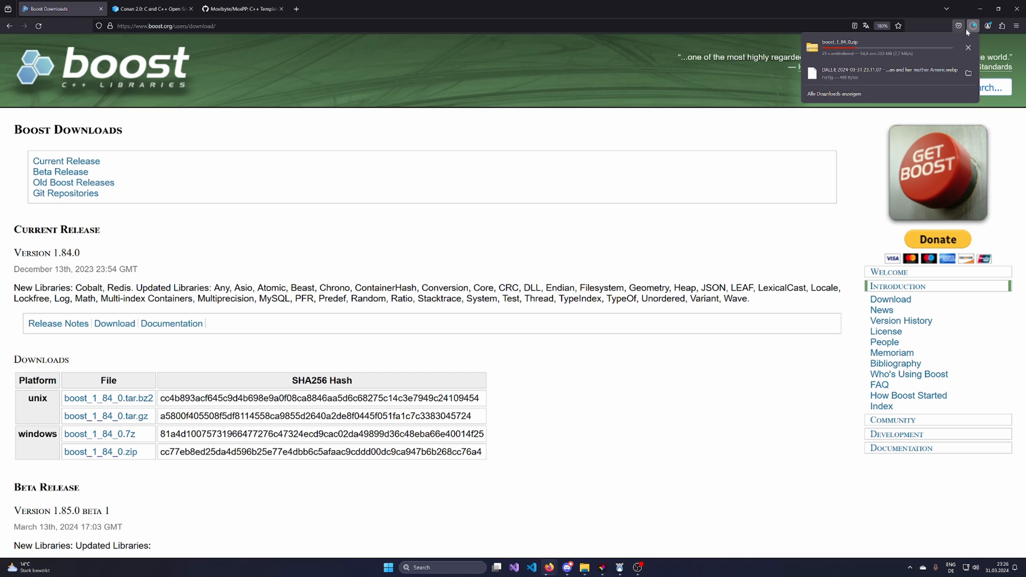
click(957, 25)
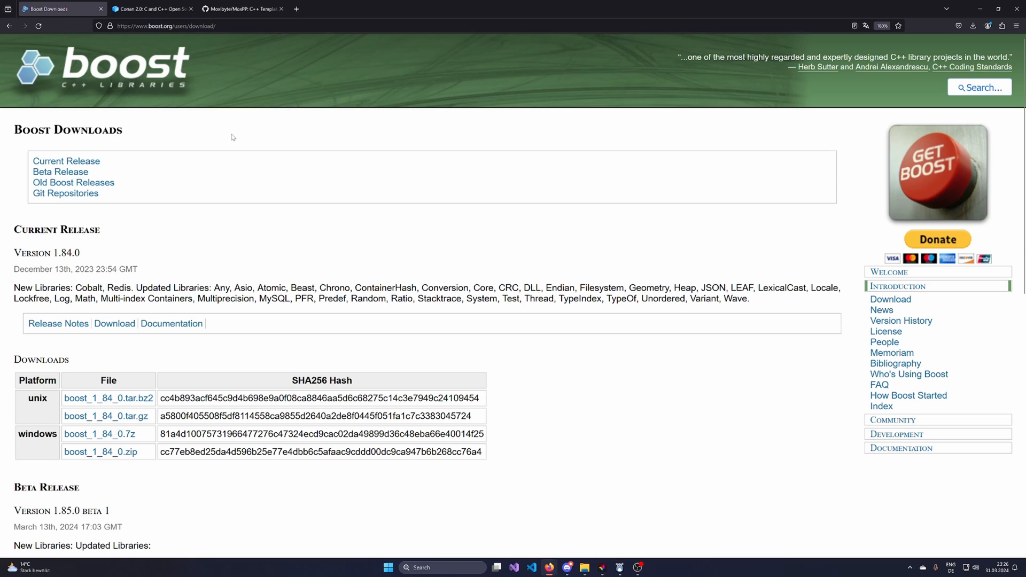
mouse_move(379, 204)
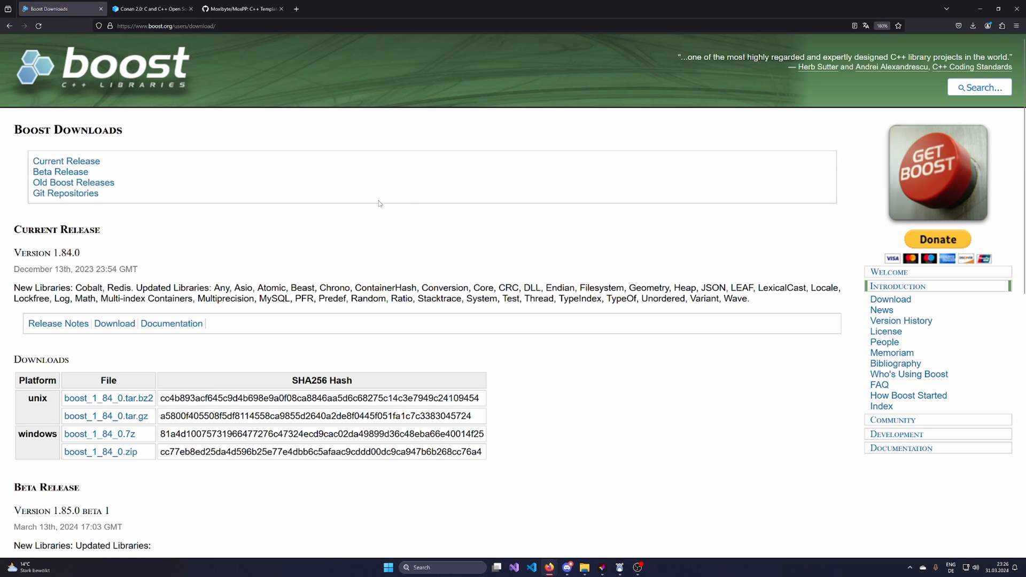
mouse_move(346, 277)
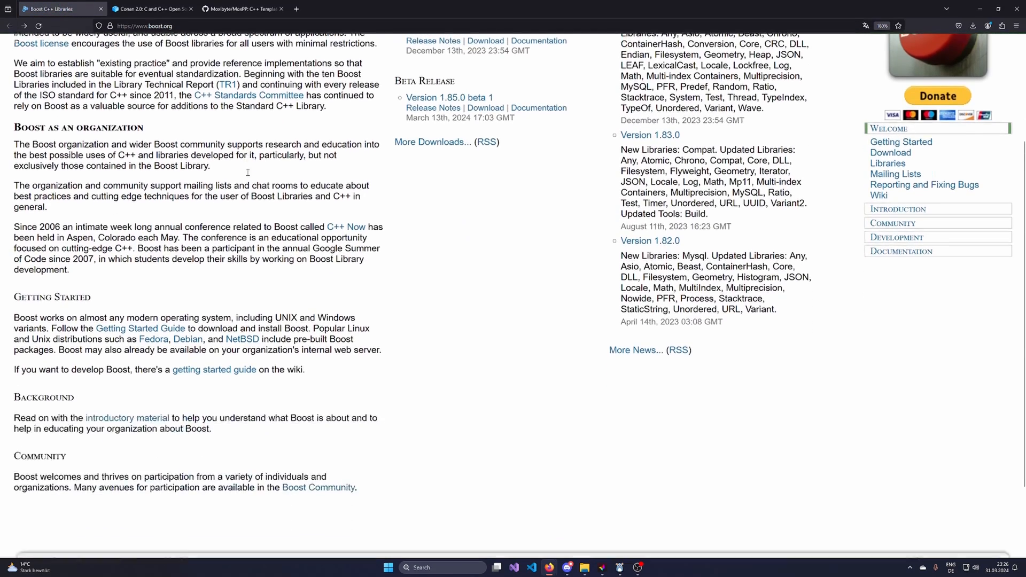
- Open Conan Center's boost/1.84.0 recipe page and read through its Use it instructions
click(151, 8)
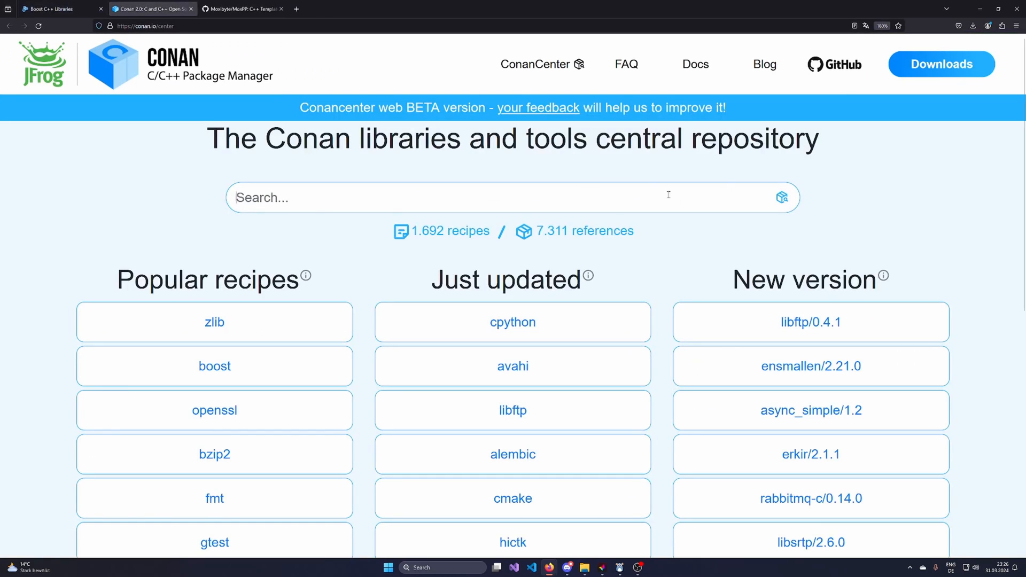
mouse_move(404, 188)
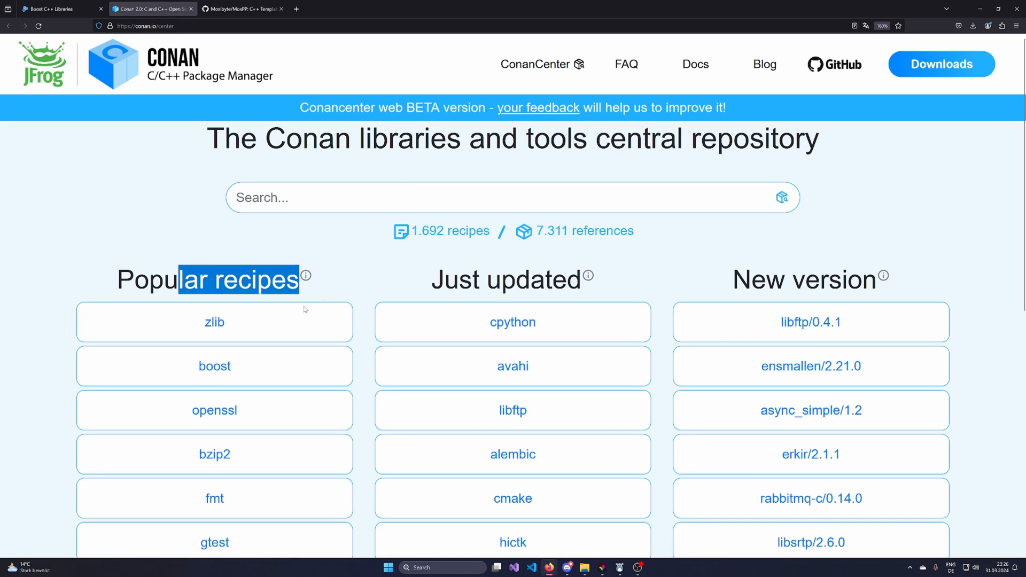
click(214, 366)
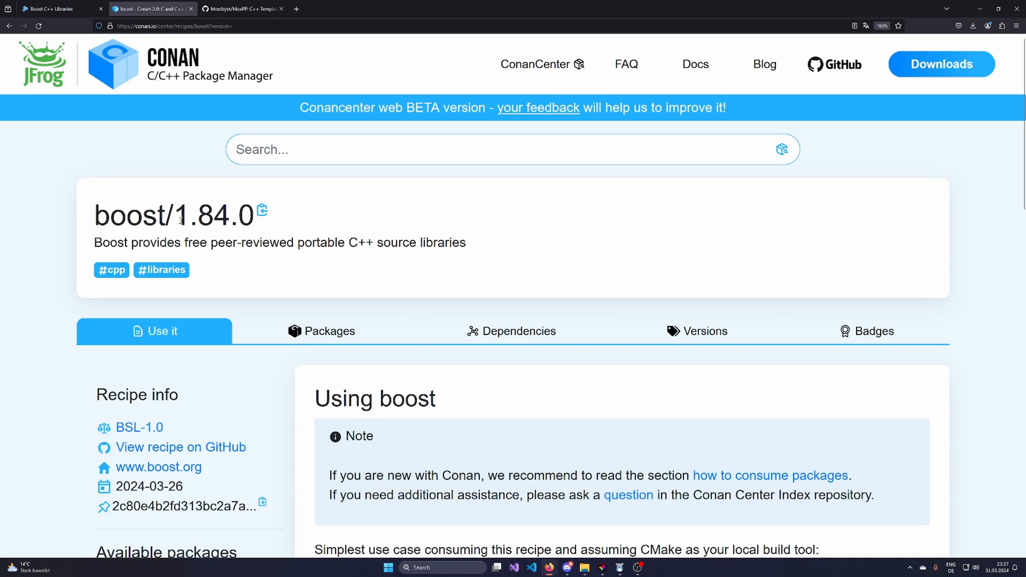
click(157, 467)
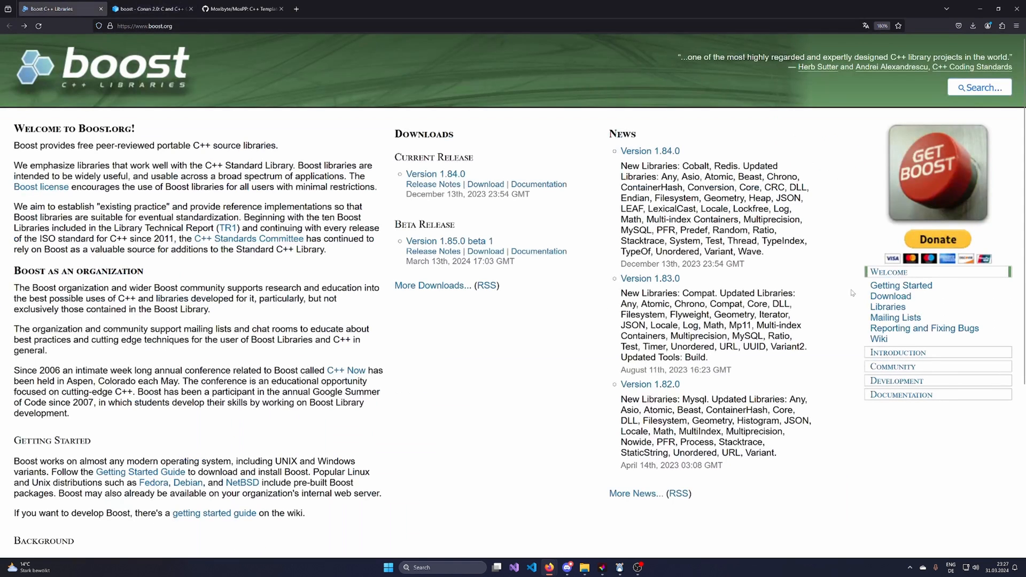
mouse_move(696, 155)
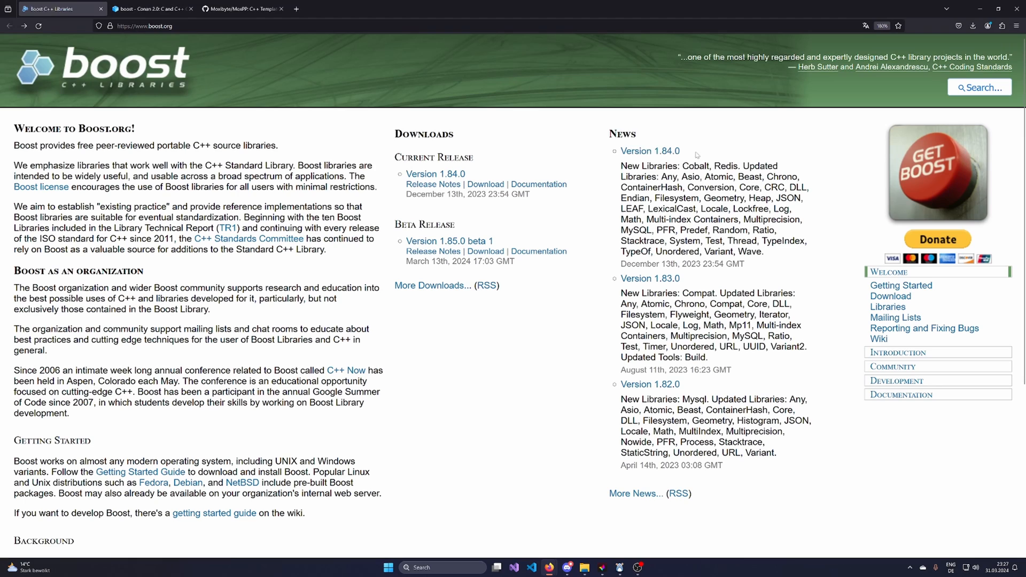
click(151, 9)
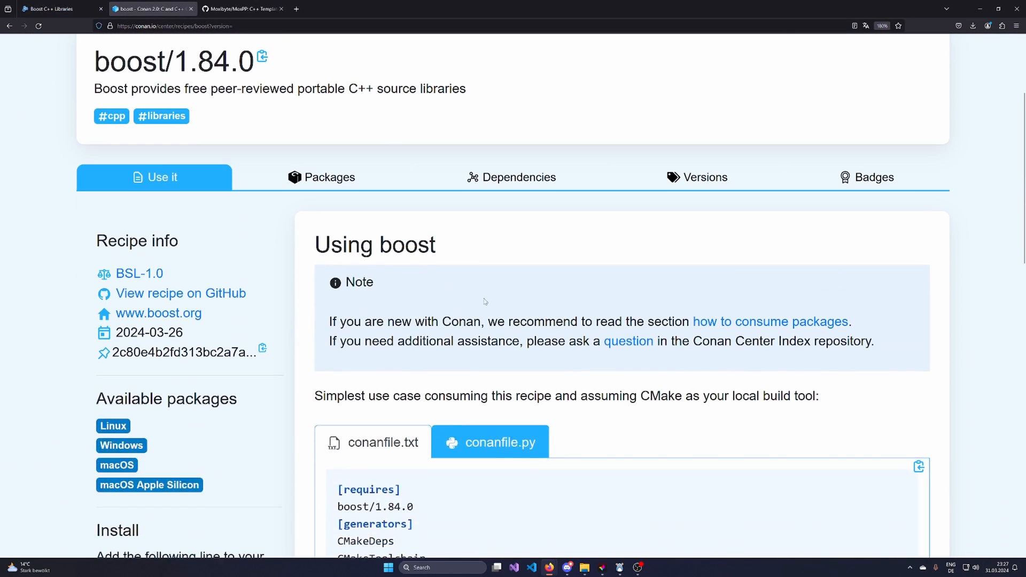
scroll(down, 3)
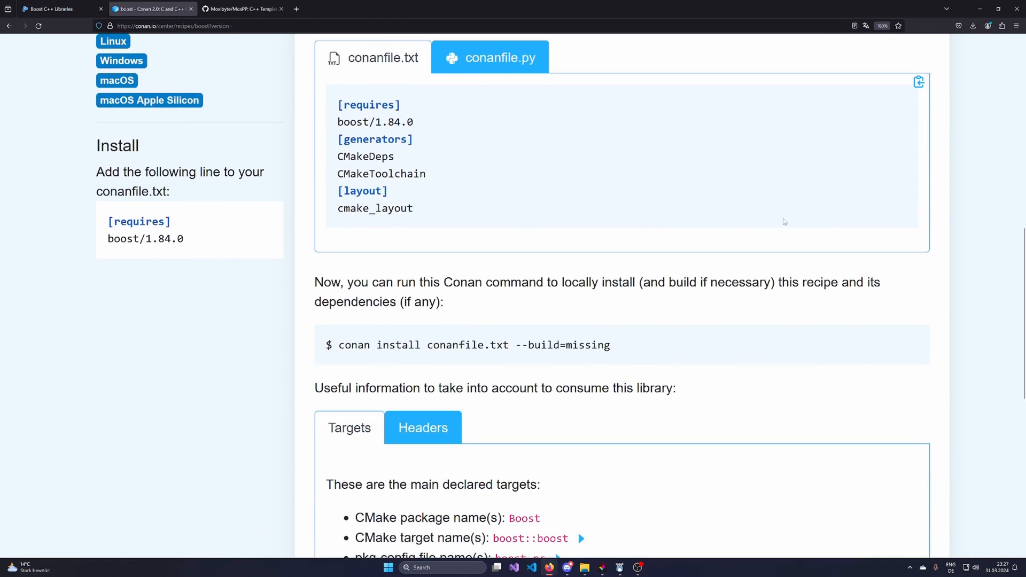
scroll(down, 3)
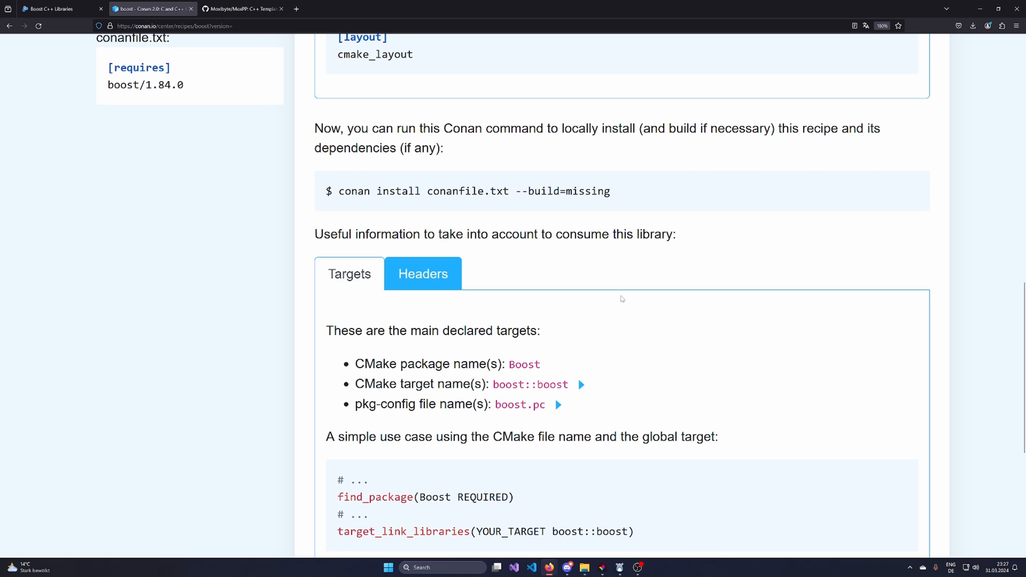
scroll(up, 3)
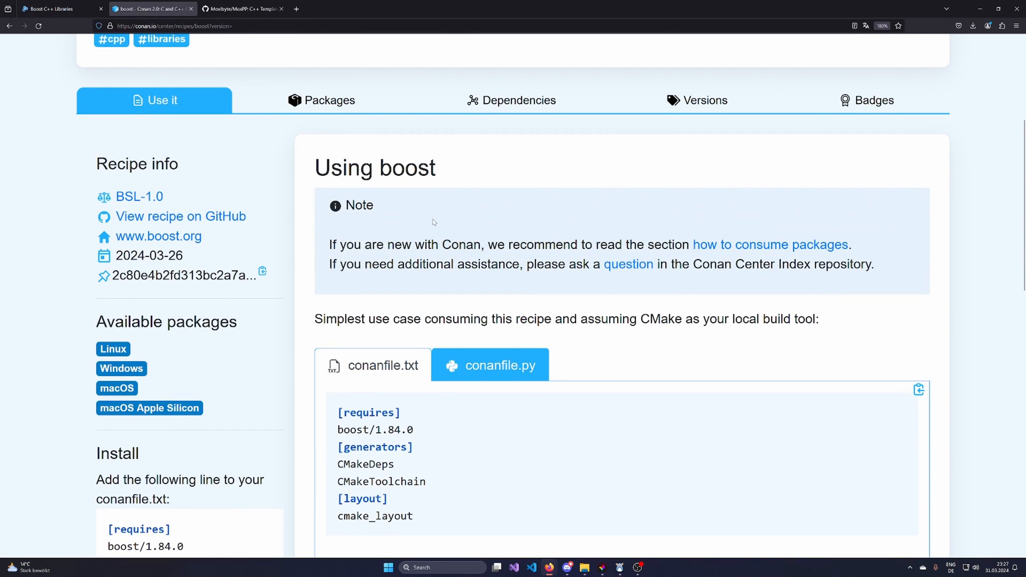
click(242, 8)
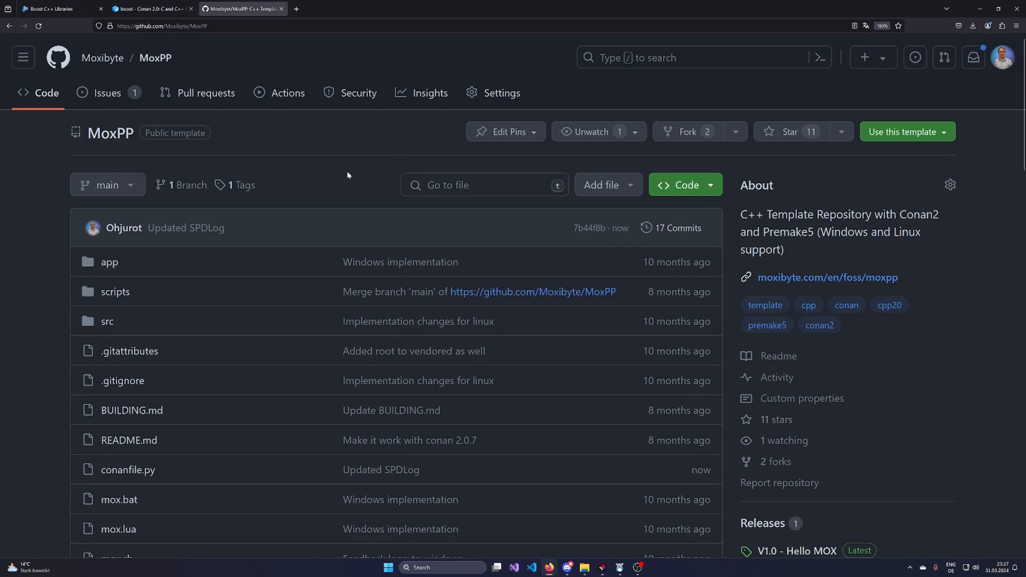
mouse_move(205, 93)
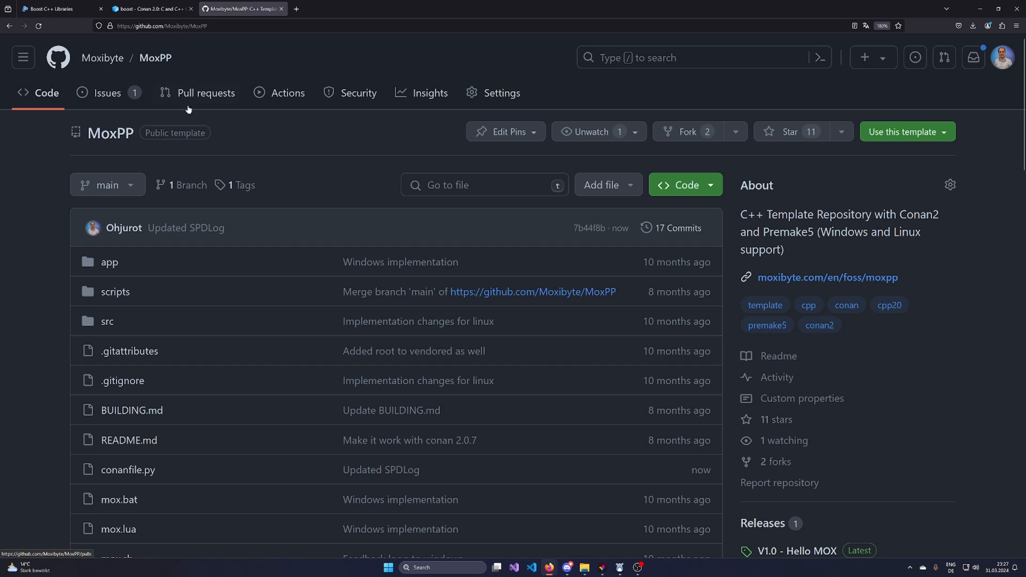
mouse_move(390, 166)
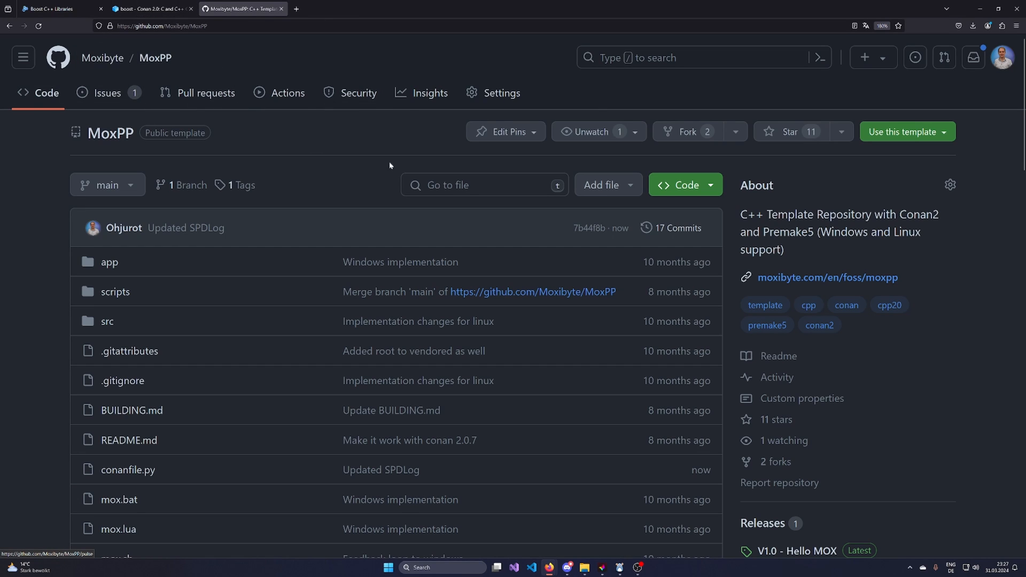
scroll(down, 3)
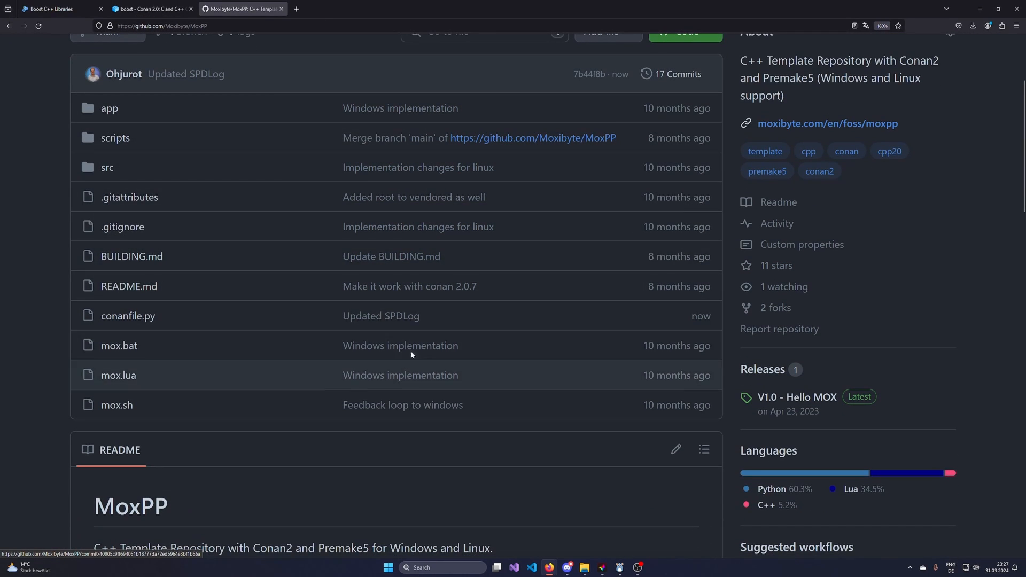
mouse_move(467, 304)
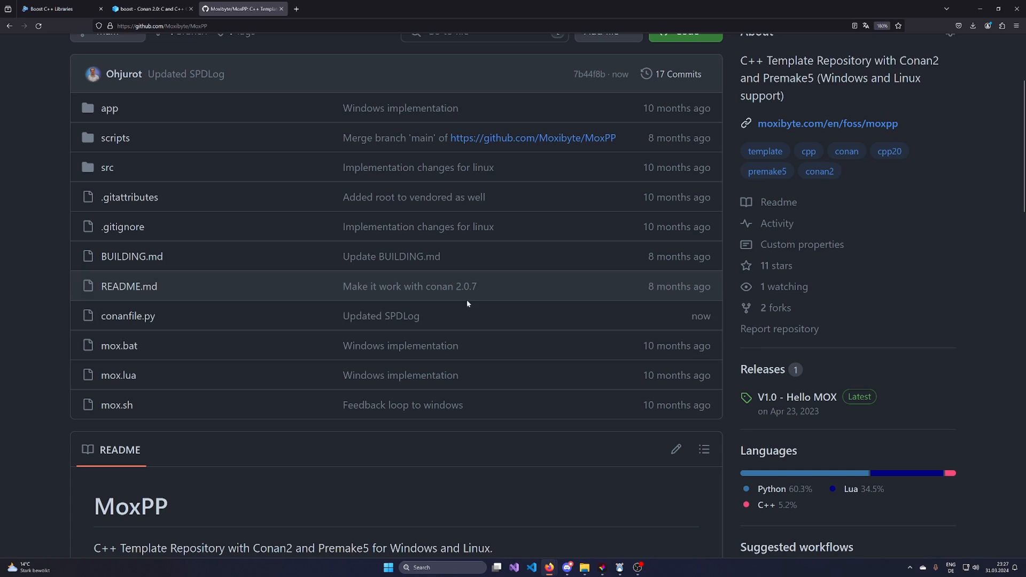
mouse_move(700, 316)
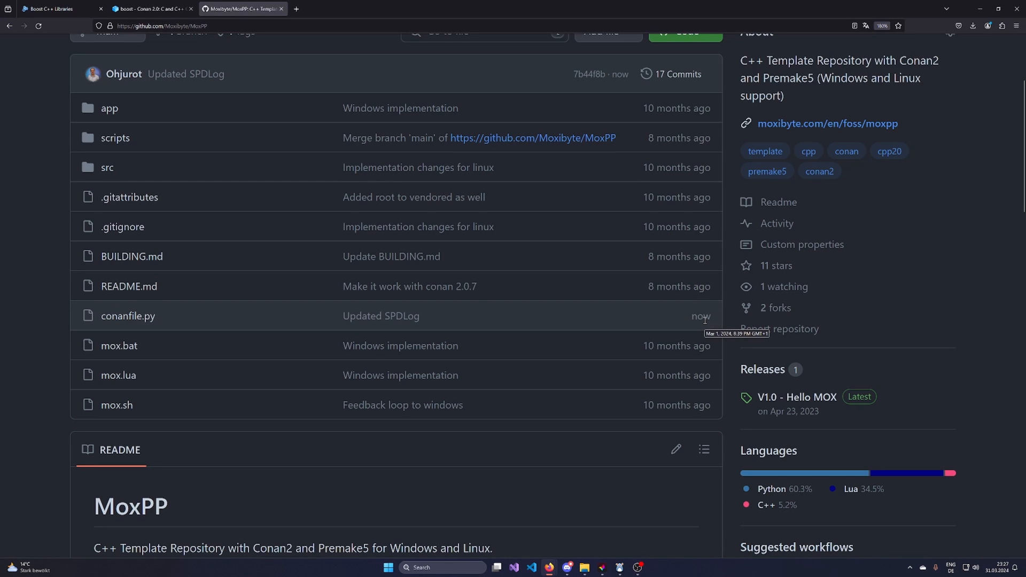
scroll(down, 3)
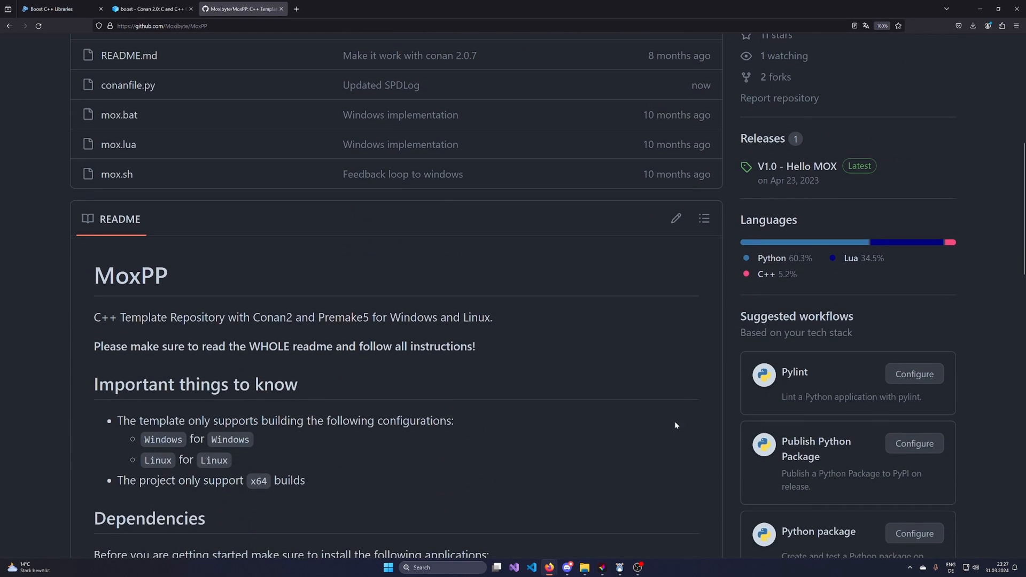
scroll(up, 3)
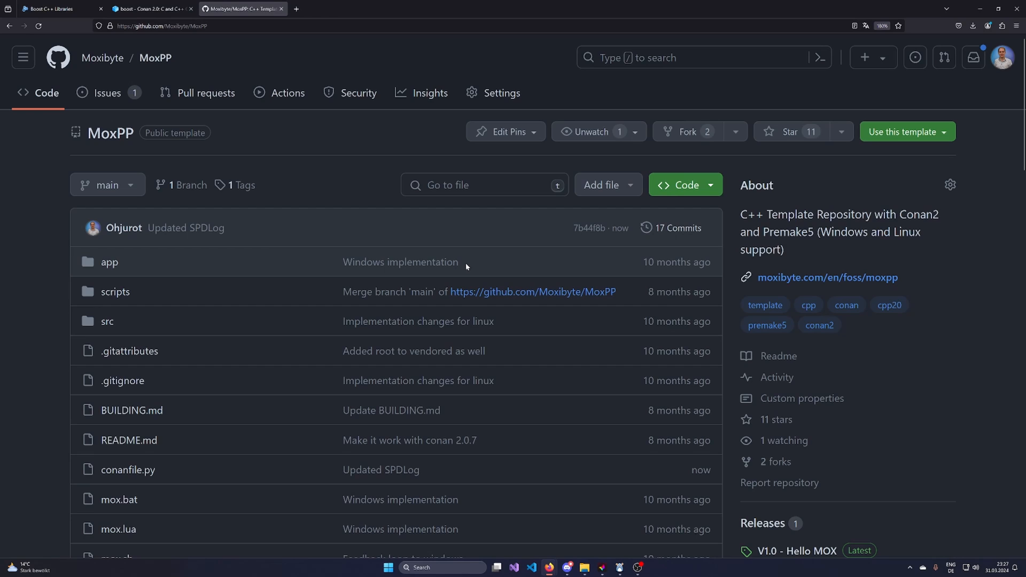
mouse_move(388, 489)
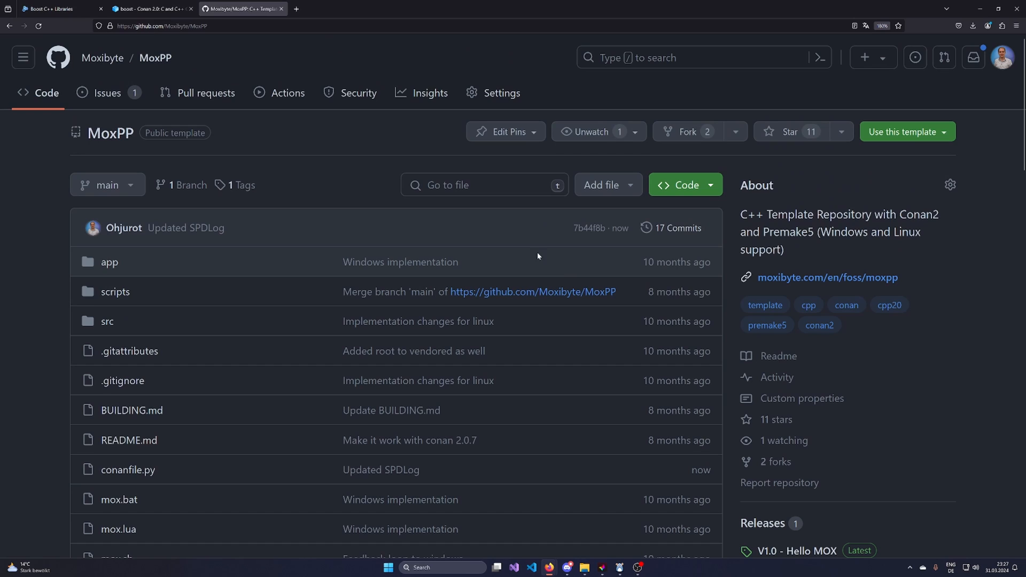
mouse_move(170, 241)
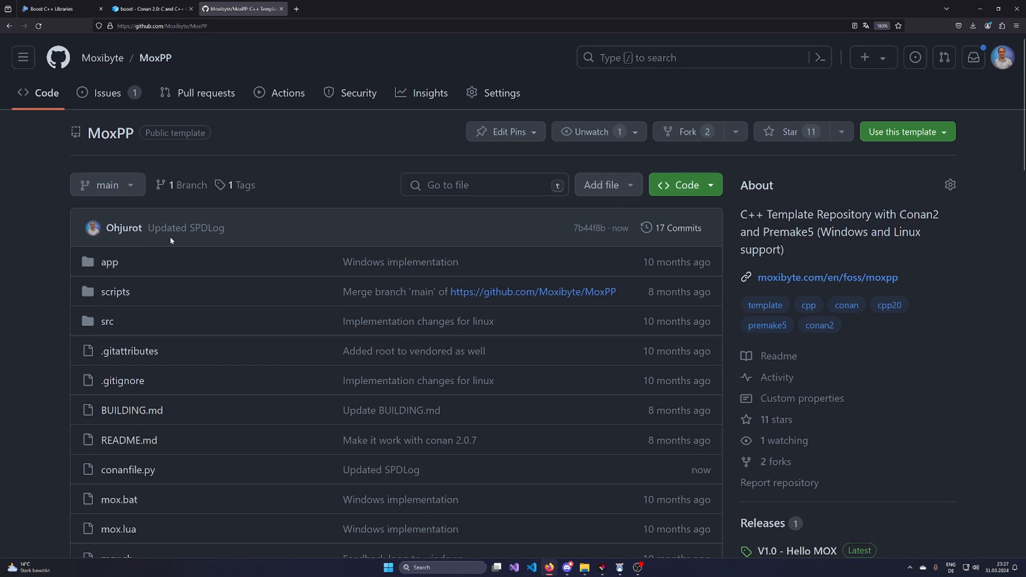
mouse_move(906, 131)
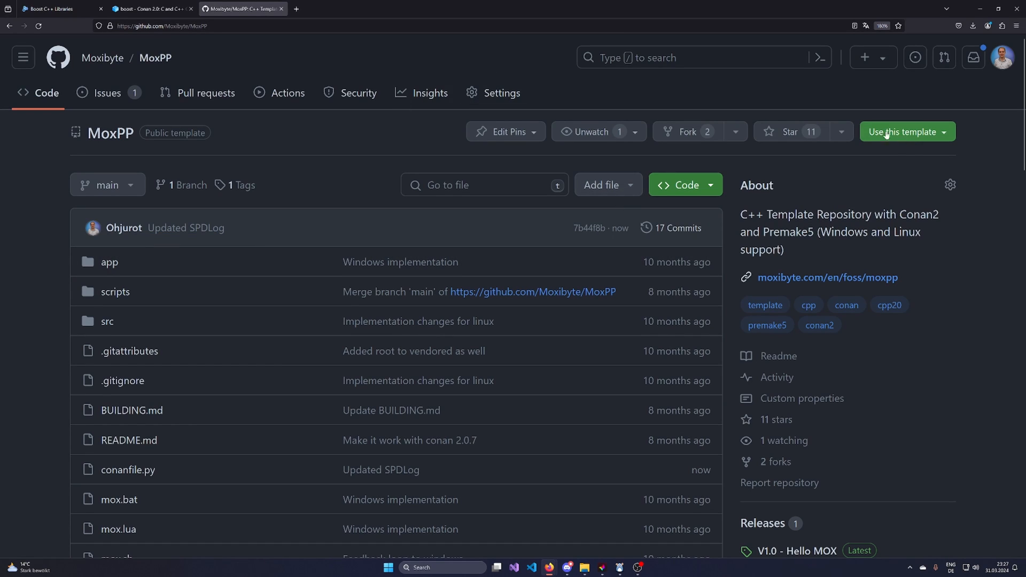
mouse_move(881, 142)
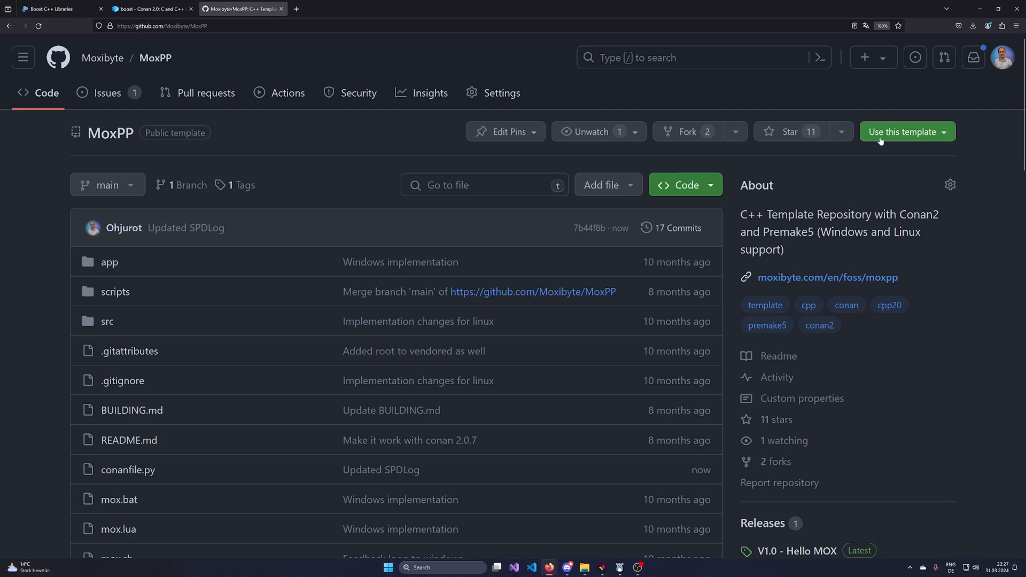
- Generate a public repository named BoostTutorial from the MoxPP template
click(903, 131)
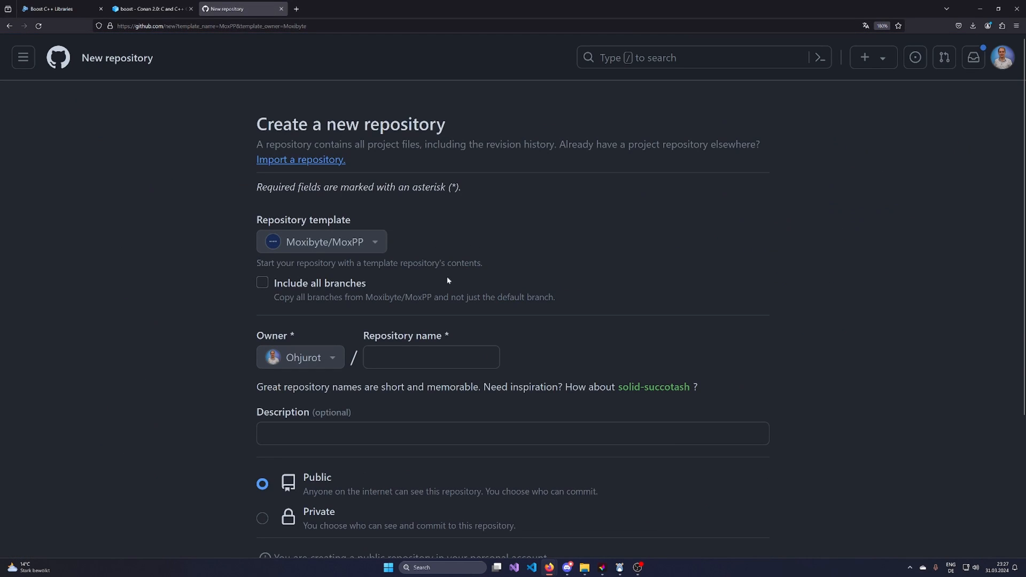
text(Boo)
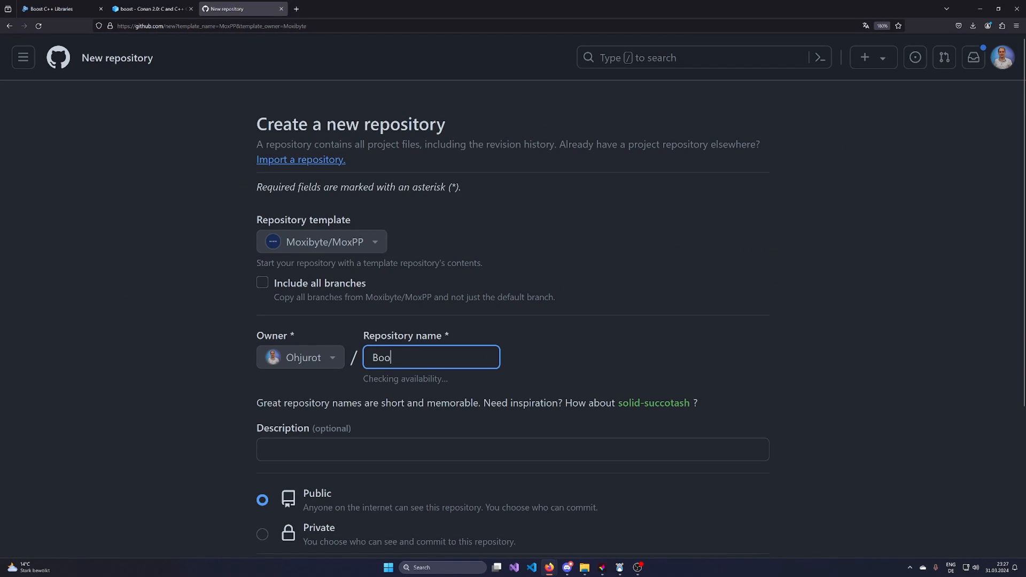
text(stTutorial)
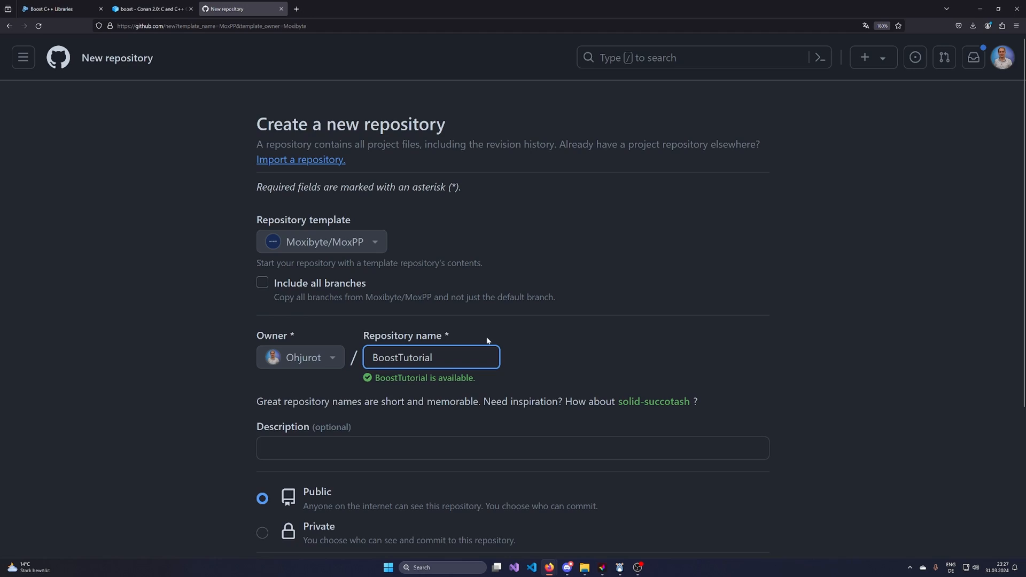
click(711, 423)
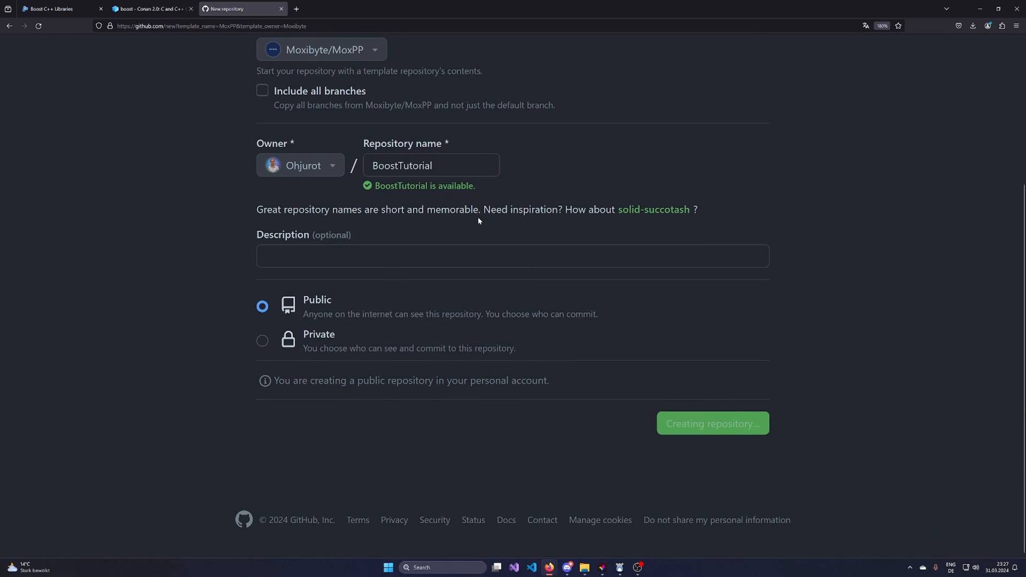
click(712, 423)
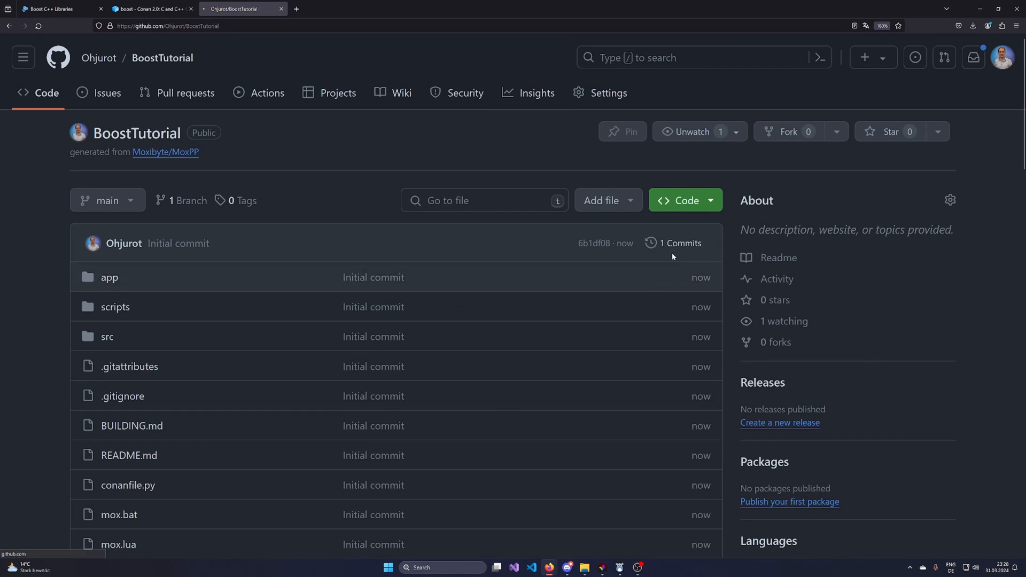
- Copy the BoostTutorial clone URL and open the project folder under Dev in File Explorer
click(680, 200)
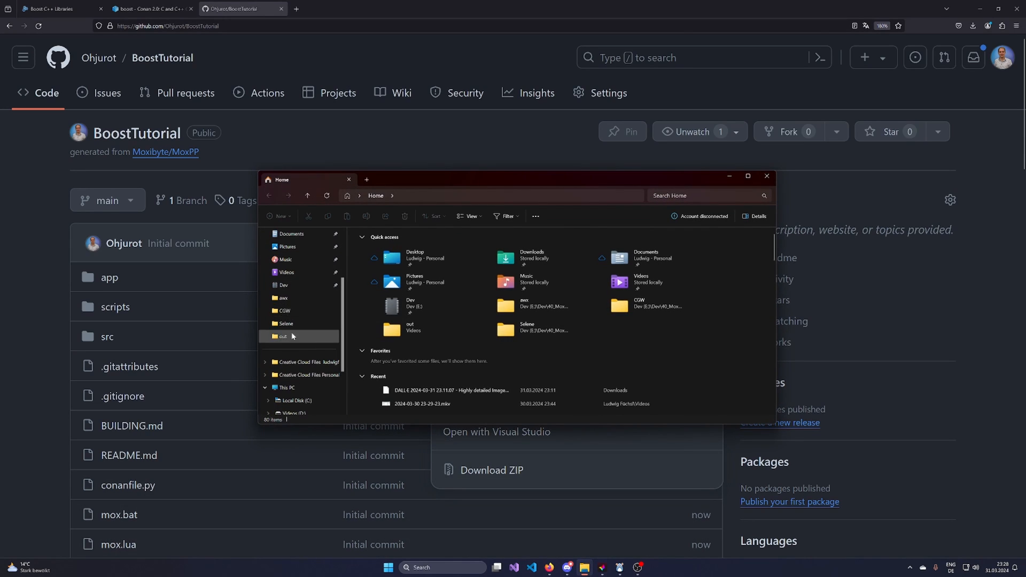
click(283, 285)
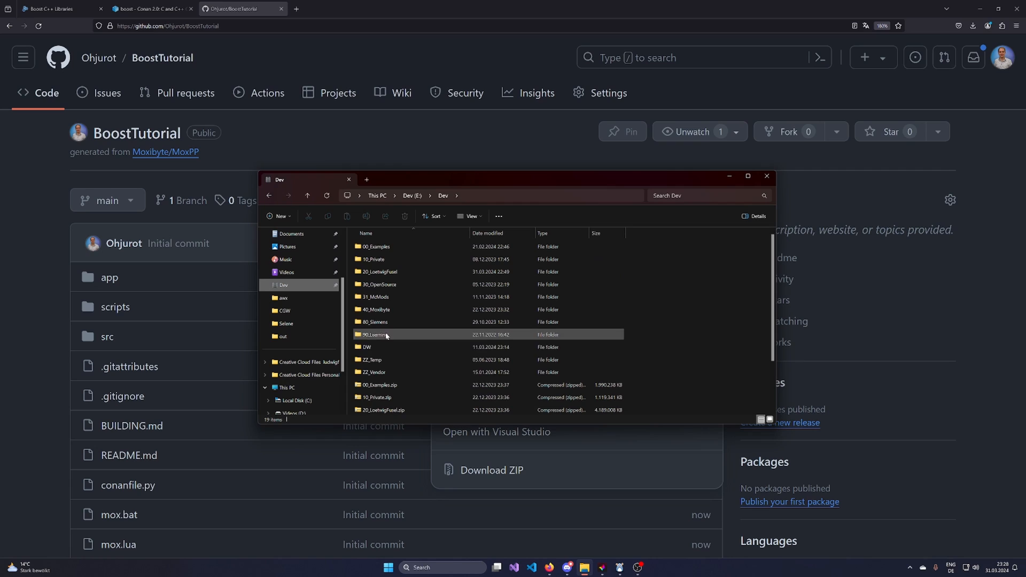
click(379, 272)
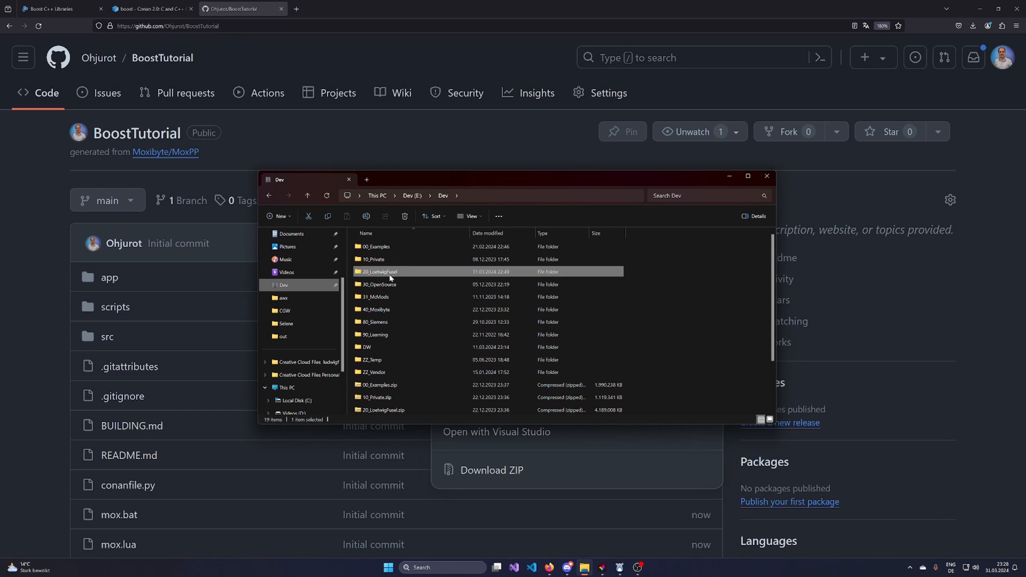
double_click(377, 271)
text(git clone https://github.com/Ohjurot/BoostTutorial.git)
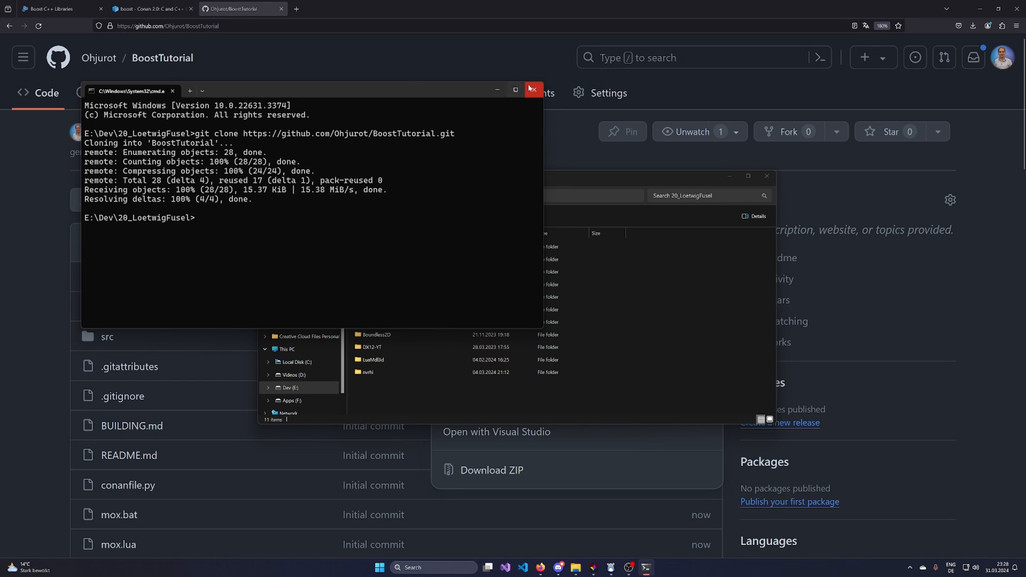
- Open the cloned BoostTutorial folder with Code from its right-click menu
right_click(376, 321)
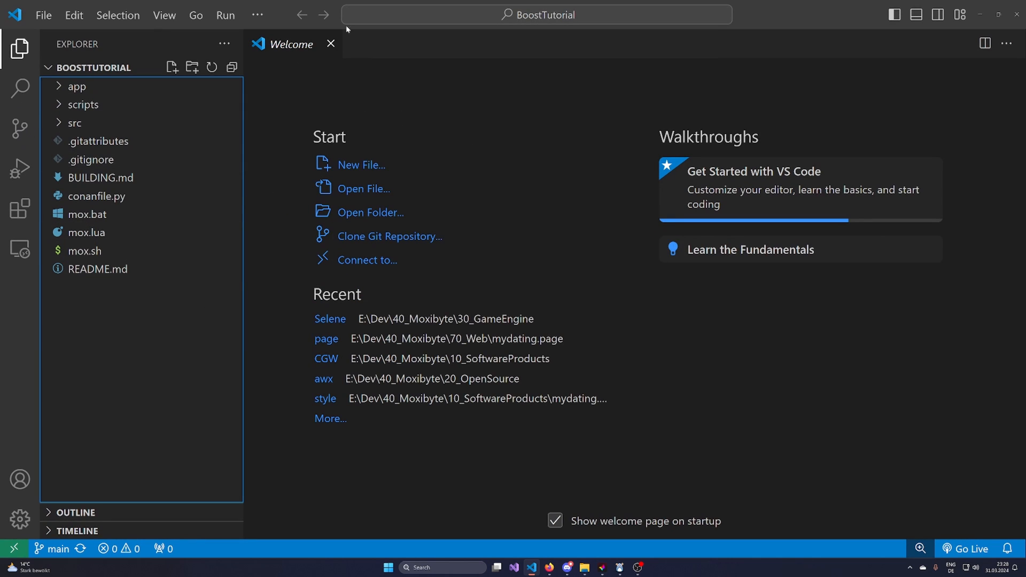
- View conanfile.py, then copy the boost/1.84.0 reference from the Conan Center page
click(330, 44)
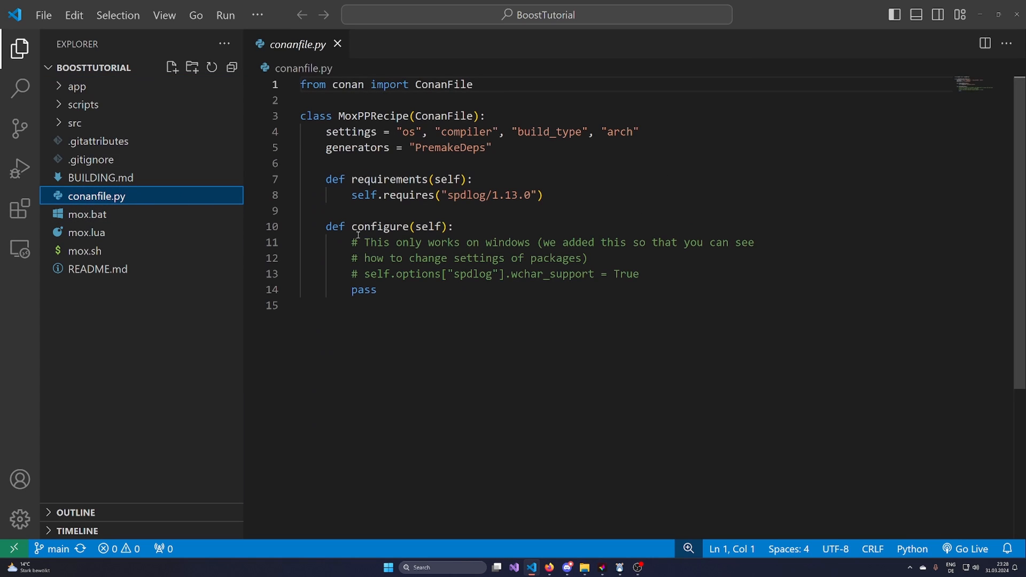
key(ctrl+a)
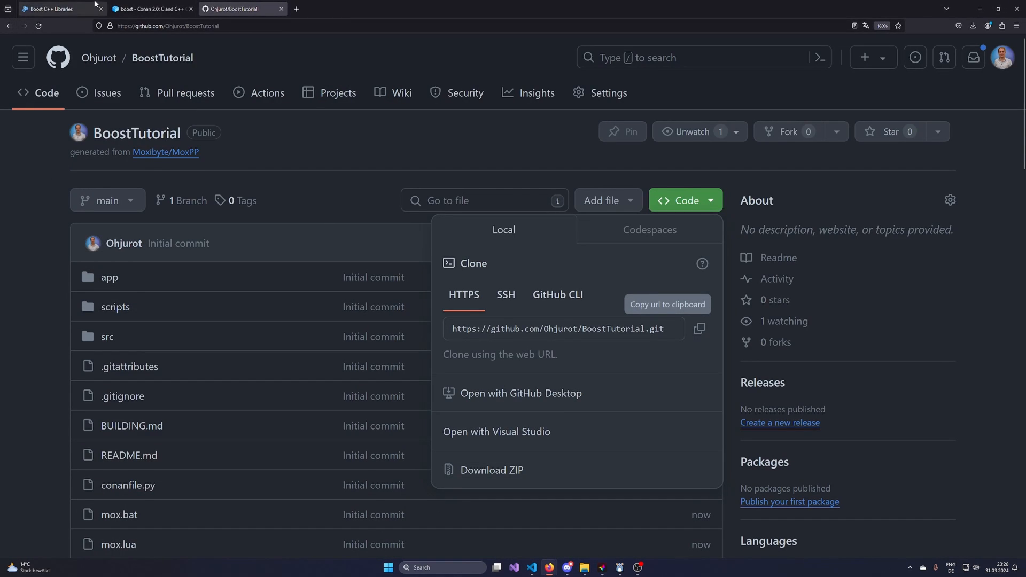
click(150, 9)
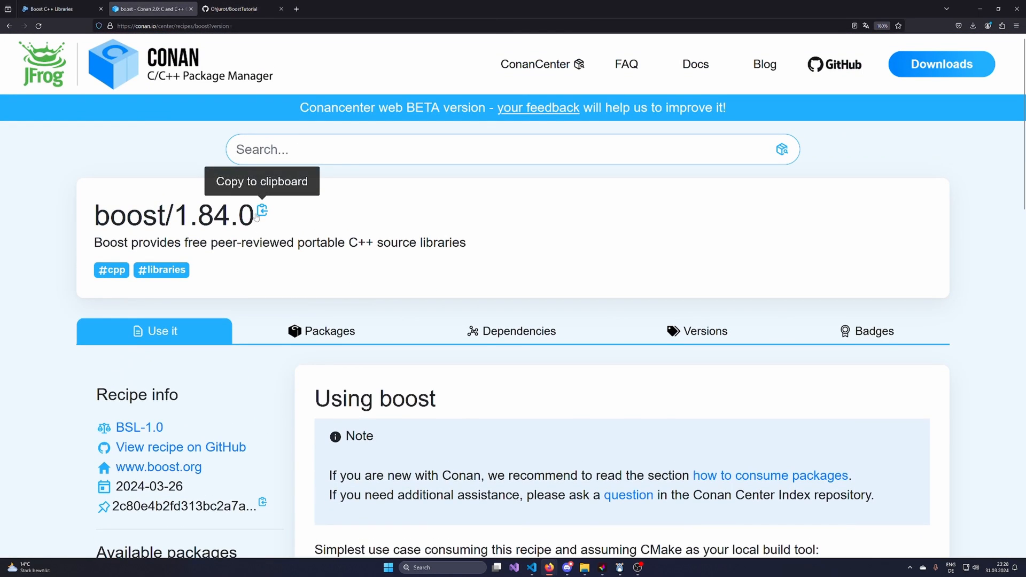
mouse_move(979, 4)
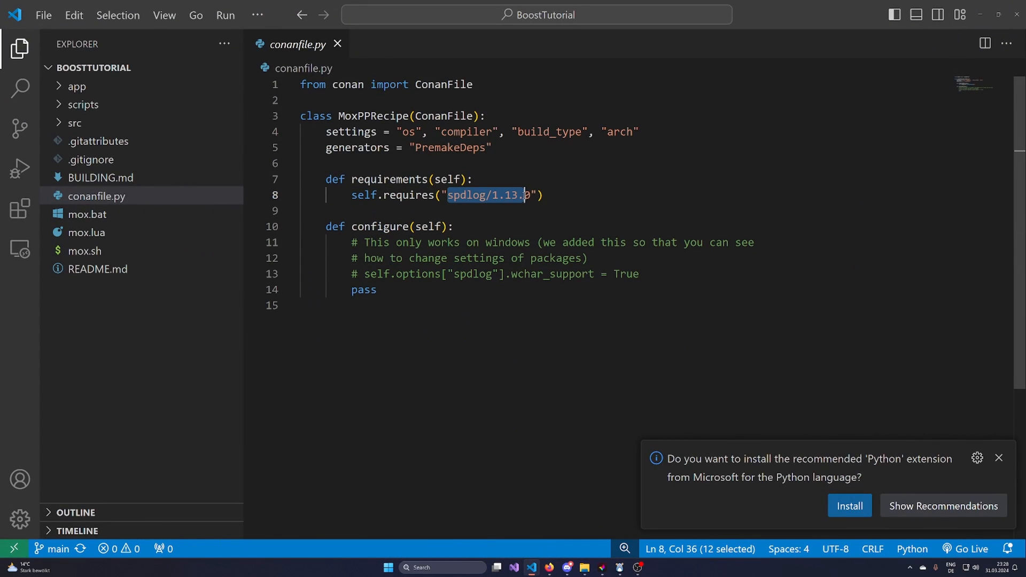
- Replace the spdlog requirement with boost/1.84.0 and set boost's without_fiber option to False
text(boost/1.84.0)
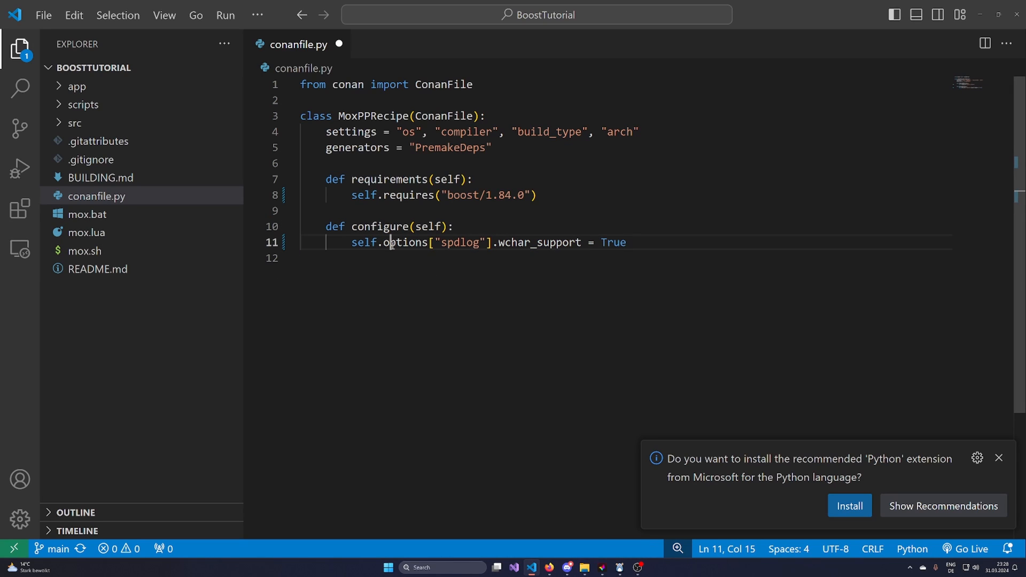
text(boost)
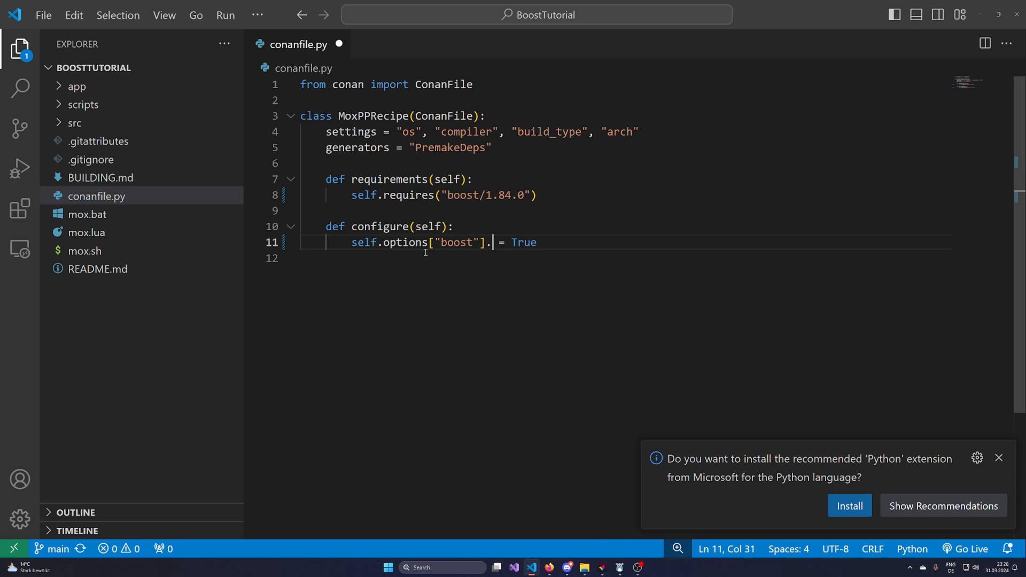
double_click(405, 242)
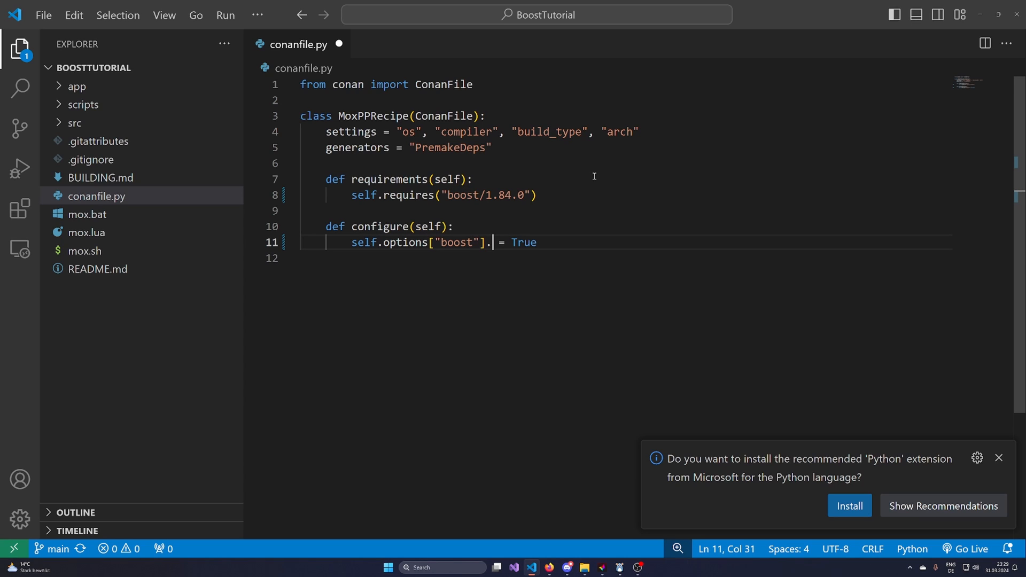
text(without_fiber)
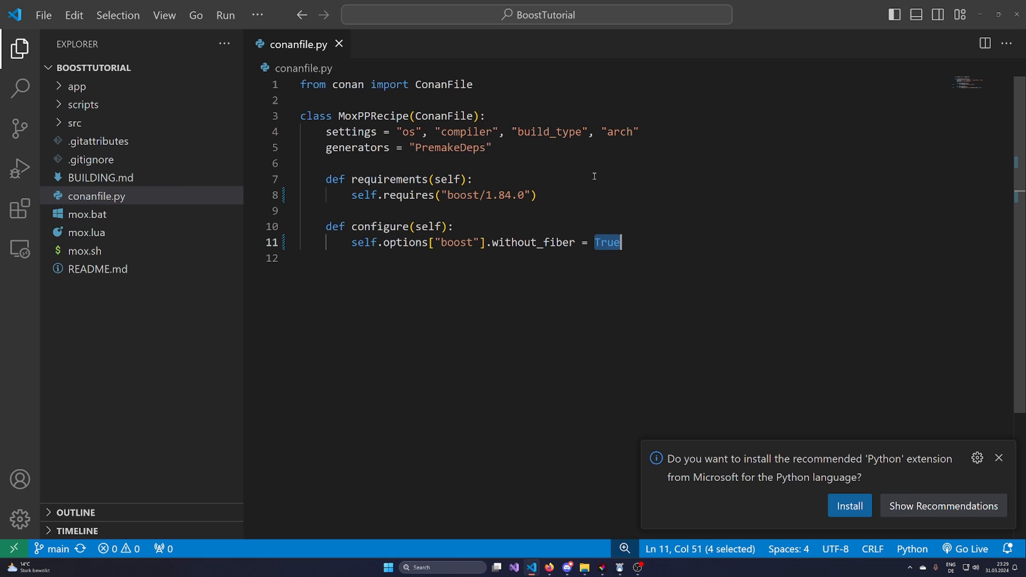
text(False)
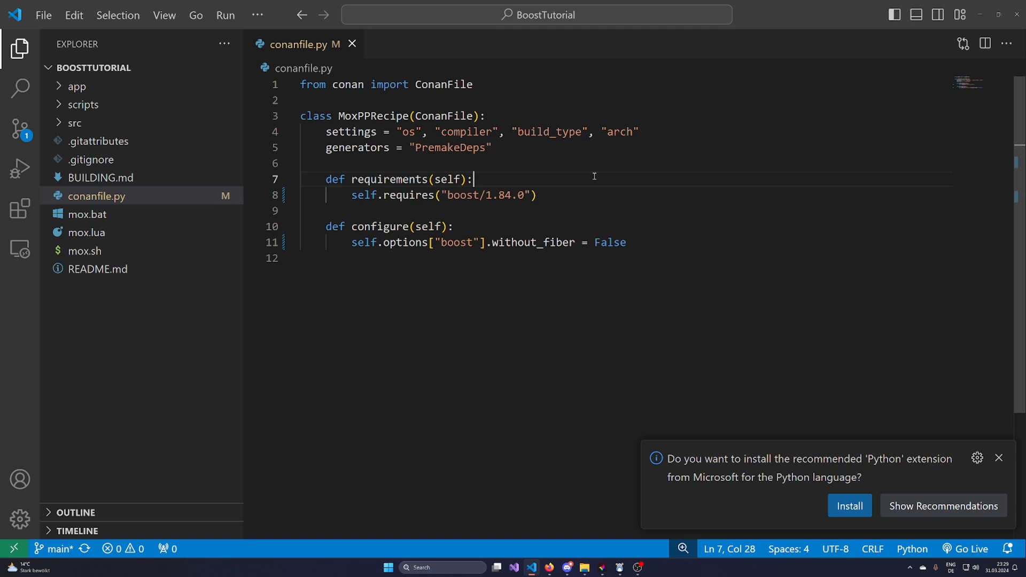
- Review the without_fiber = False line in configure(), leaving conanfile.py unchanged
key(ctrl+a)
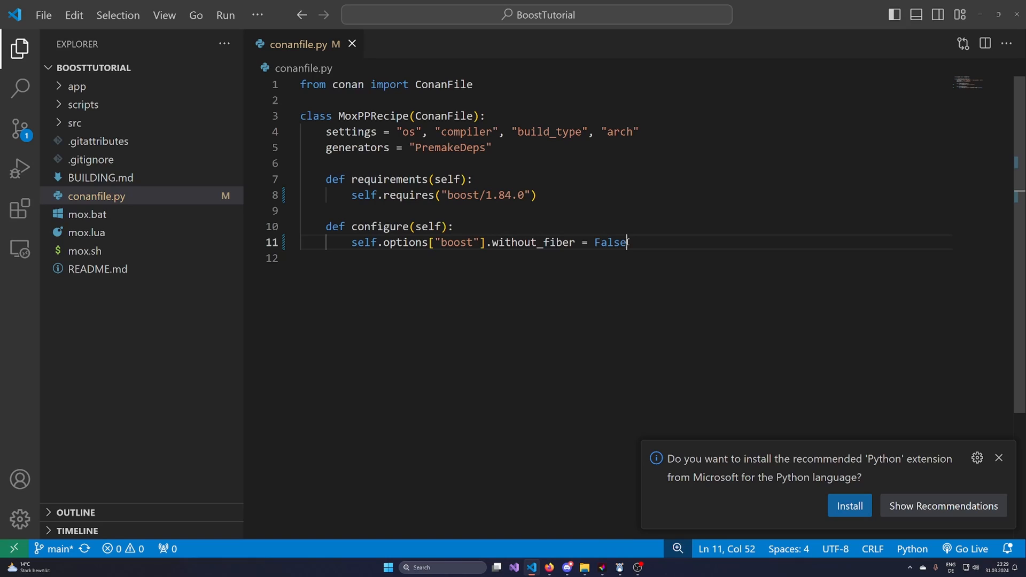
double_click(609, 242)
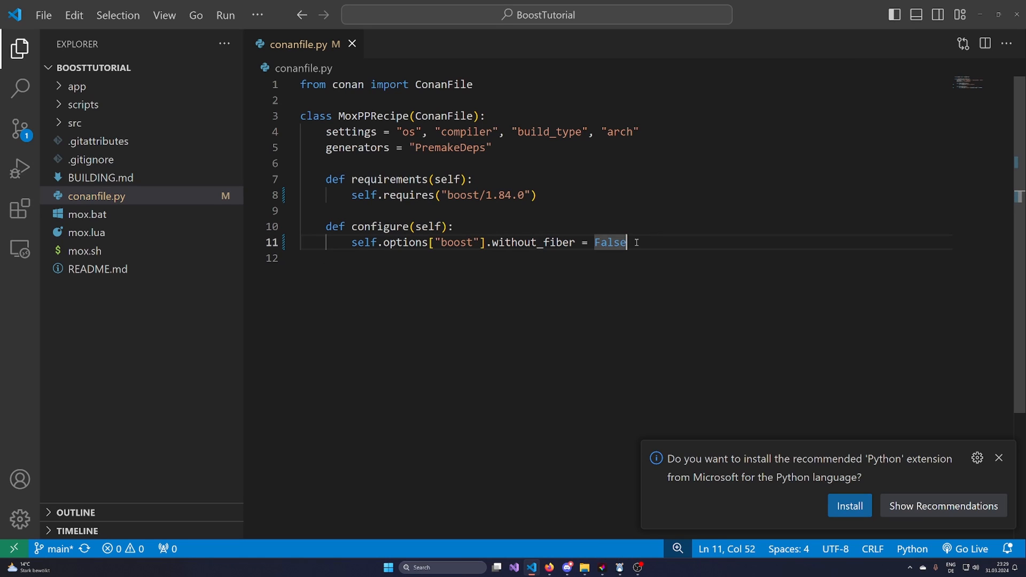
click(548, 226)
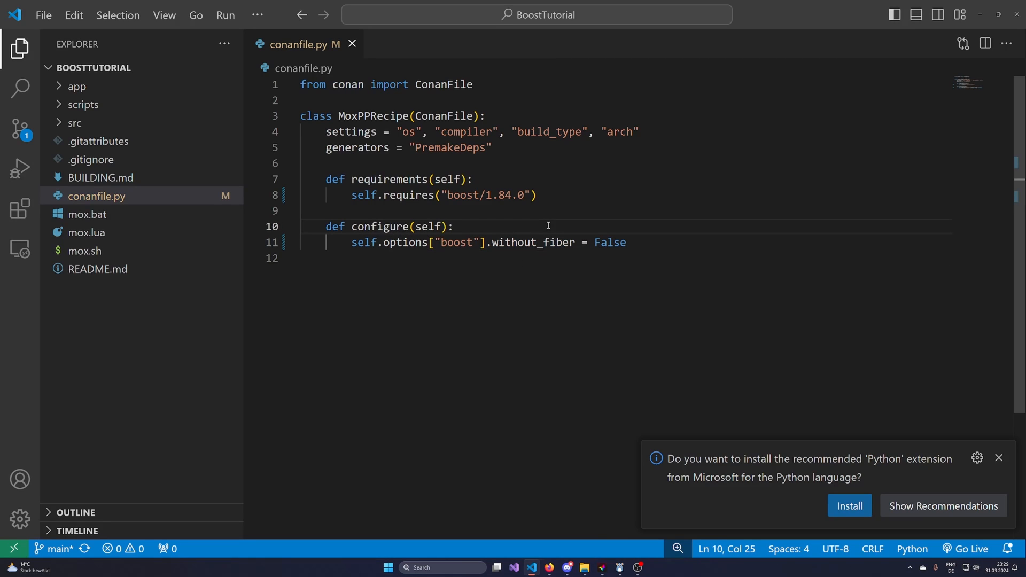
double_click(532, 242)
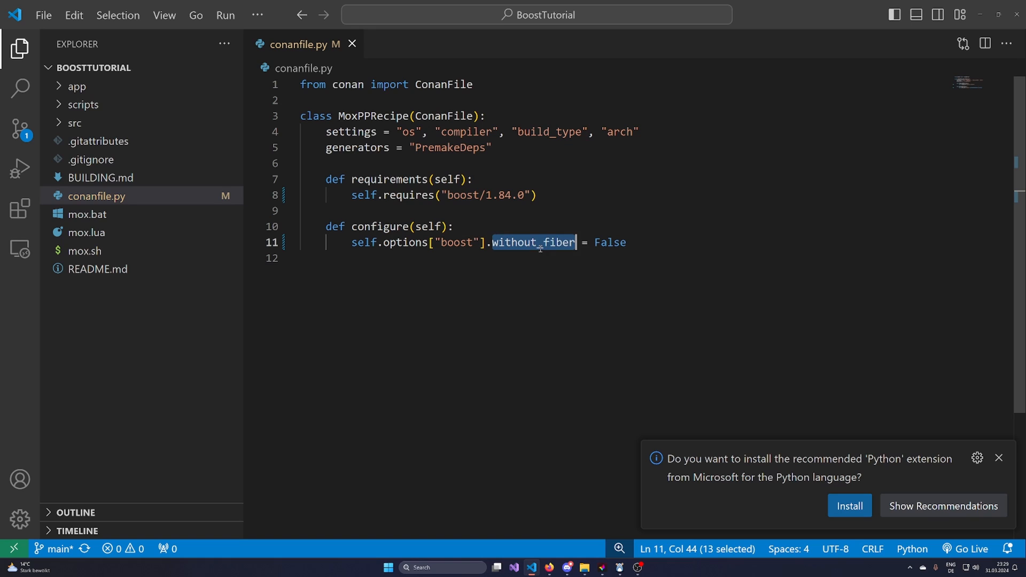
click(546, 242)
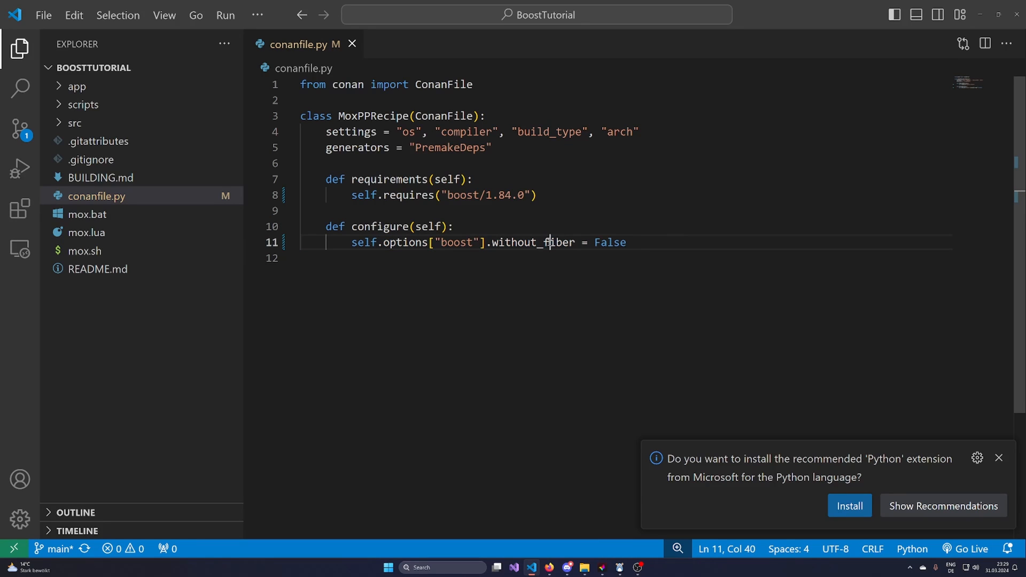
click(632, 242)
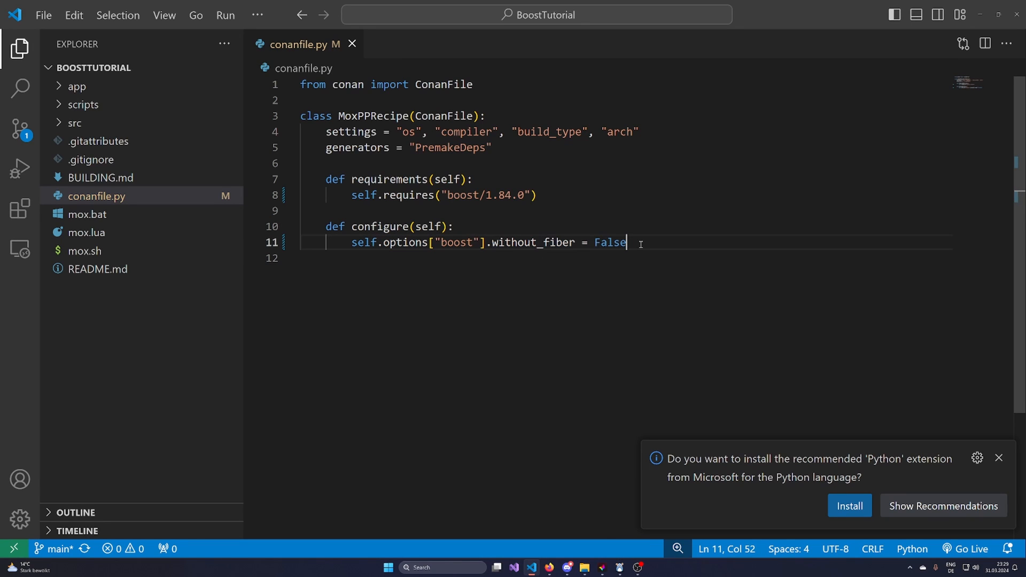
double_click(608, 243)
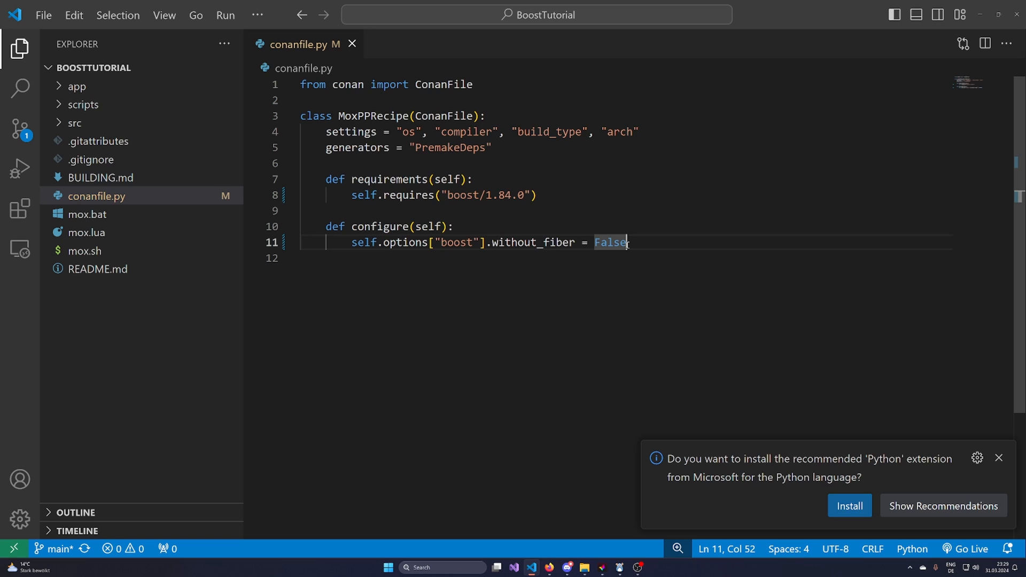
click(454, 227)
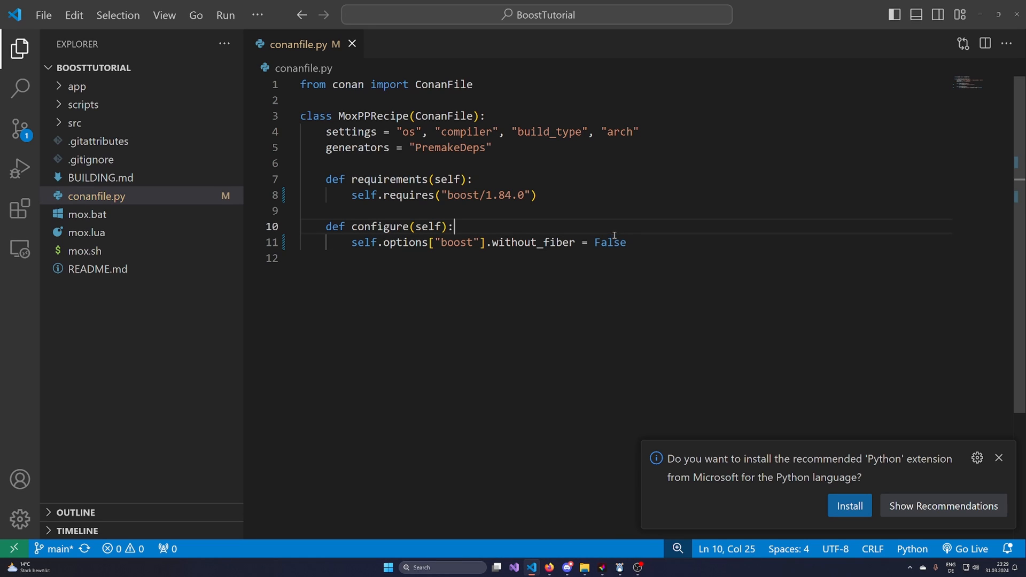
double_click(609, 242)
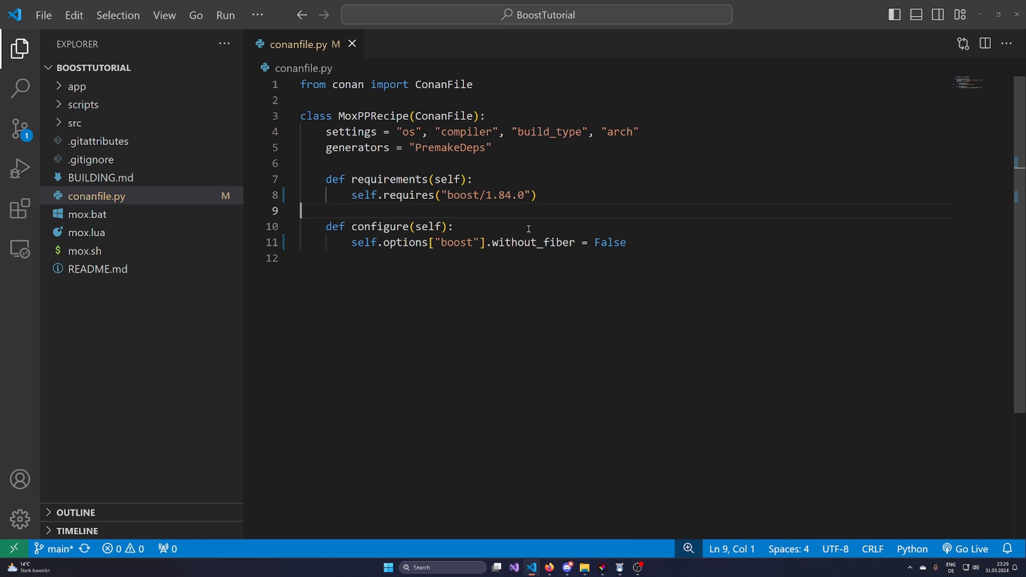
double_click(610, 243)
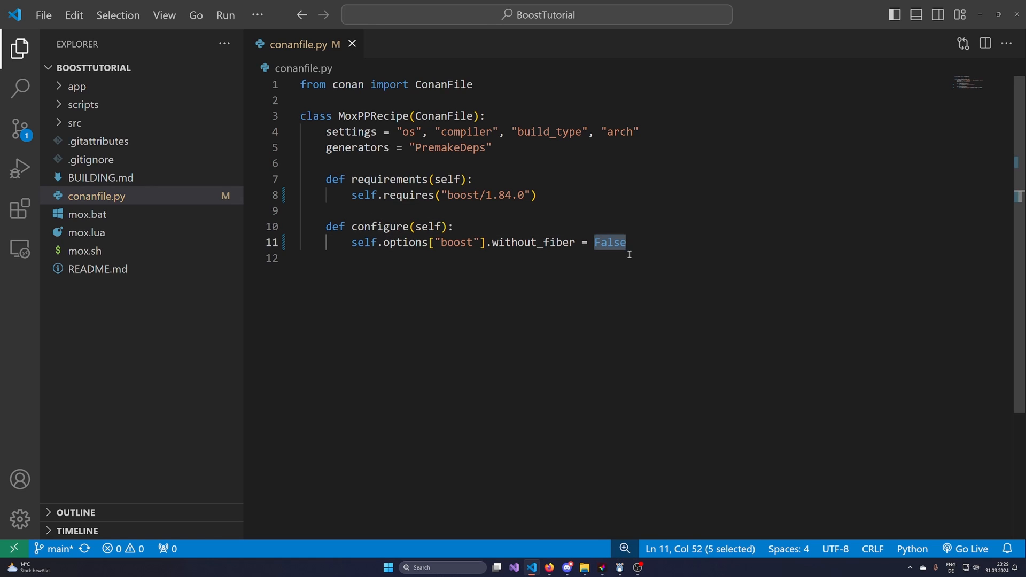
key(ctrl+a)
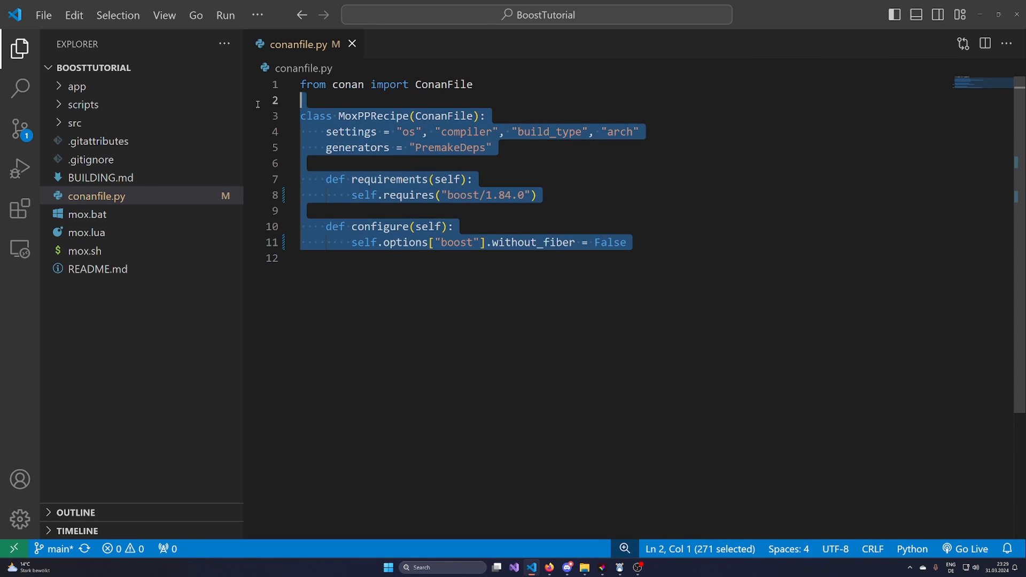
click(300, 163)
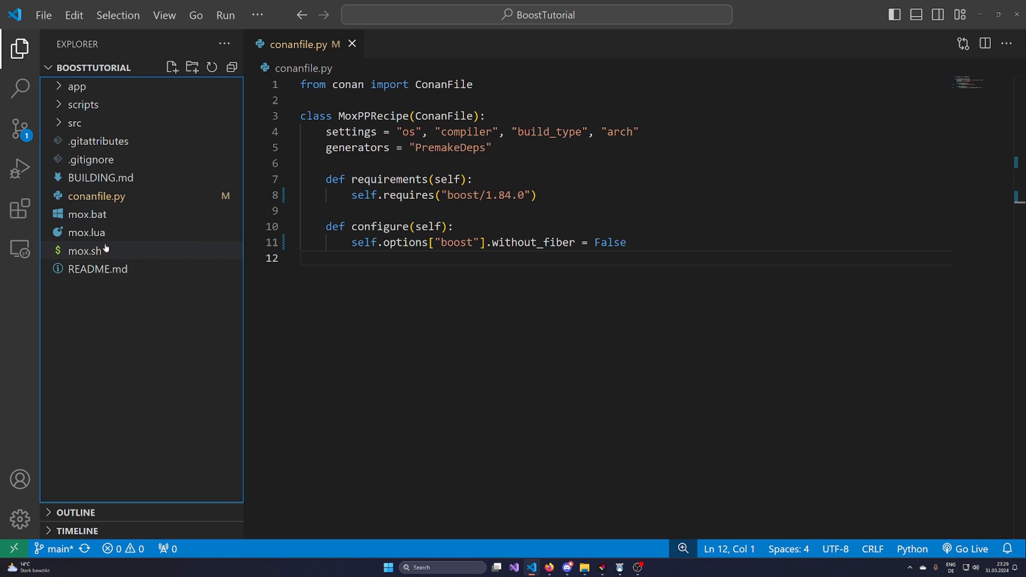
- Rename the mox.lua product from MoxPP to BoostTutorial
click(86, 233)
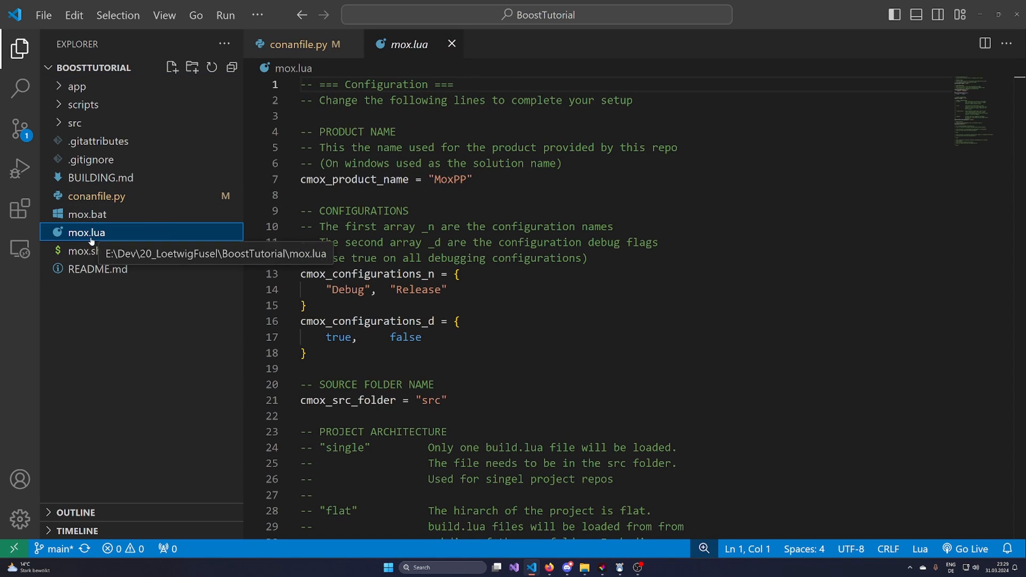
double_click(448, 179)
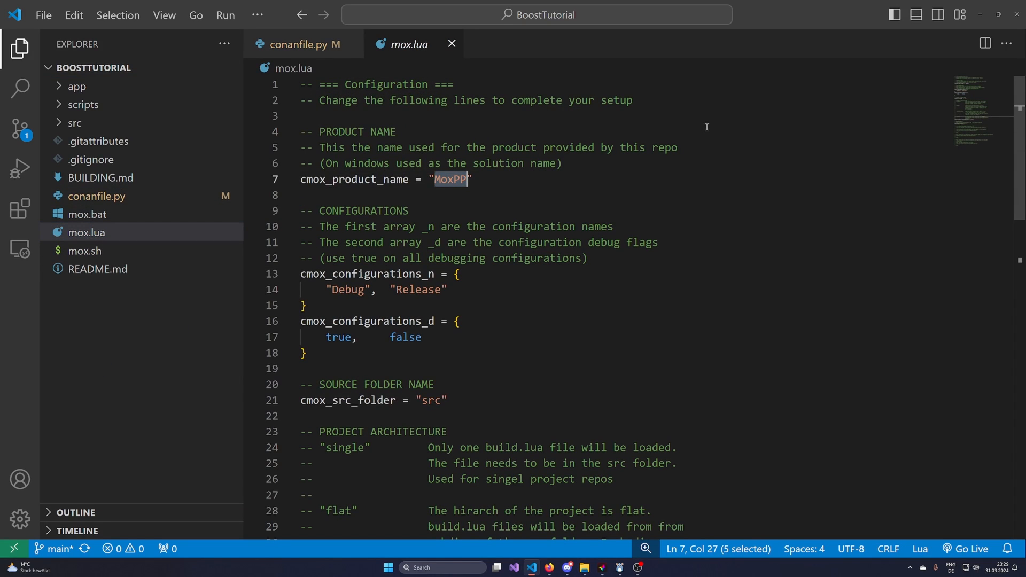
text(BoostTutor)
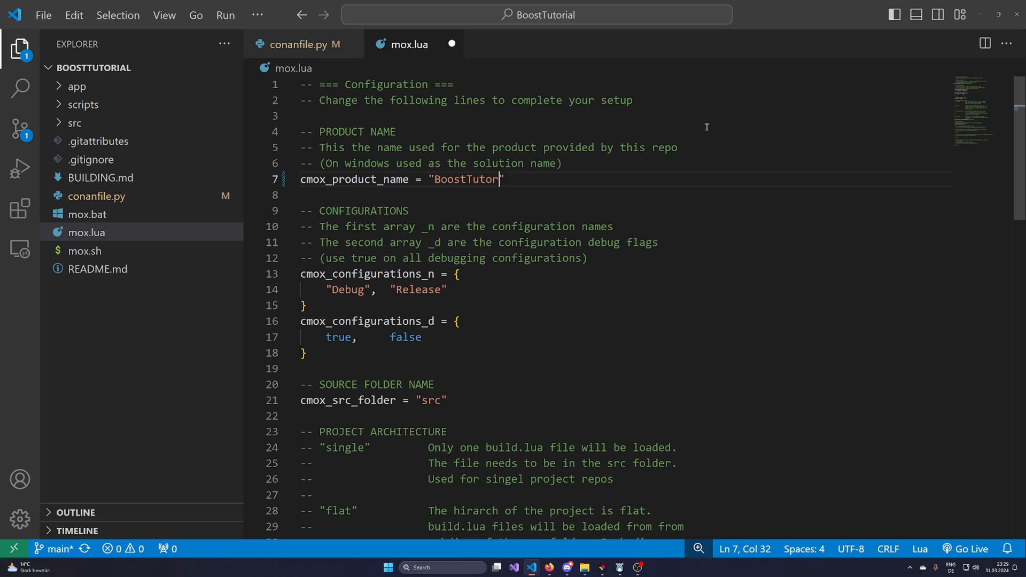
text(ial)
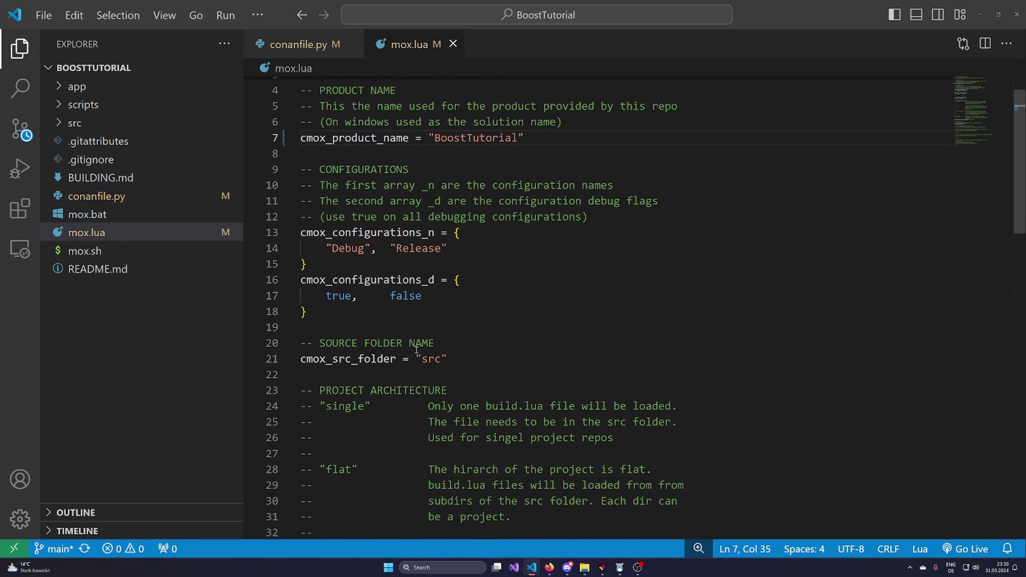
- Enter the macro prefix BOOST_ further down mox.lua, then return to the Explorer
scroll(down, 3)
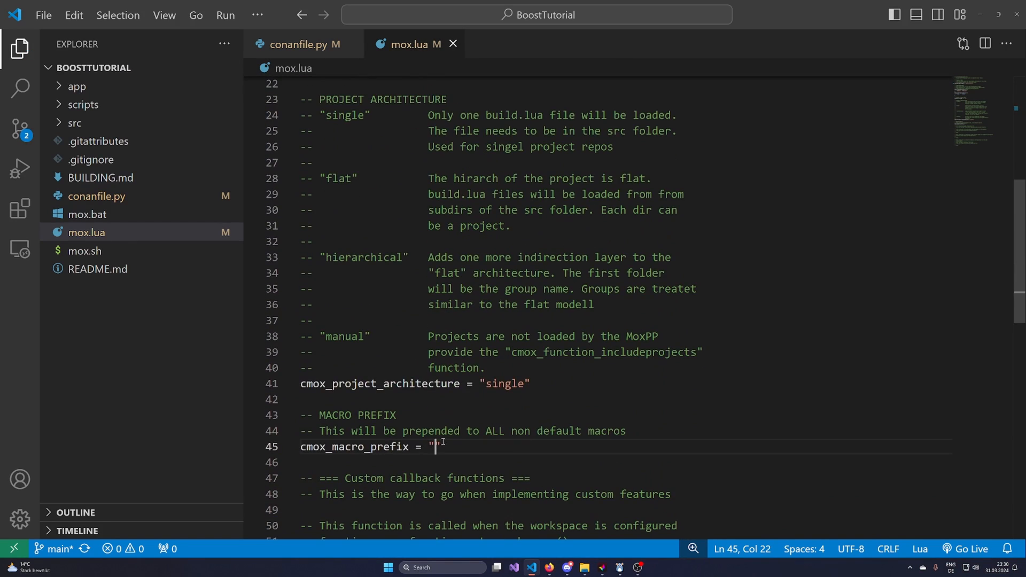
text(BOOST_)
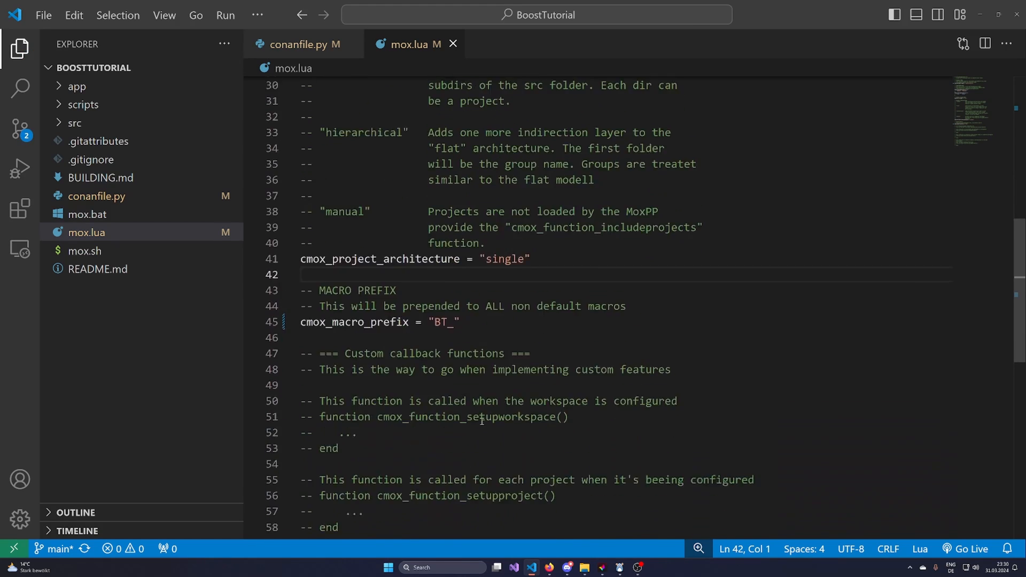
scroll(up, 3)
text(flat)
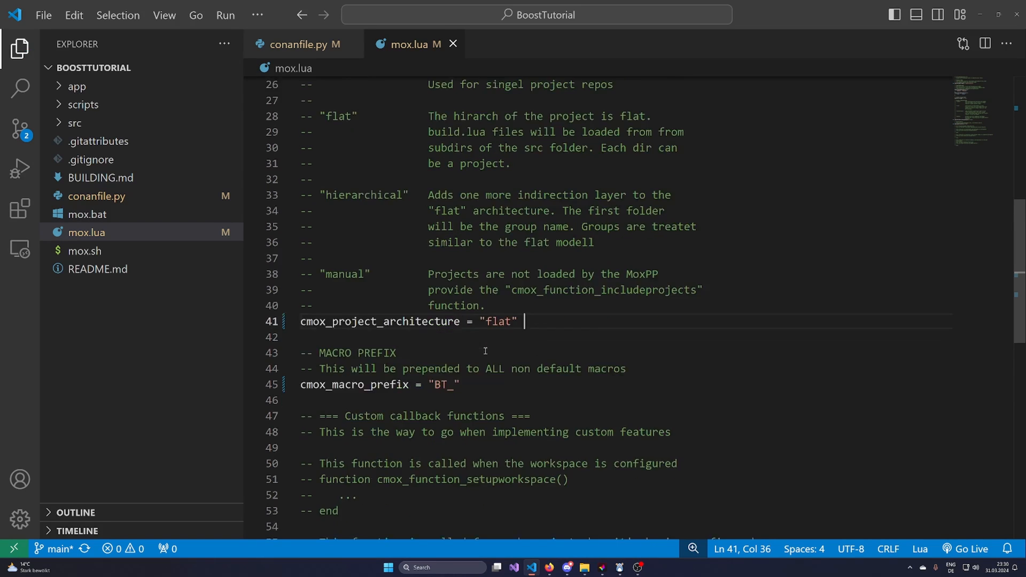
scroll(up, 3)
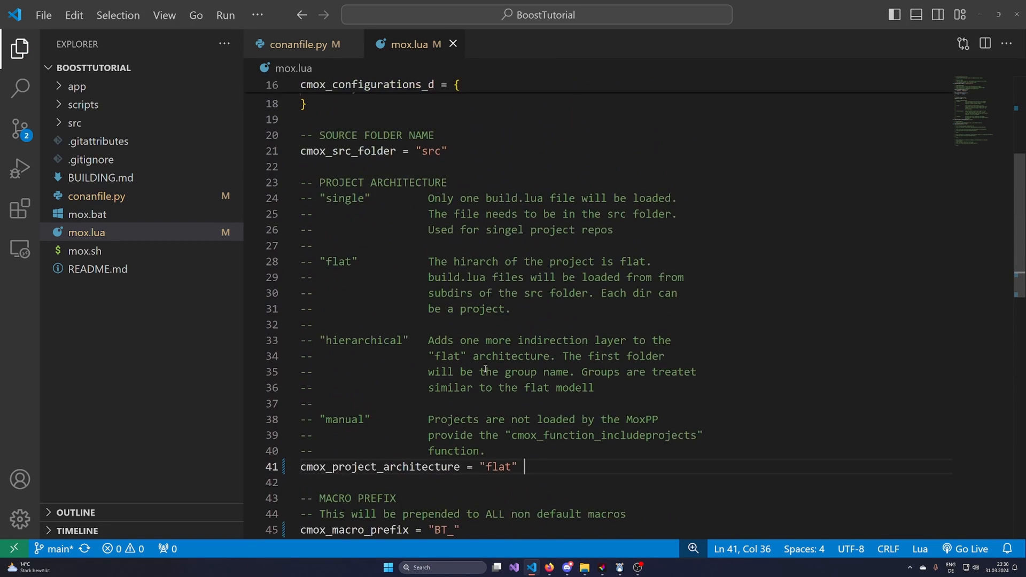
click(75, 122)
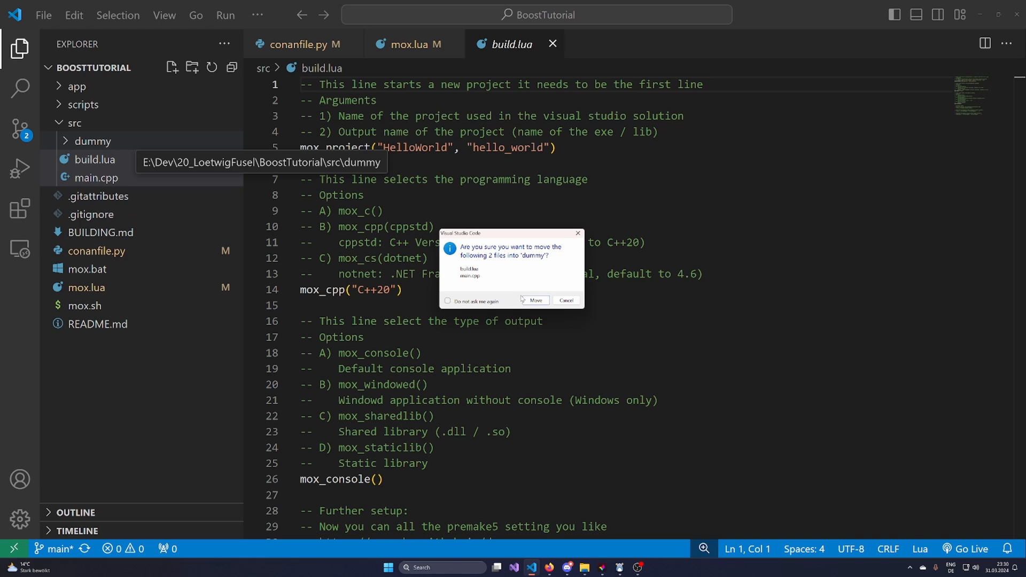
- Move build.lua and main.cpp into src/dummy and trim build.lua to a 'dummy' C++20 console project
click(534, 300)
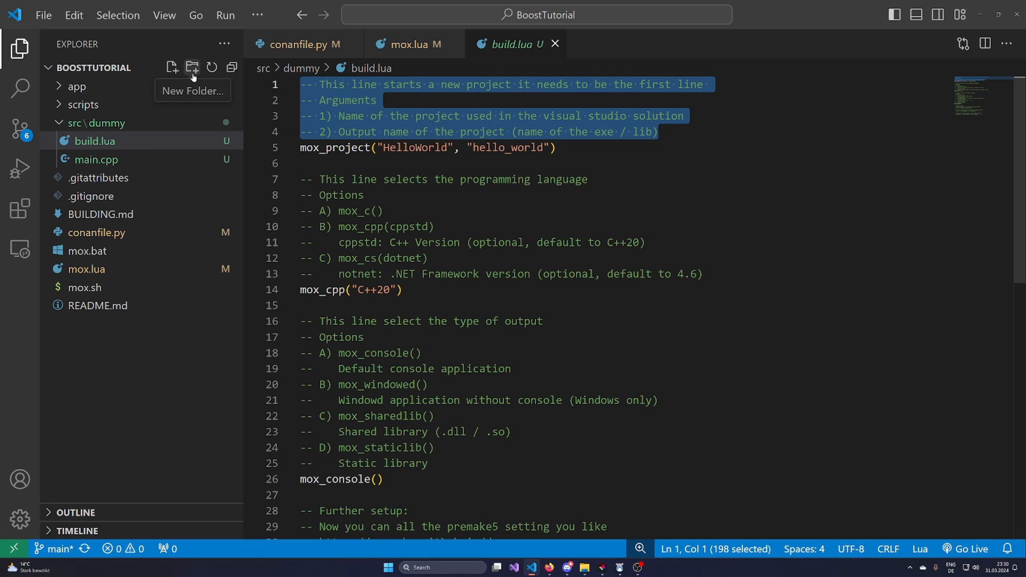
key(Delete)
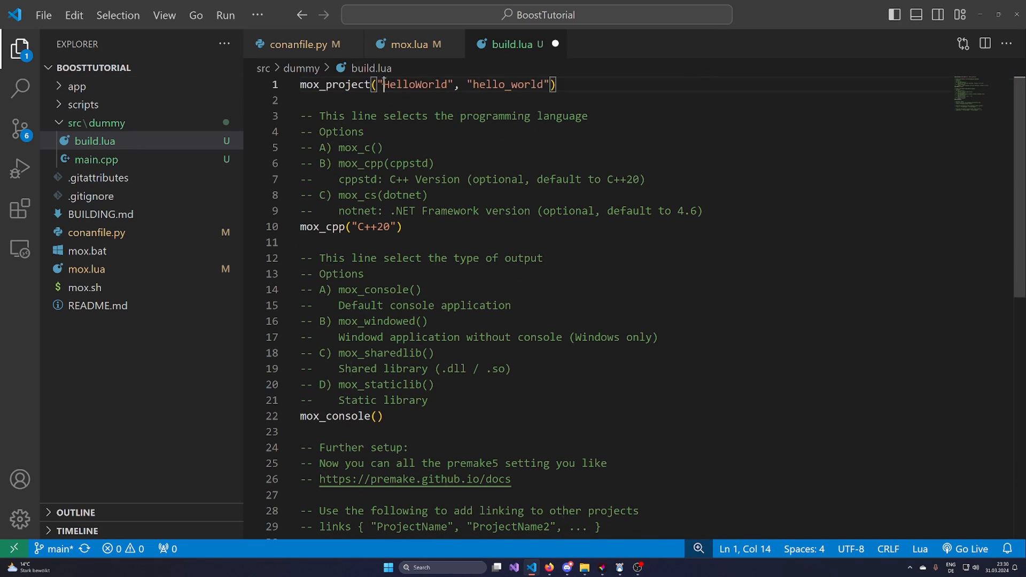
text(dummy"))
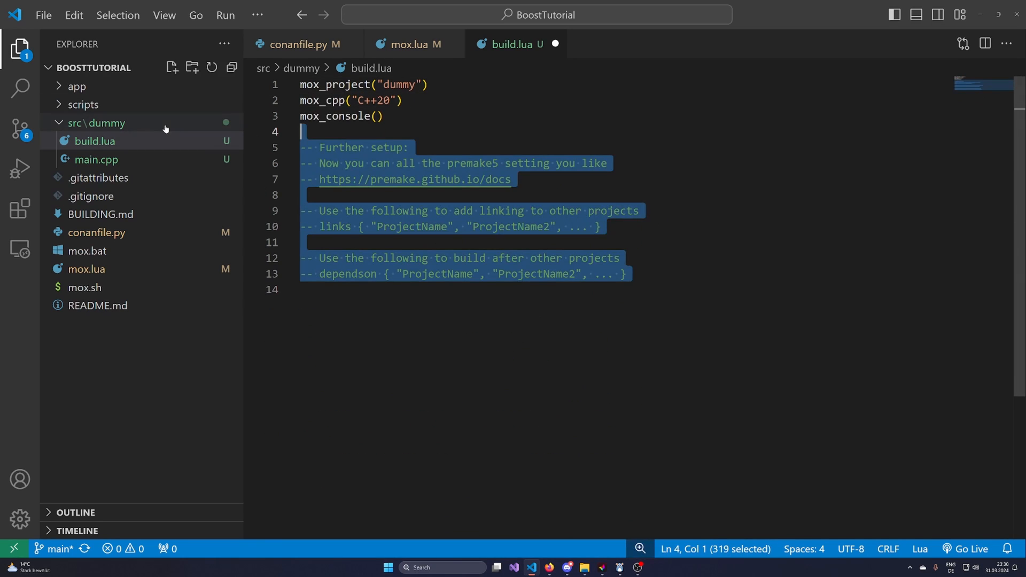
key(Delete)
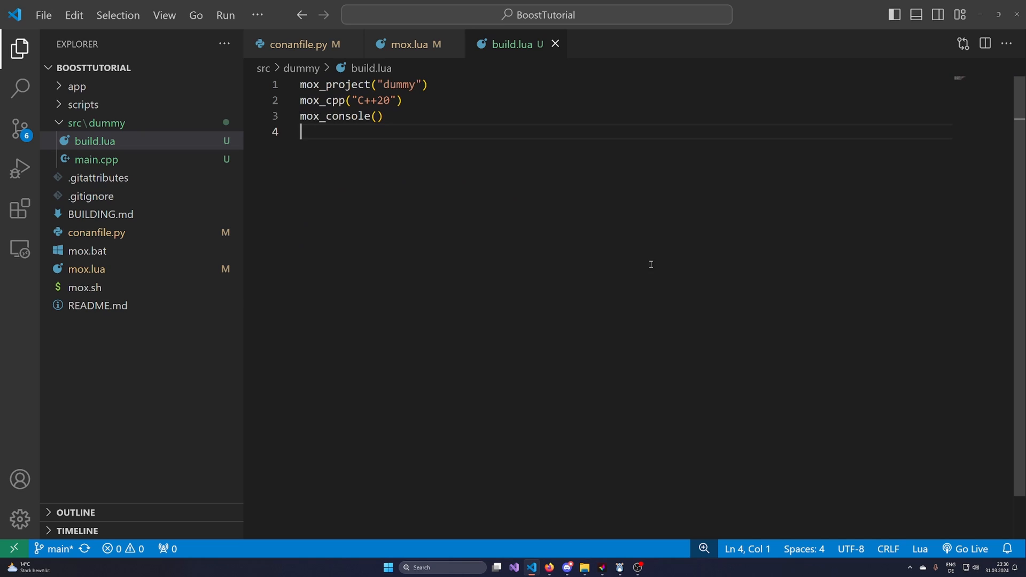
click(96, 159)
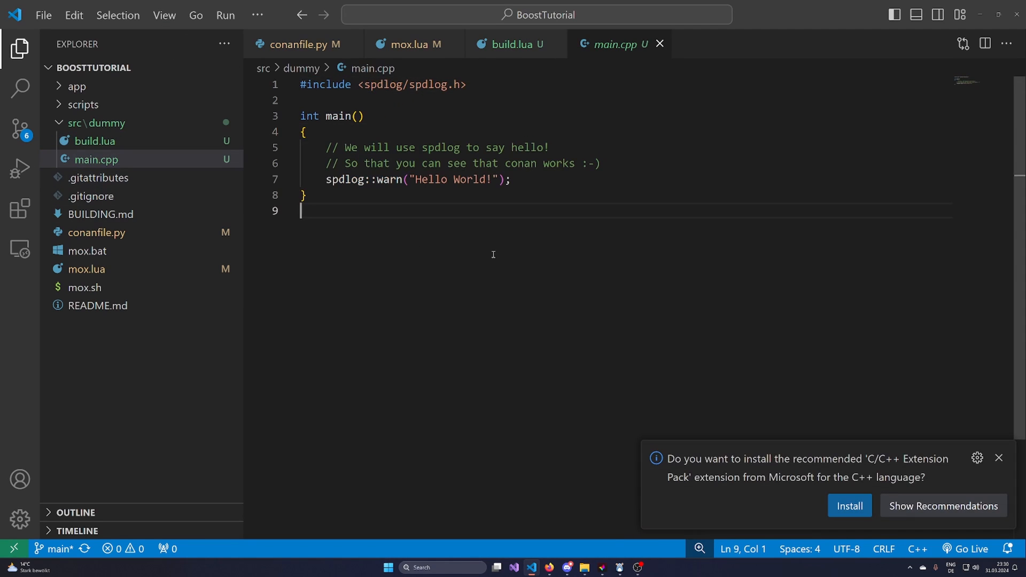
mouse_move(558, 179)
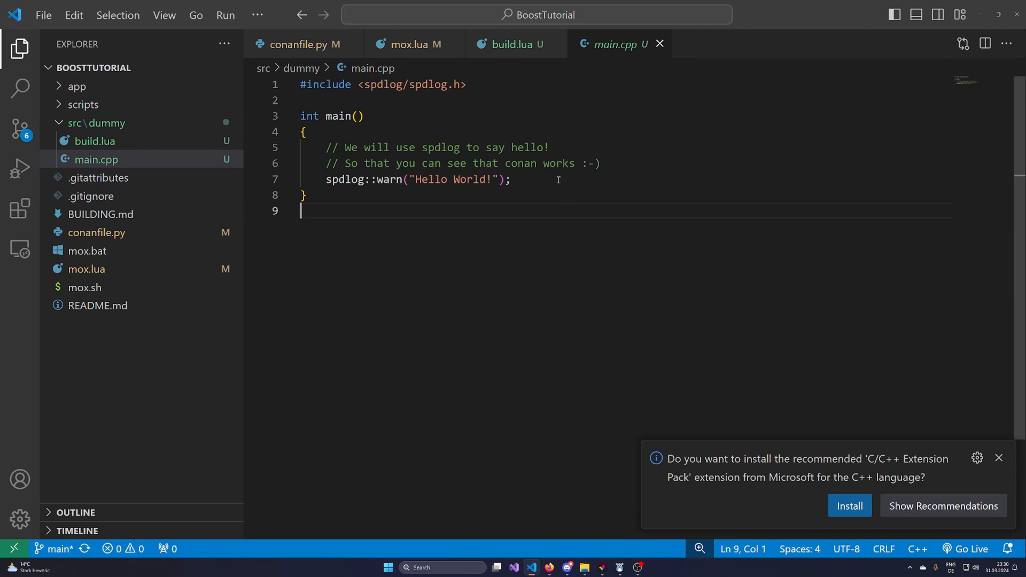
- Switch back to the trimmed build.lua tab and scroll through the mox.lua configuration
click(515, 44)
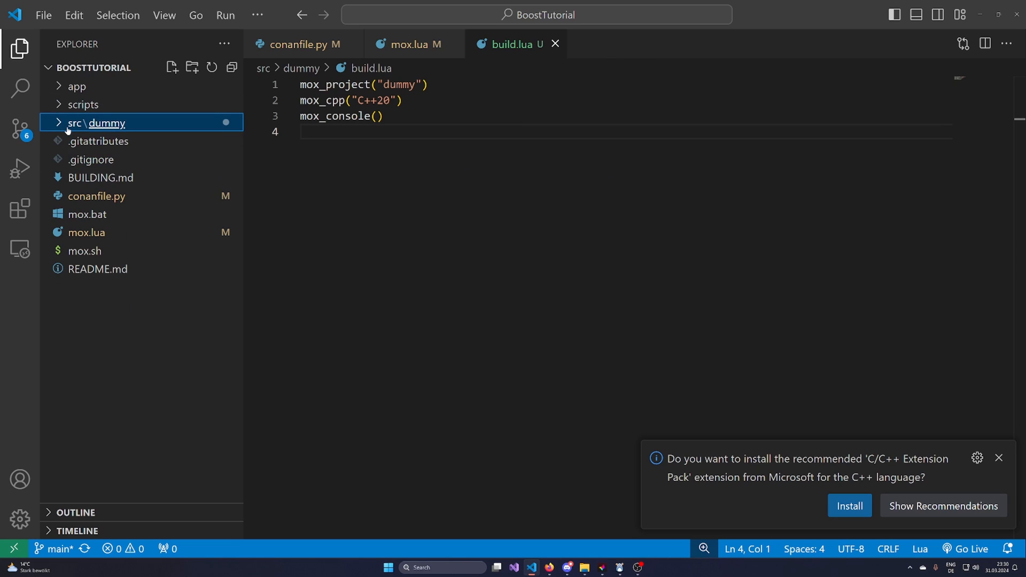
mouse_move(108, 124)
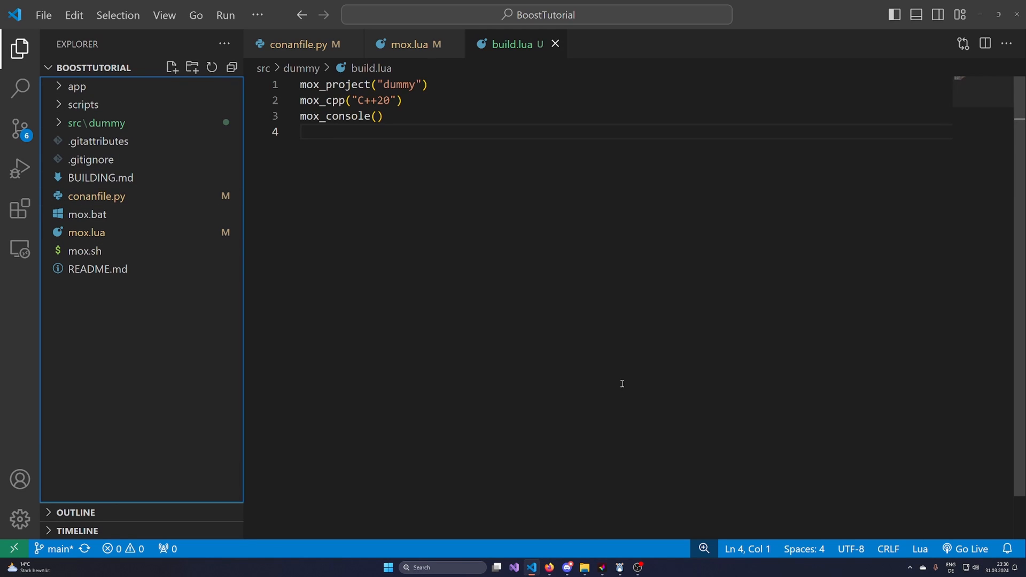
mouse_move(133, 347)
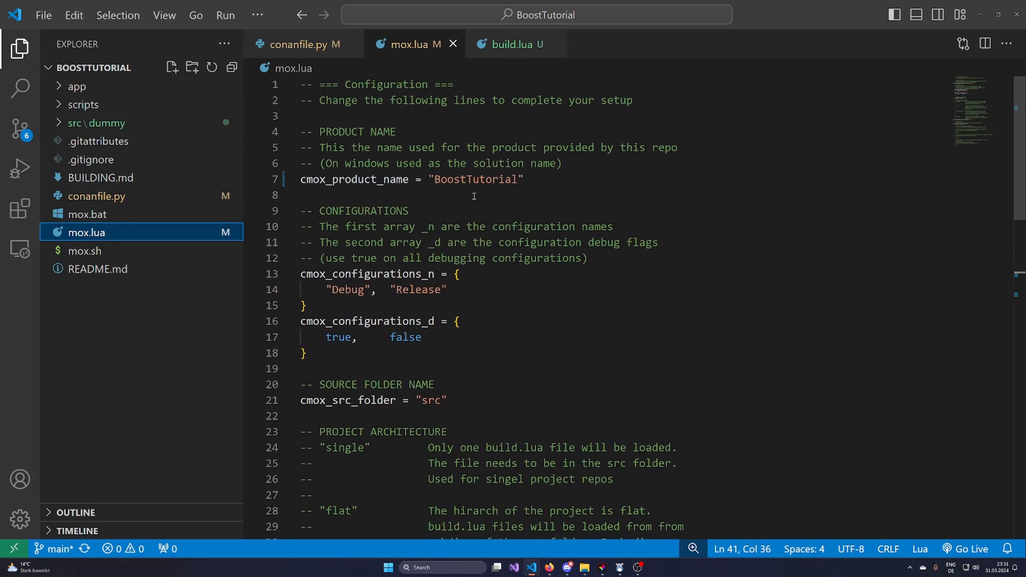
scroll(down, 3)
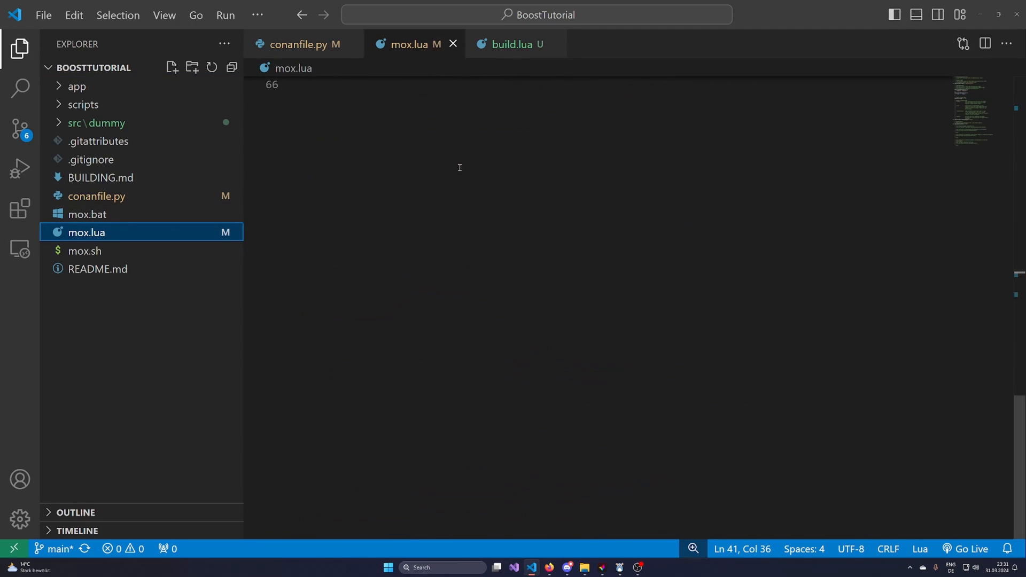
click(300, 44)
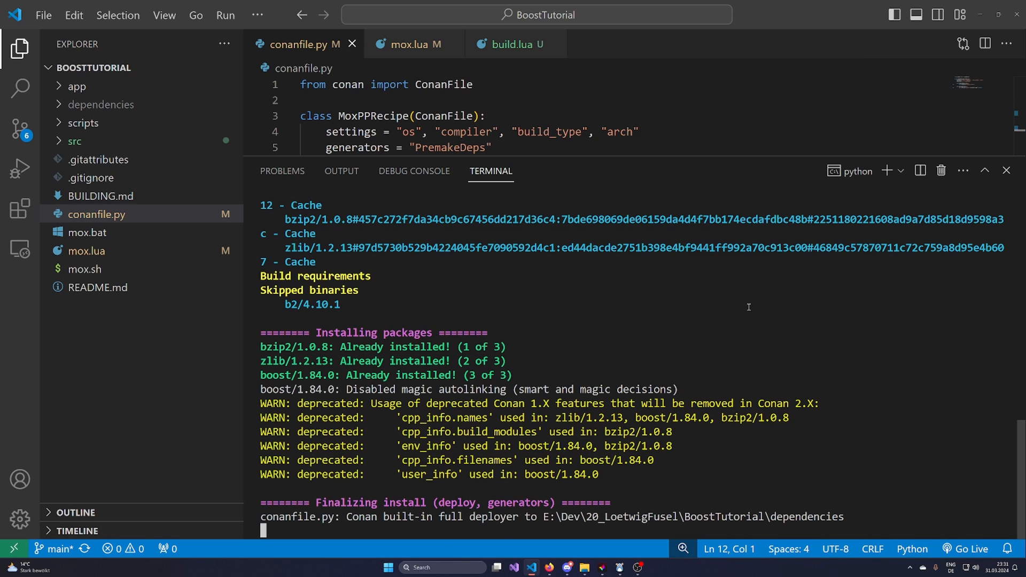
- Follow the Conan install output as Boost, bzip2 and zlib resolve and BoostTutorial.sln is generated
scroll(up, 3)
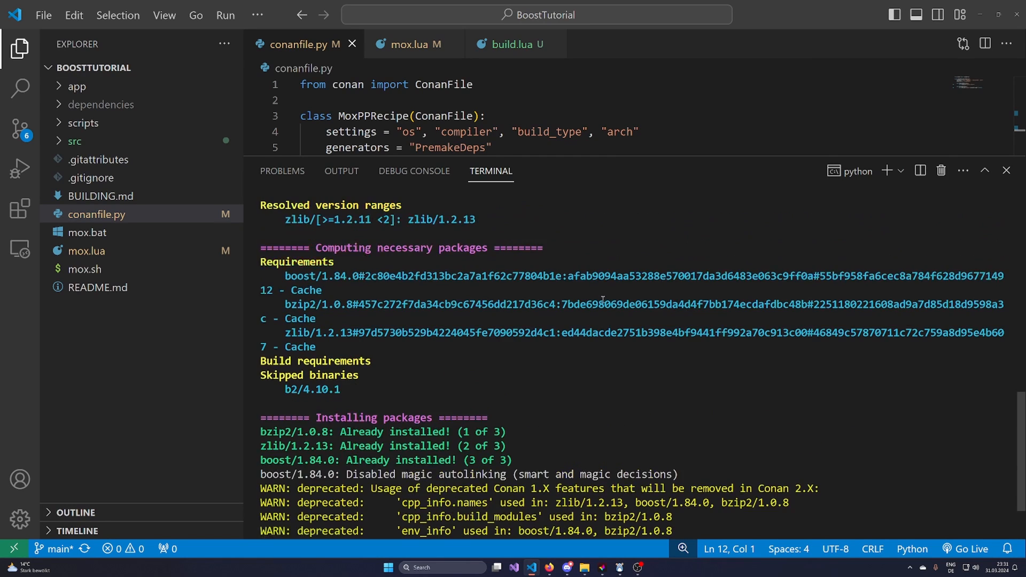
scroll(up, 3)
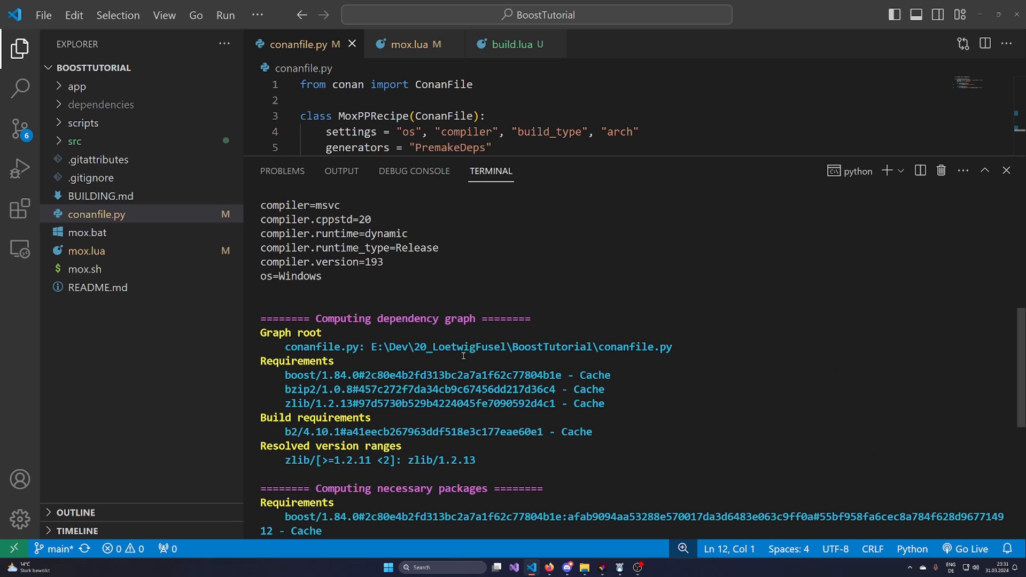
mouse_move(280, 398)
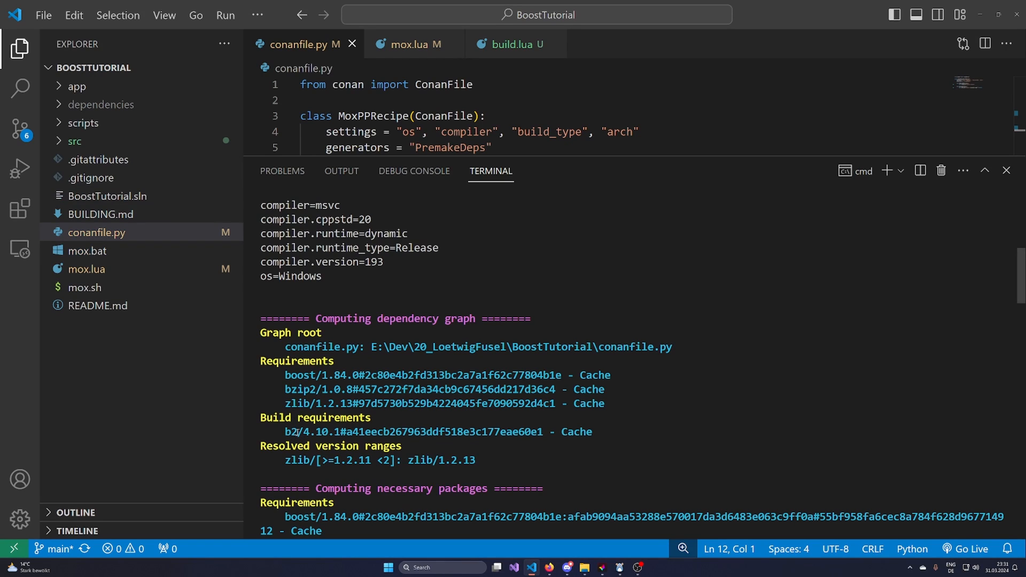
mouse_move(479, 447)
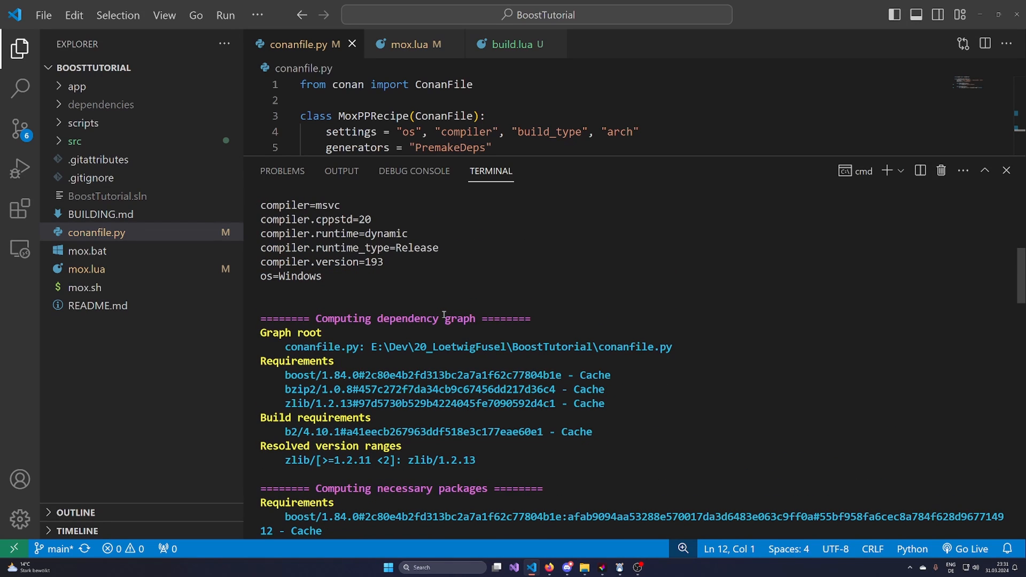
mouse_move(493, 450)
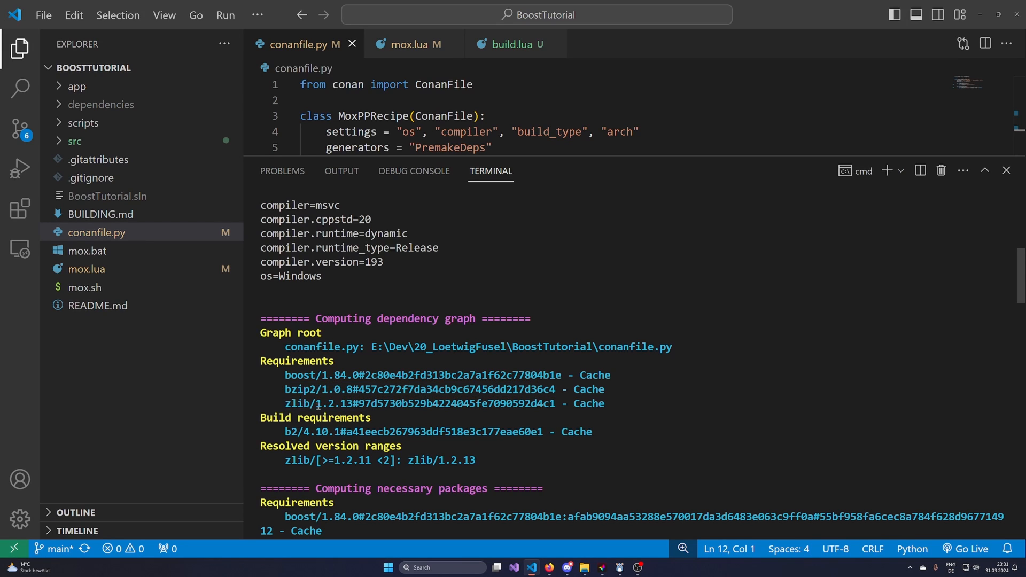
scroll(down, 3)
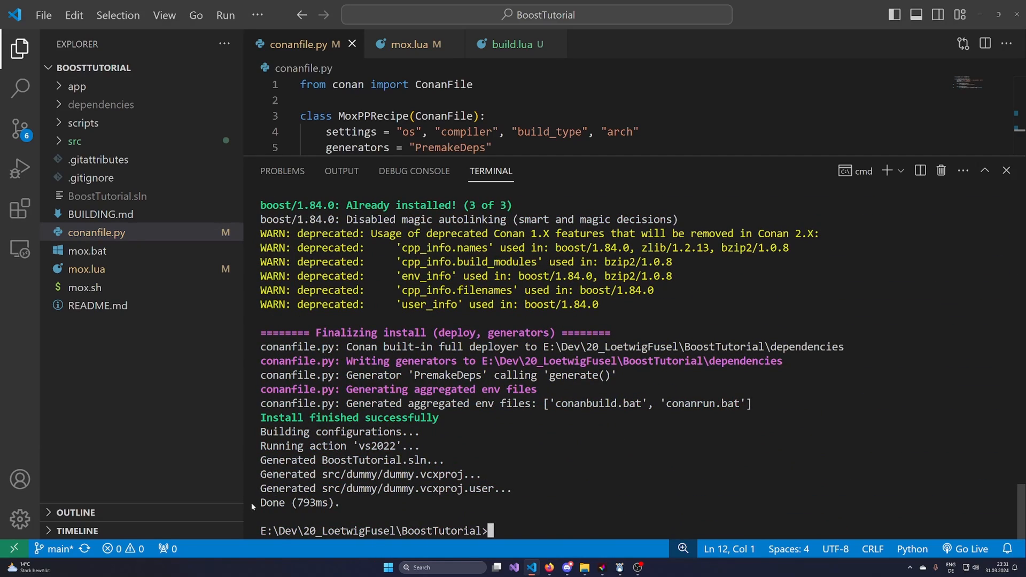
mouse_move(500, 534)
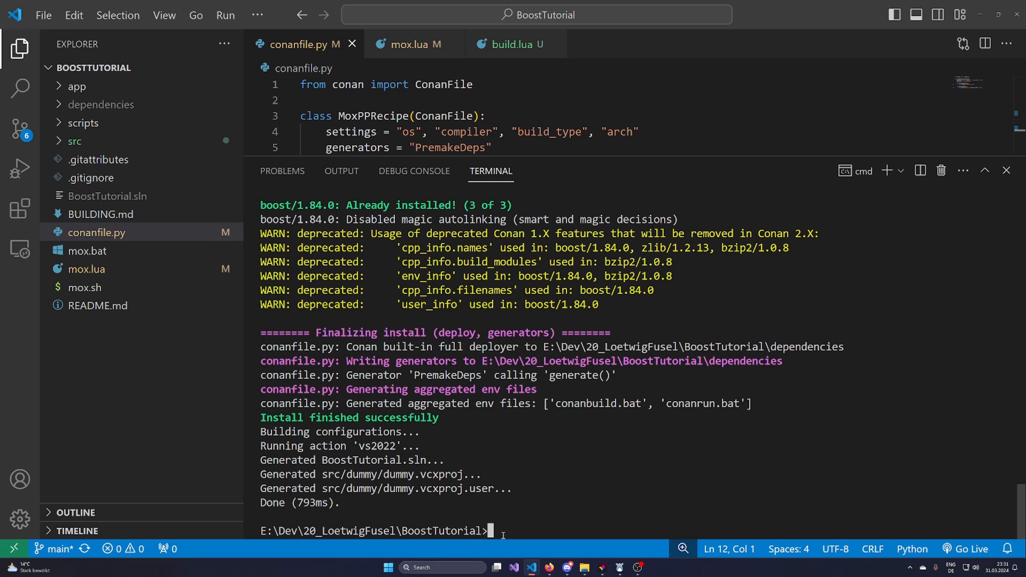
text(cx,nvxcv)
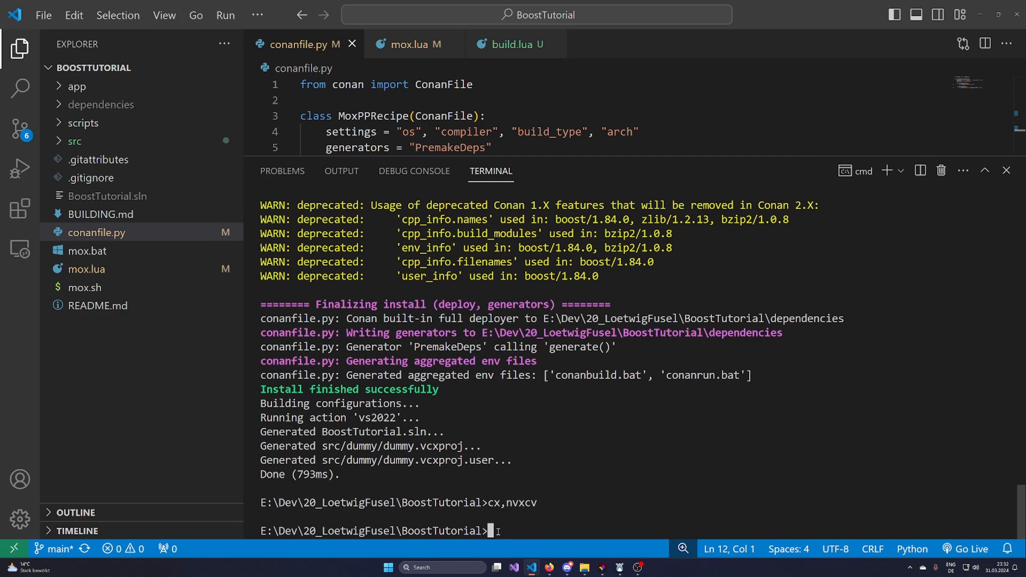
mouse_move(457, 502)
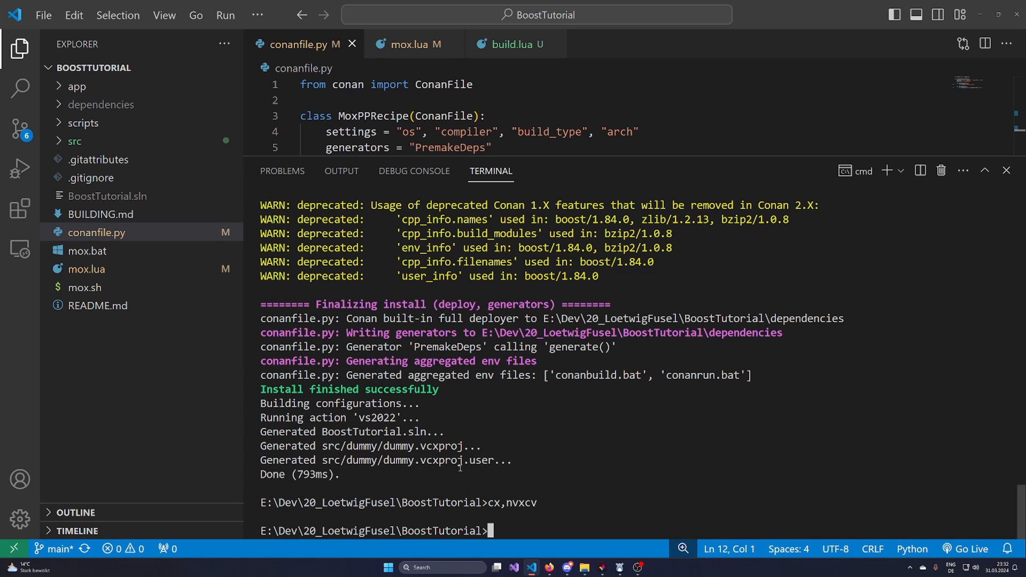
scroll(up, 3)
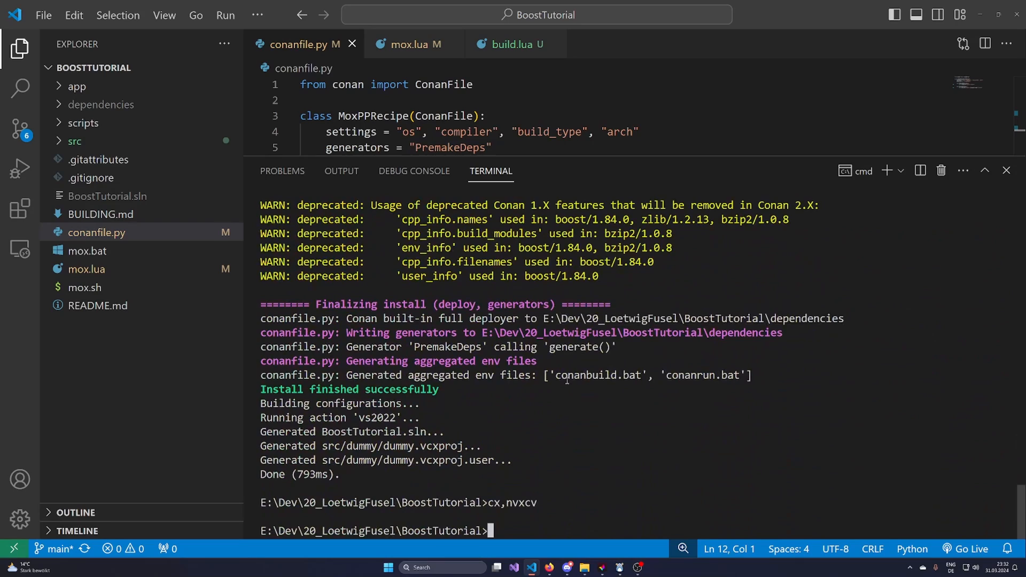
mouse_move(359, 487)
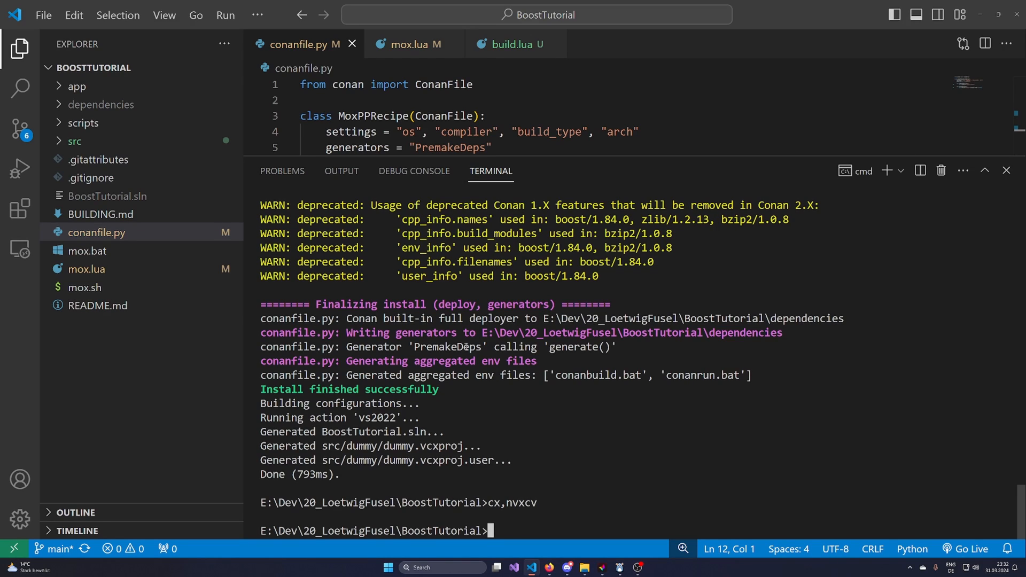
mouse_move(617, 445)
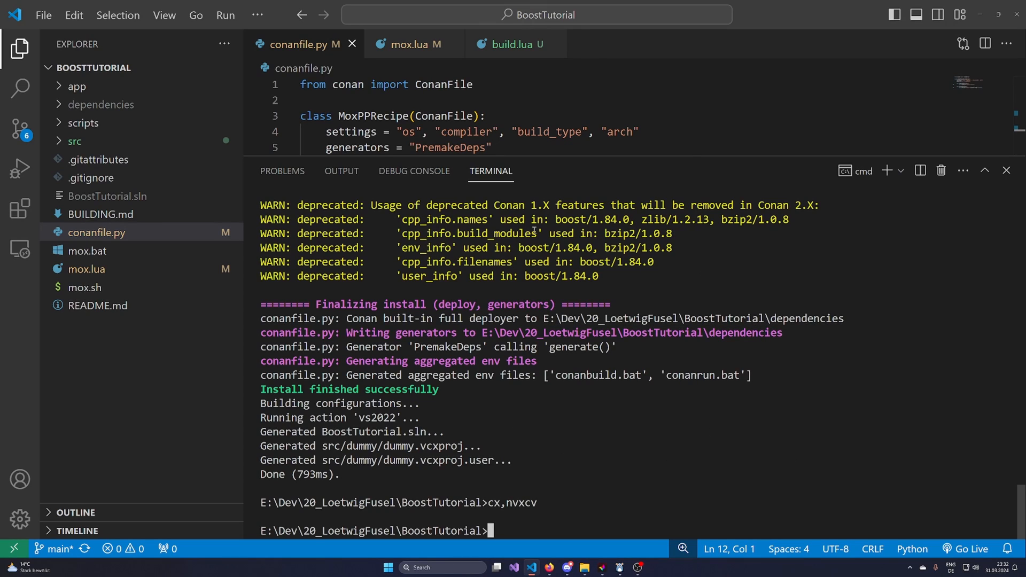
mouse_move(450, 381)
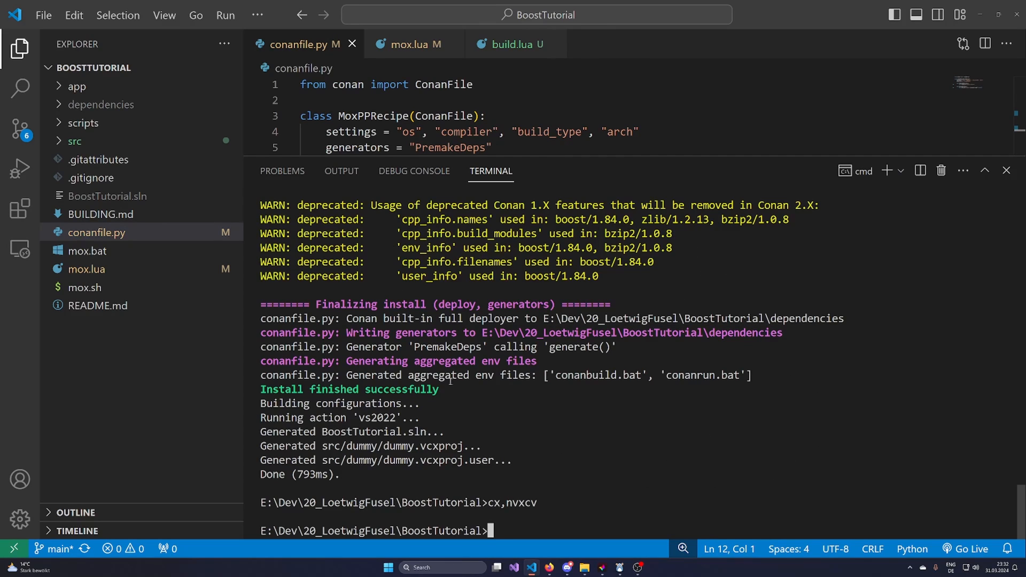
mouse_move(674, 415)
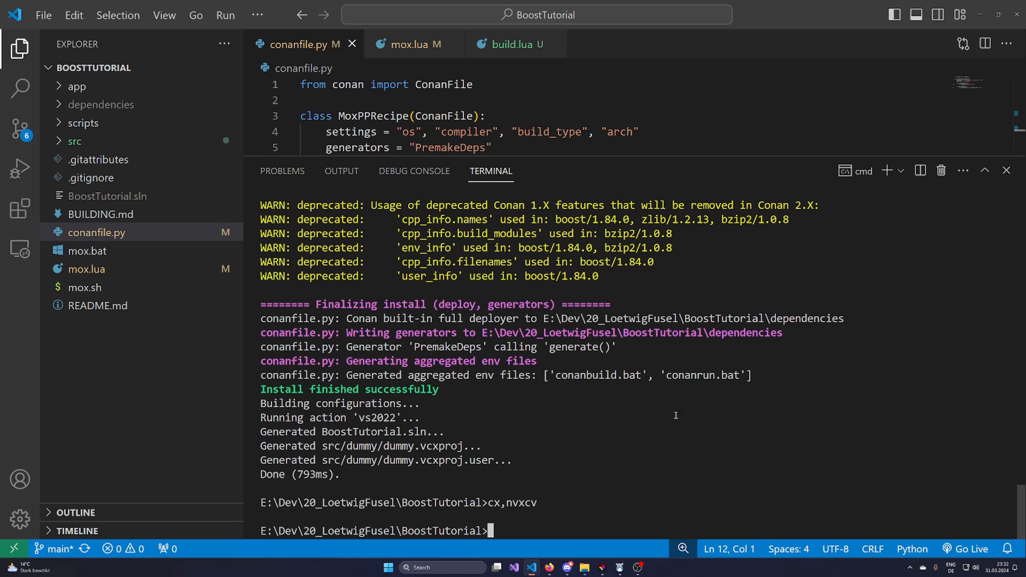
mouse_move(819, 263)
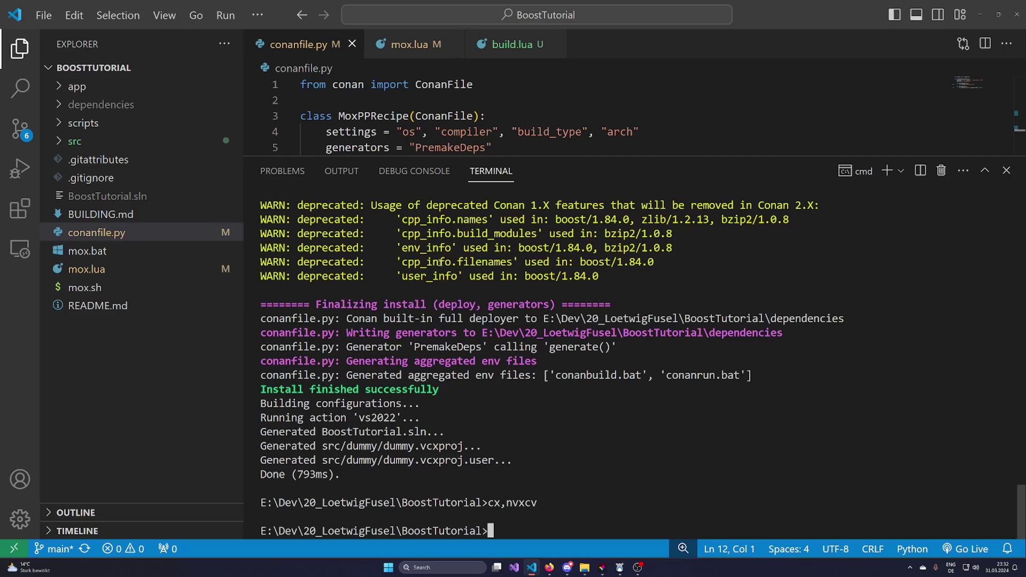
mouse_move(440, 555)
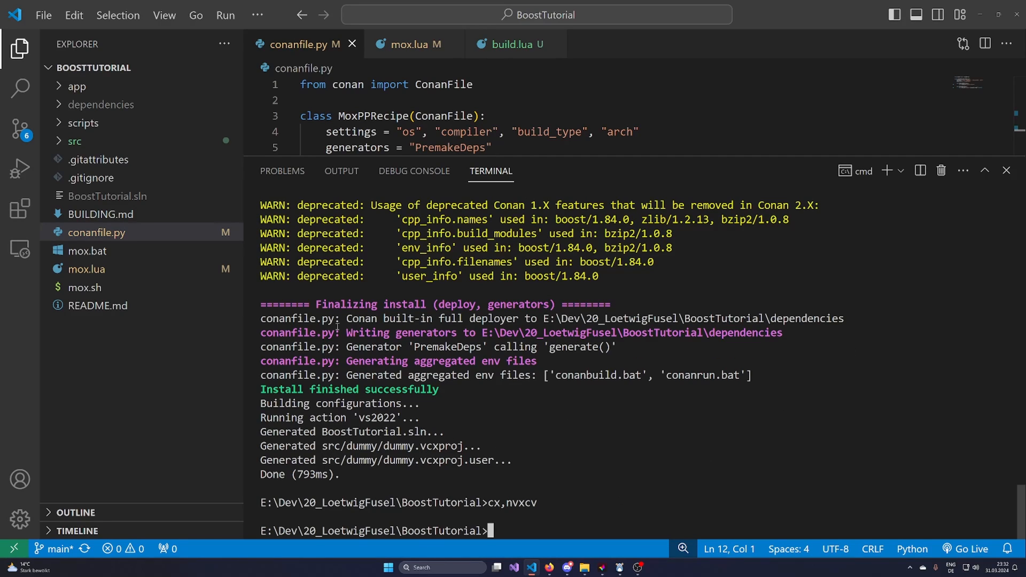
mouse_move(871, 391)
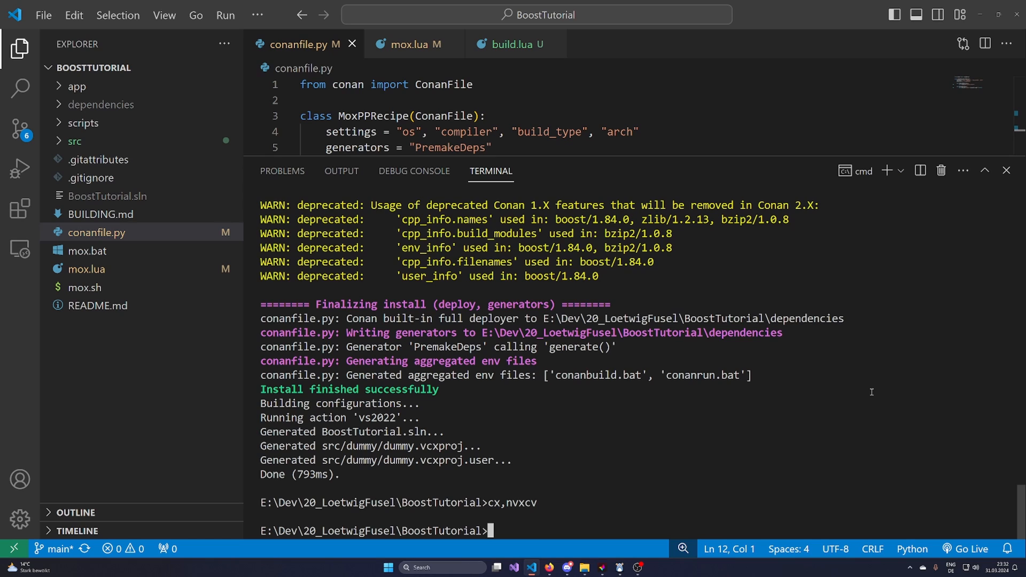
mouse_move(465, 219)
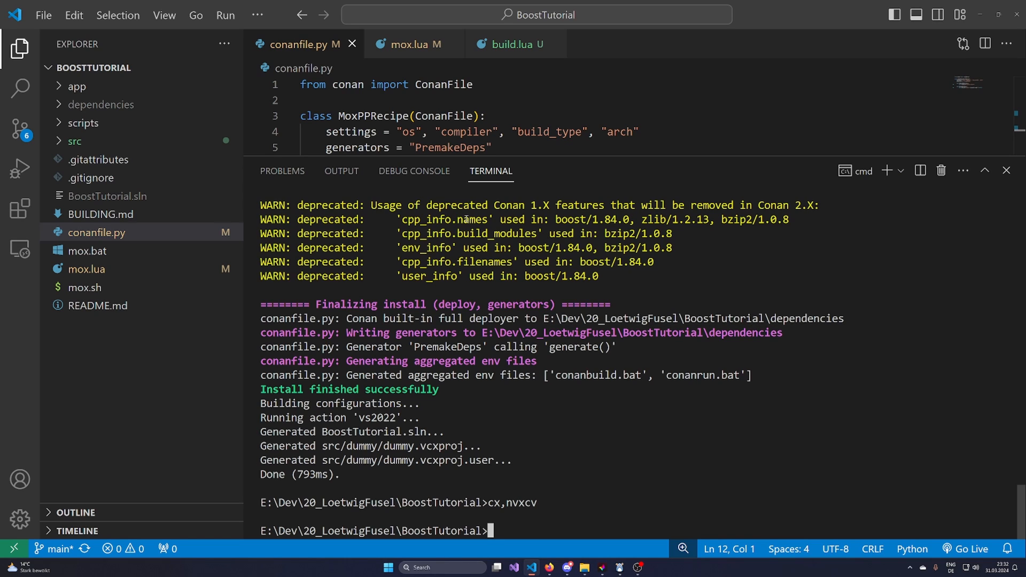
scroll(up, 3)
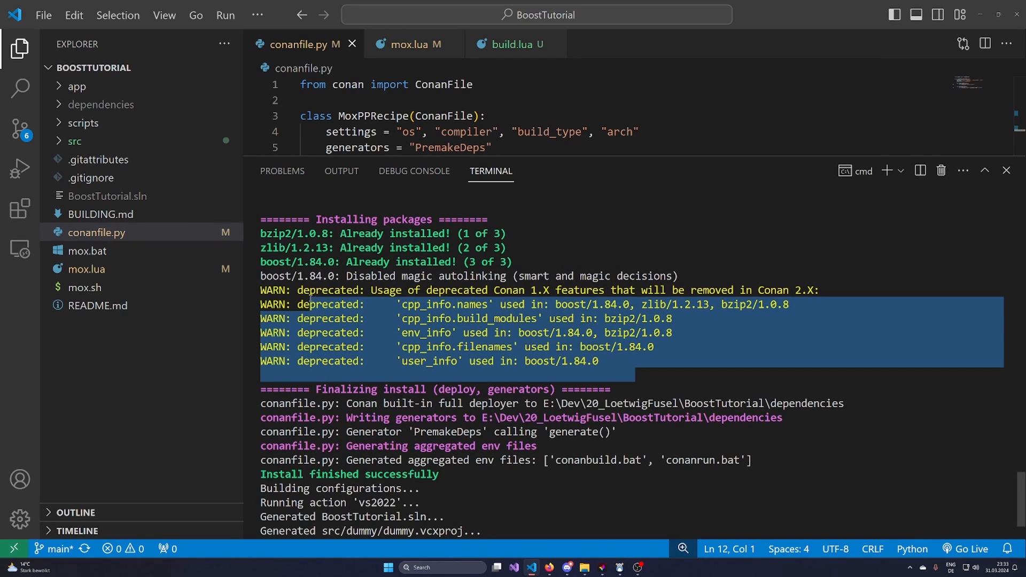
click(517, 346)
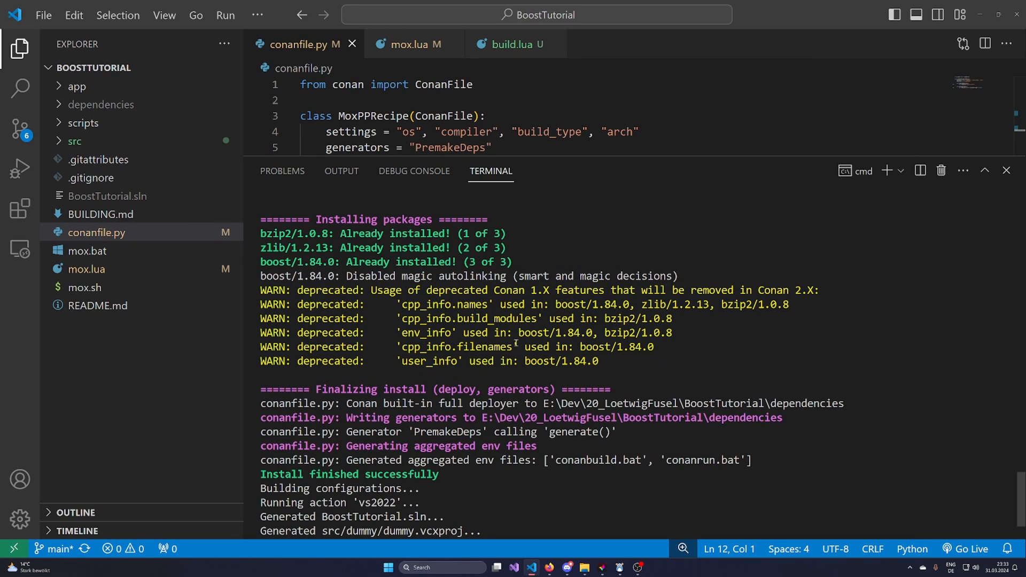
mouse_move(703, 363)
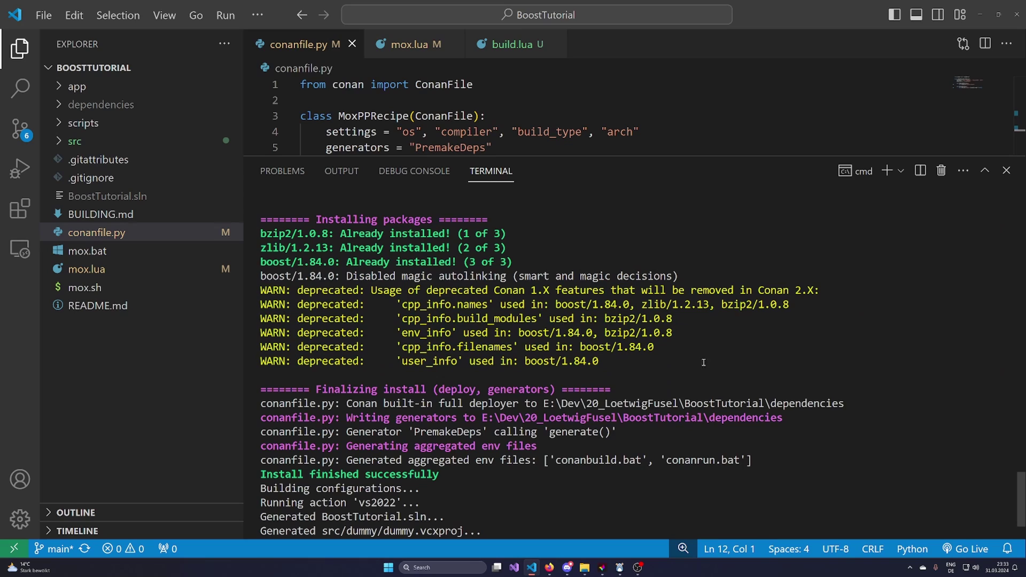
mouse_move(593, 341)
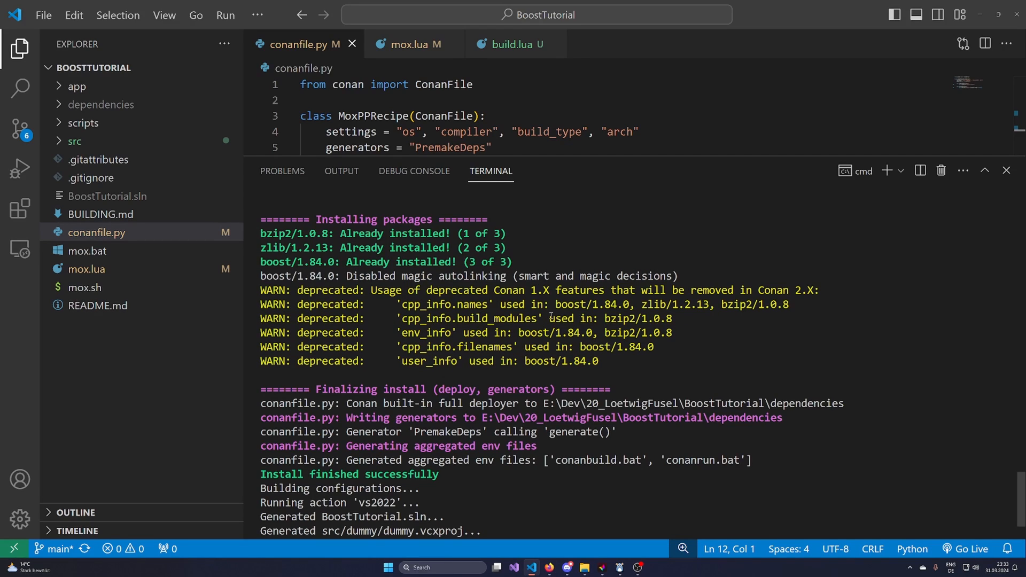
mouse_move(256, 297)
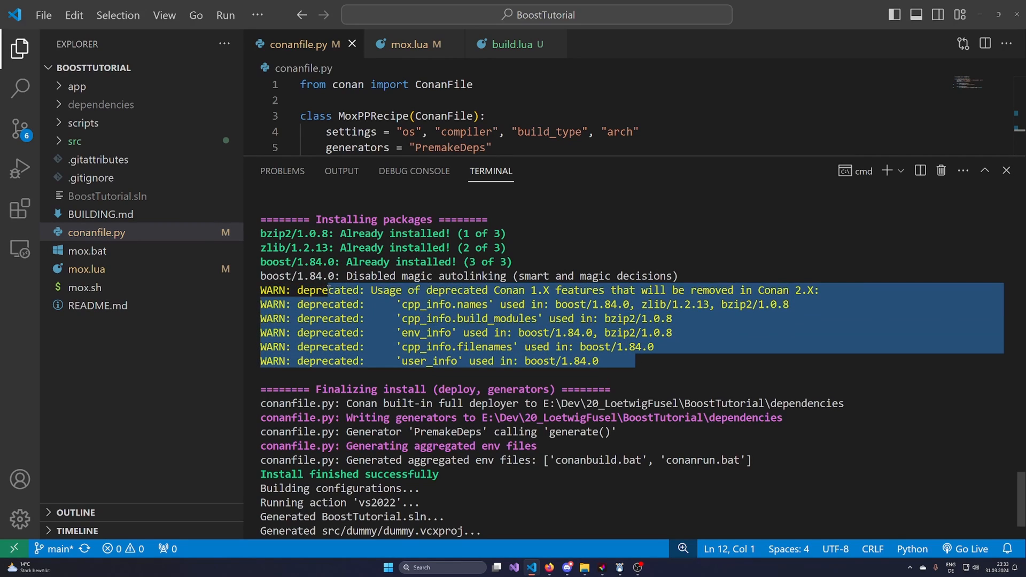
click(563, 362)
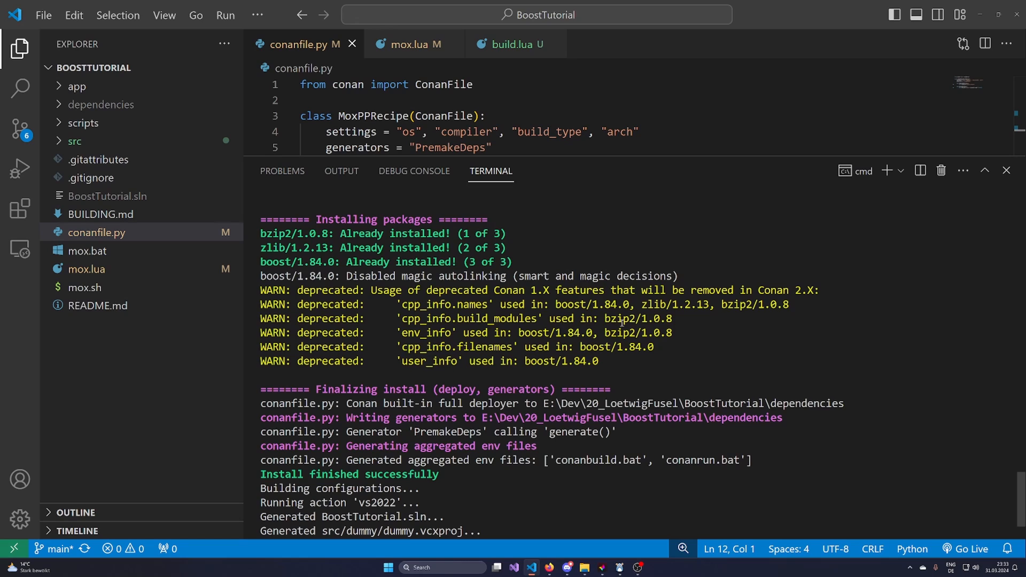
scroll(down, 3)
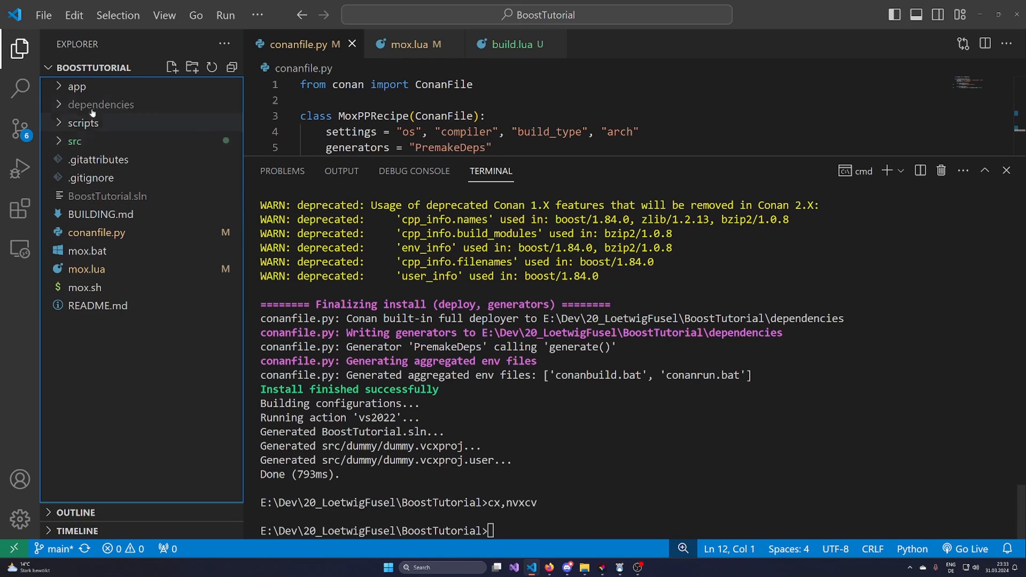
mouse_move(100, 105)
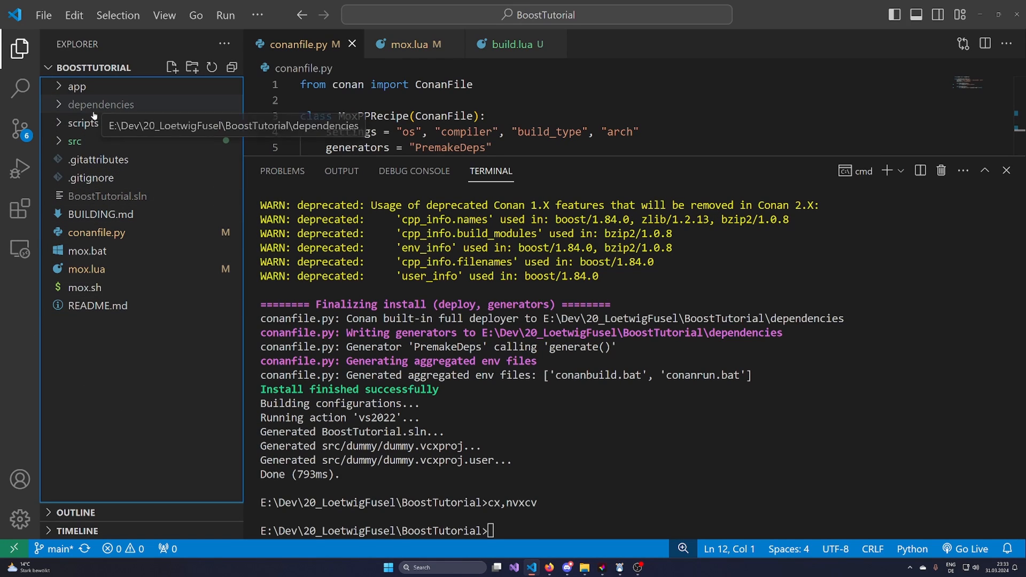
- Expand dependencies > full_deploy > host > boost > 1.84.0 > Release x86_64 in Explorer
click(101, 105)
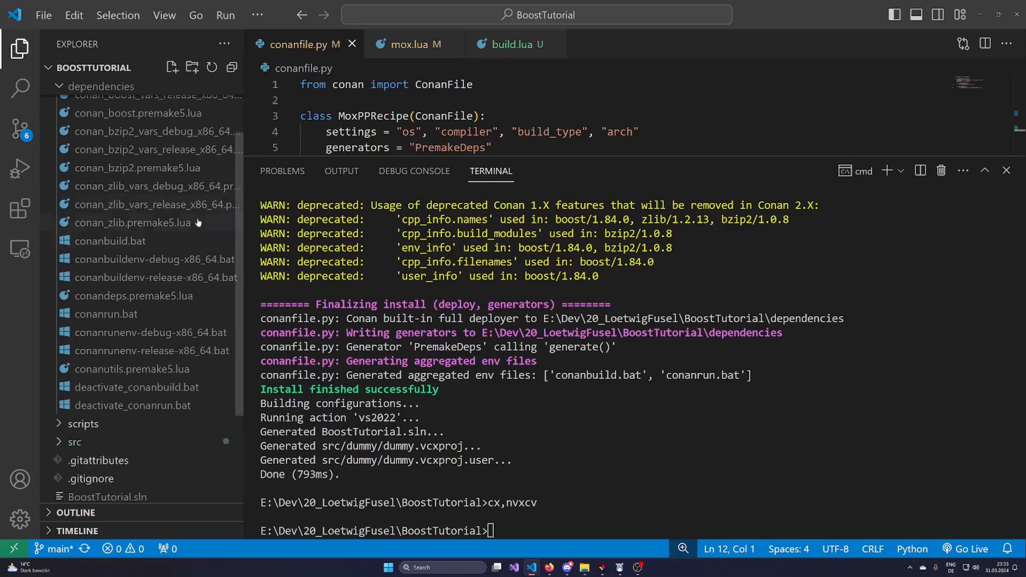
click(101, 104)
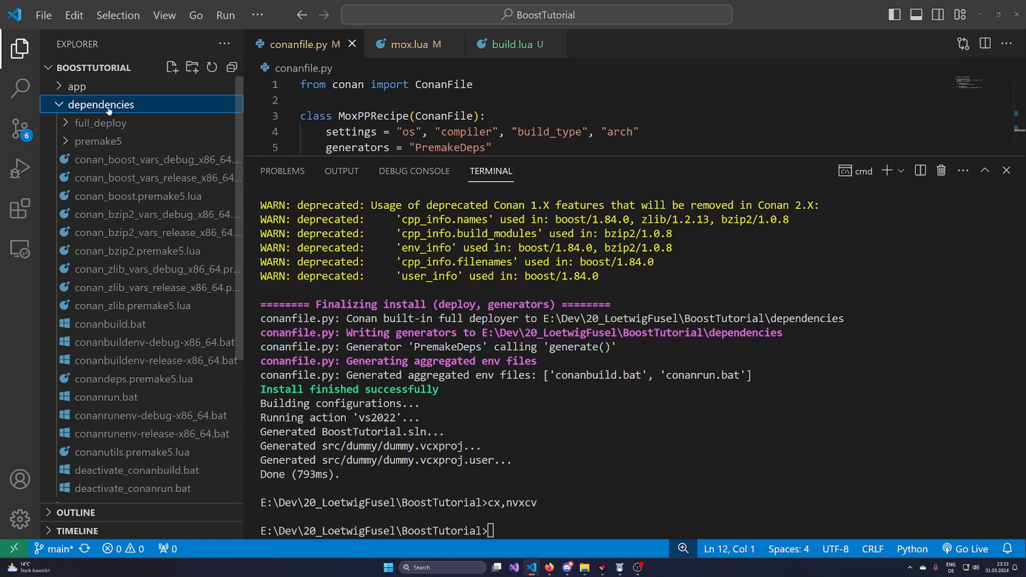
click(101, 123)
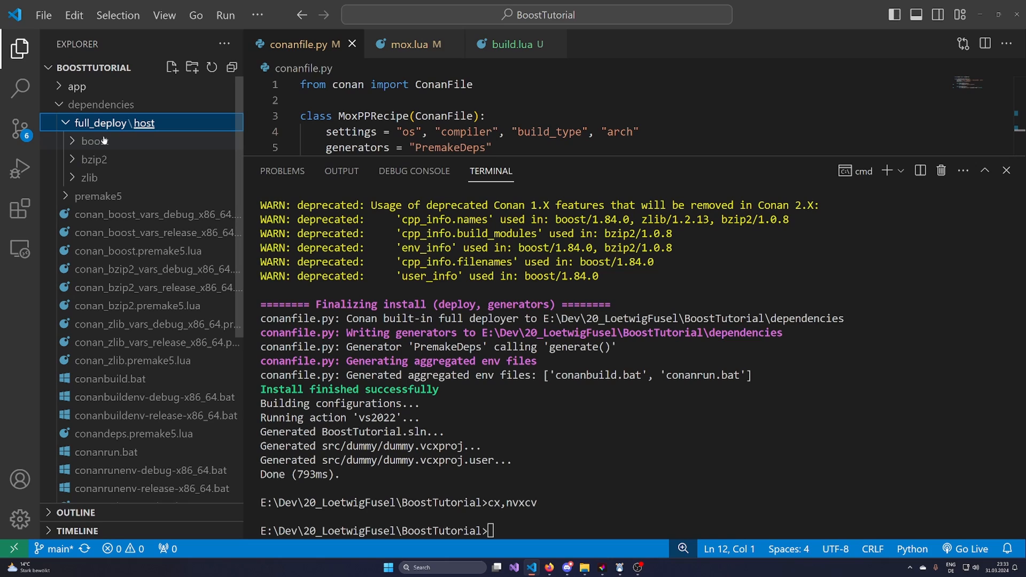
click(93, 141)
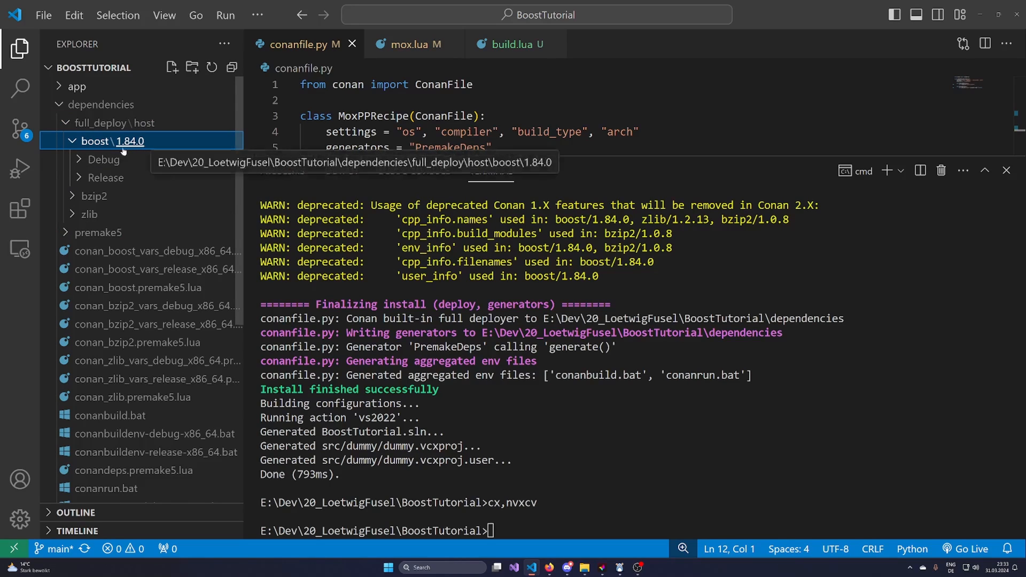
click(107, 177)
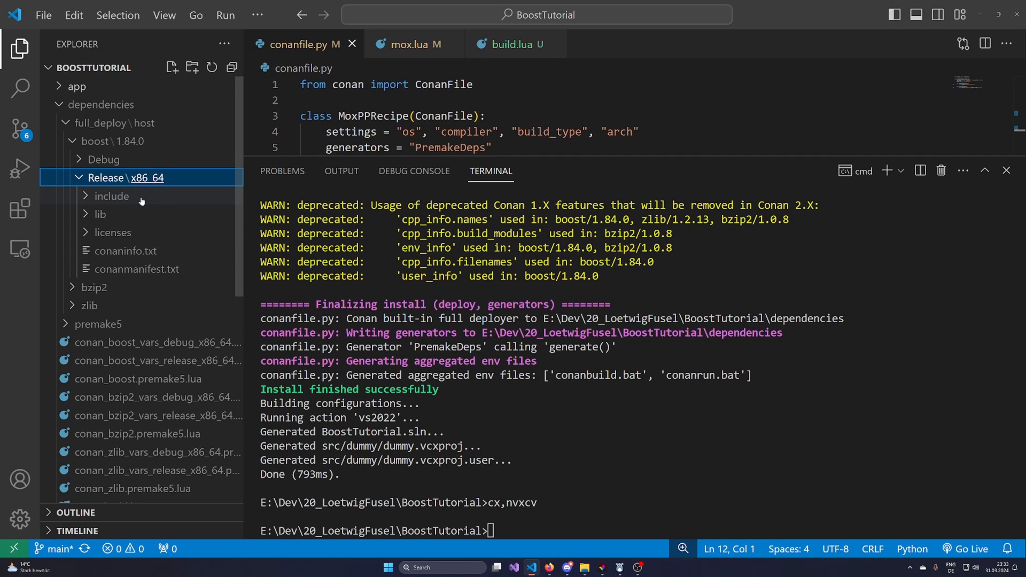
mouse_move(135, 237)
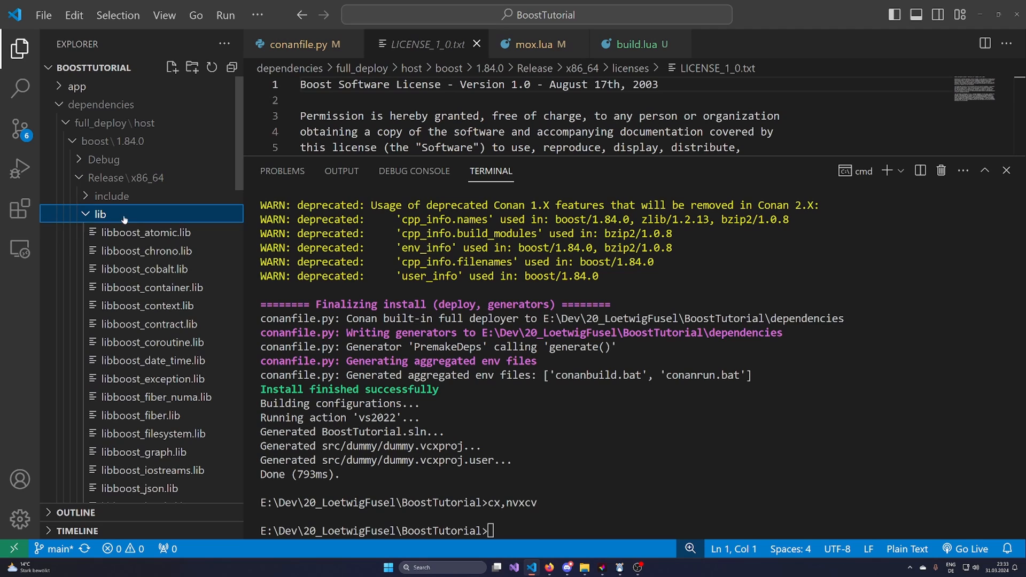
- Scroll through the libboost .lib files in the Release lib folder
scroll(down, 3)
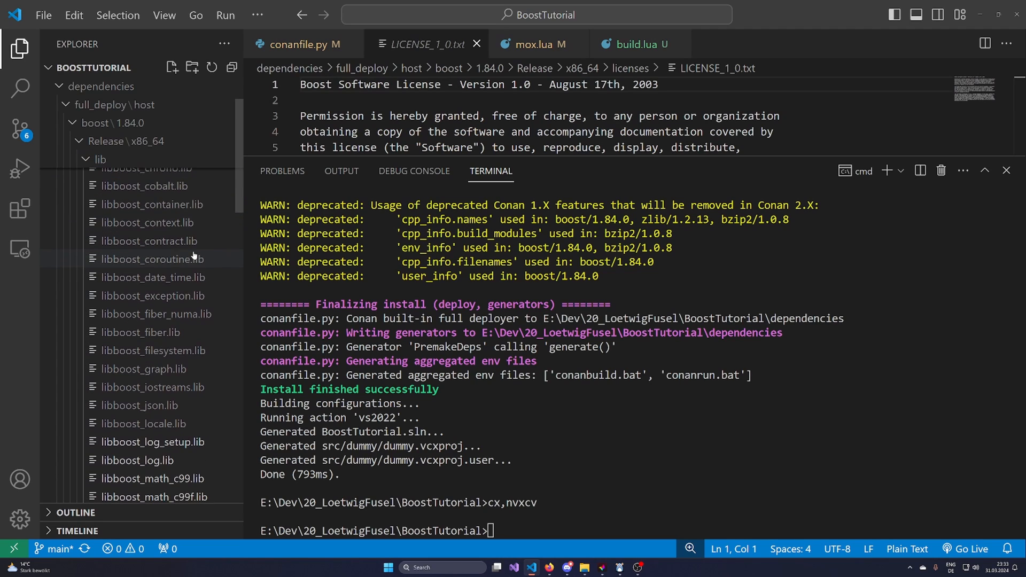
scroll(down, 3)
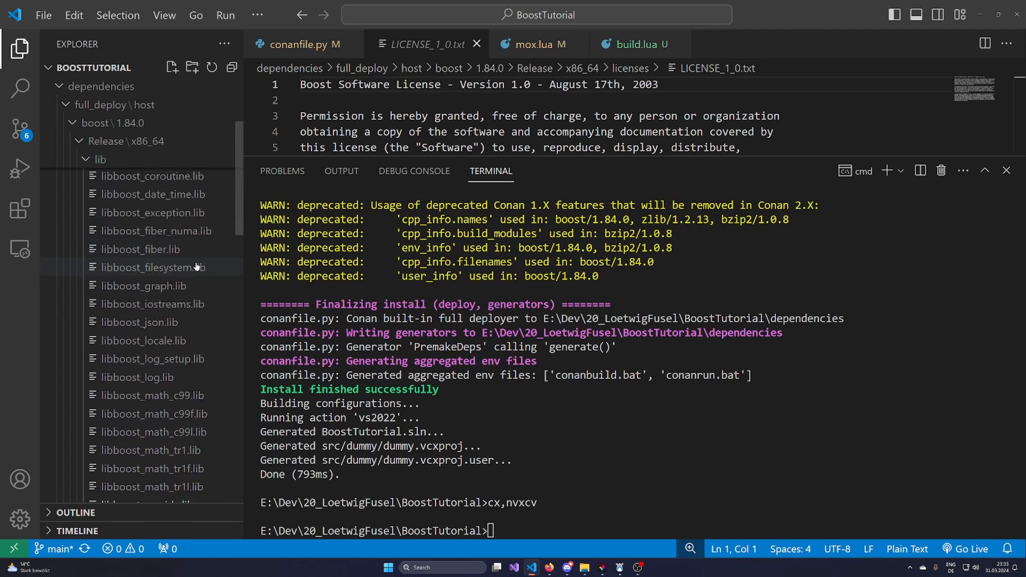
scroll(down, 3)
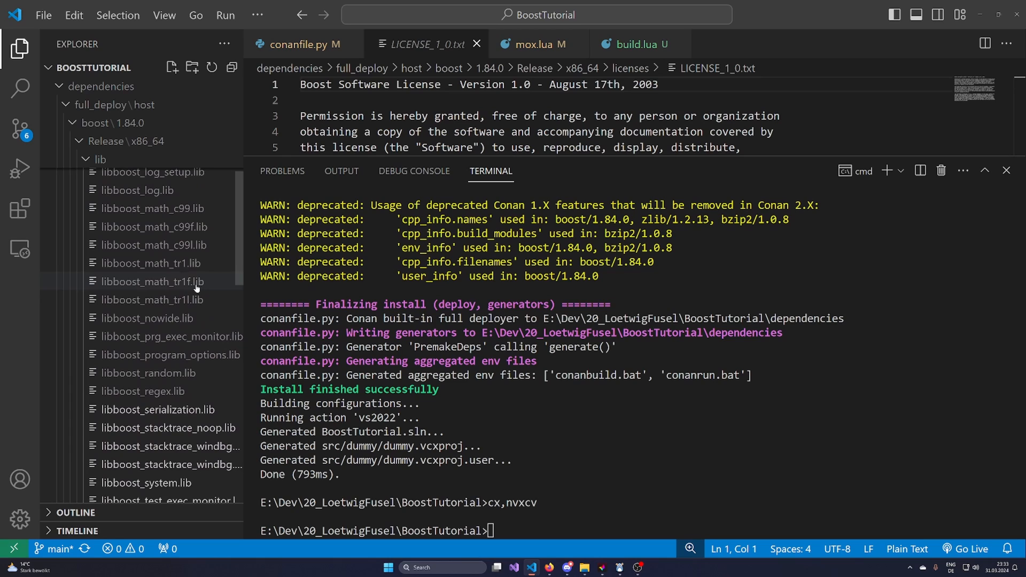
scroll(down, 3)
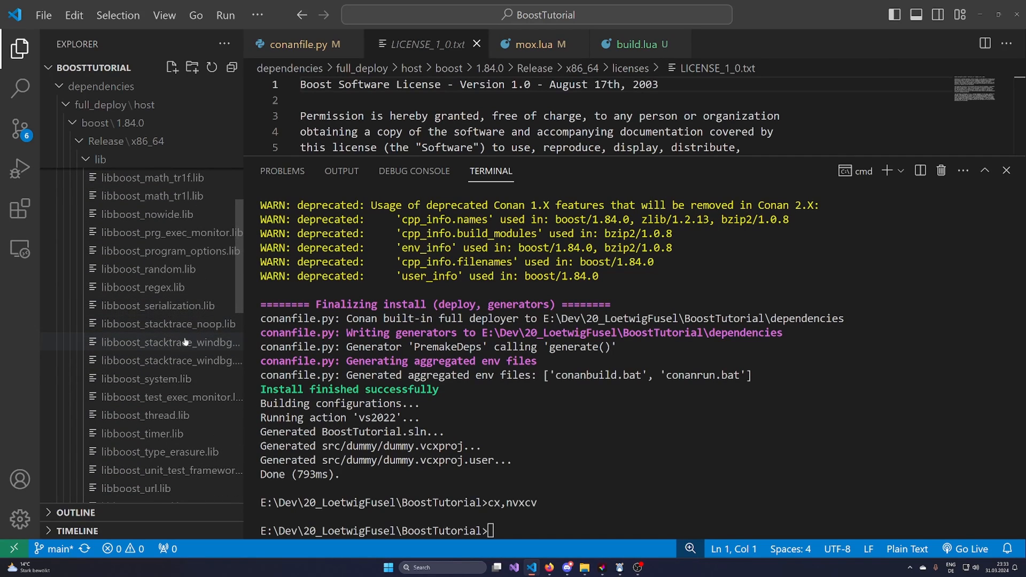
mouse_move(166, 342)
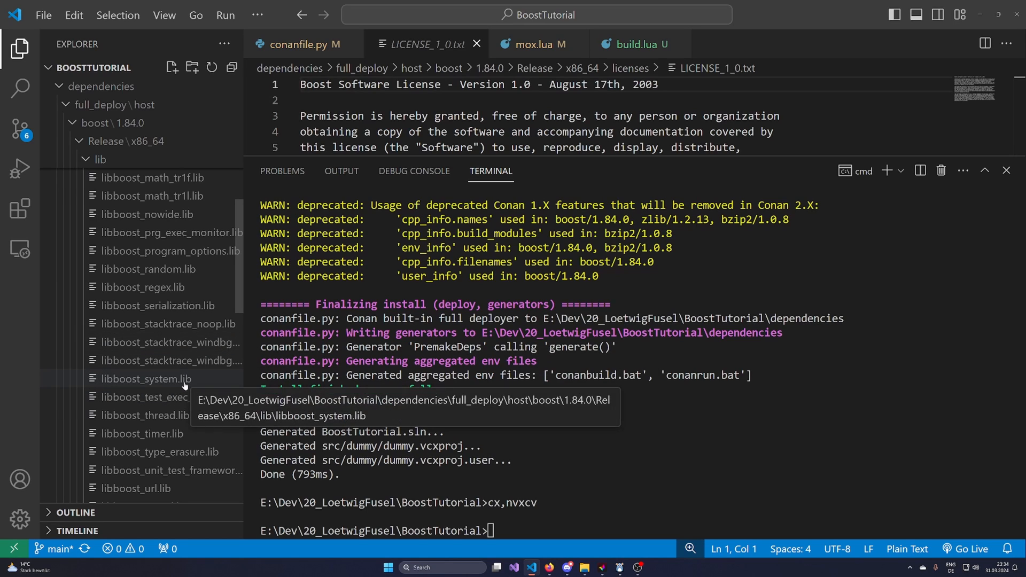
scroll(down, 3)
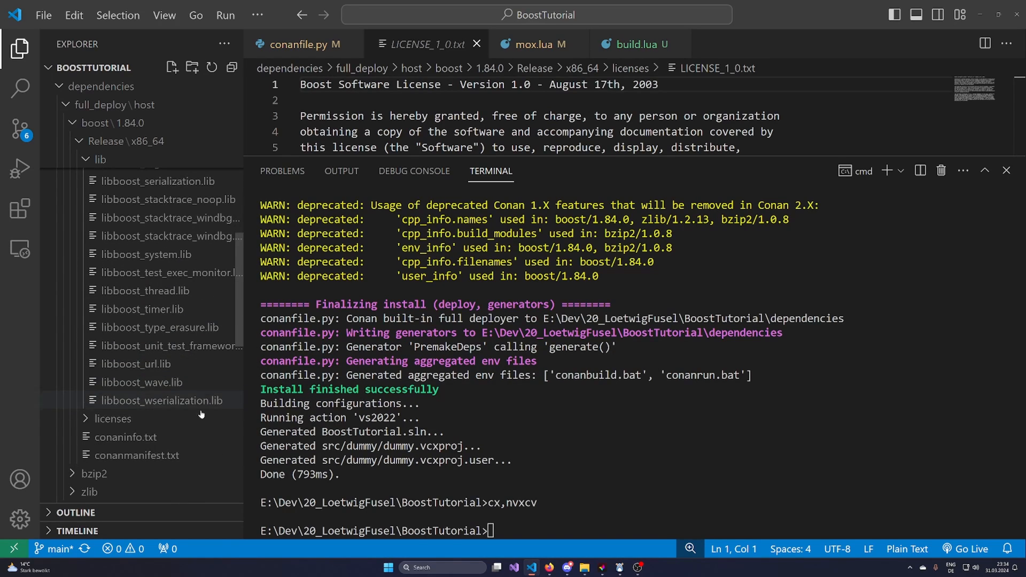
scroll(up, 3)
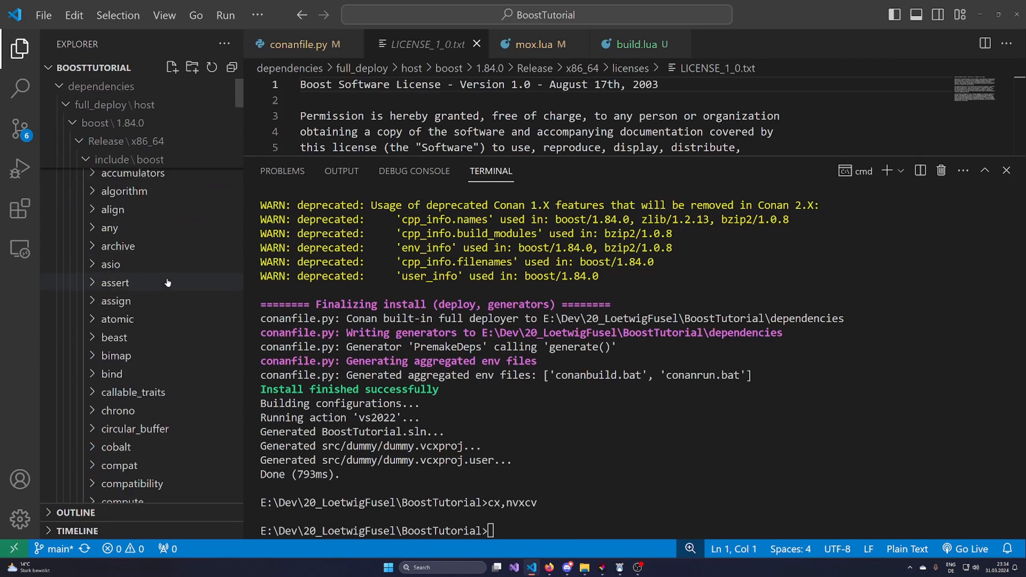
- Scroll down the include\boost subfolders and expand the uuid folder
scroll(down, 3)
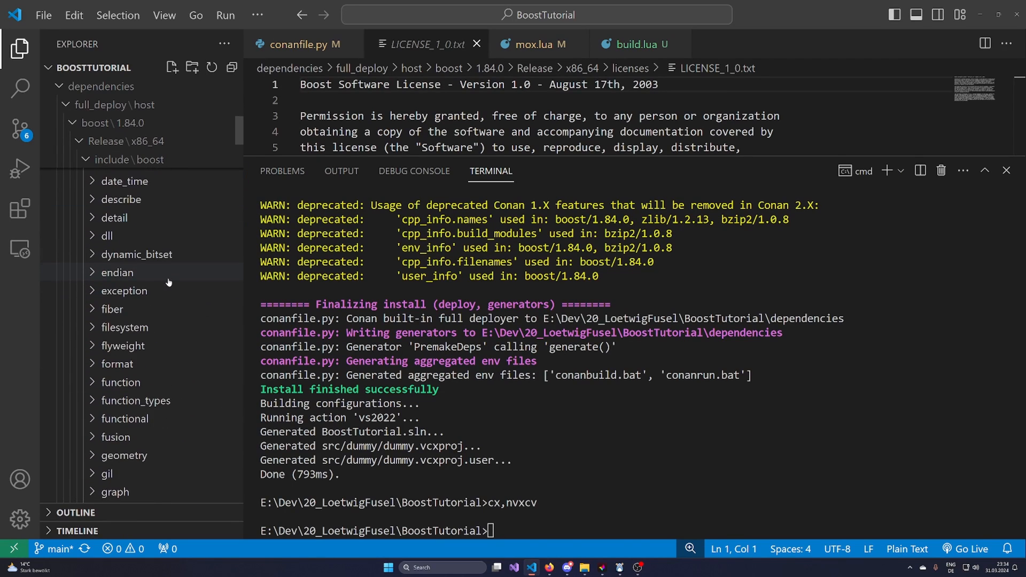
scroll(down, 3)
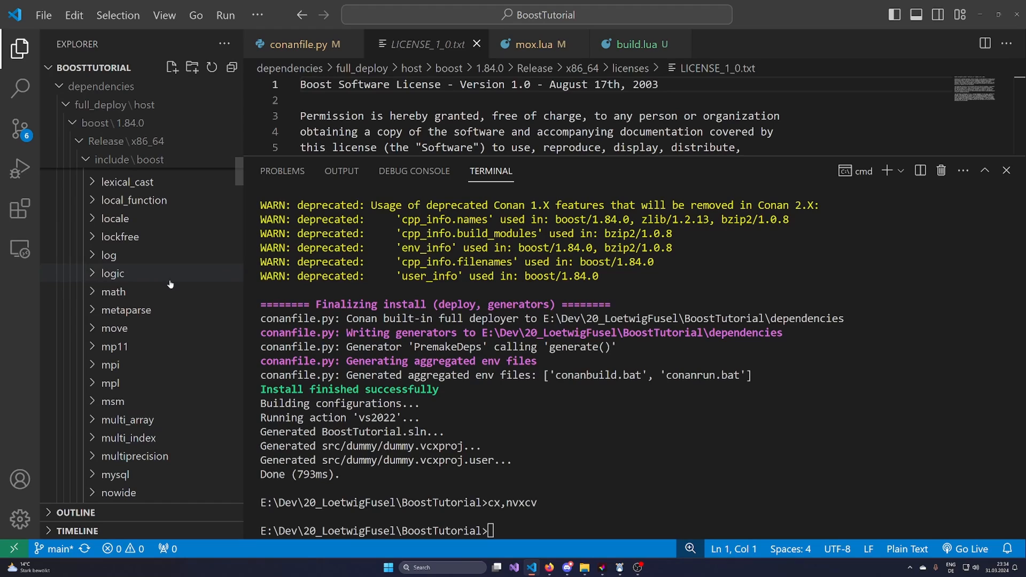
scroll(down, 3)
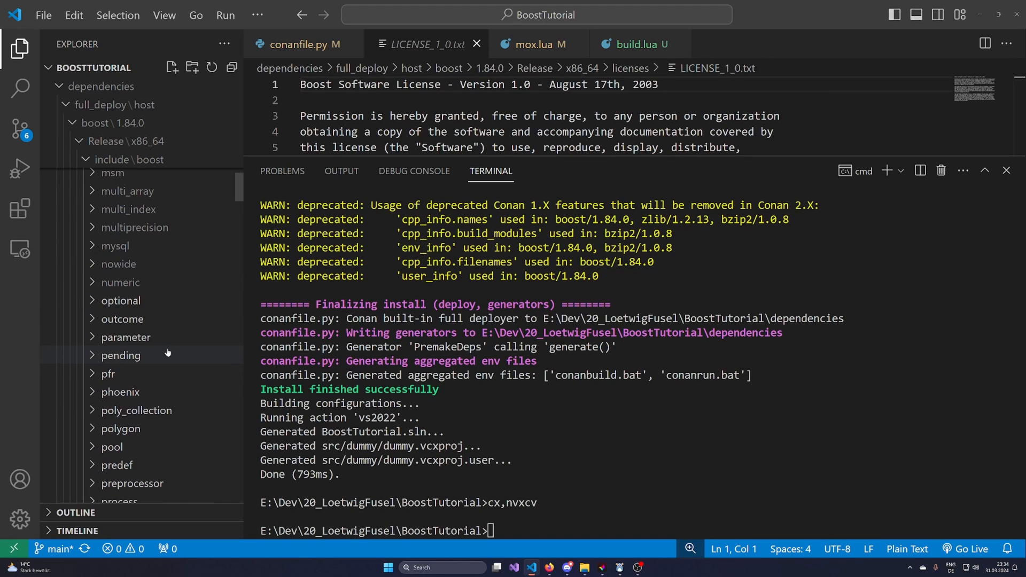
scroll(down, 3)
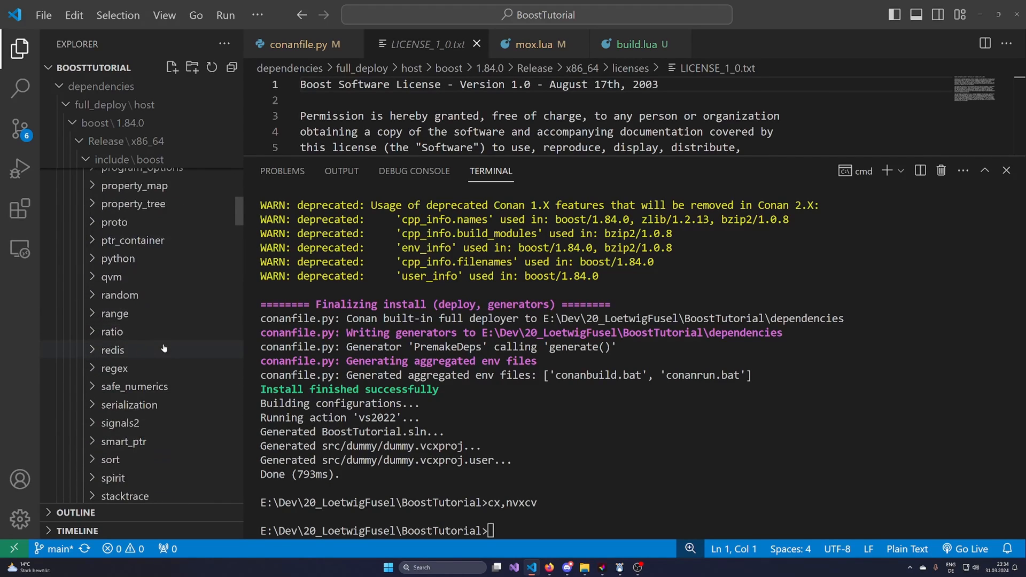
scroll(down, 3)
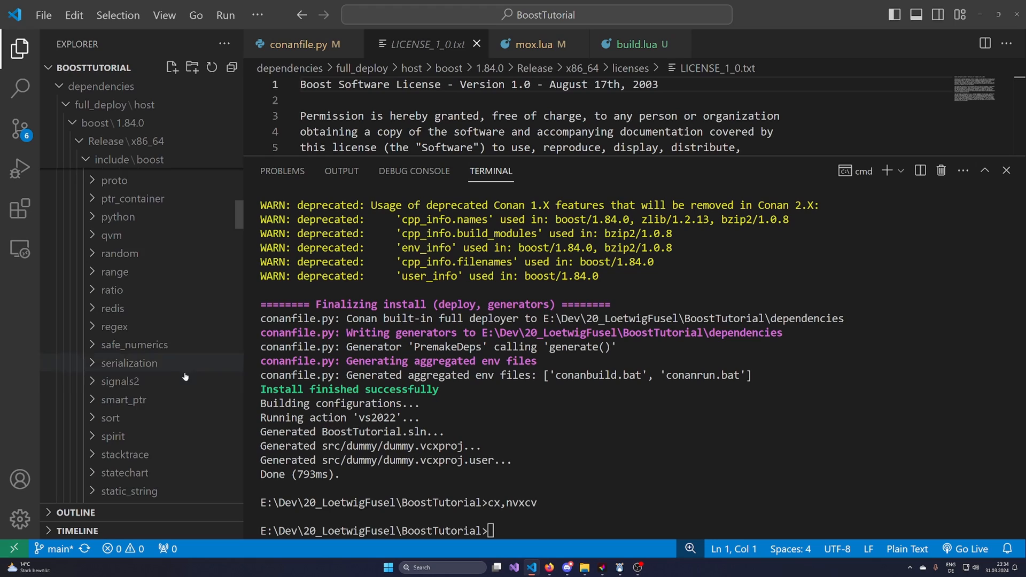
scroll(down, 3)
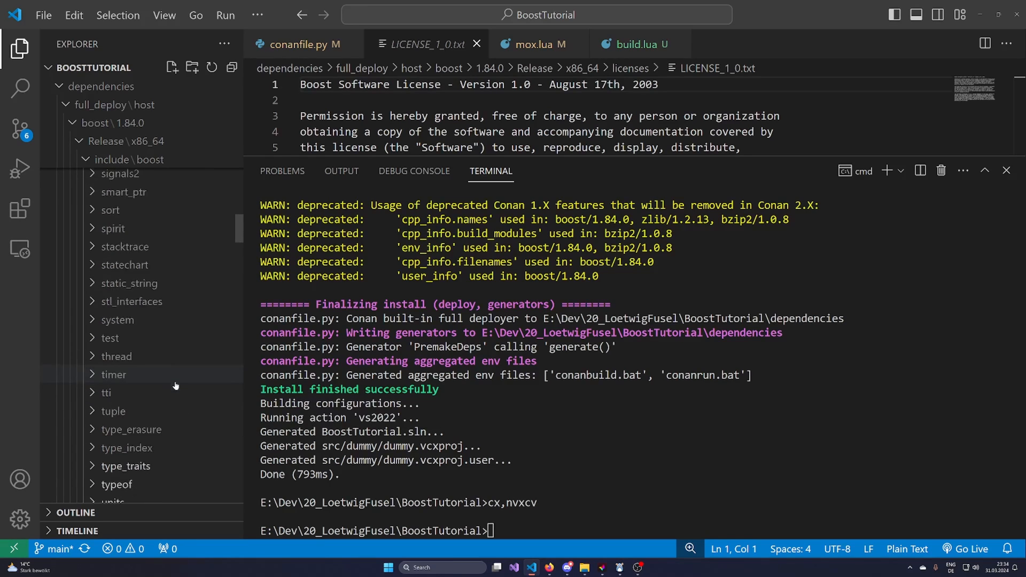
scroll(down, 3)
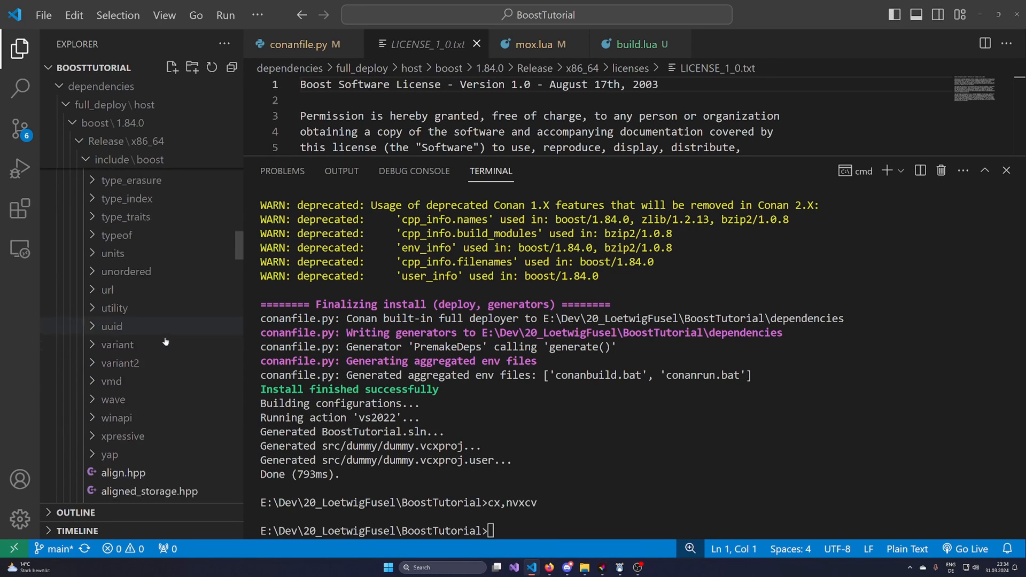
scroll(down, 3)
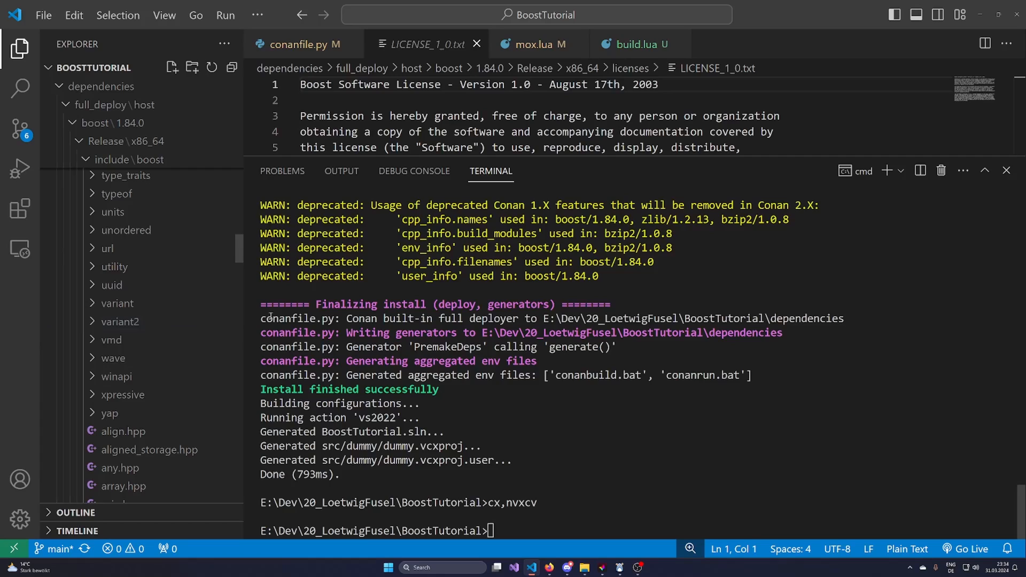
click(111, 285)
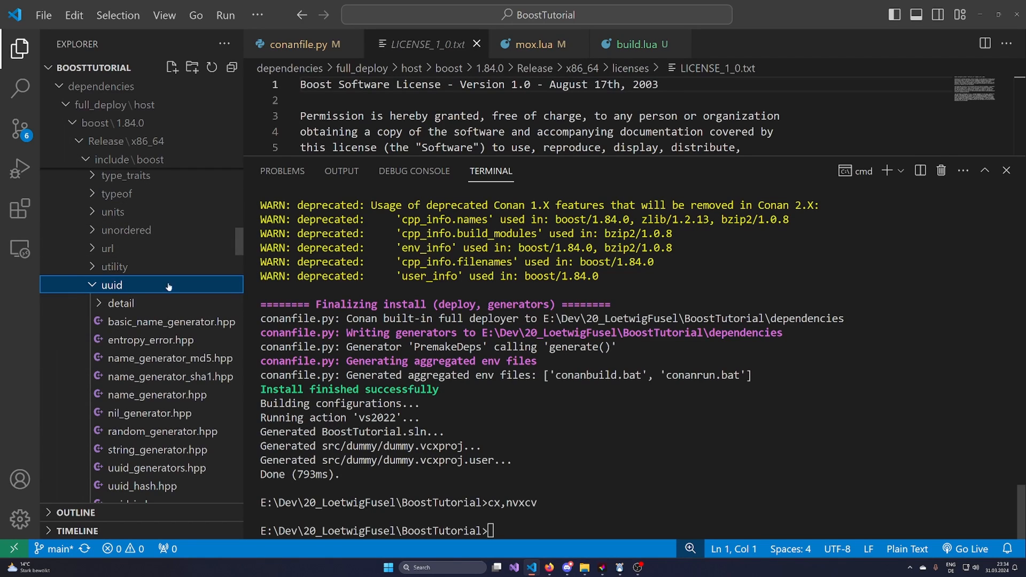
mouse_move(169, 322)
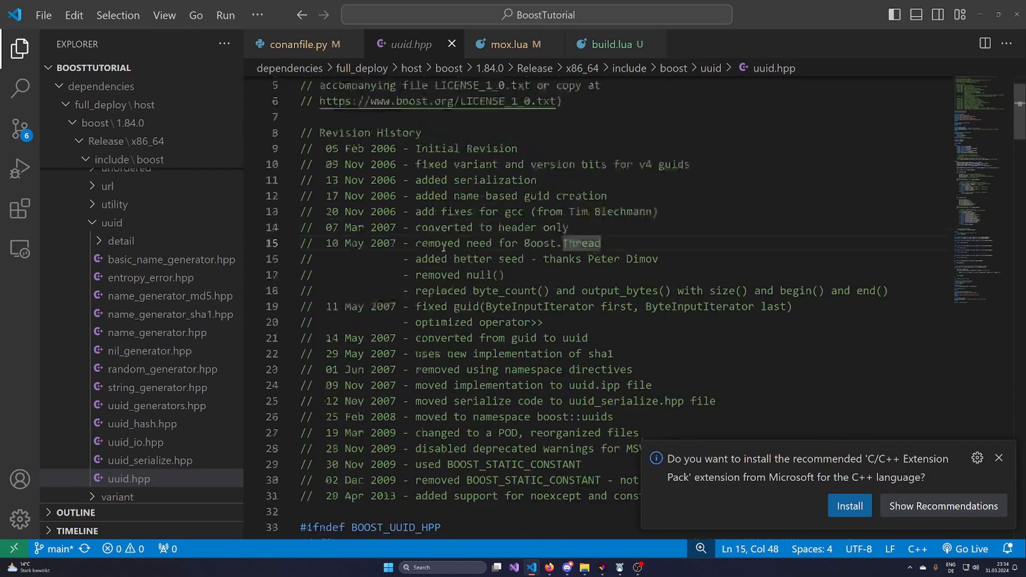
- Read through the uuid.hpp code, scrolling to the end and back up
scroll(down, 3)
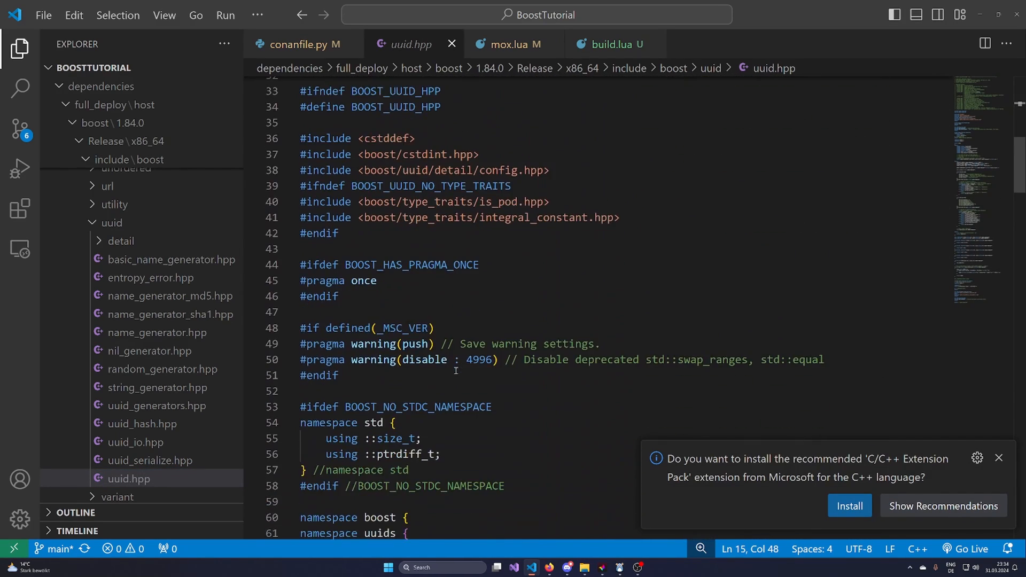
scroll(down, 3)
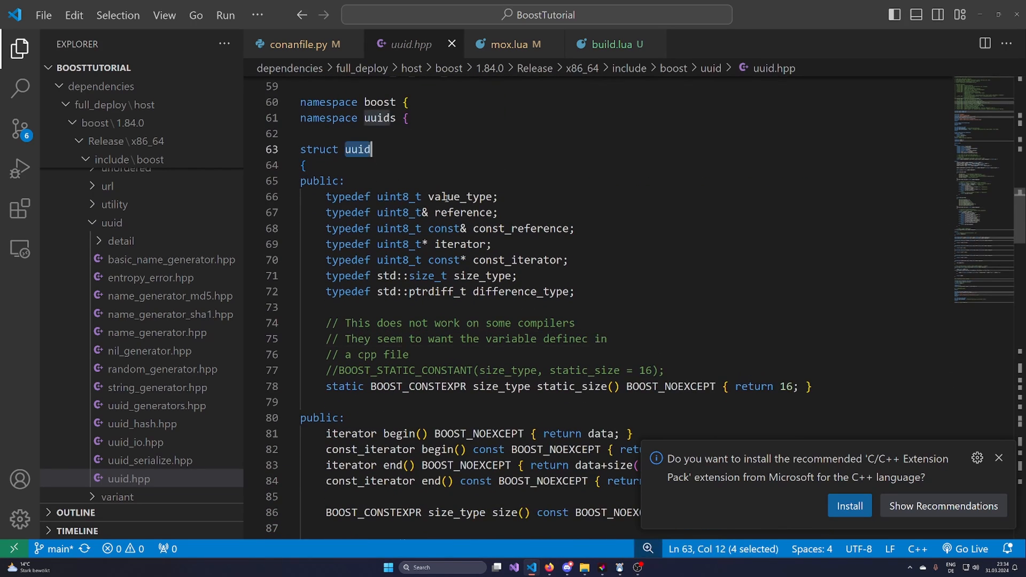
scroll(down, 3)
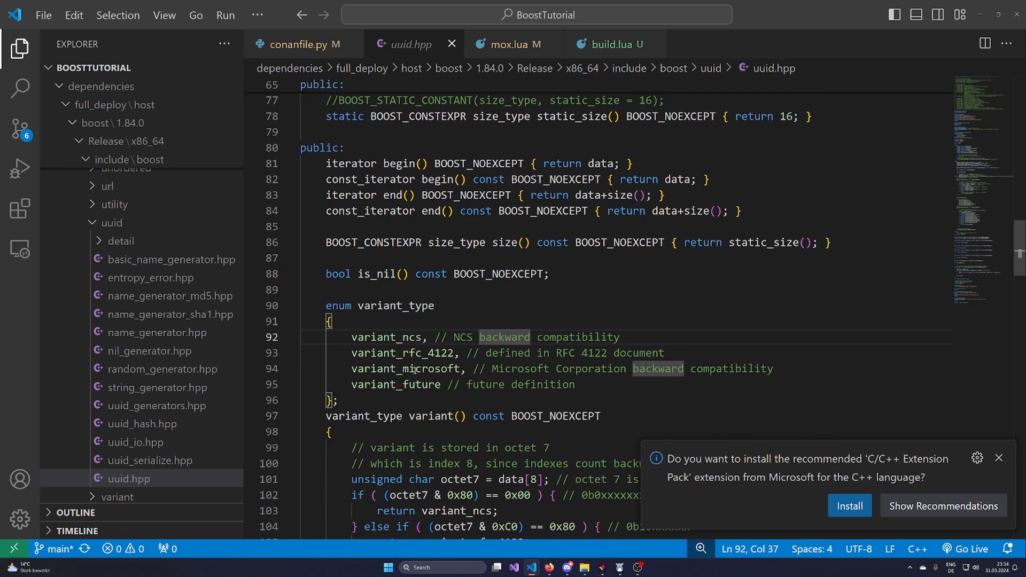
scroll(down, 3)
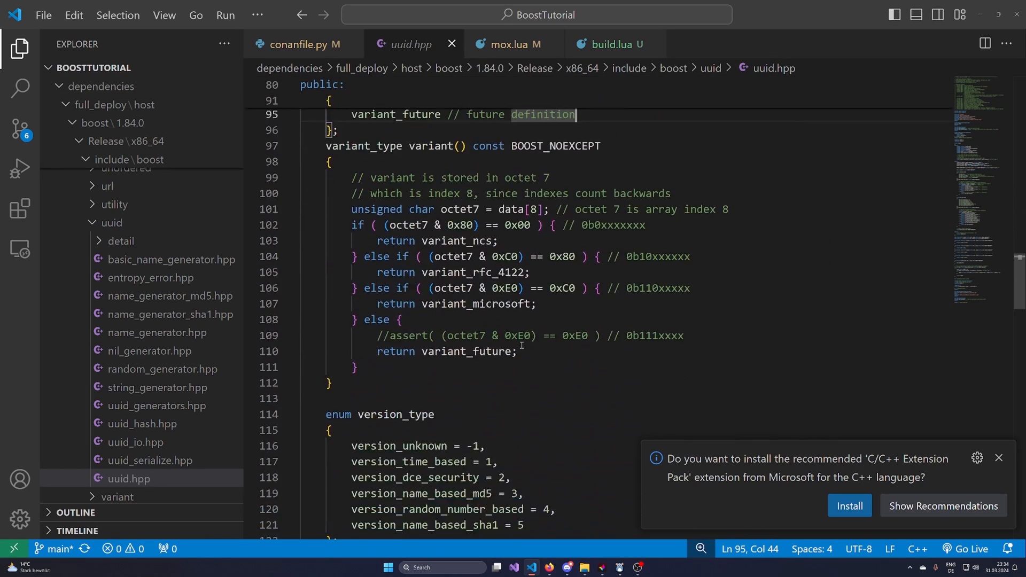
scroll(down, 3)
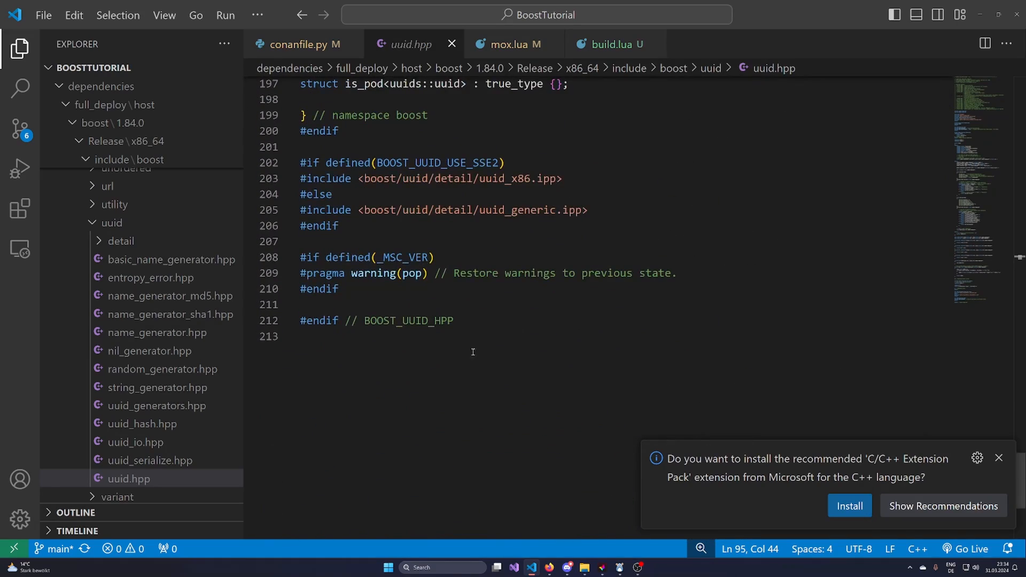
scroll(up, 3)
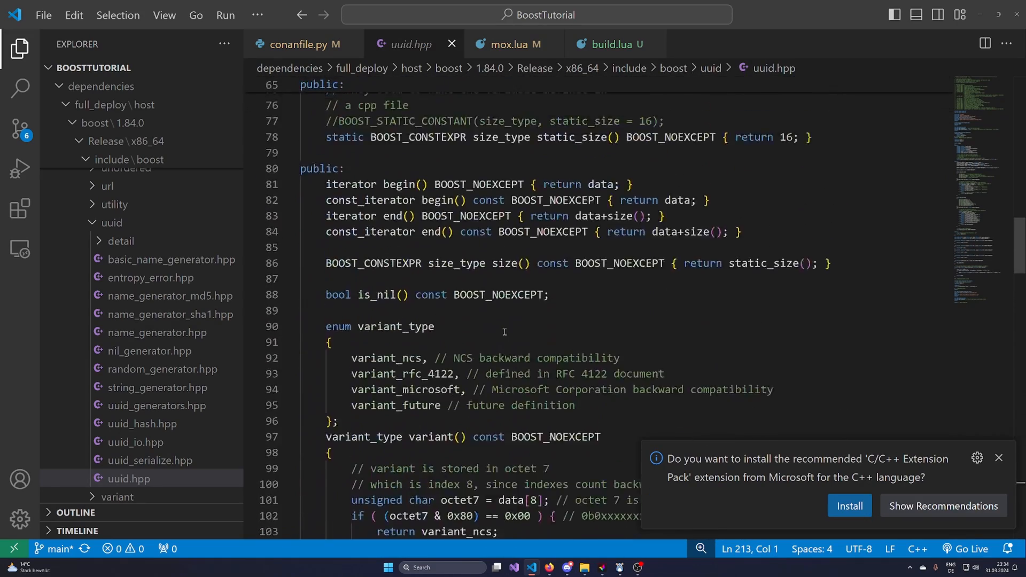
scroll(up, 3)
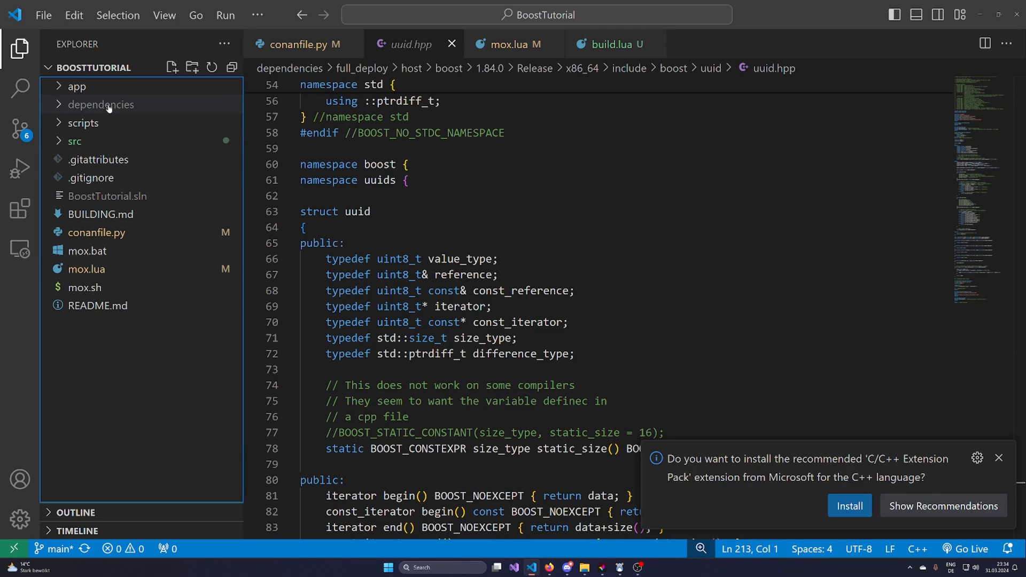
mouse_move(101, 214)
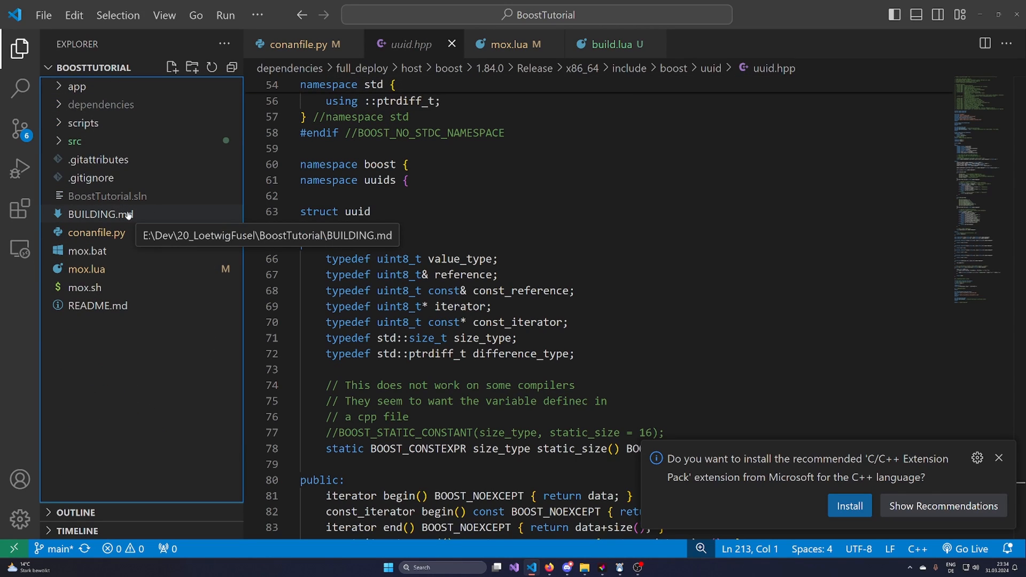
mouse_move(116, 117)
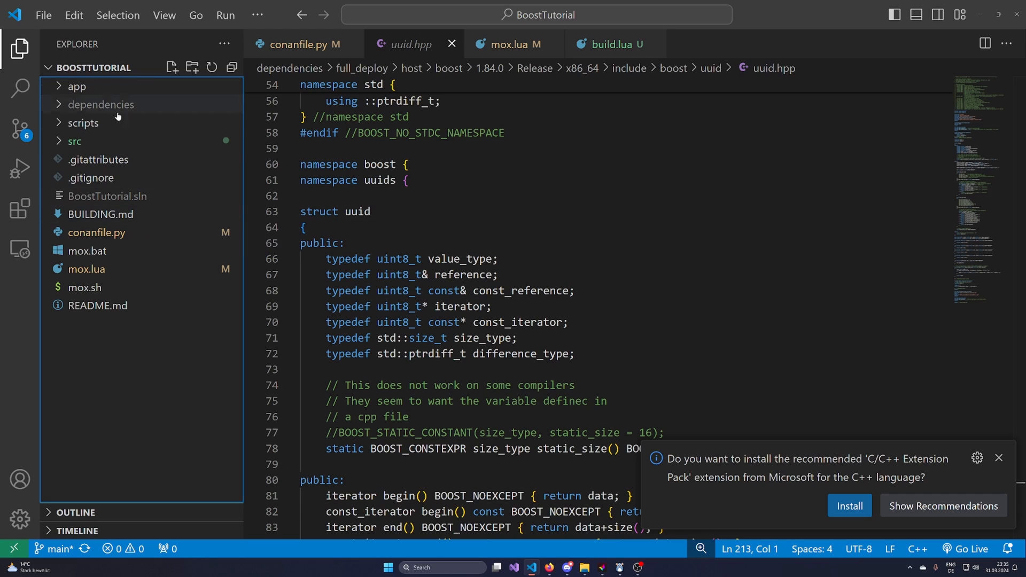
mouse_move(134, 344)
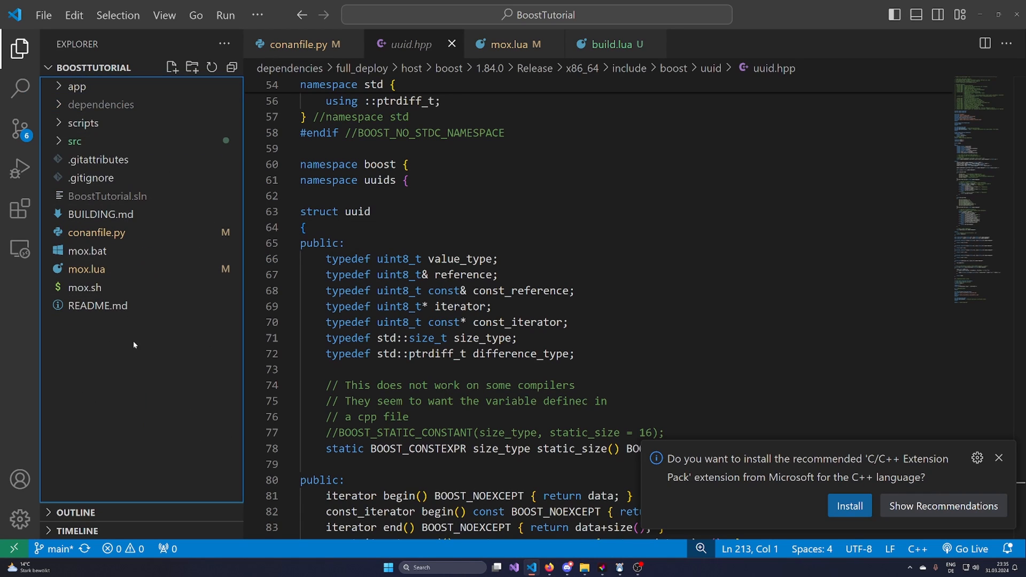
mouse_move(182, 251)
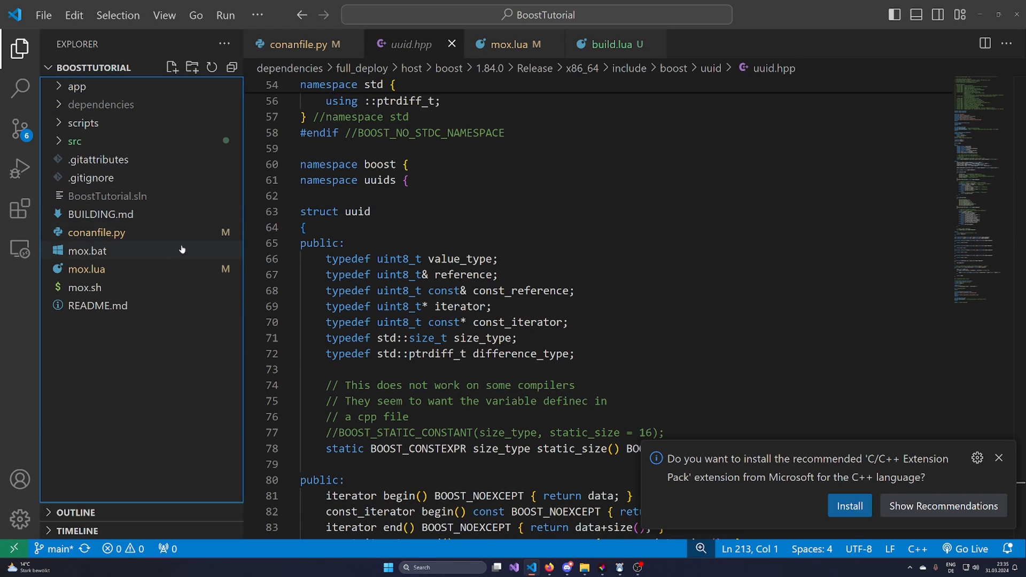
- Close the uuid.hpp tab and open a workspace terminal from the overflow Terminal menu
click(107, 195)
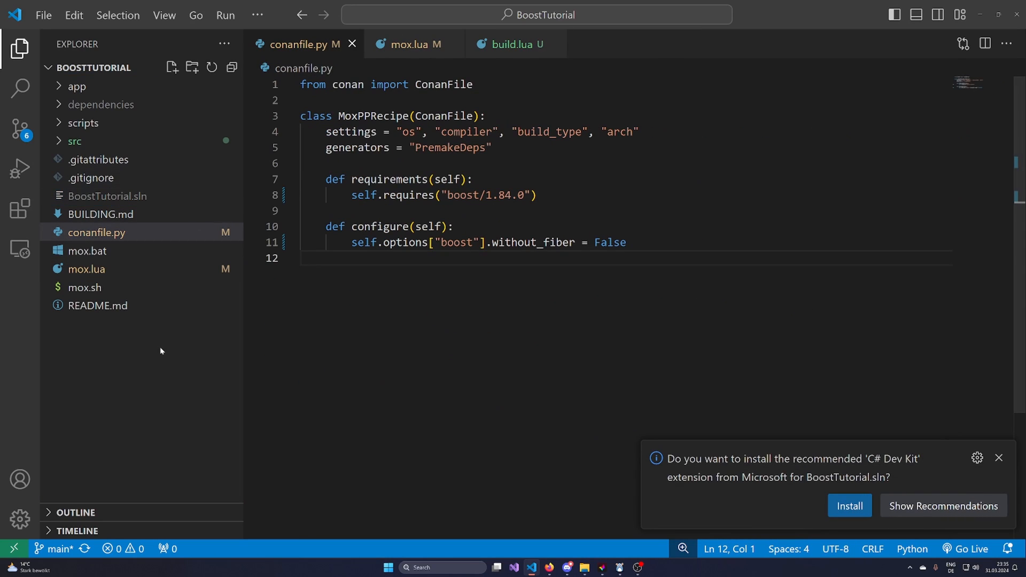
click(257, 14)
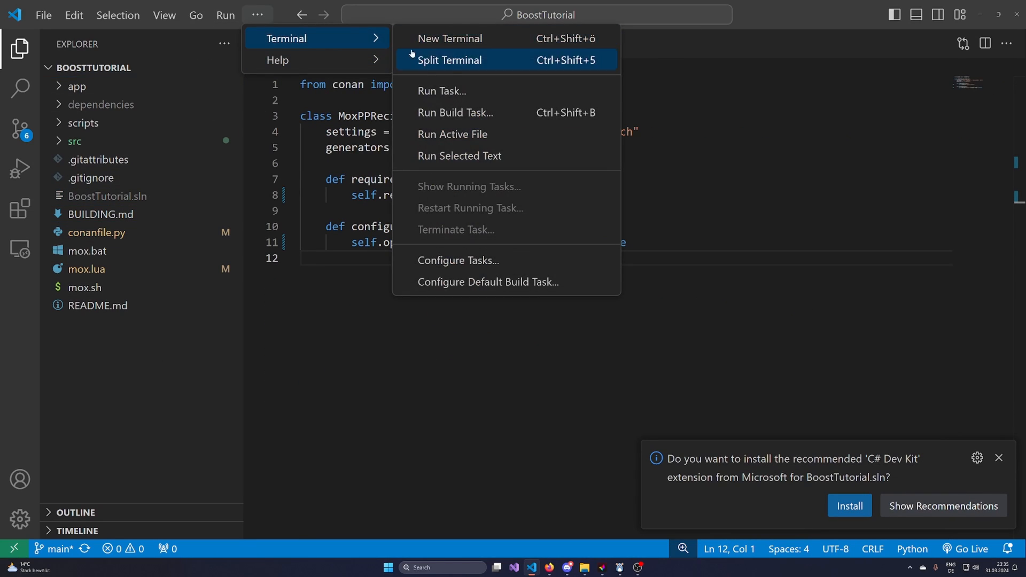
click(450, 38)
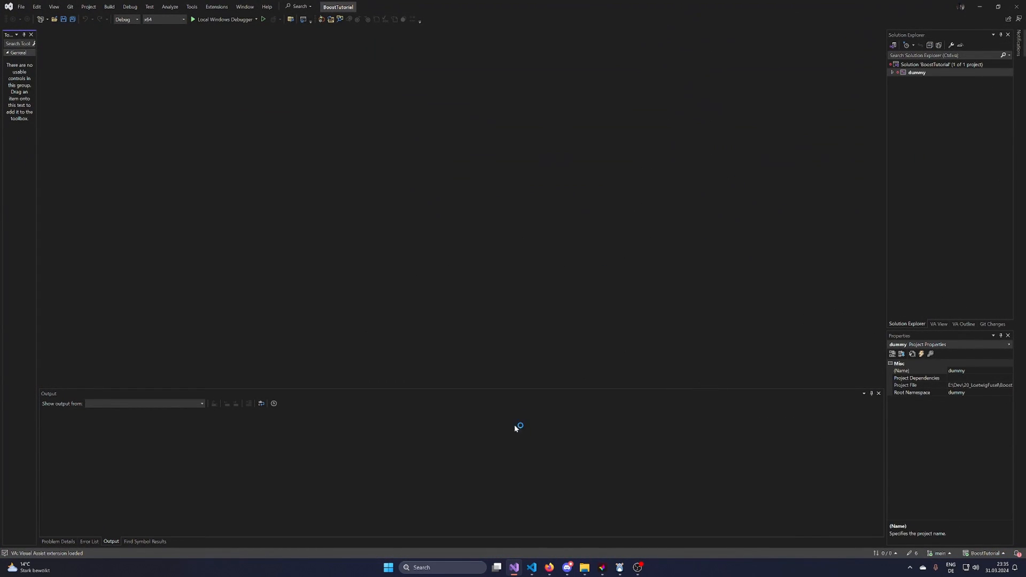
mouse_move(895, 125)
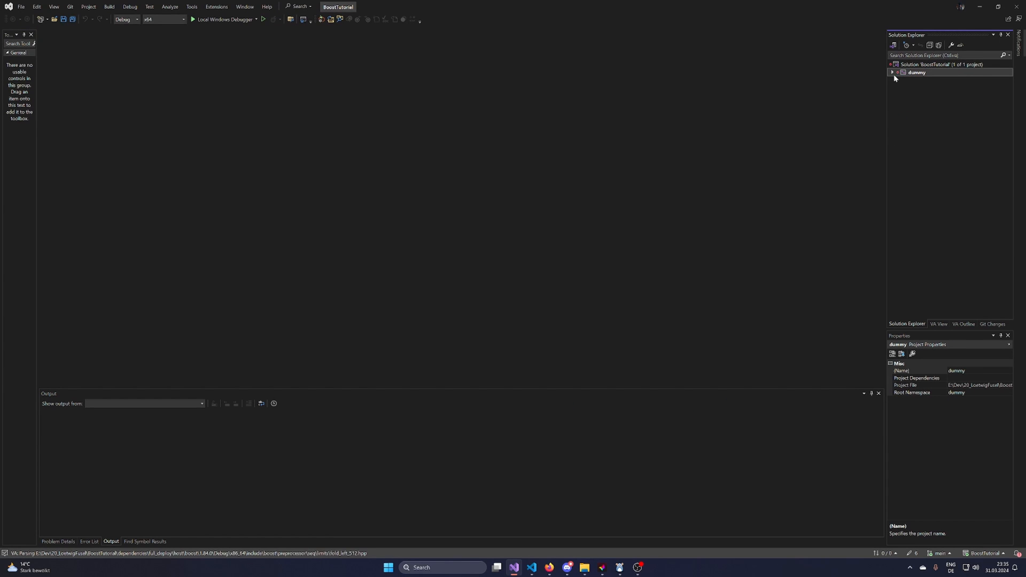
- Expand the dummy project in Solution Explorer and view its build.lua, selecting mox_console
click(892, 73)
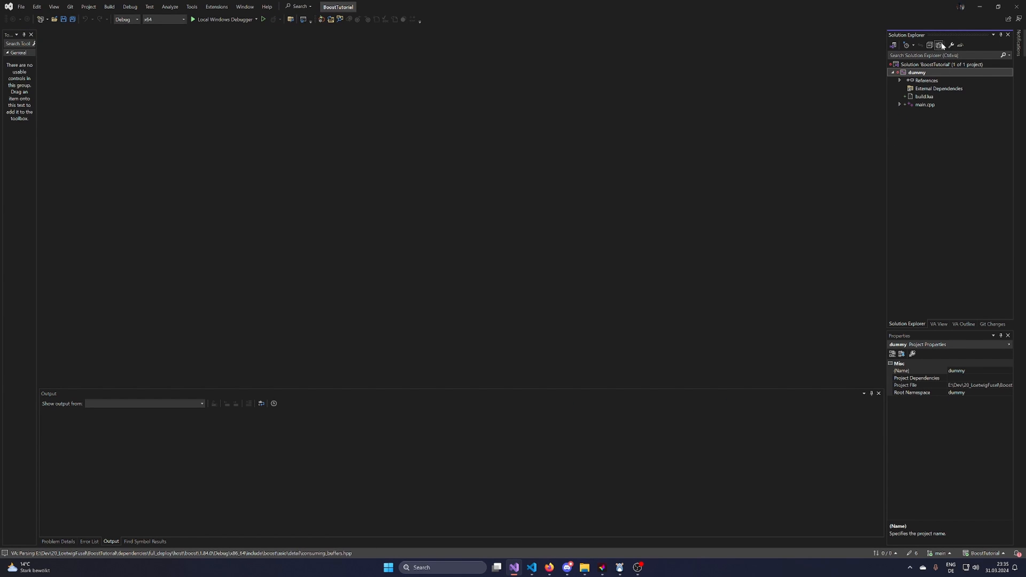
double_click(924, 96)
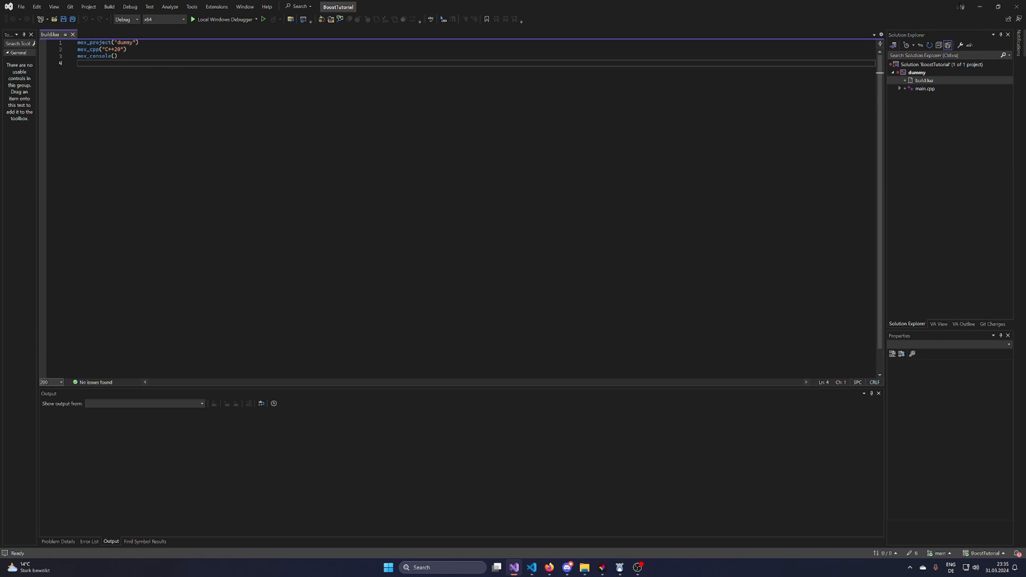
scroll(up, 3)
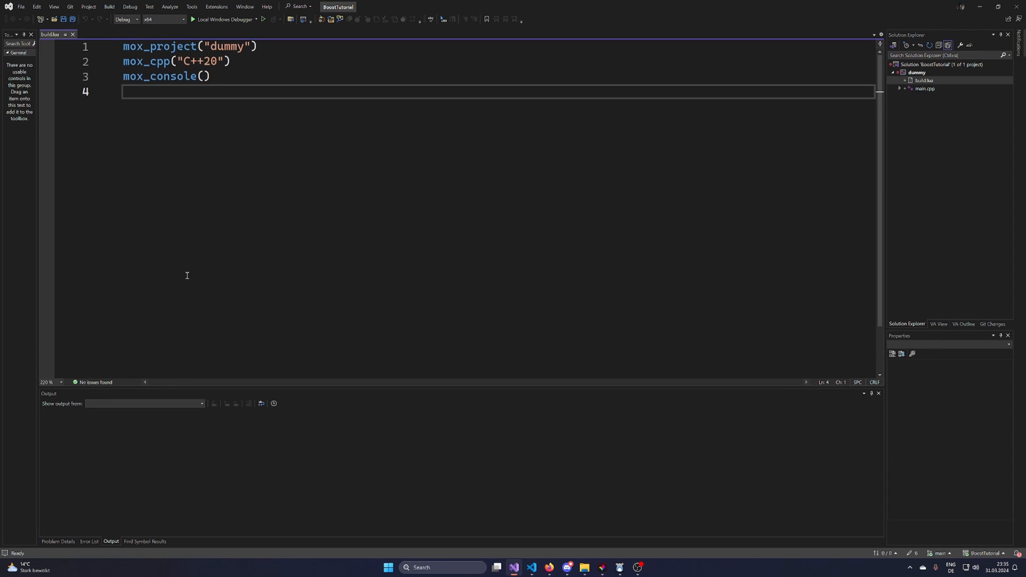
double_click(160, 76)
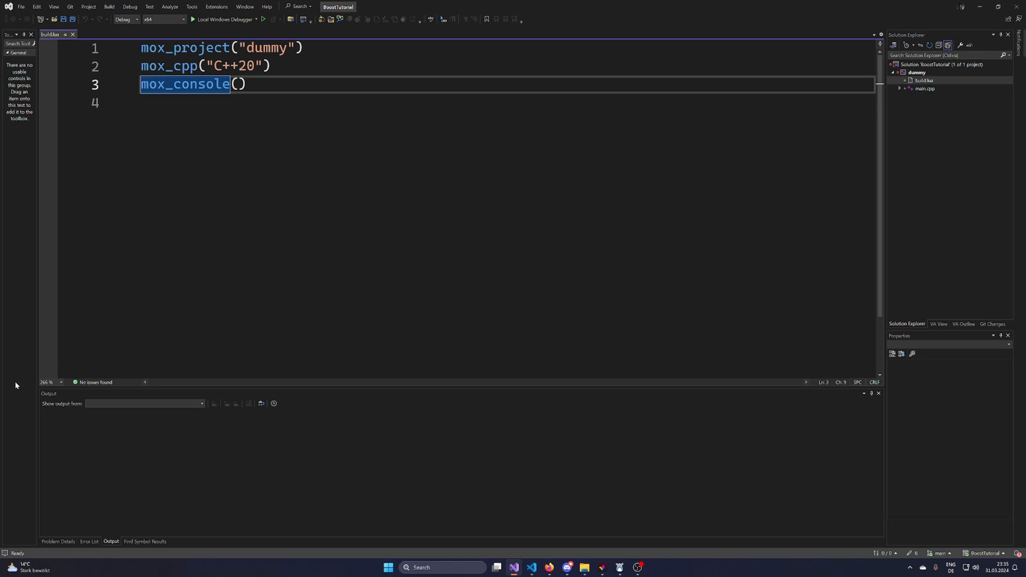
scroll(down, 3)
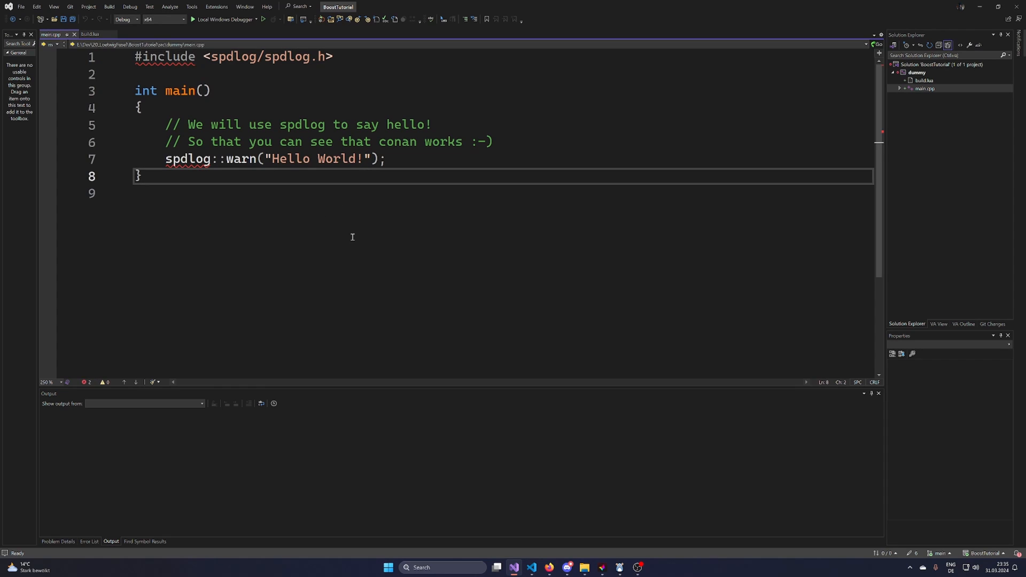
- Delete the spdlog include and hello-world code from main.cpp and run the empty program
key(ctrl+a)
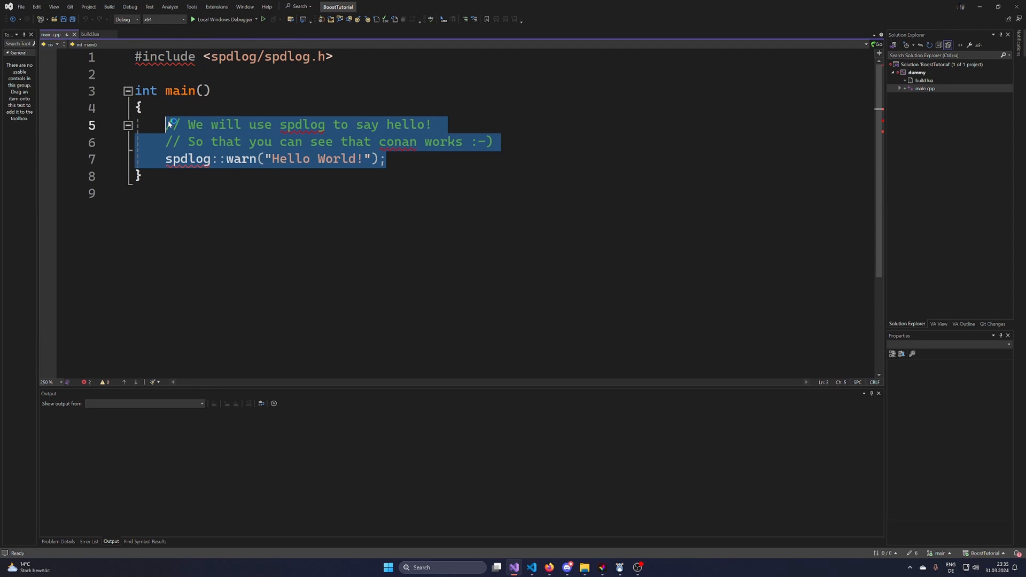
key(Delete)
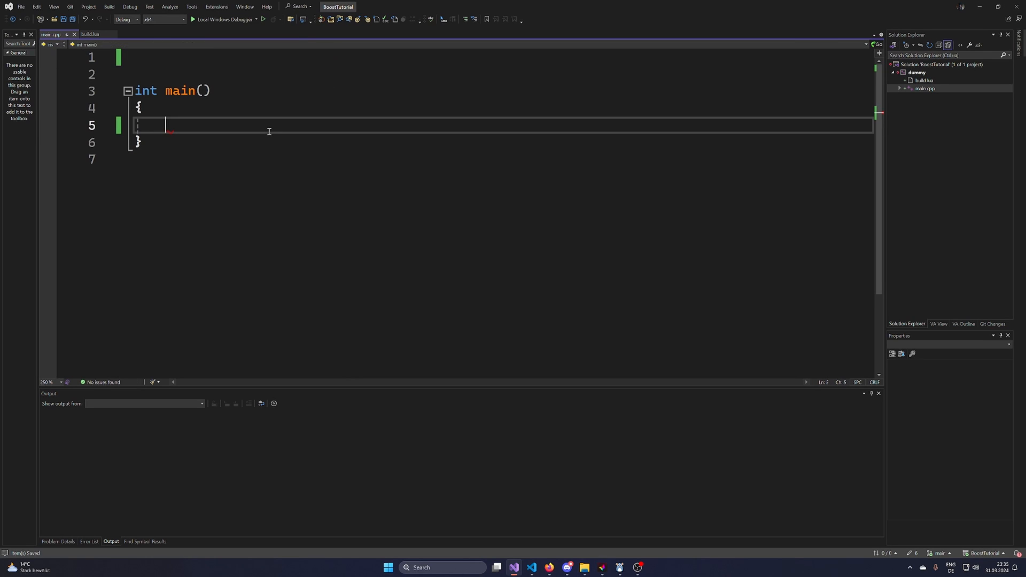
click(642, 142)
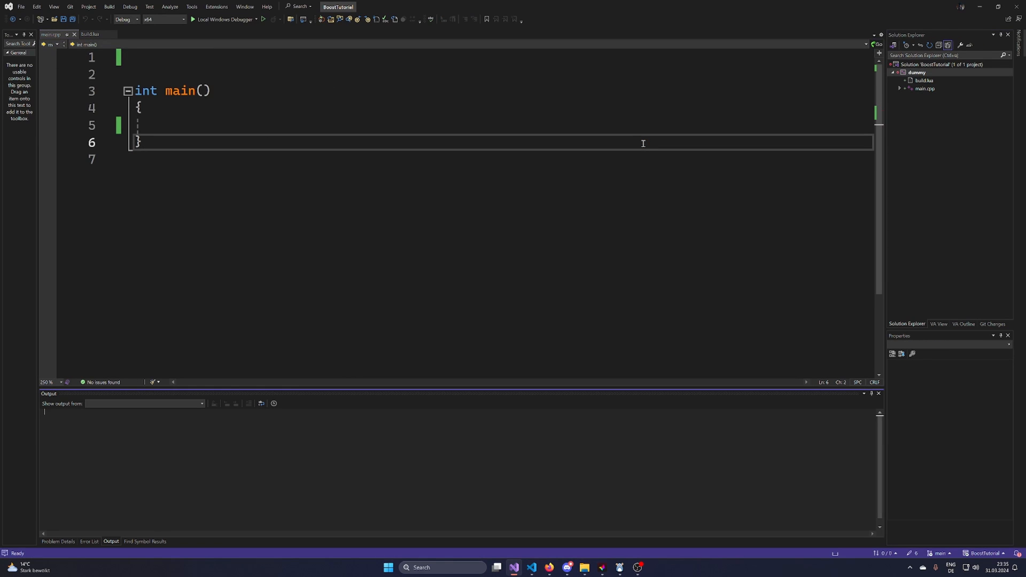
click(224, 19)
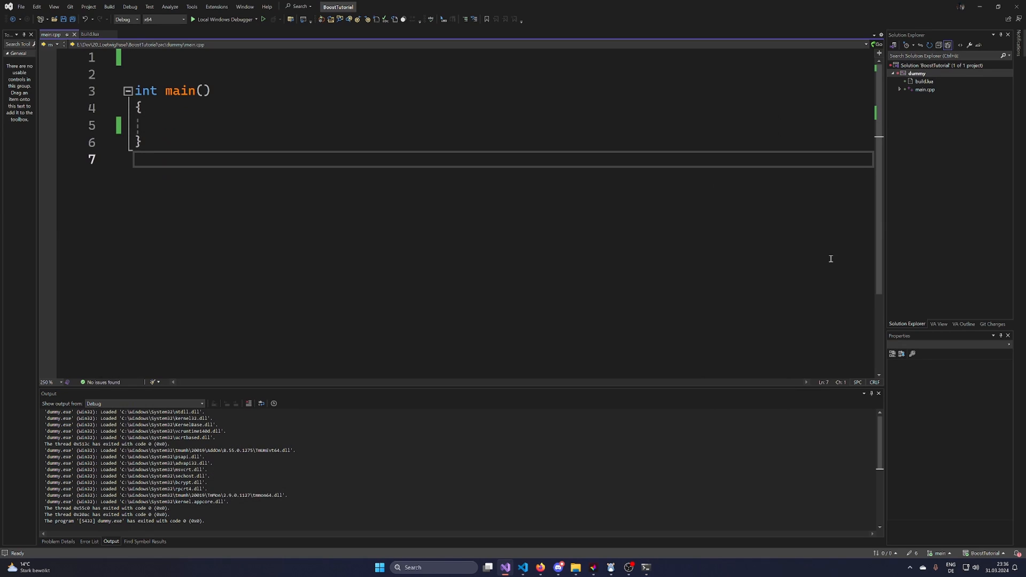
click(270, 58)
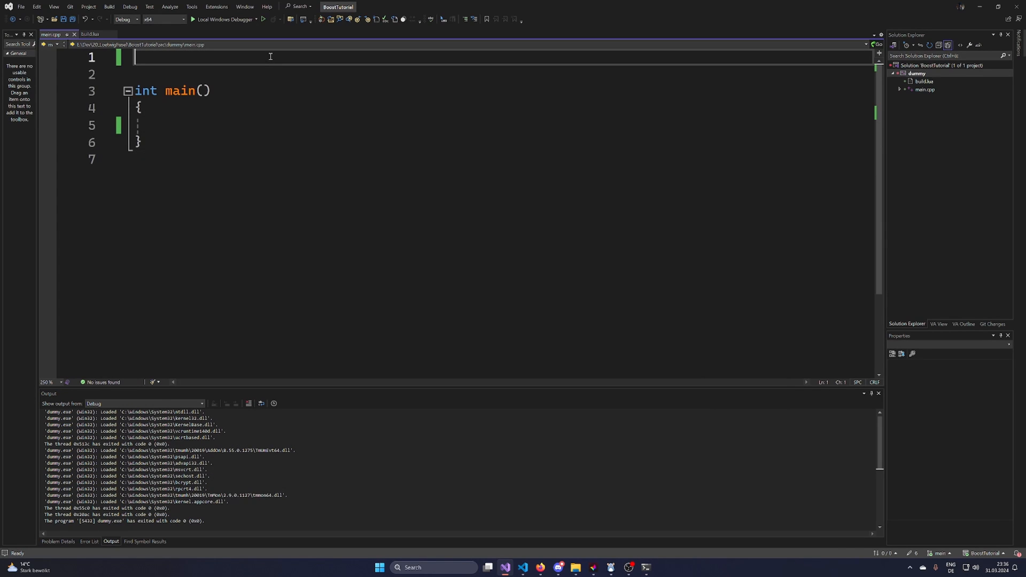
- Add #include <boost/log/trivial.hpp> and BOOST_LOG_TRIVIAL(info) << "Hello Boost!"; to main, then run
text(#i)
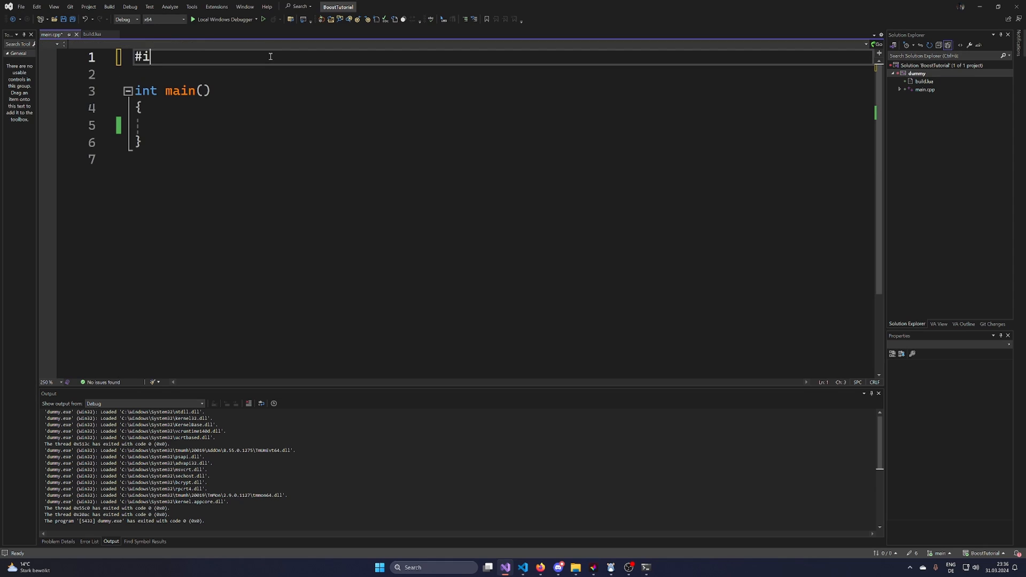
text(nclude <boost/log/trivial.hpp>)
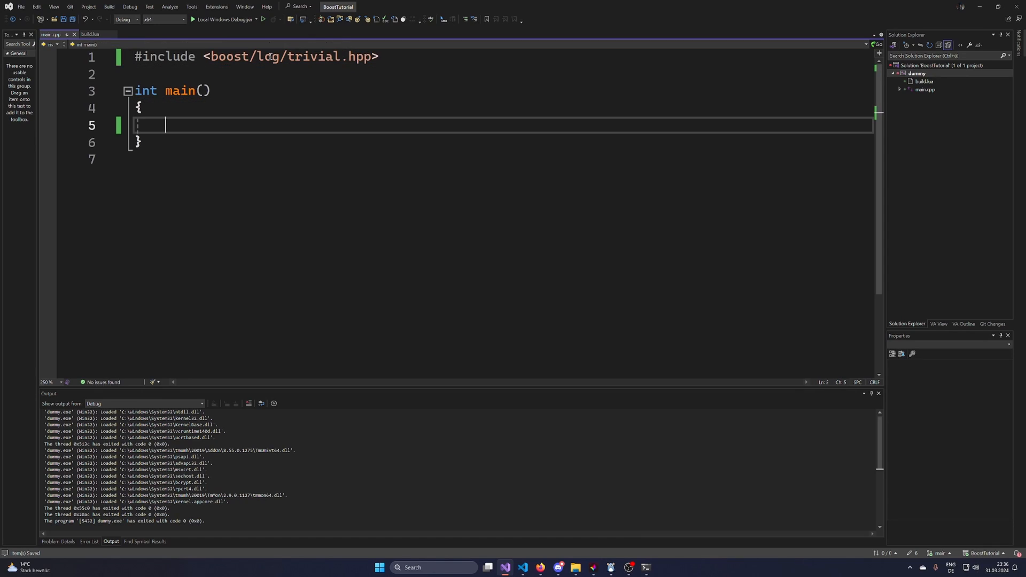
text(BOOST_)
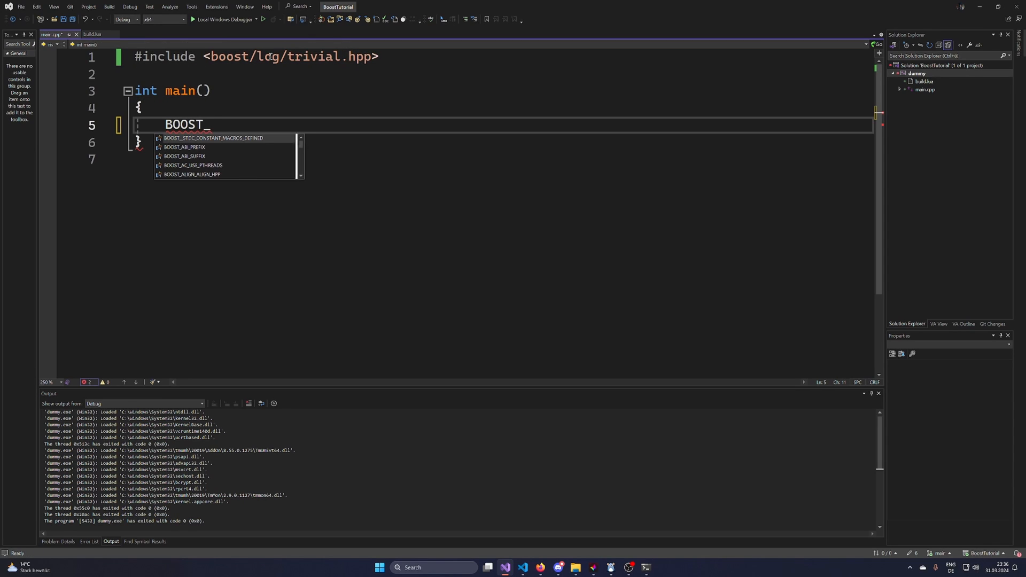
text(L)
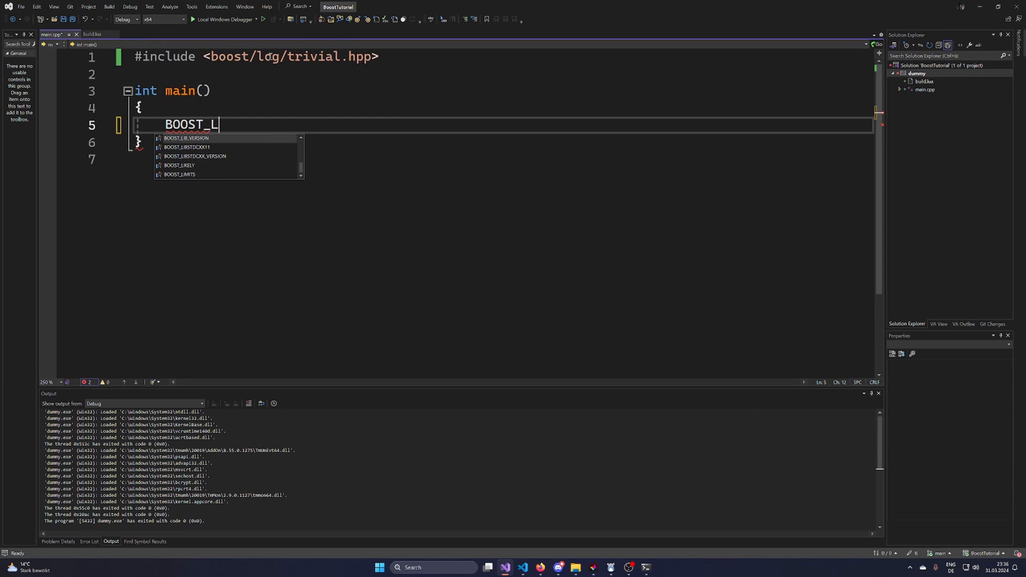
text(OG_TRIVIAL)
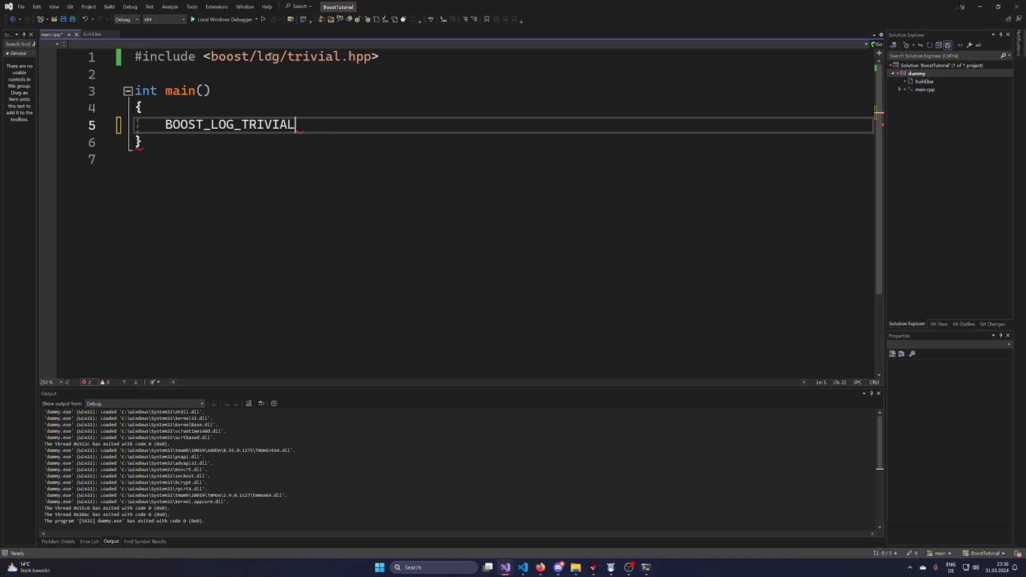
text((info))
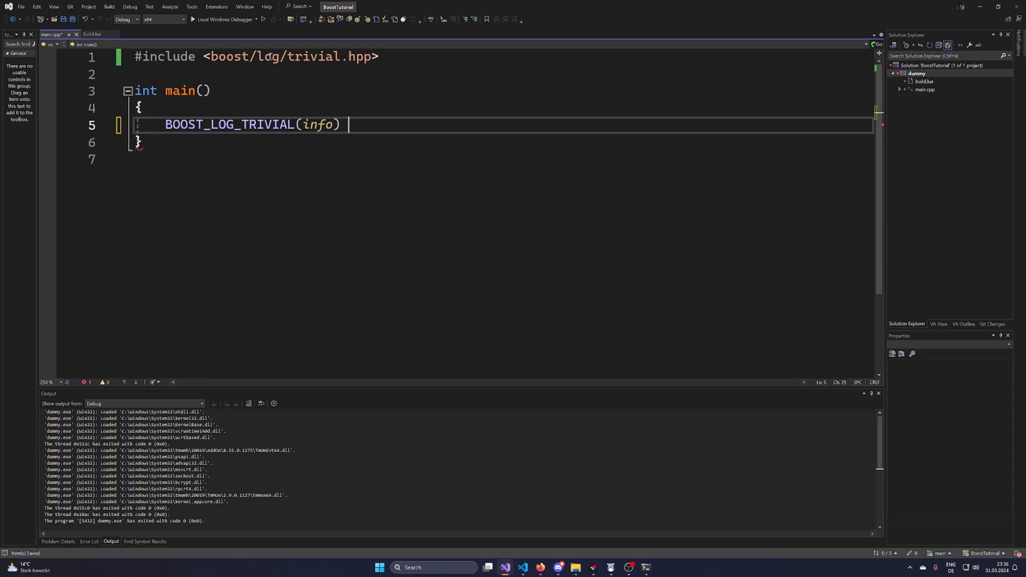
text(<< "Hello W)
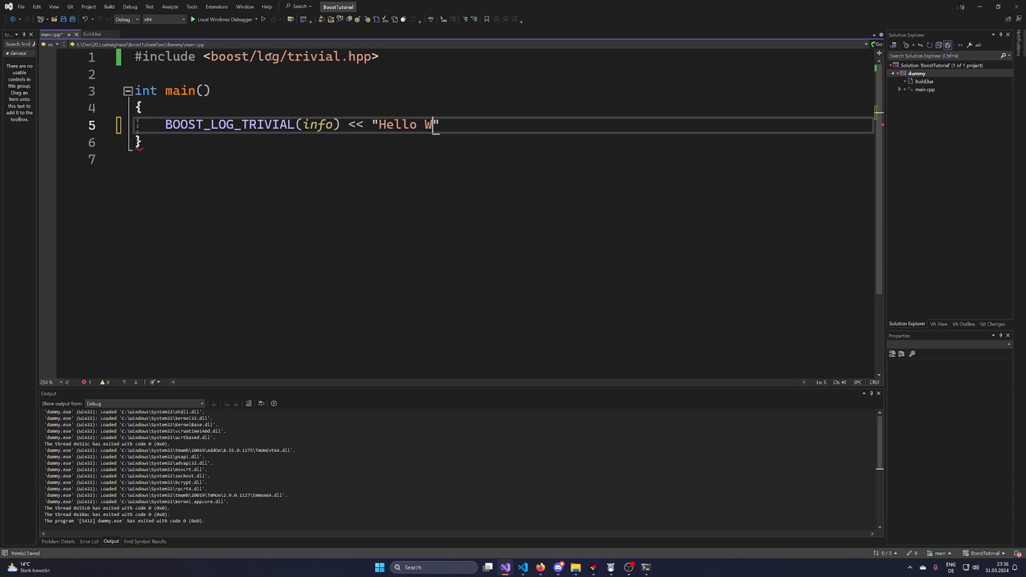
text(oost!";)
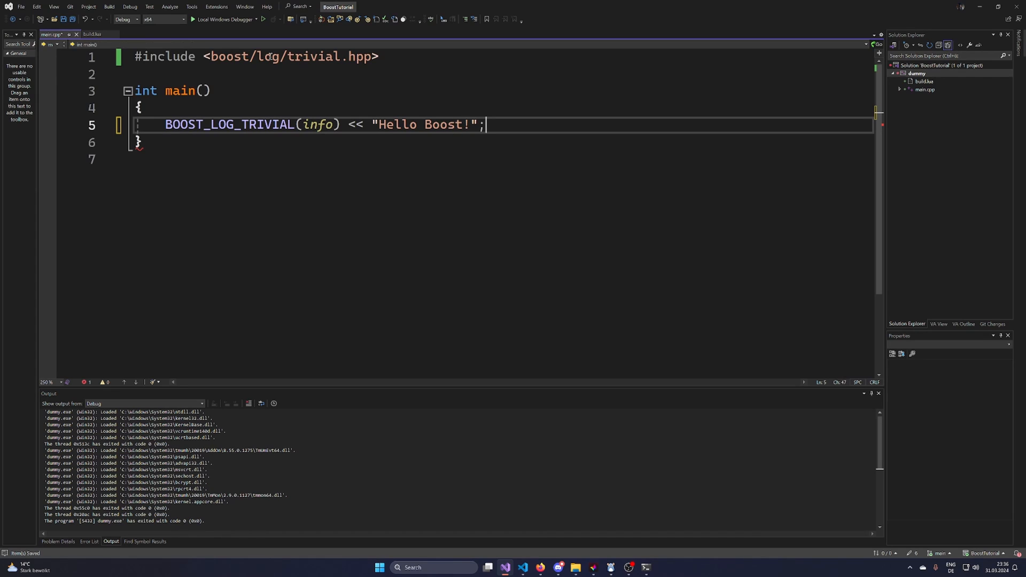
key(ctrl+a)
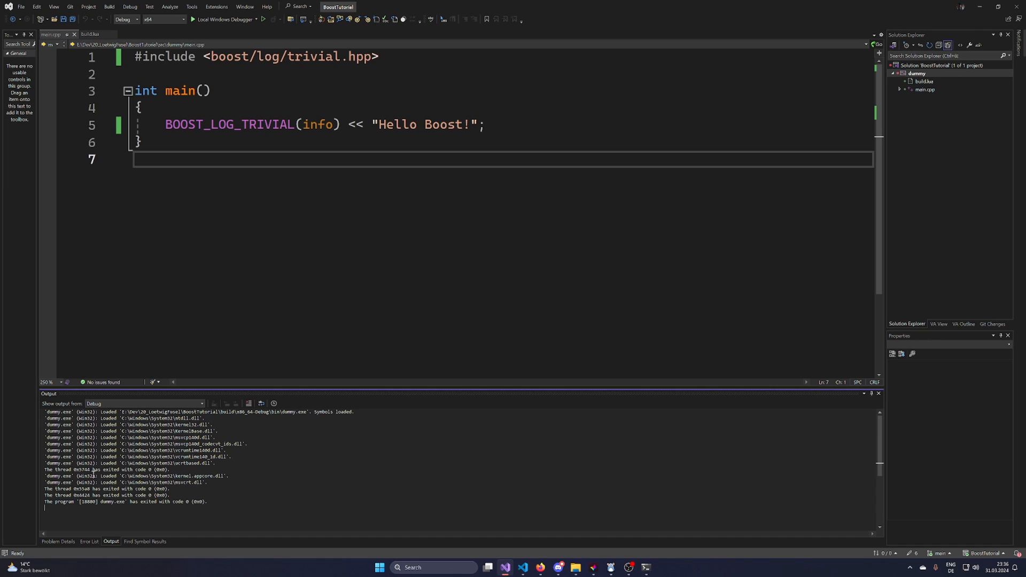
mouse_move(172, 521)
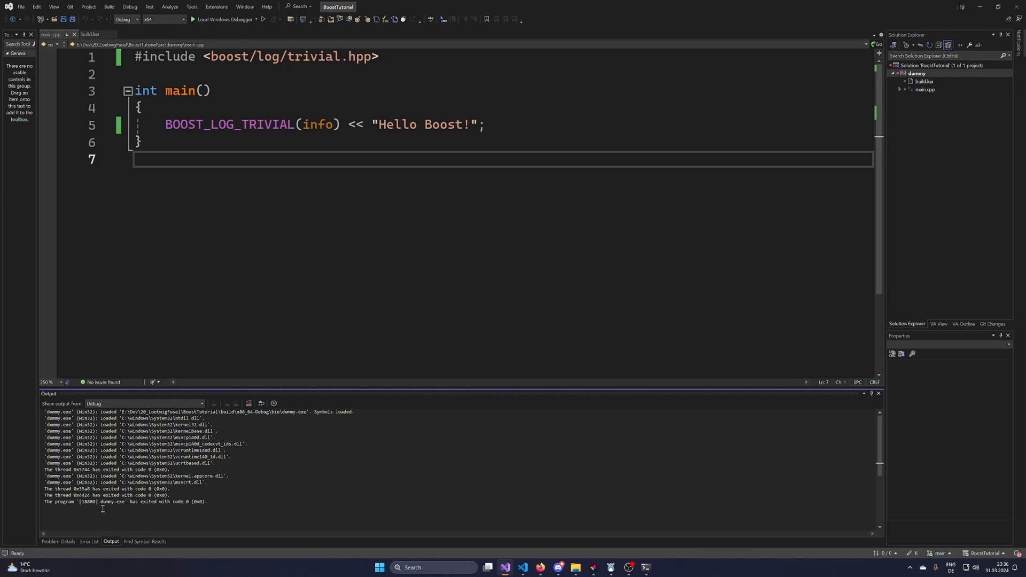
mouse_move(134, 509)
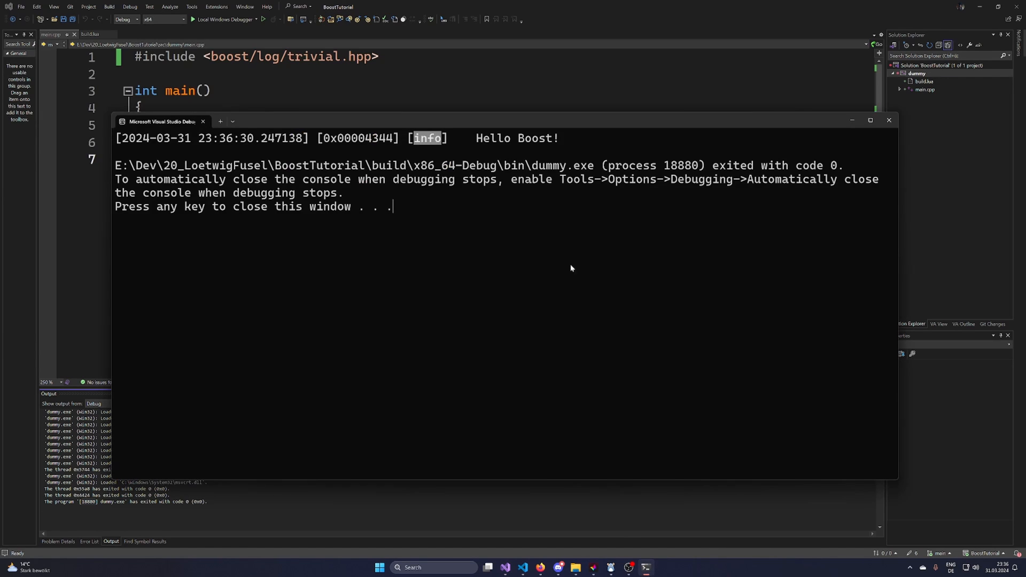
- Inspect the Hello Boost log line in the debug console, then close the console
double_click(356, 138)
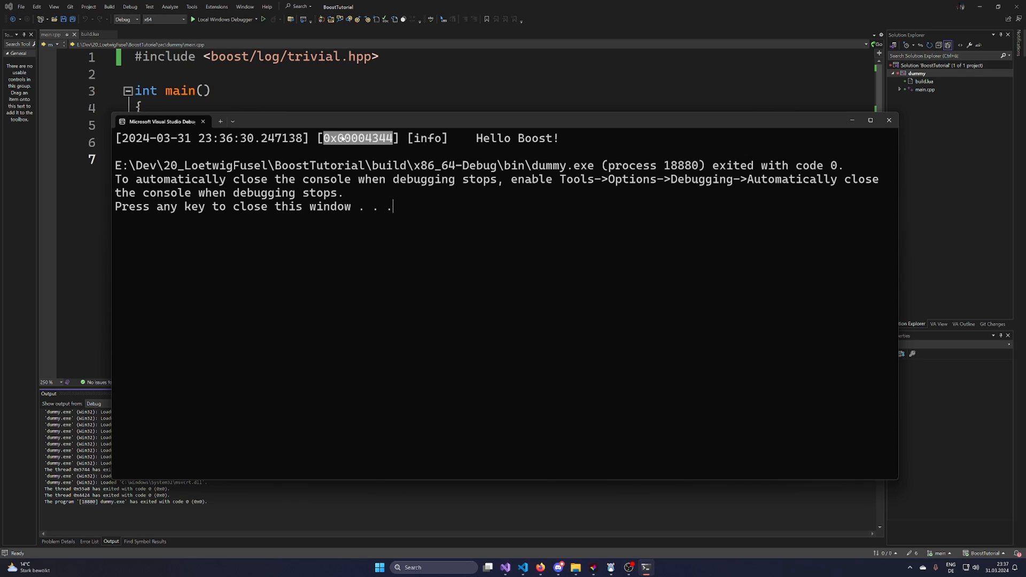
mouse_move(381, 221)
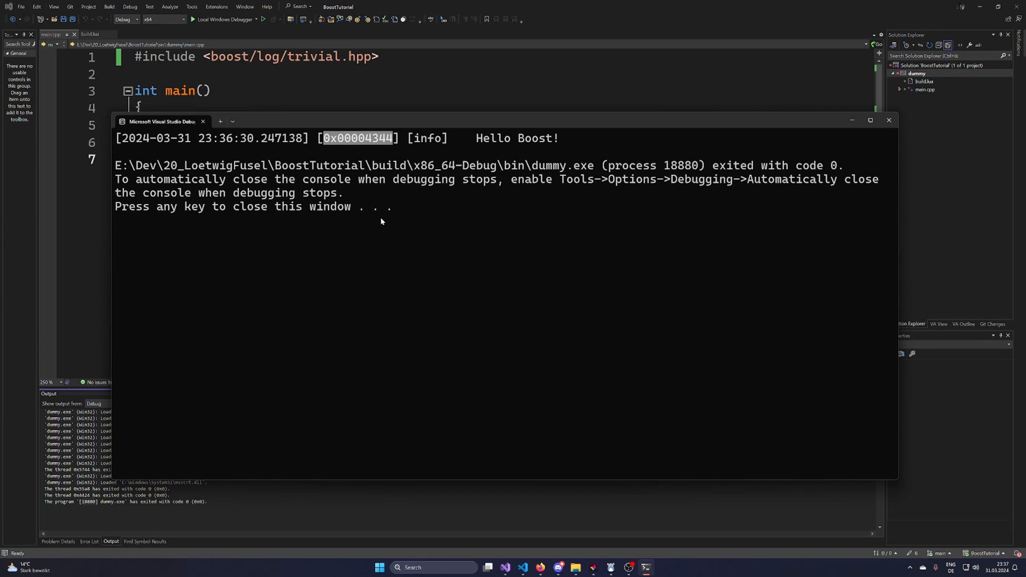
click(353, 167)
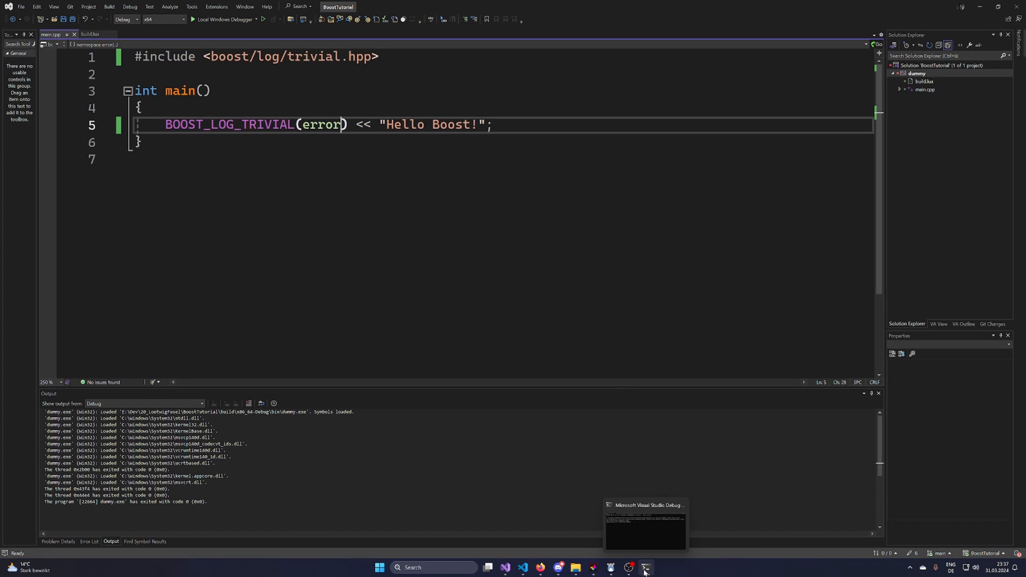
click(644, 524)
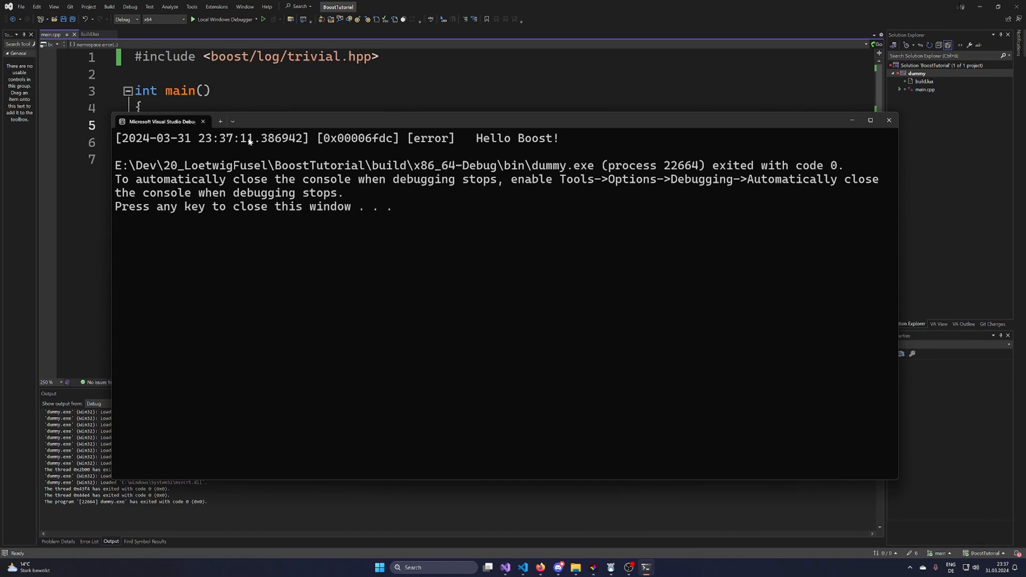
mouse_move(344, 167)
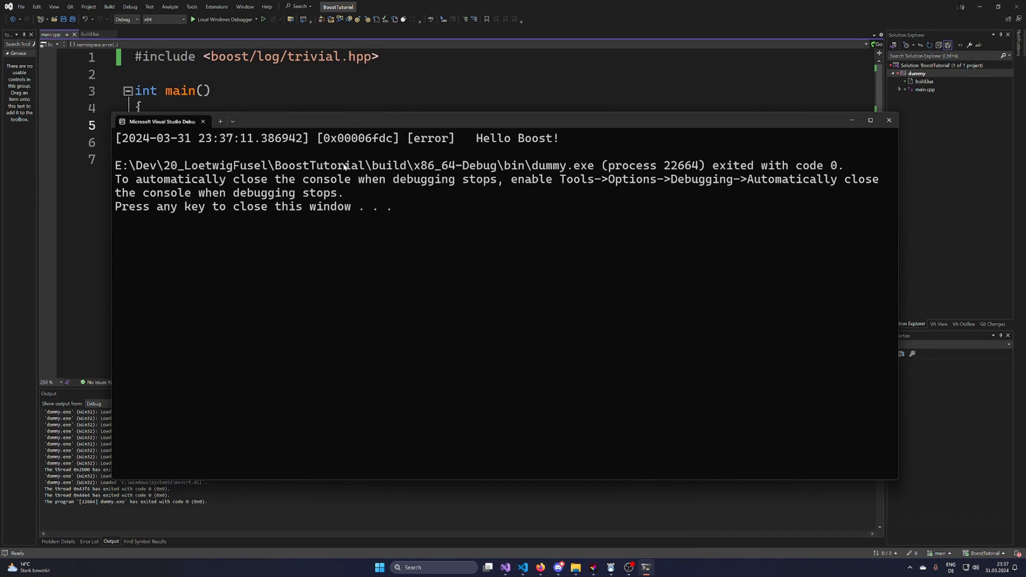
mouse_move(323, 103)
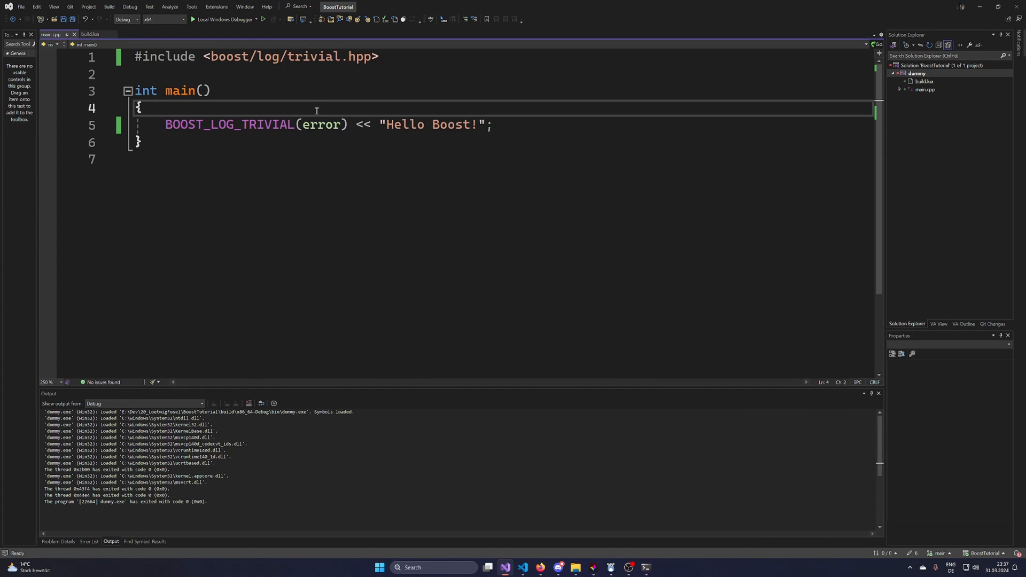
mouse_move(455, 72)
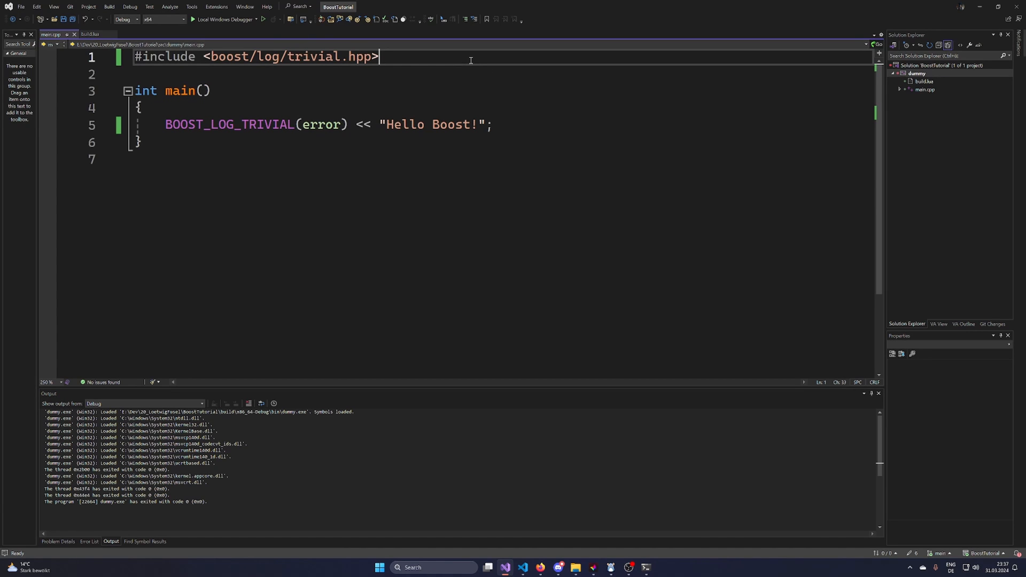
- Add #include <boost/asio.hpp> and a boost::asio::io_context ctx, then rebuild and run
text(#include <boost/a>)
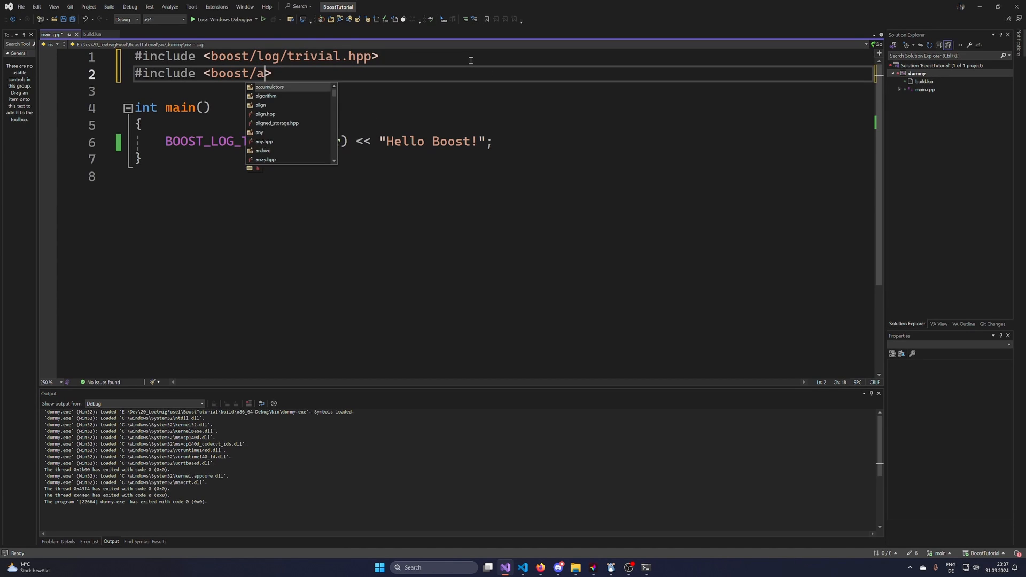
text(sio.hpp>)
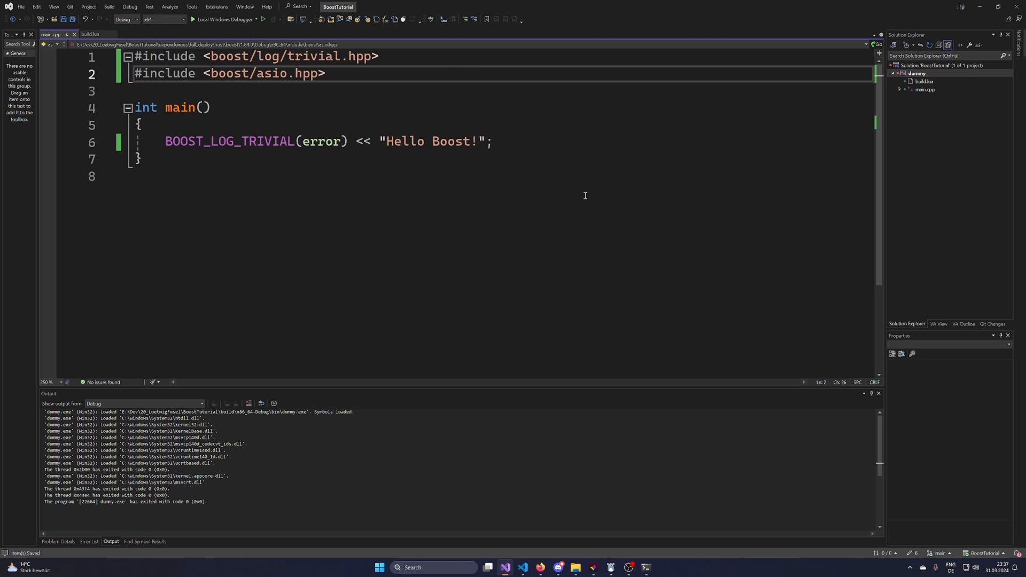
text(b)
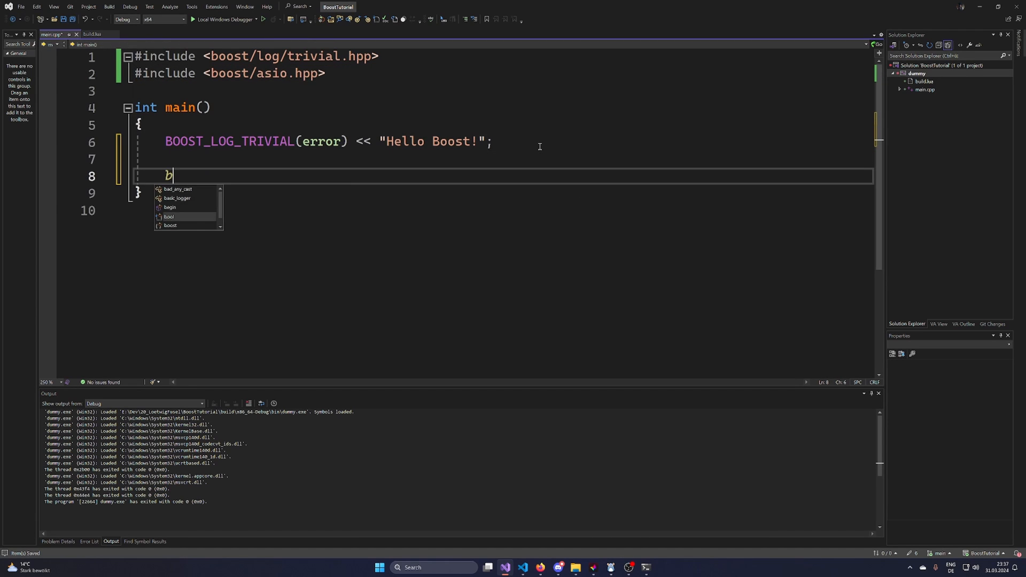
text(oost::asu)
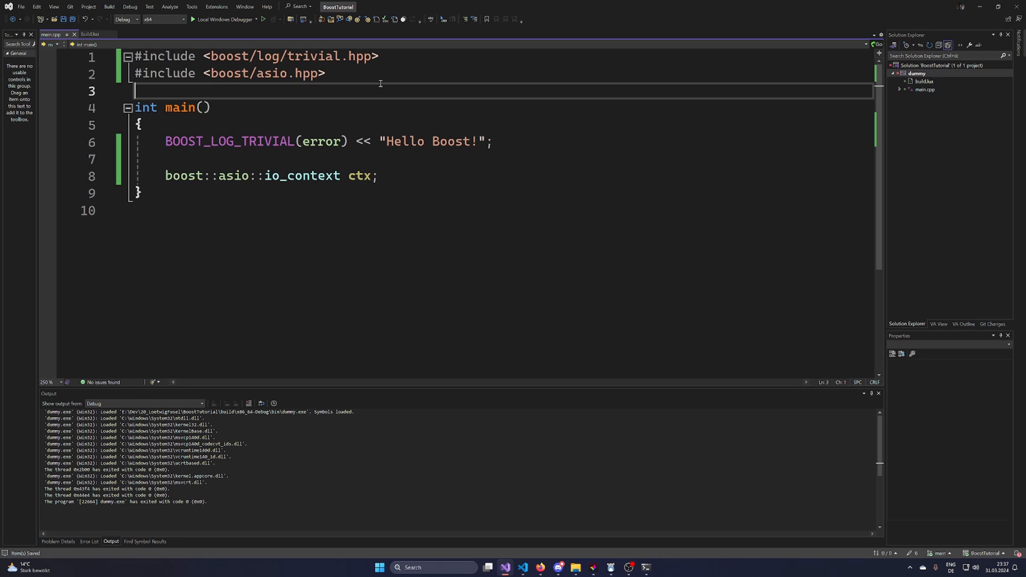
click(390, 72)
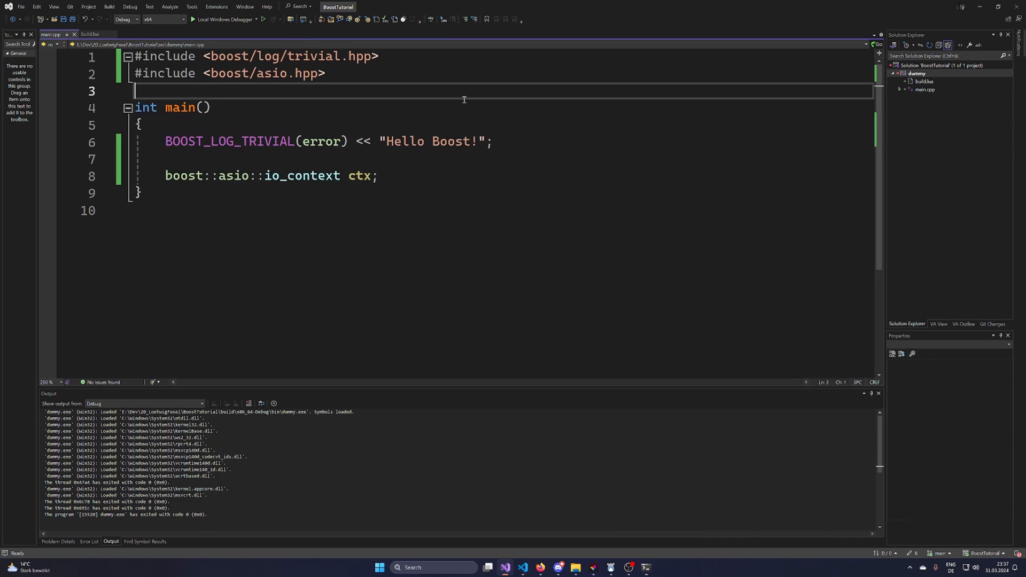
mouse_move(308, 175)
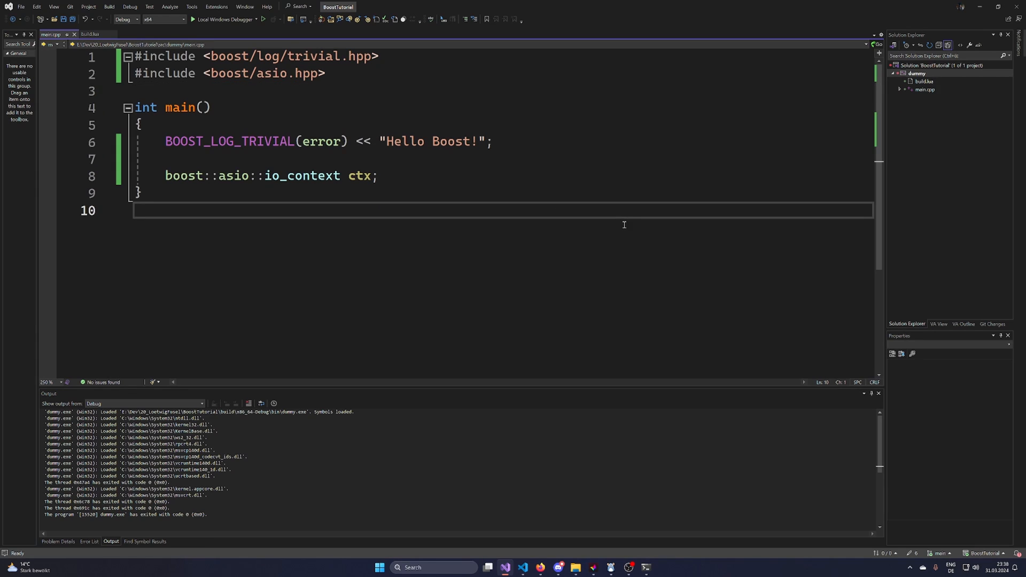
mouse_move(277, 256)
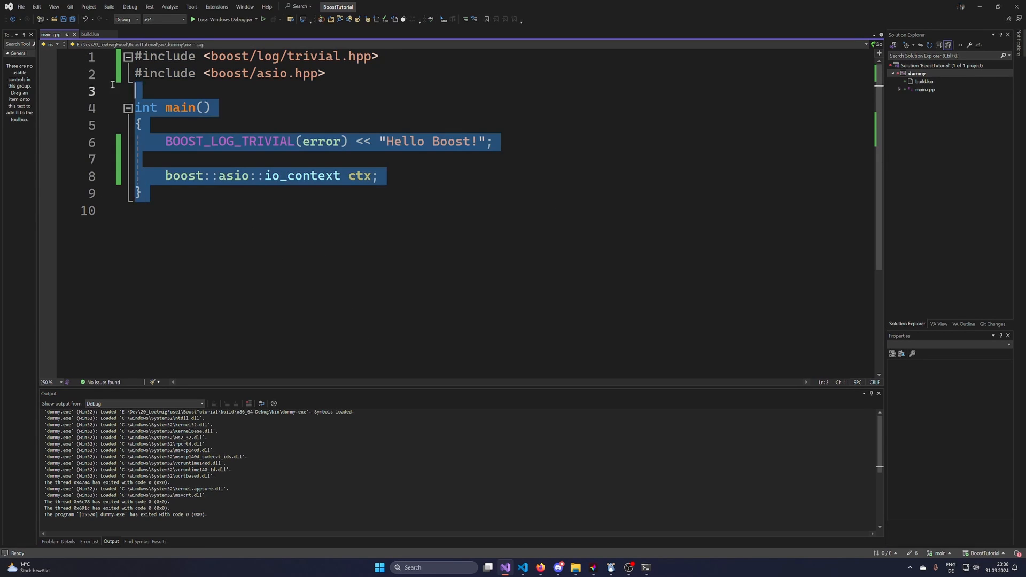
click(326, 73)
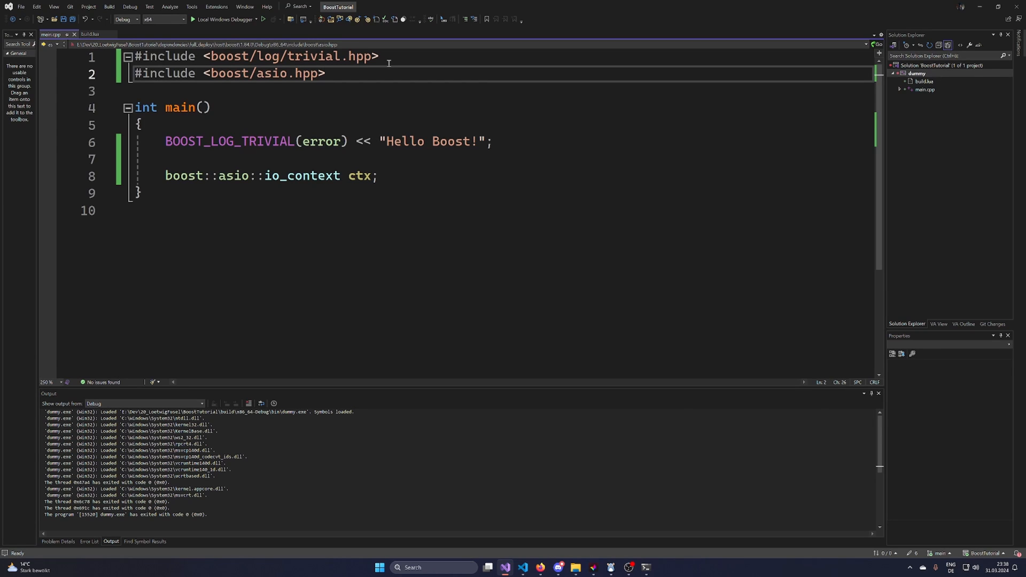
click(324, 73)
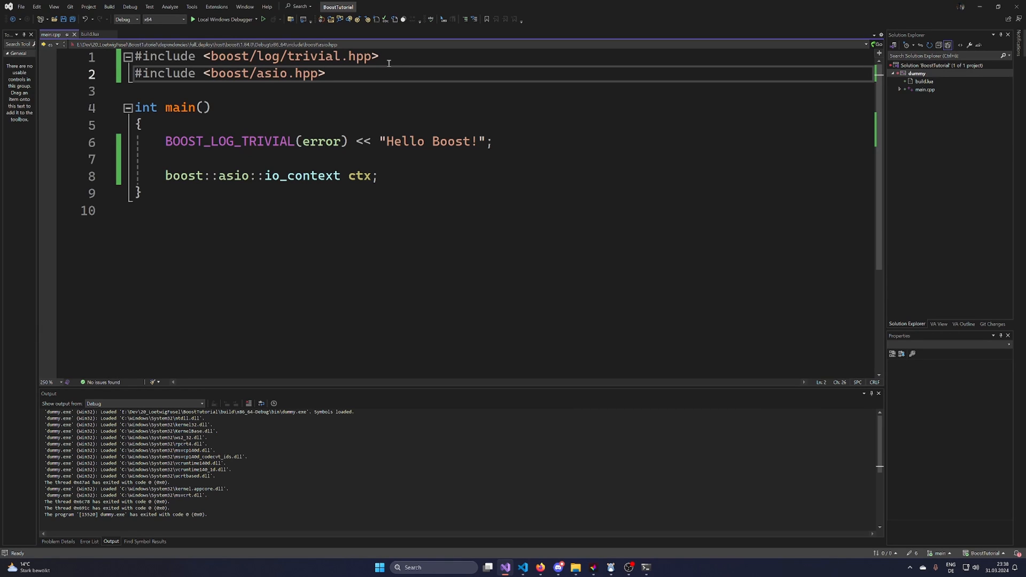
mouse_move(431, 130)
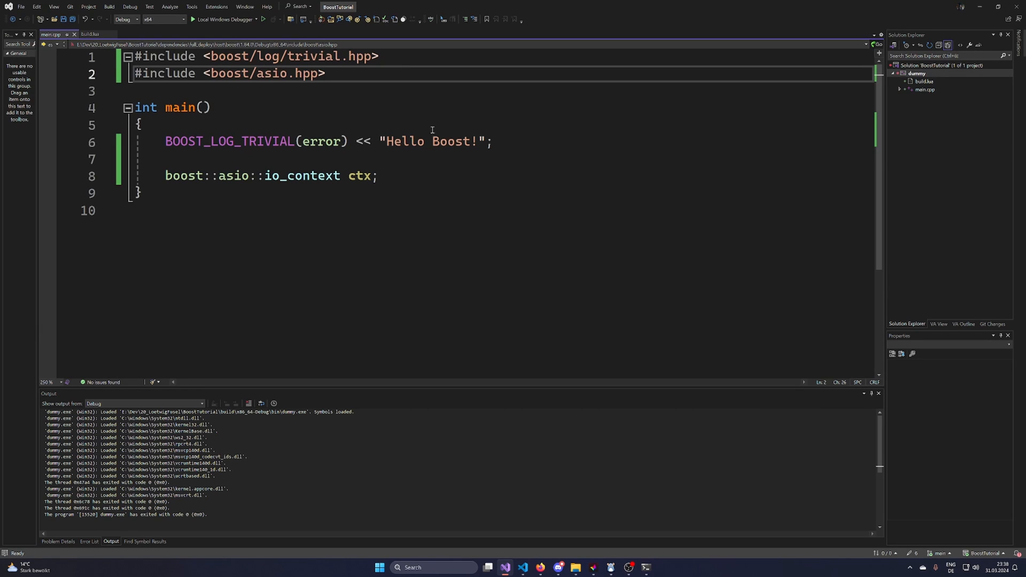
key(ctrl+a)
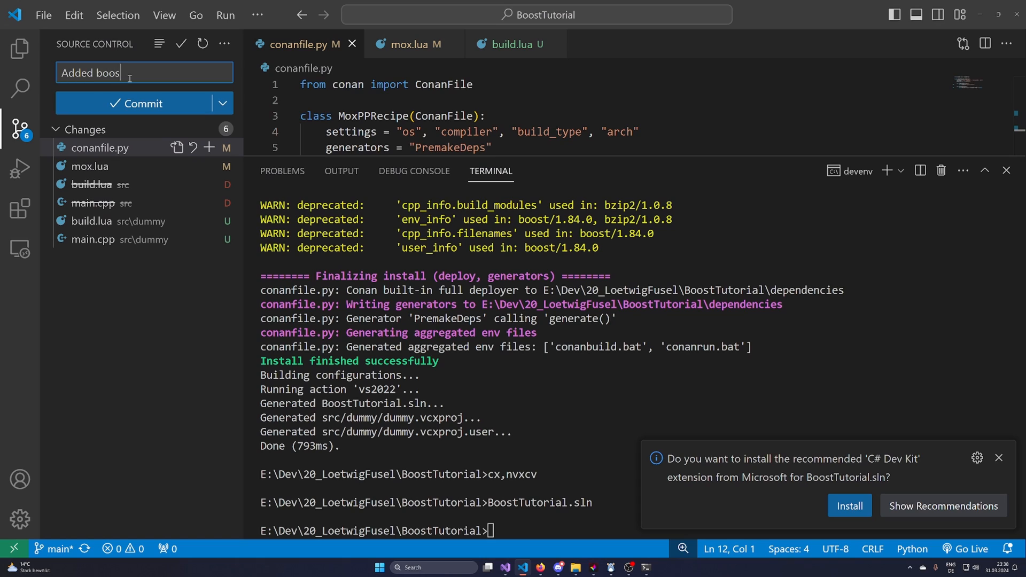
- Commit the Boost changes and sync the commit to the remote
click(136, 103)
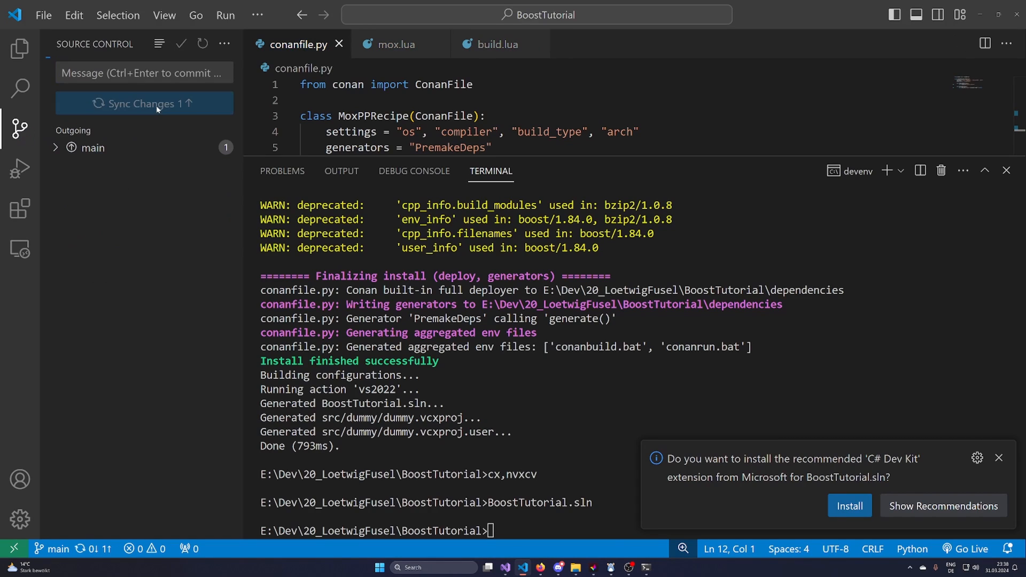
click(144, 103)
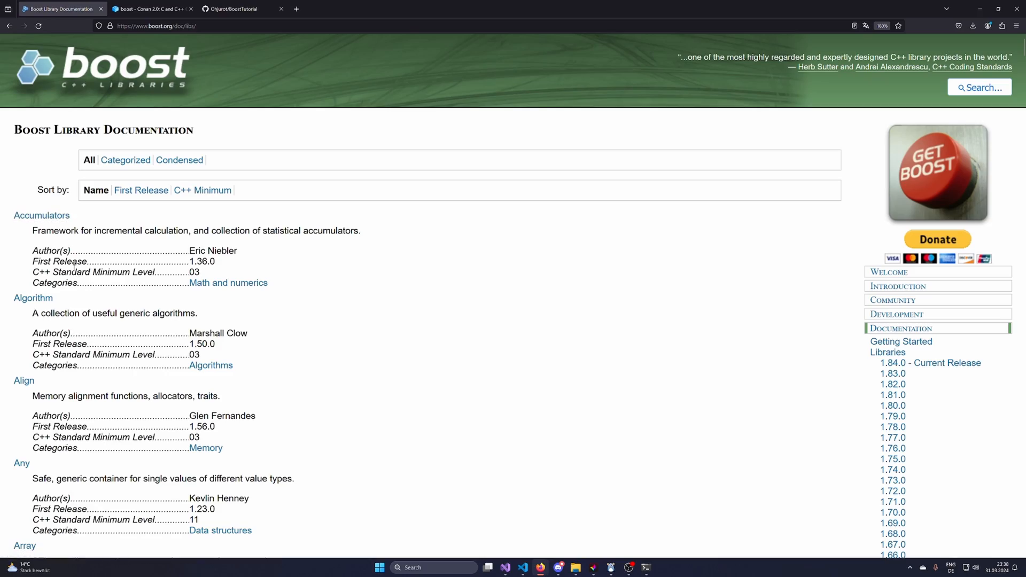
scroll(down, 3)
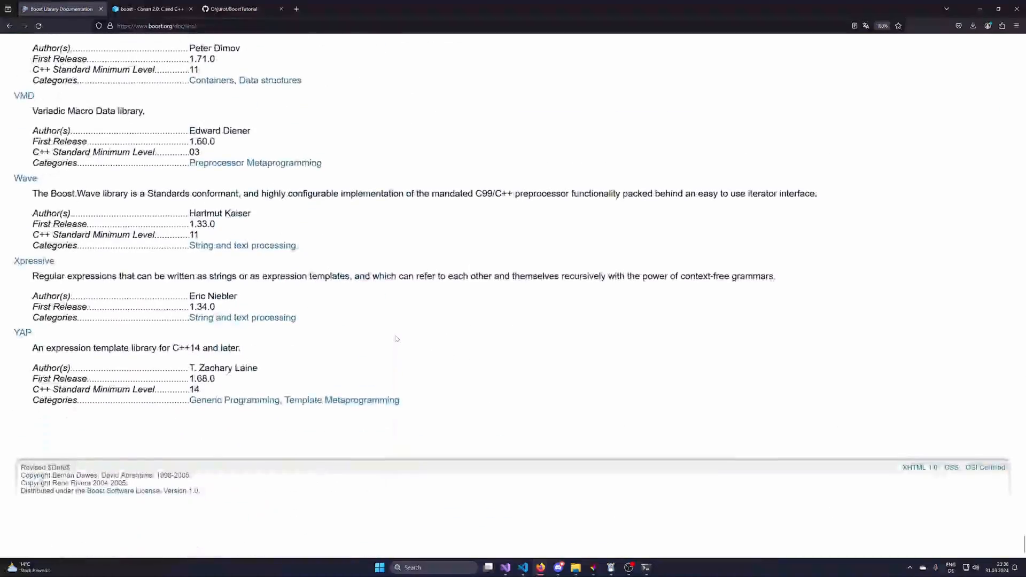
click(9, 26)
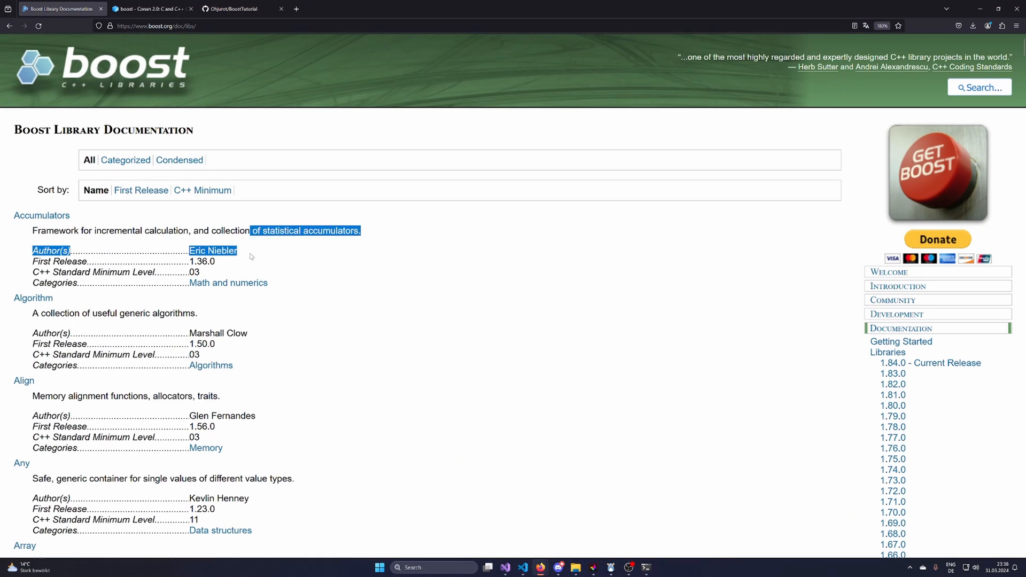
click(134, 299)
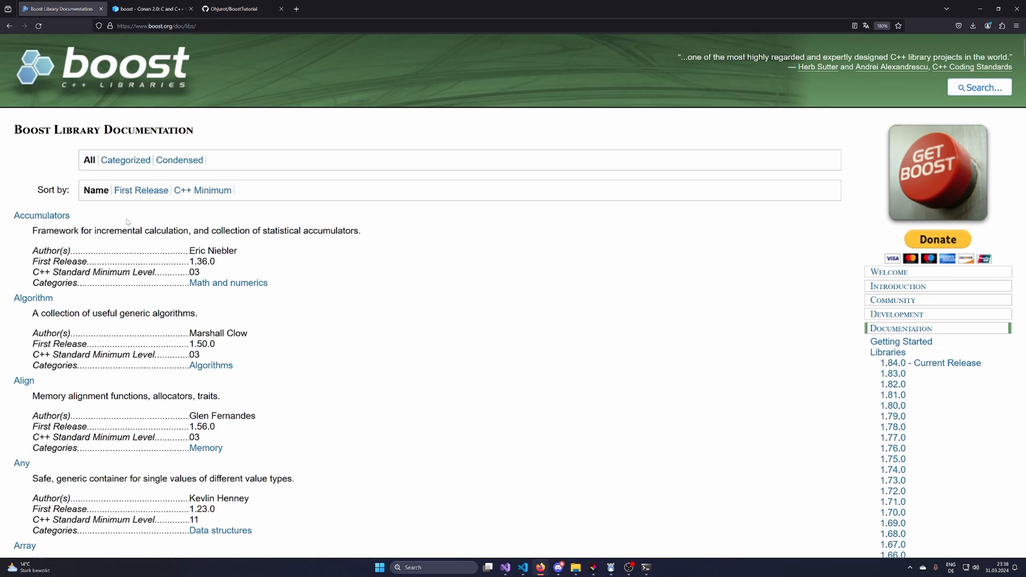
mouse_move(65, 188)
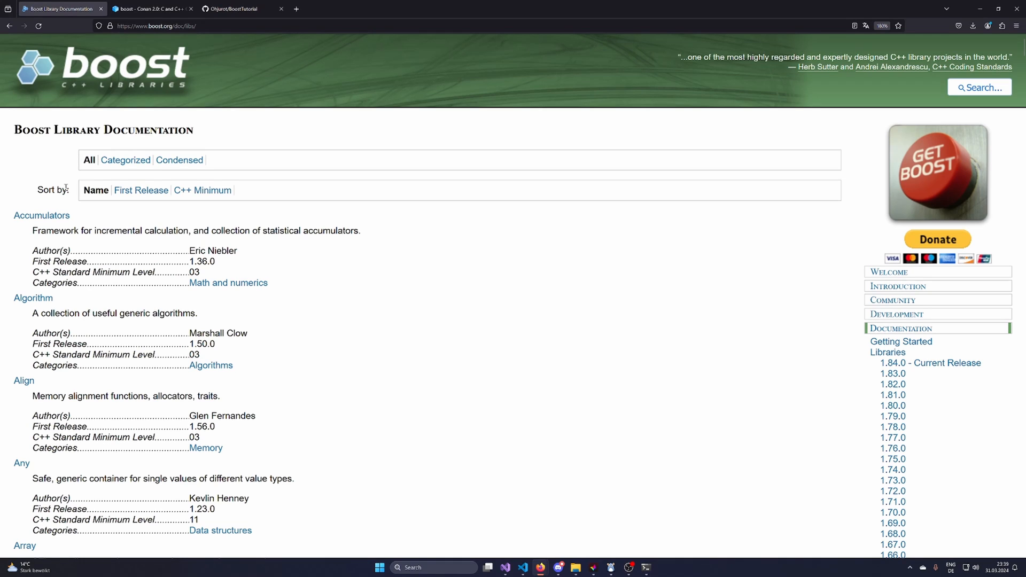
mouse_move(84, 52)
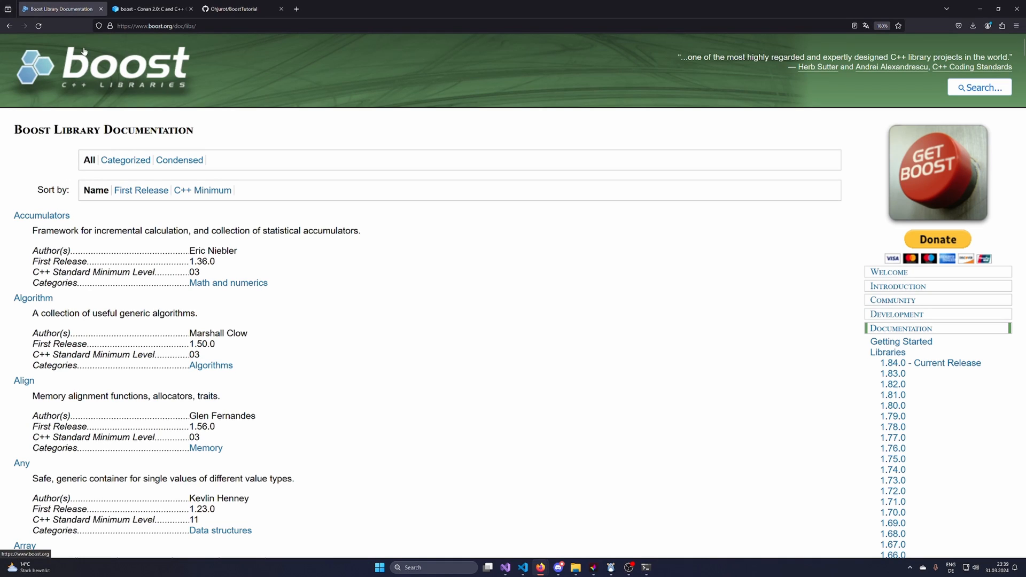
mouse_move(295, 259)
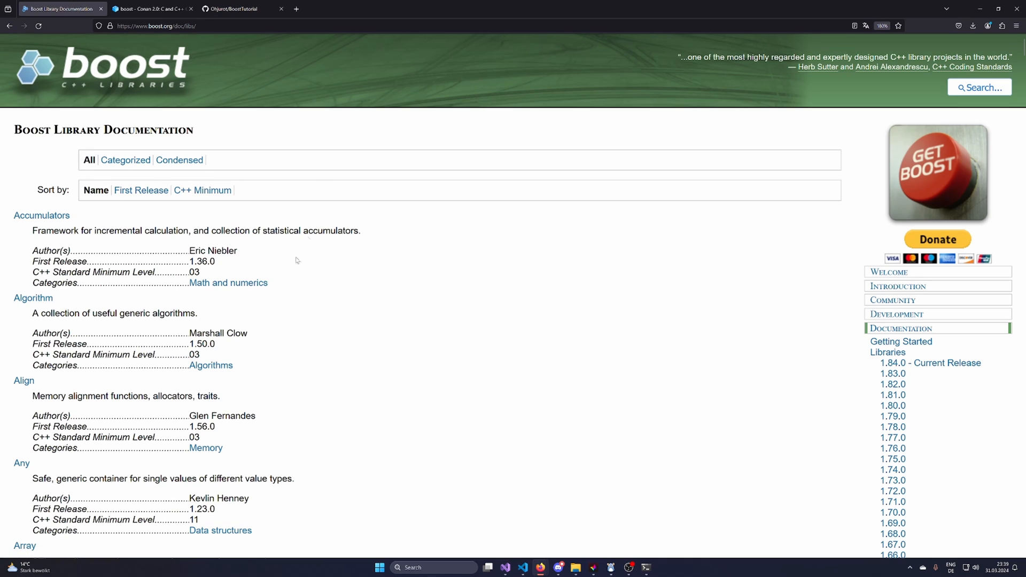
mouse_move(6, 309)
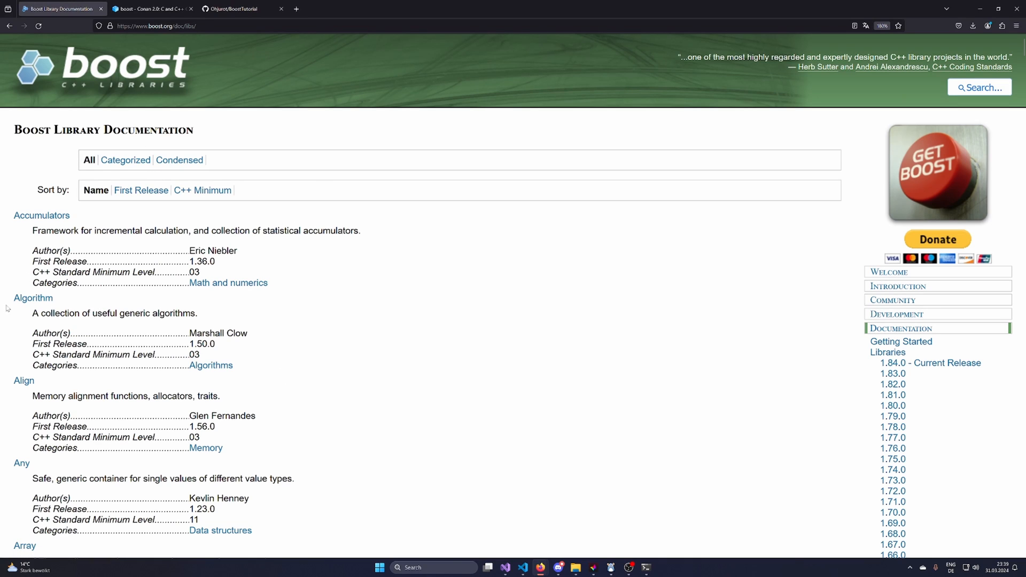
mouse_move(236, 9)
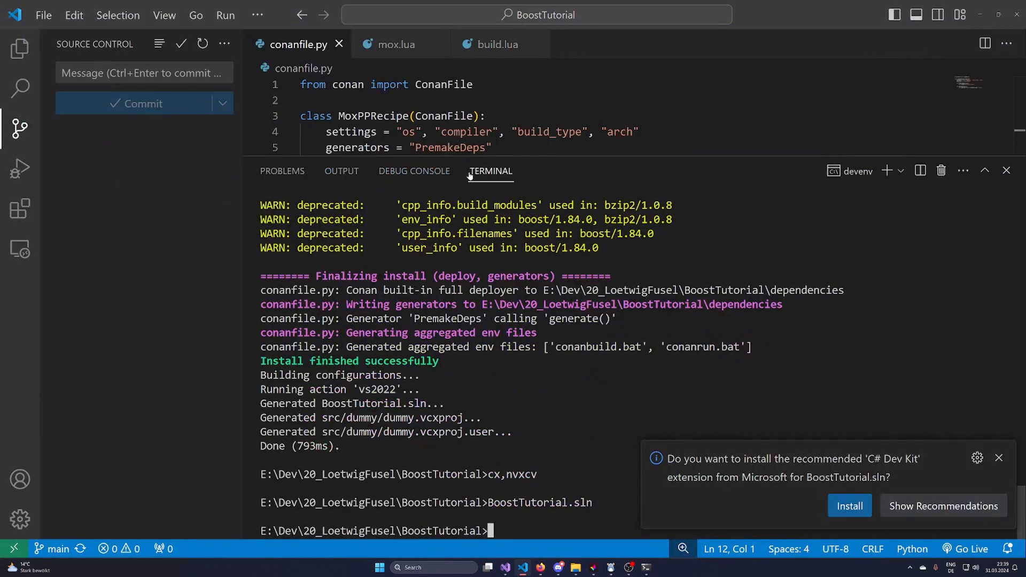
- Show the Explorer file tree and place the caret on line 9 of conanfile.py
click(19, 48)
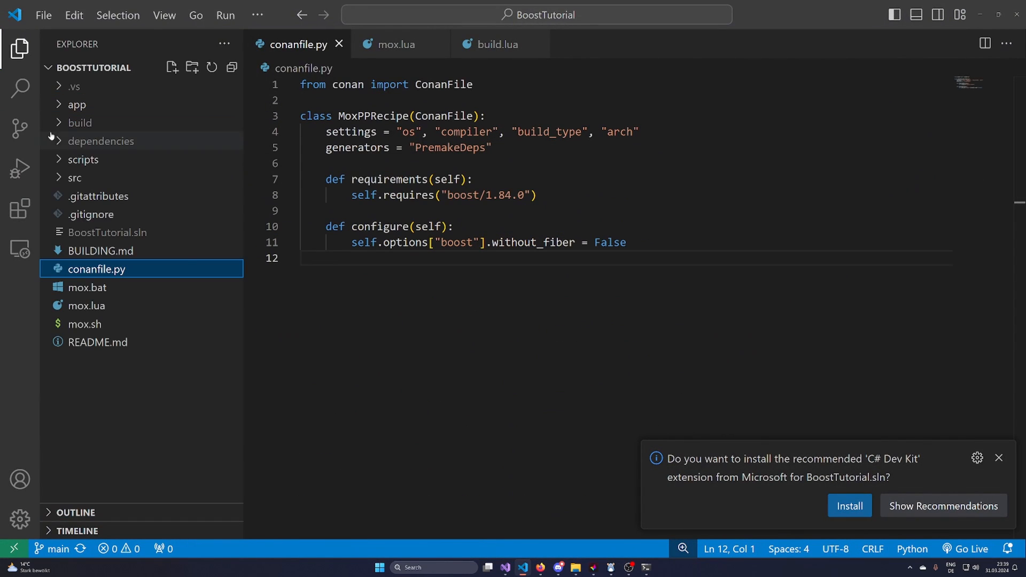
mouse_move(445, 372)
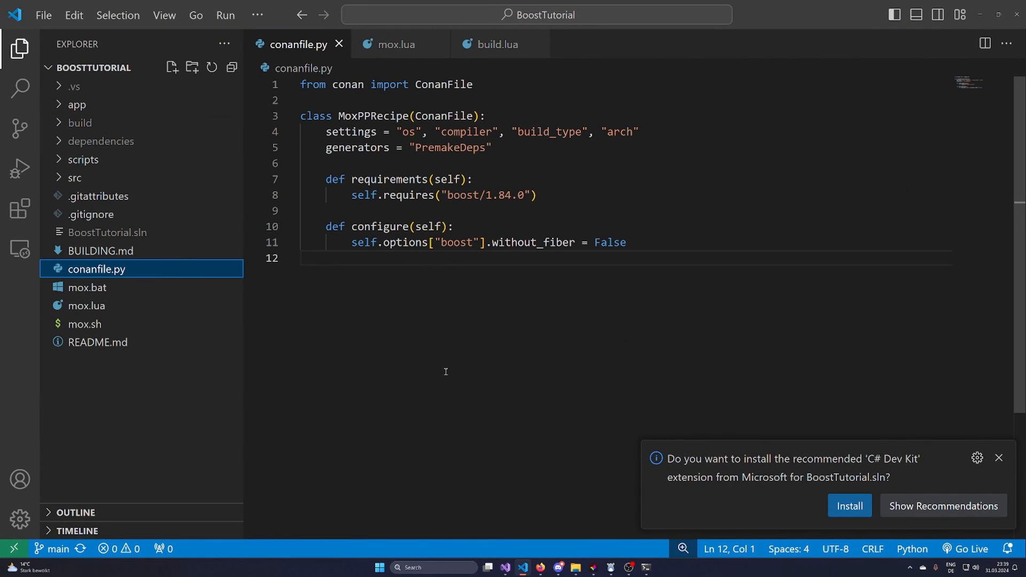
click(584, 210)
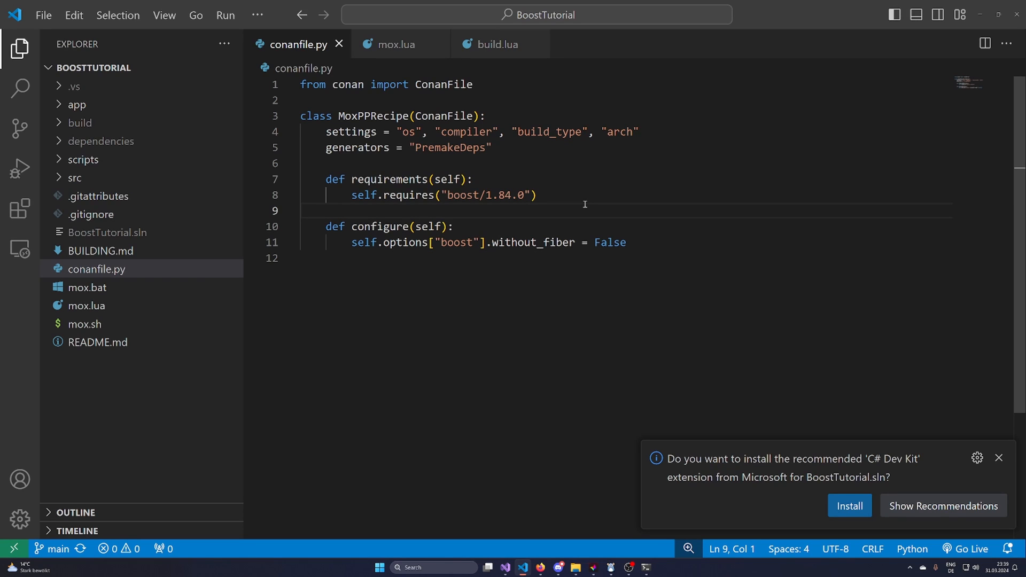
mouse_move(35, 363)
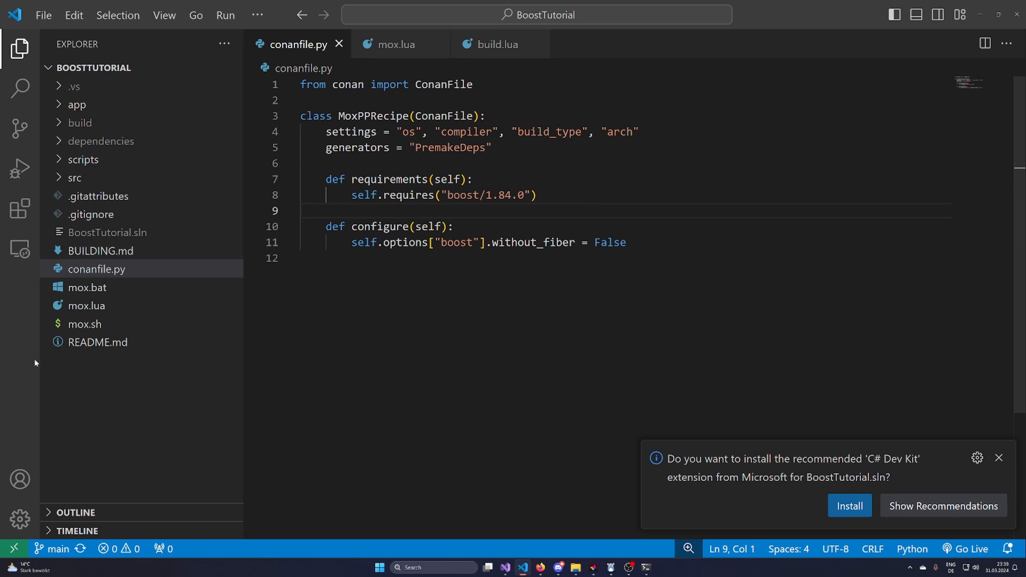